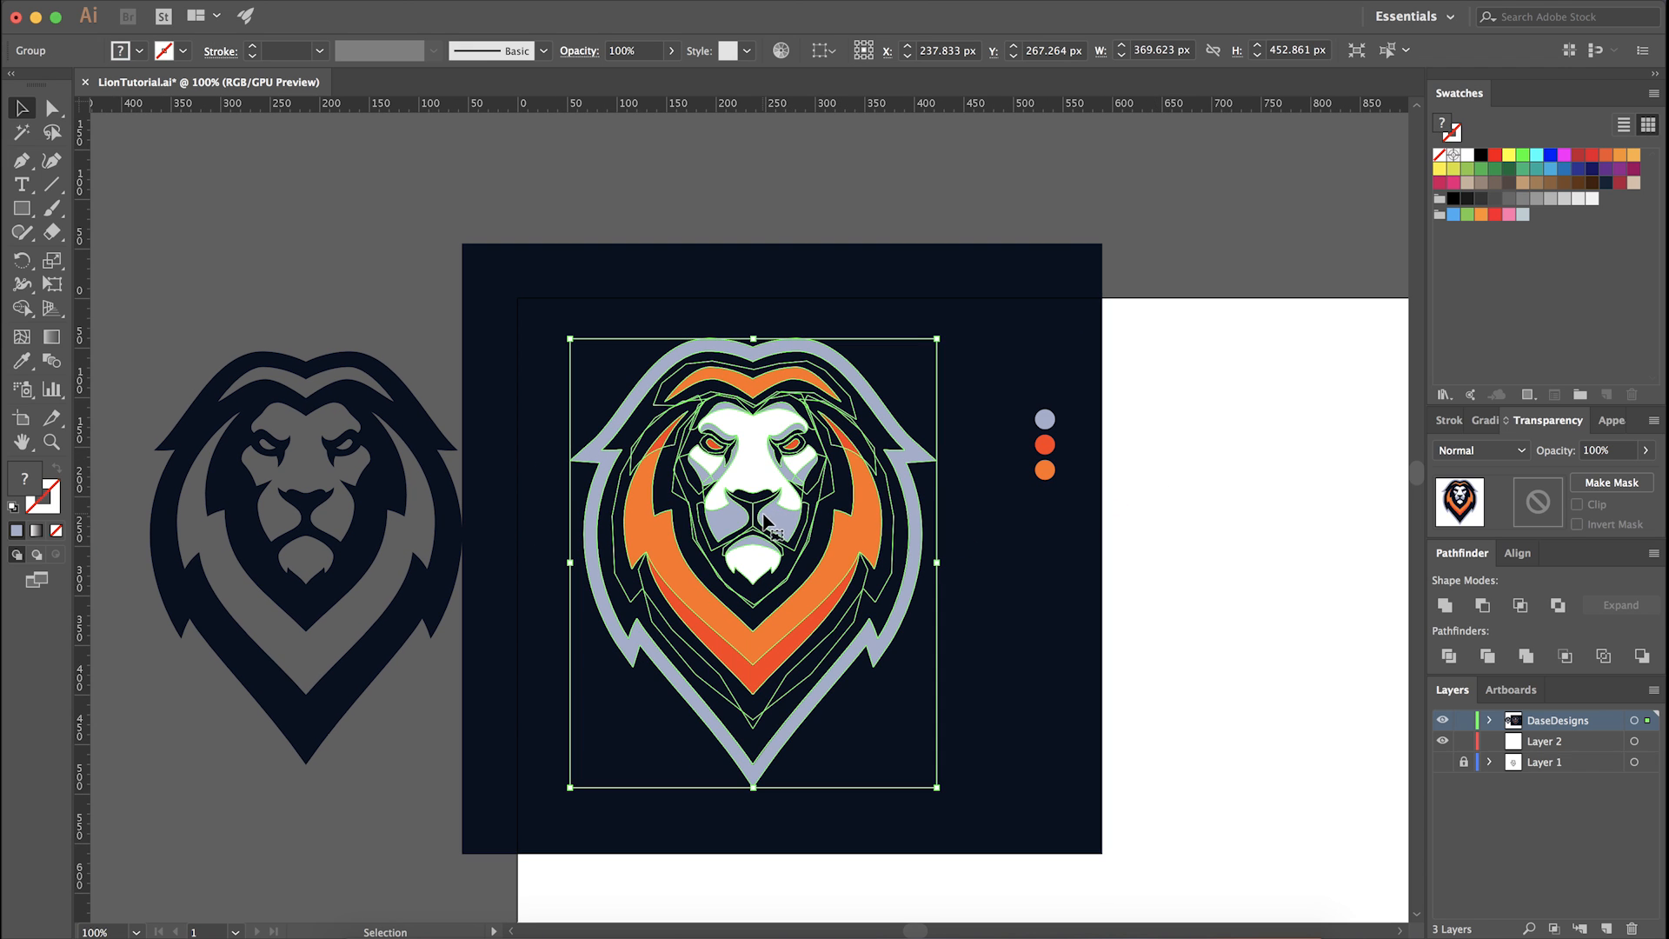
mouse_move(801, 560)
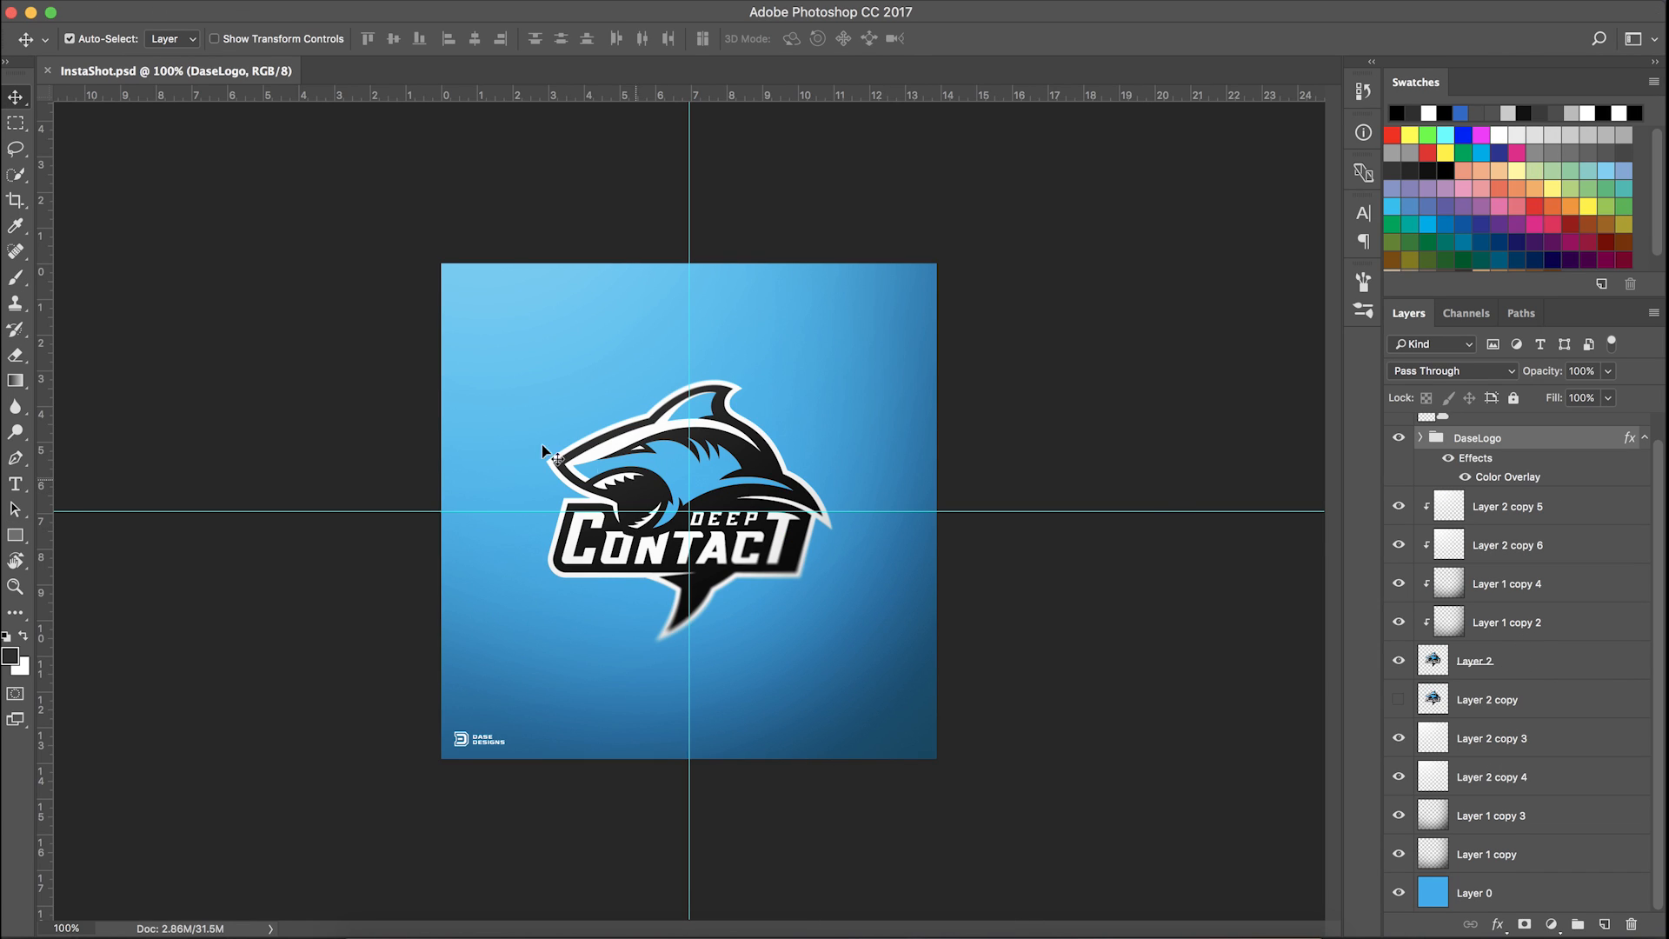
mouse_move(788, 442)
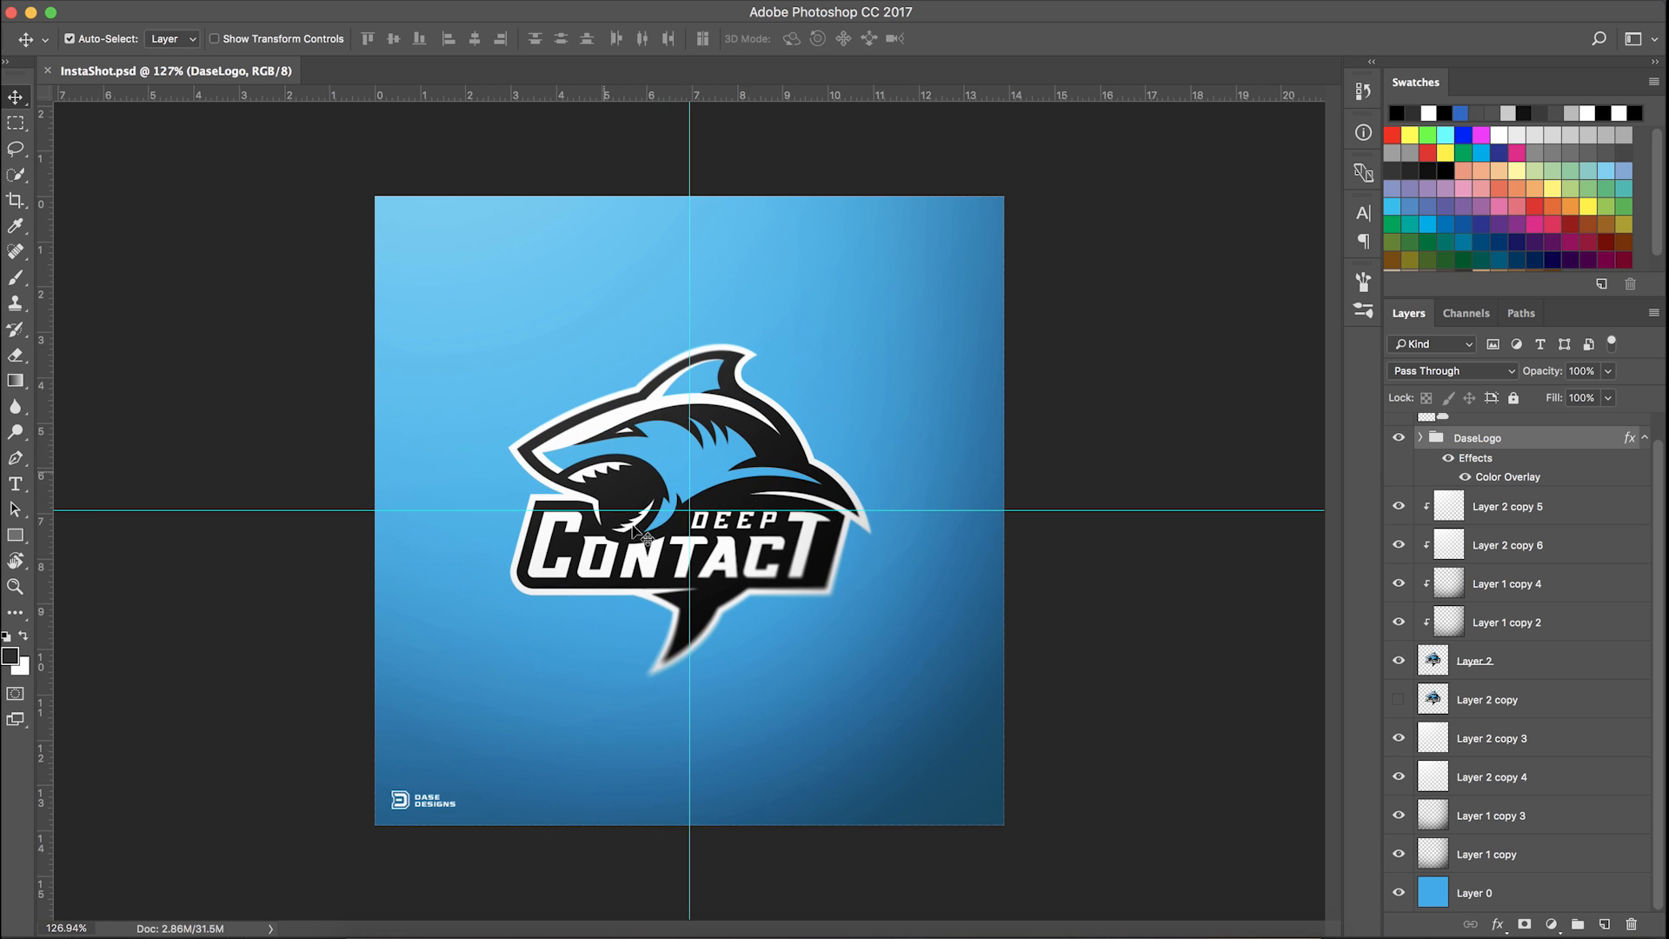
mouse_move(680, 502)
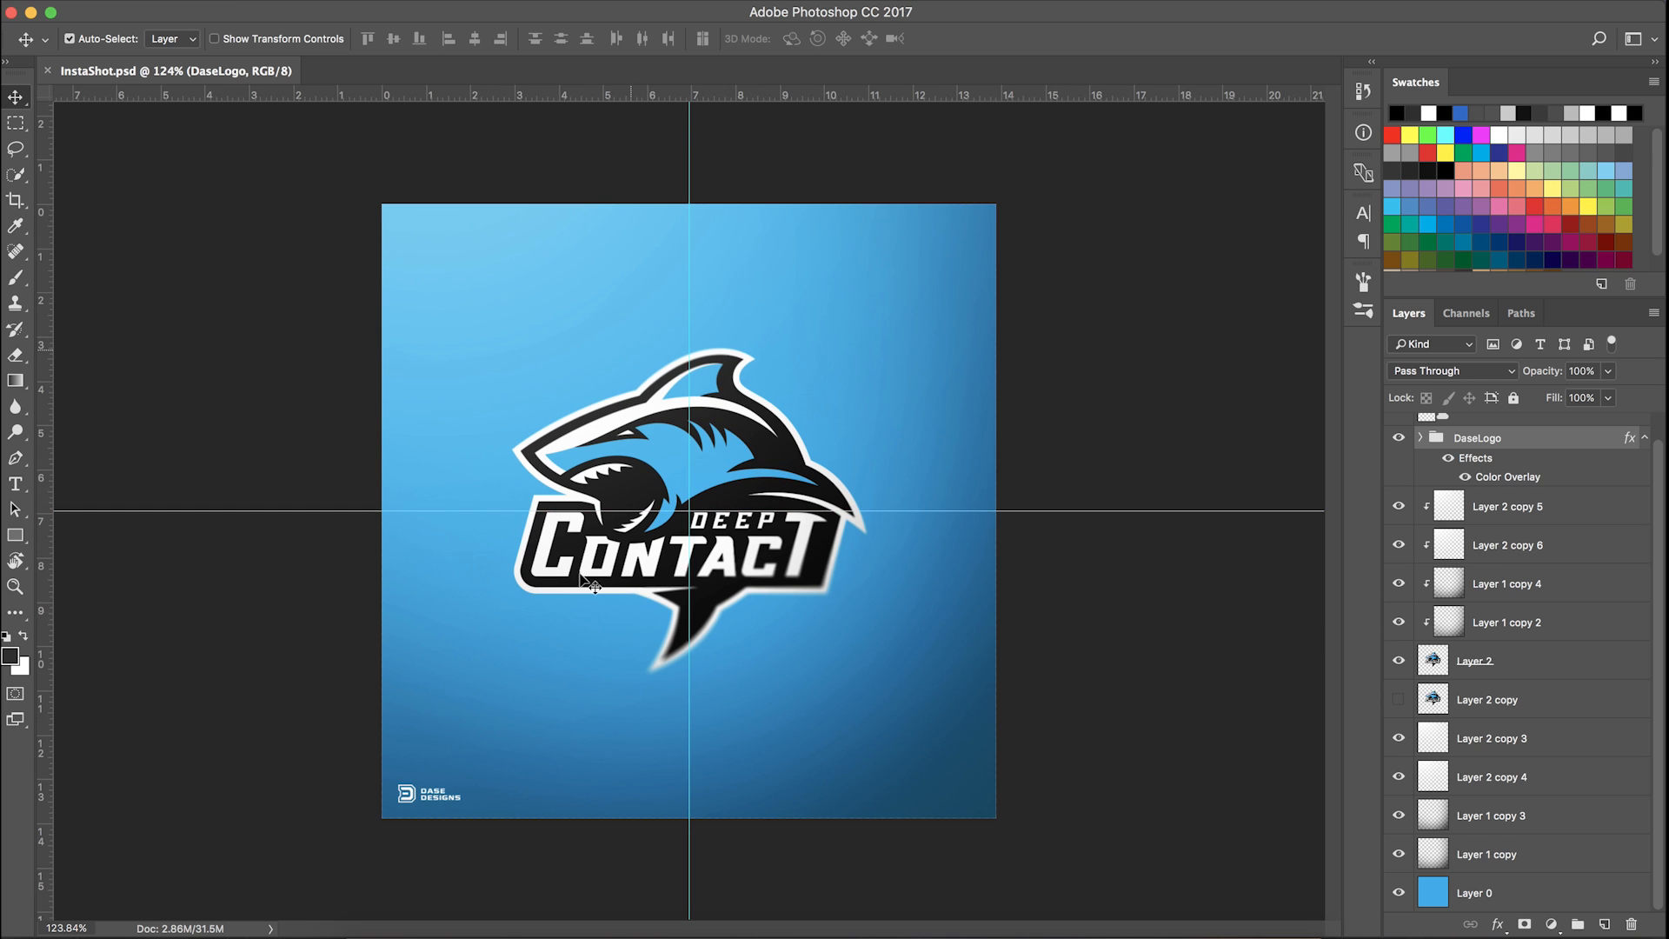
mouse_move(1519, 598)
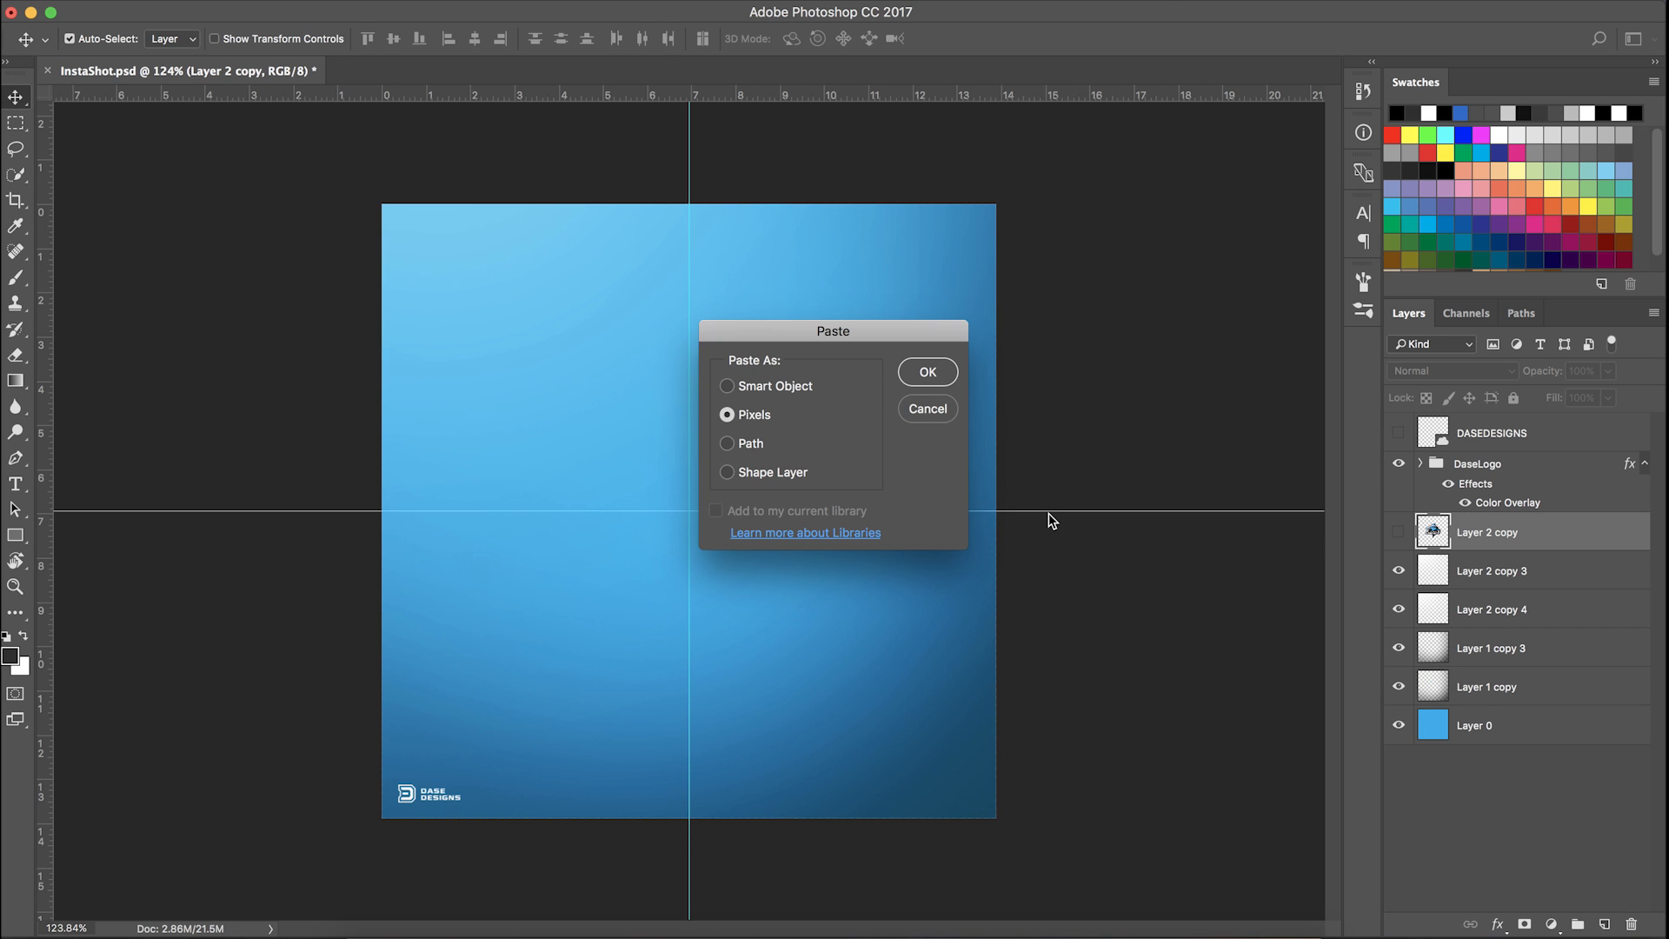
Paste the lion logo as pixels into the InstaShot post, replacing the shark
left_click(928, 372)
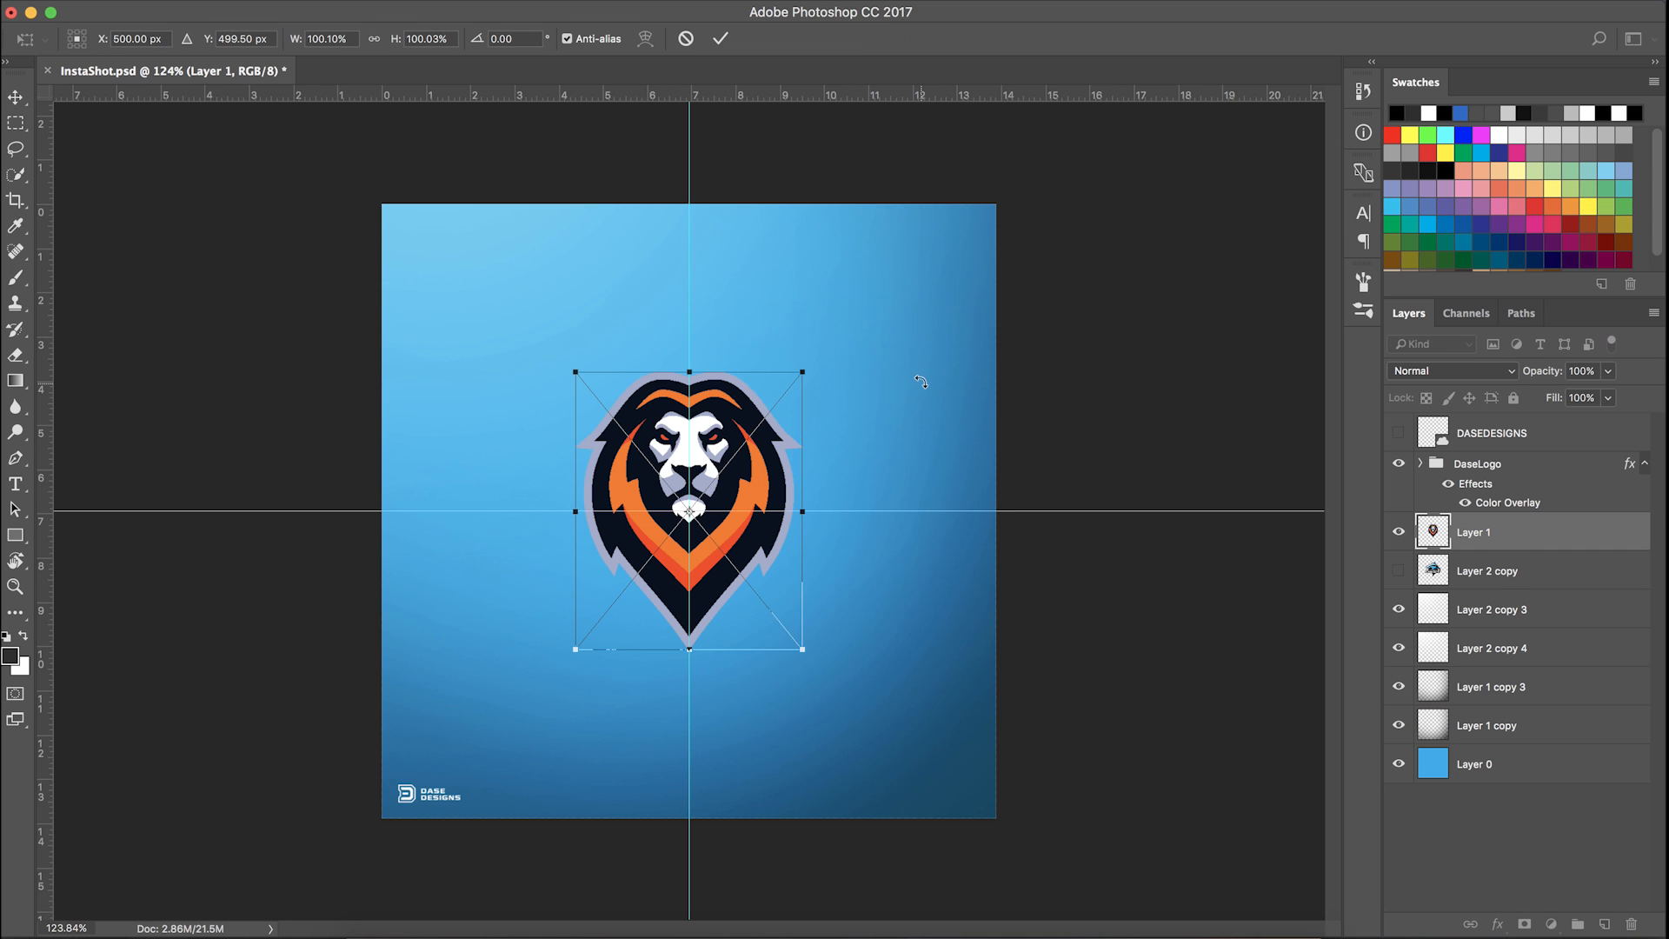
left_click_drag(804, 649, 843, 699)
type("Lion")
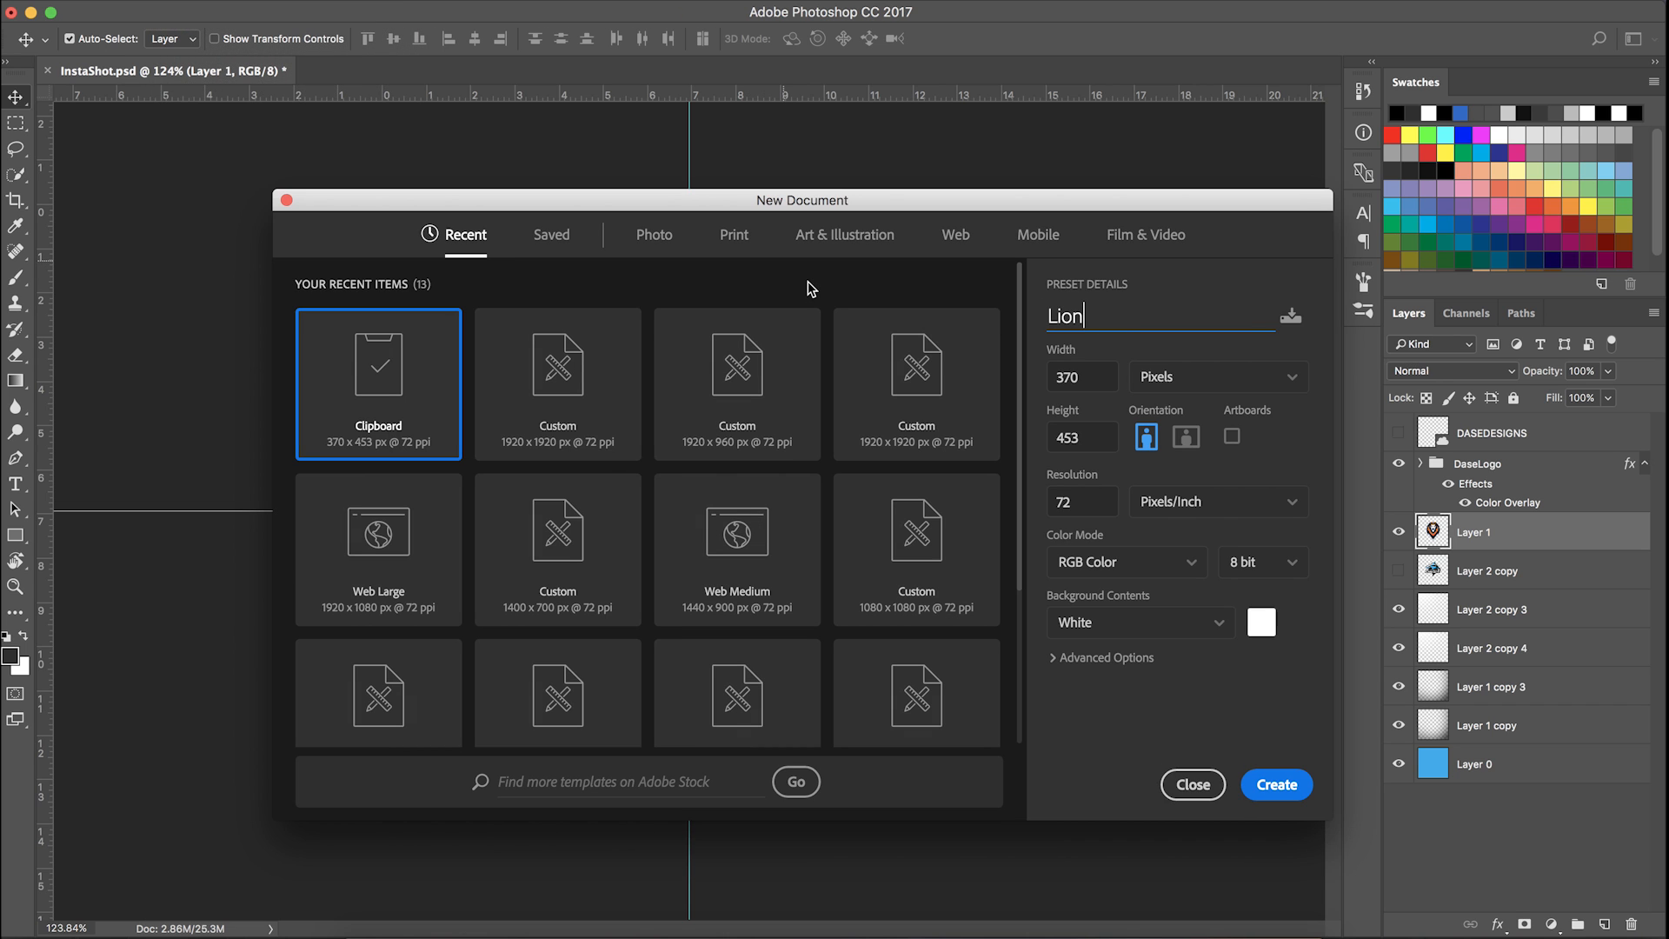
Create a new 1000×1000 px document named LionTutorialPresents
type("Tutorial")
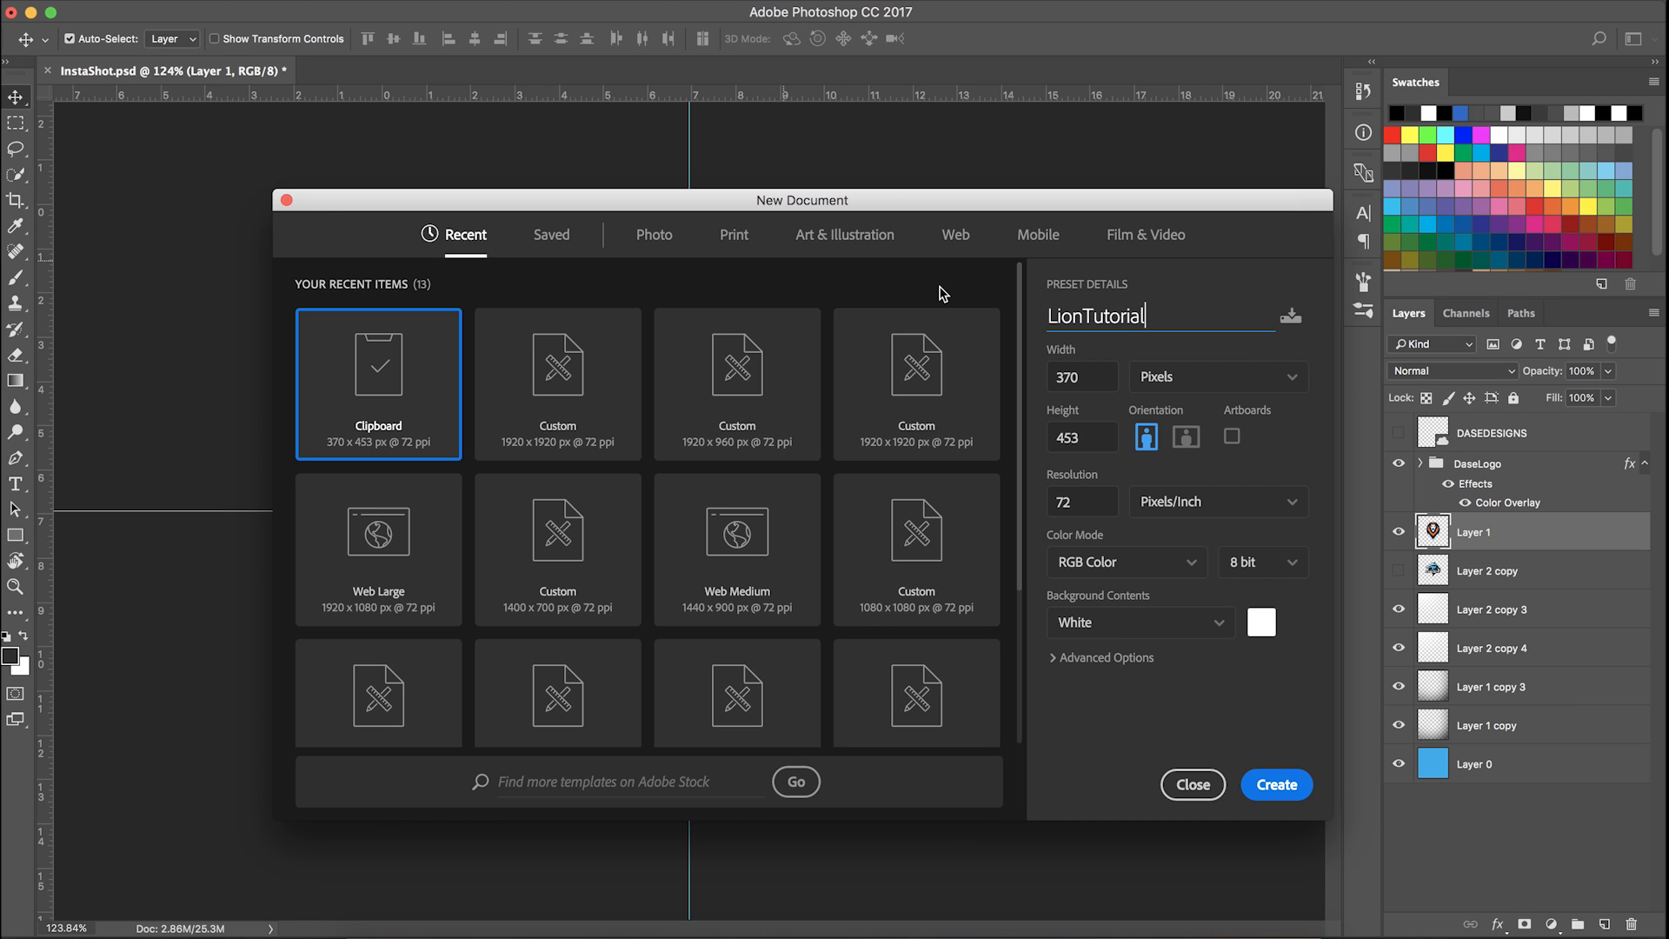
type("Presents")
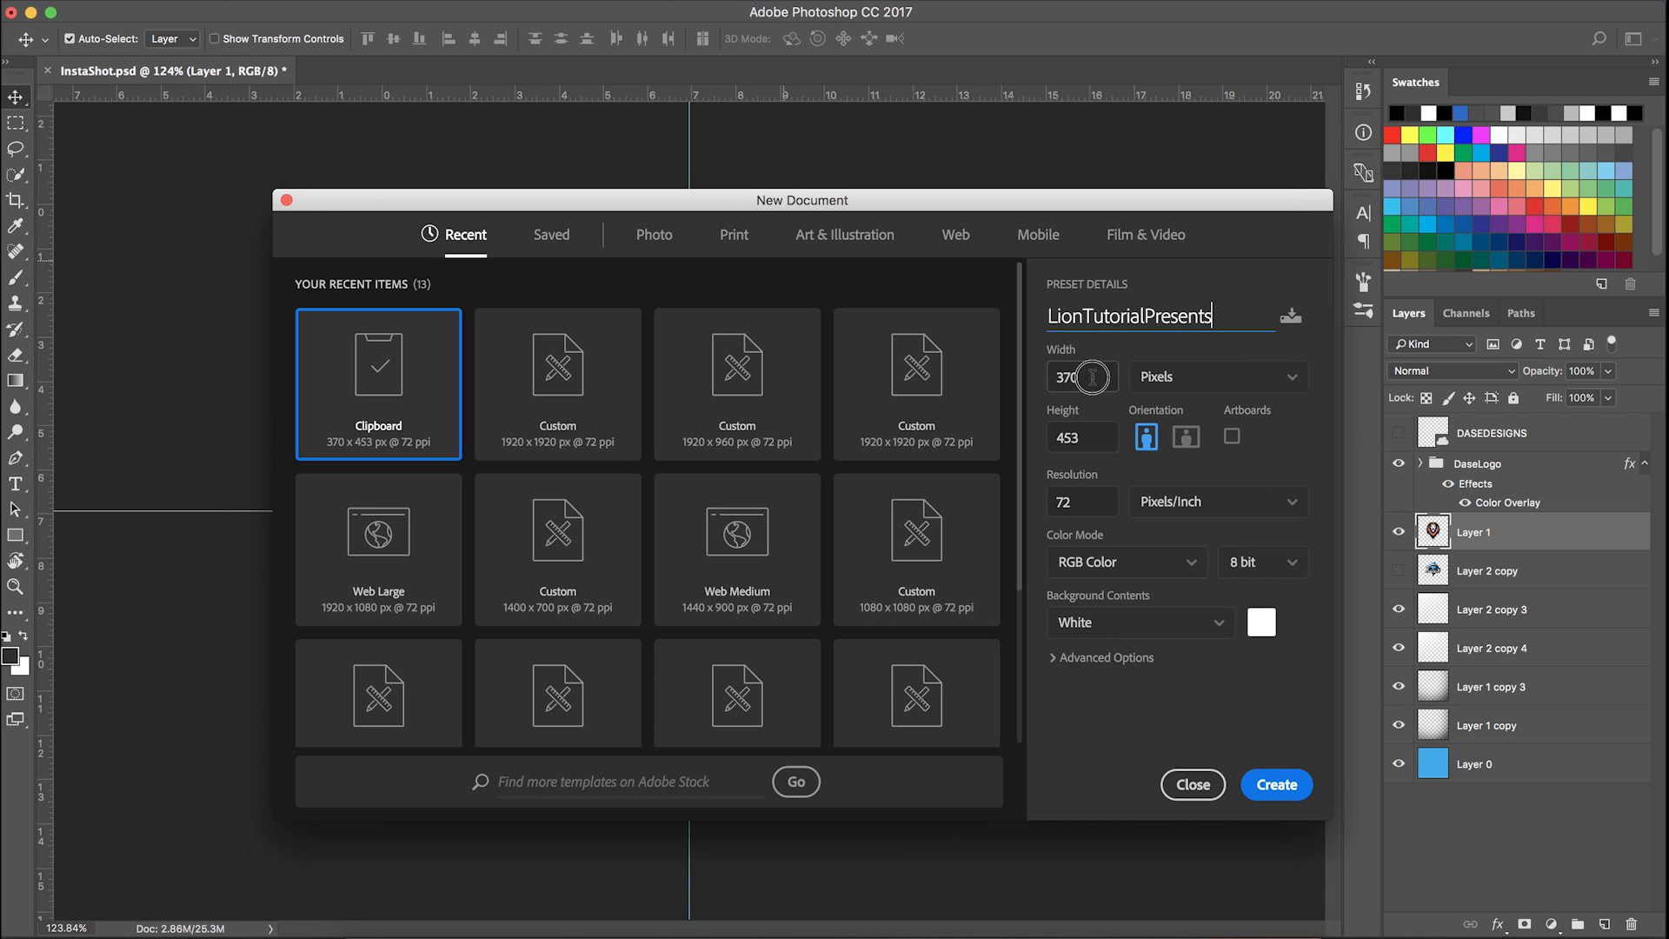
type("1000")
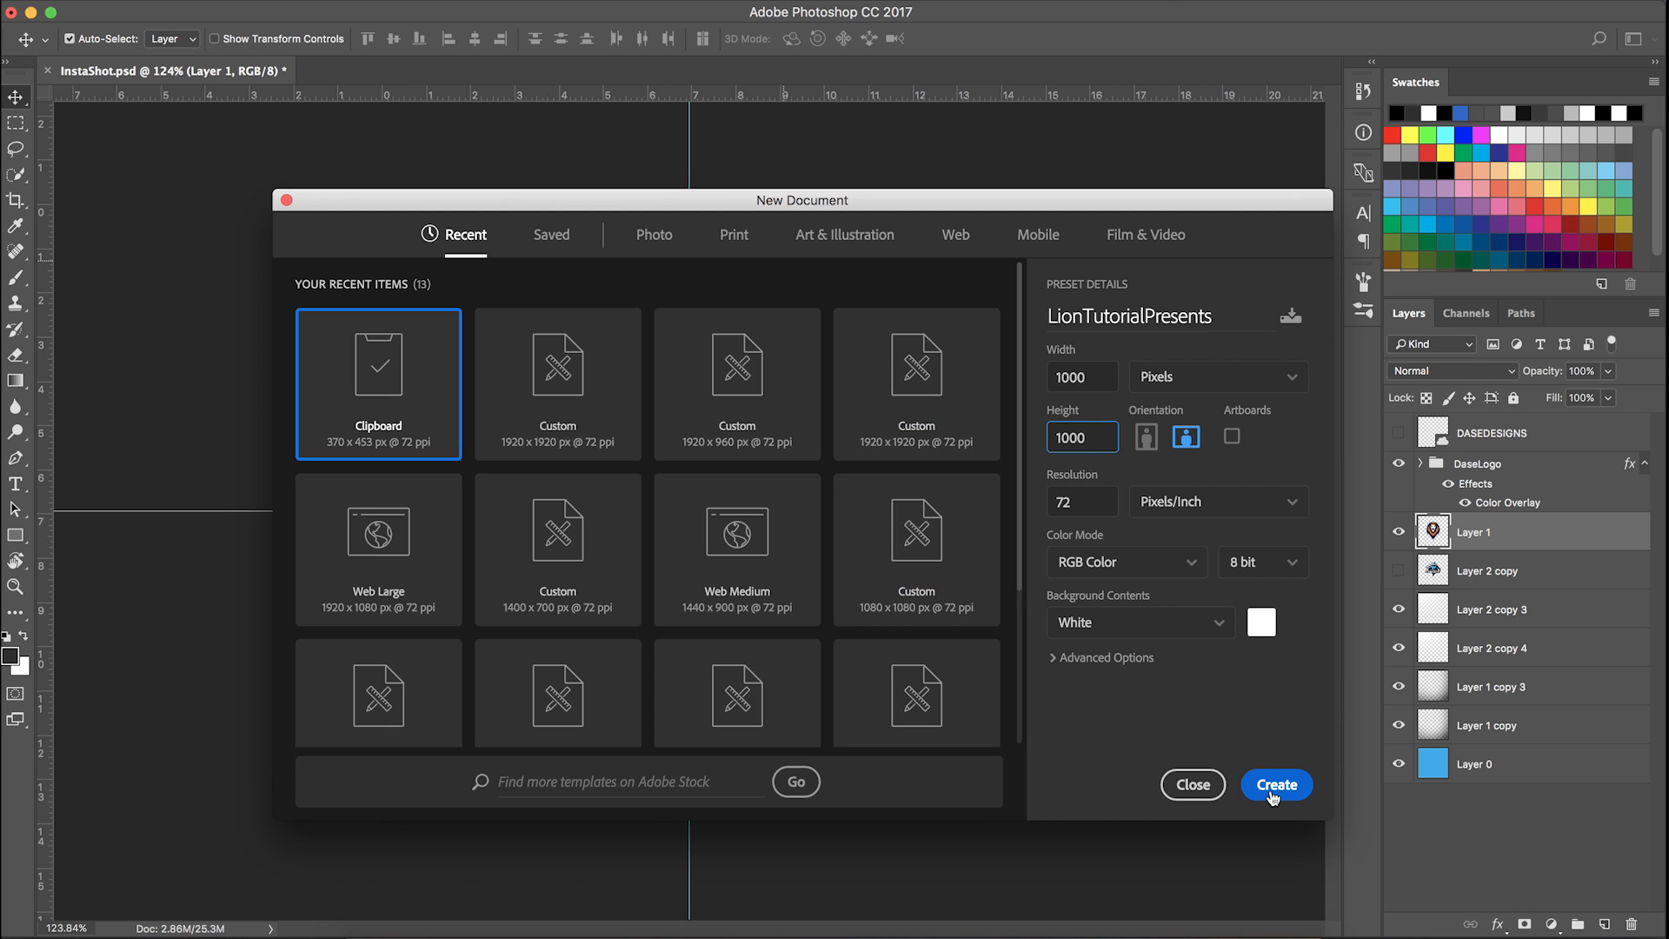
left_click(1276, 784)
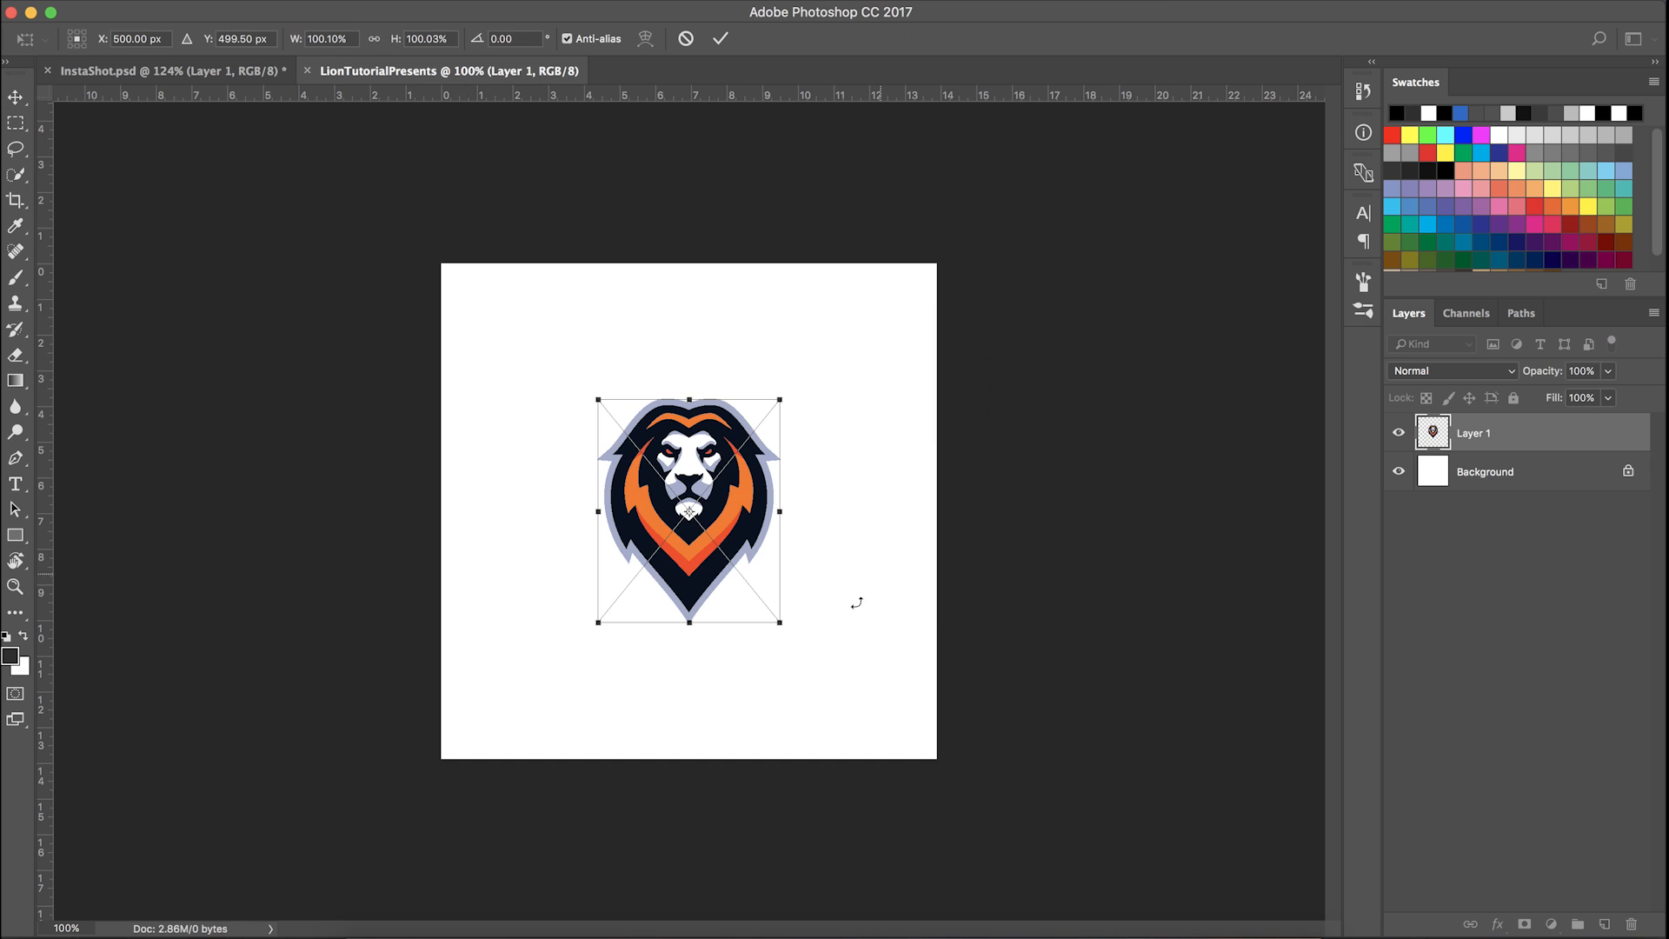
Enlarge and centre the pasted lion logo with Free Transform
left_click_drag(779, 620, 817, 670)
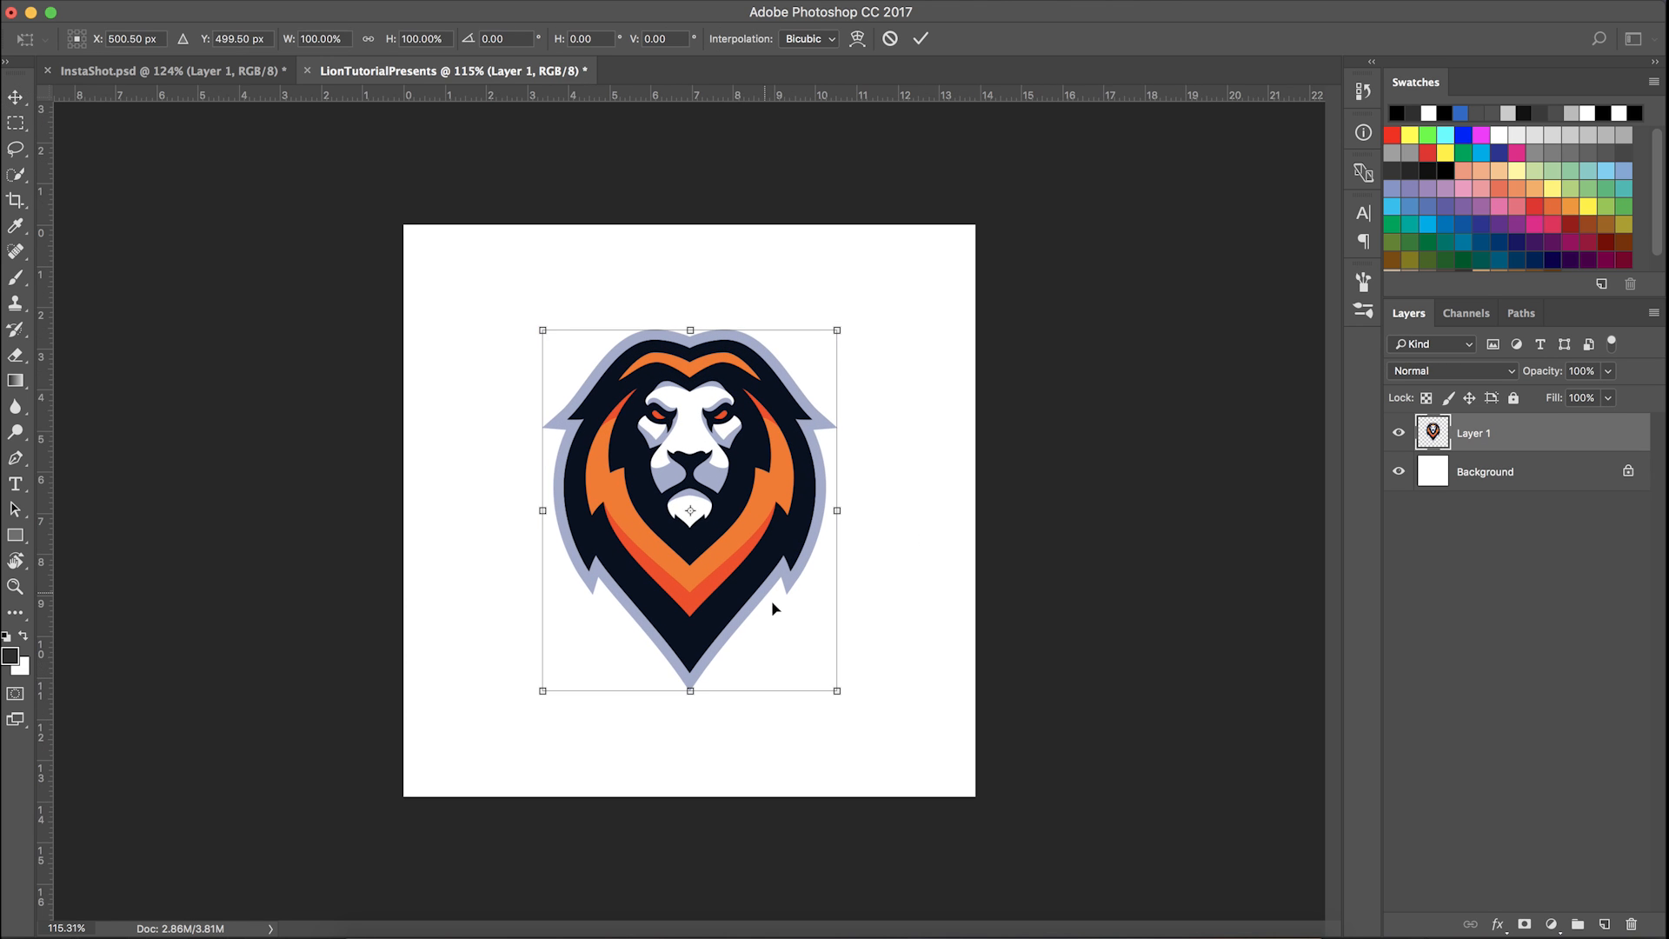
left_click_drag(836, 690, 819, 666)
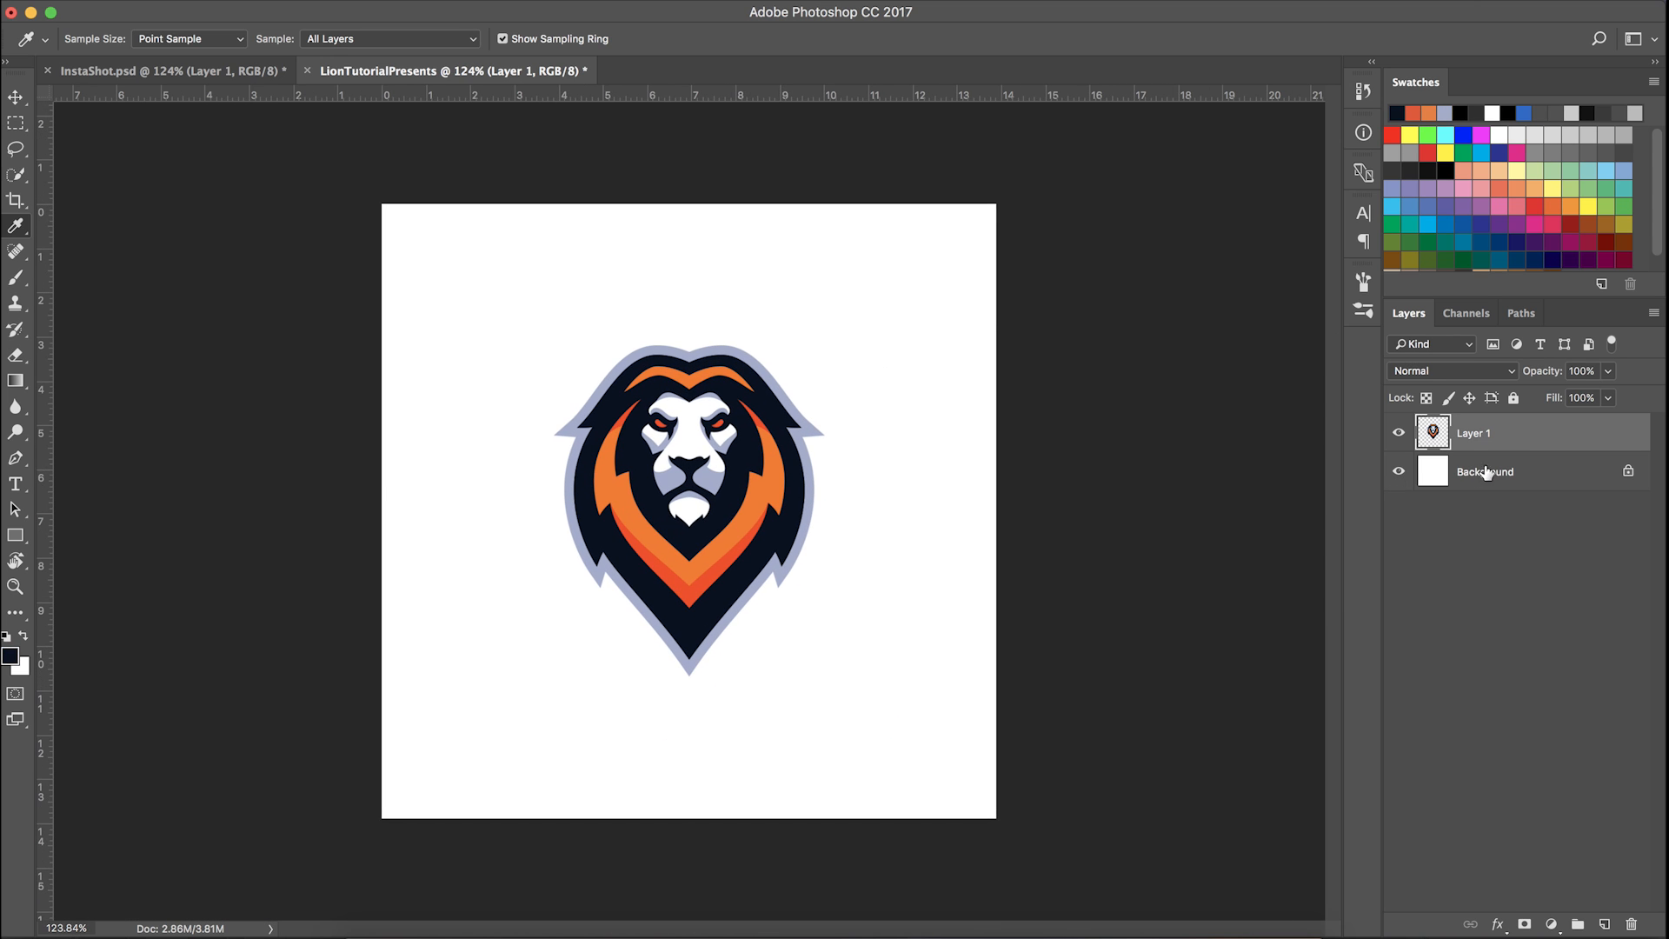
Fill the Background layer with dark navy sampled from the lion
left_click(1485, 472)
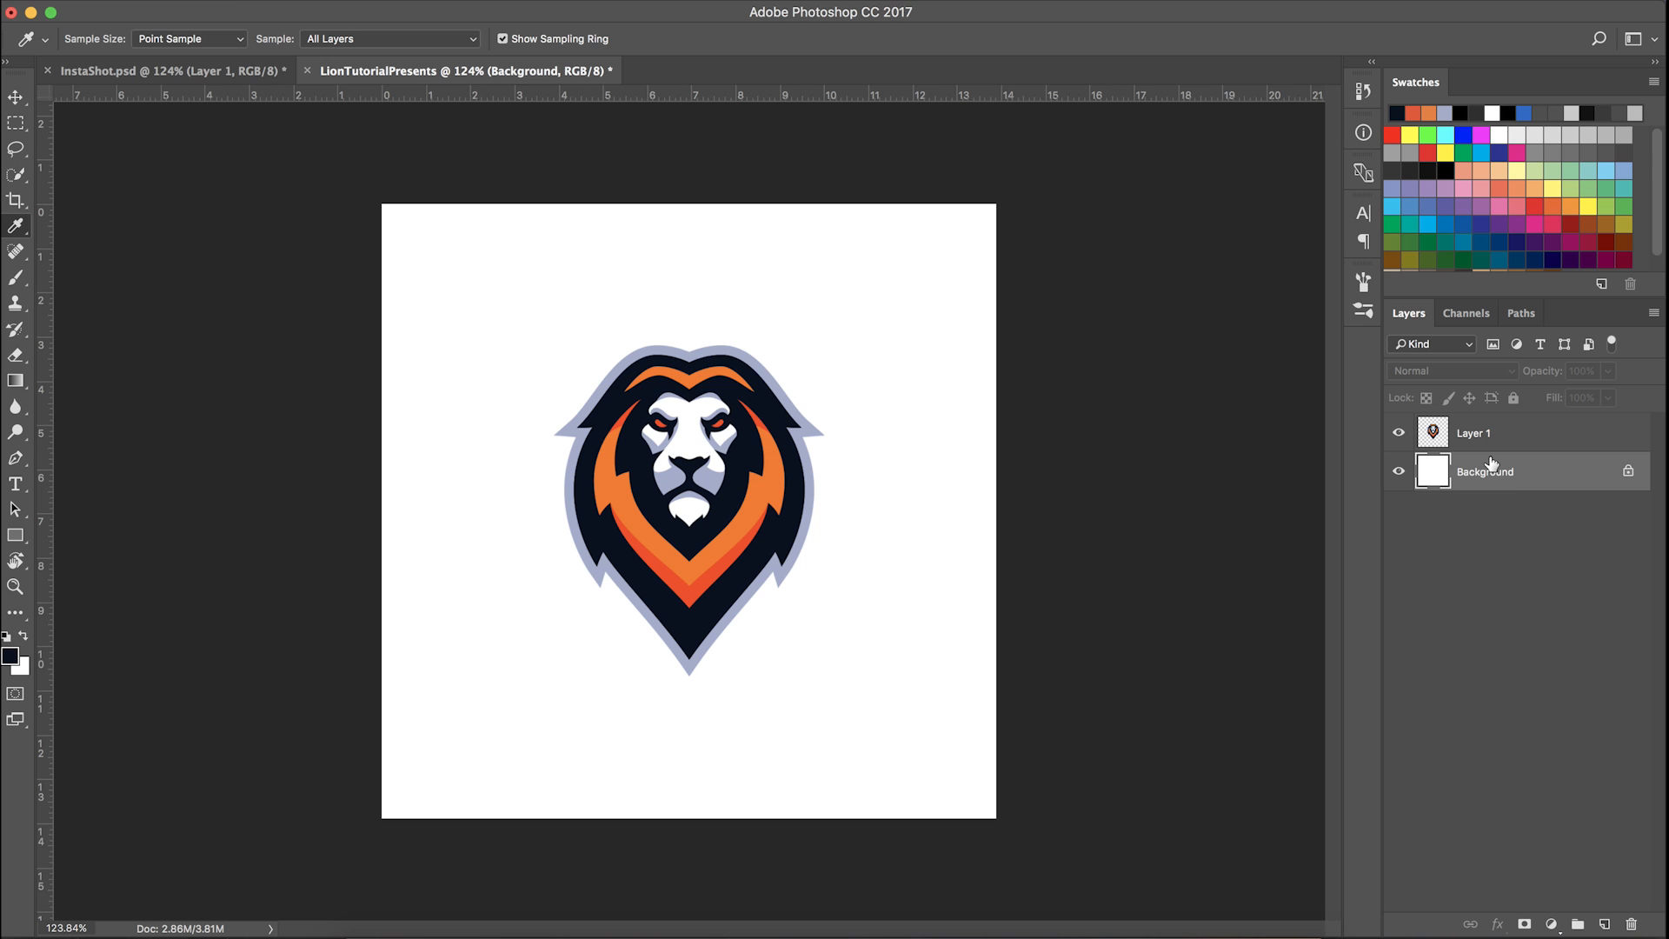
left_click(942, 603)
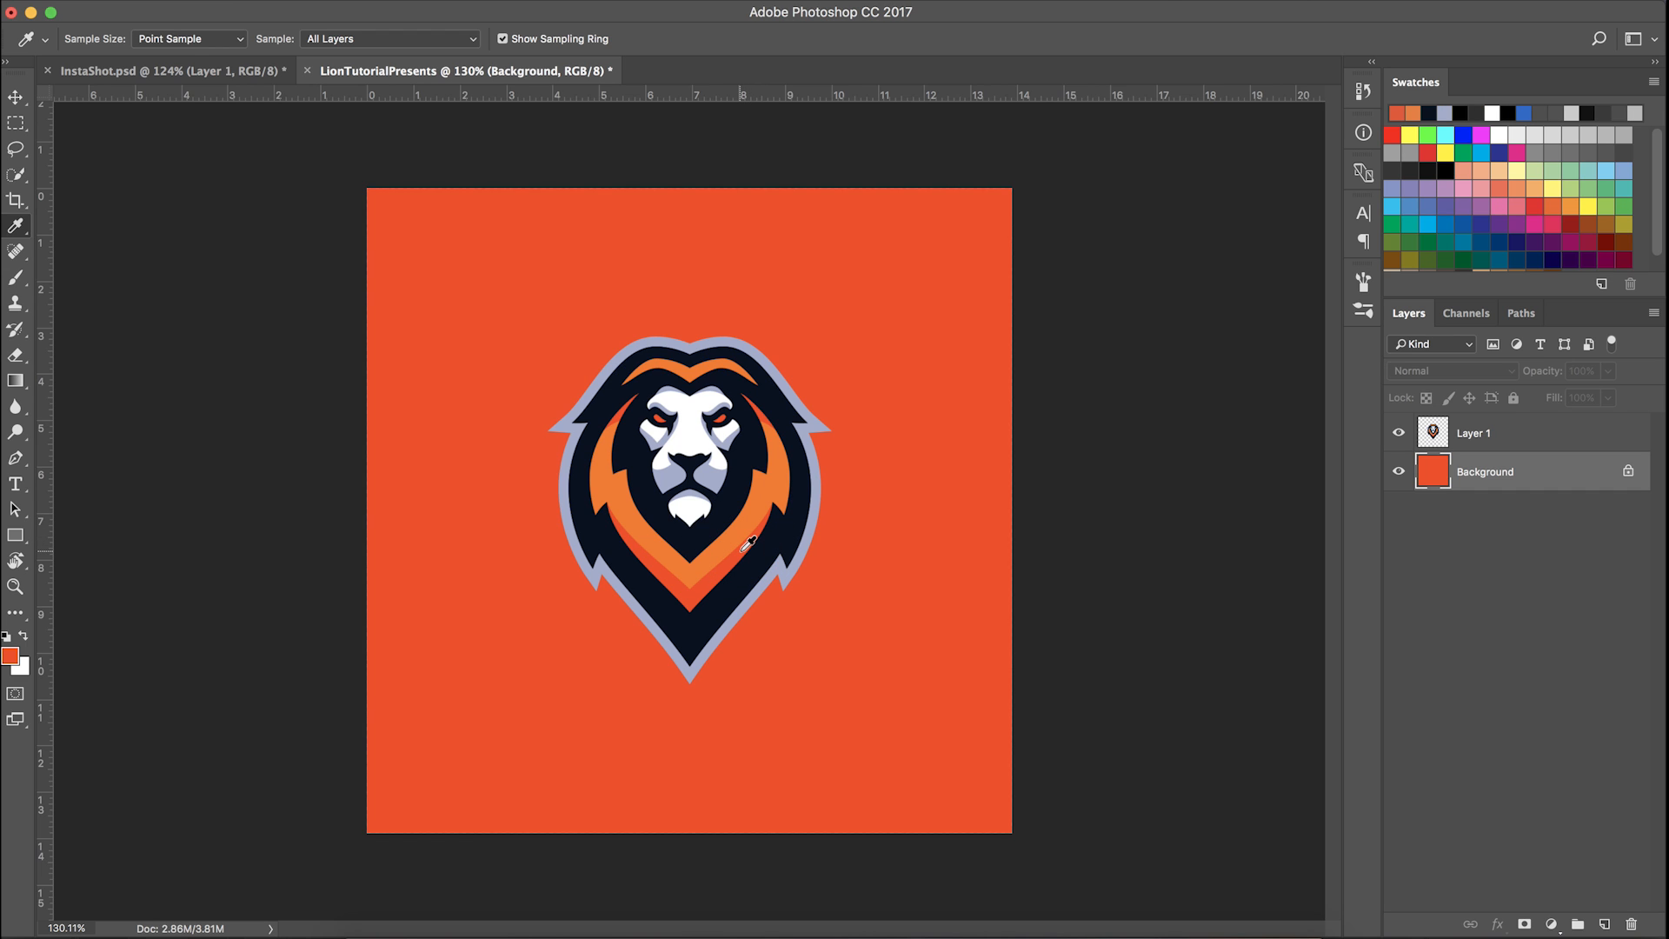
left_click(746, 542)
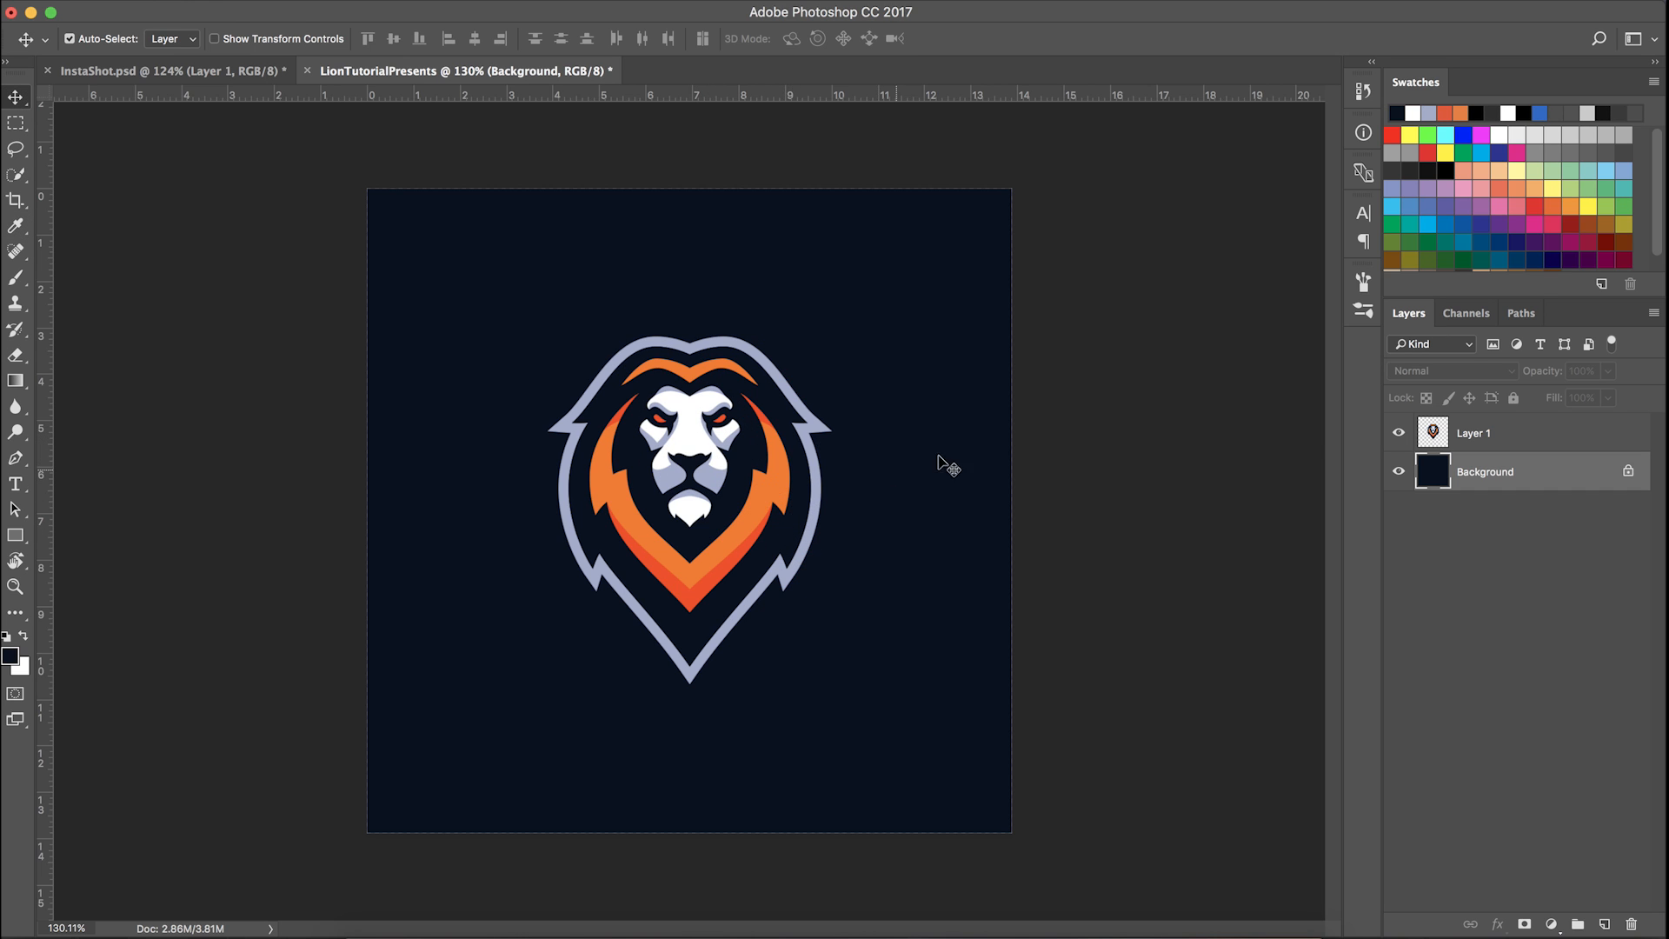
mouse_move(582, 594)
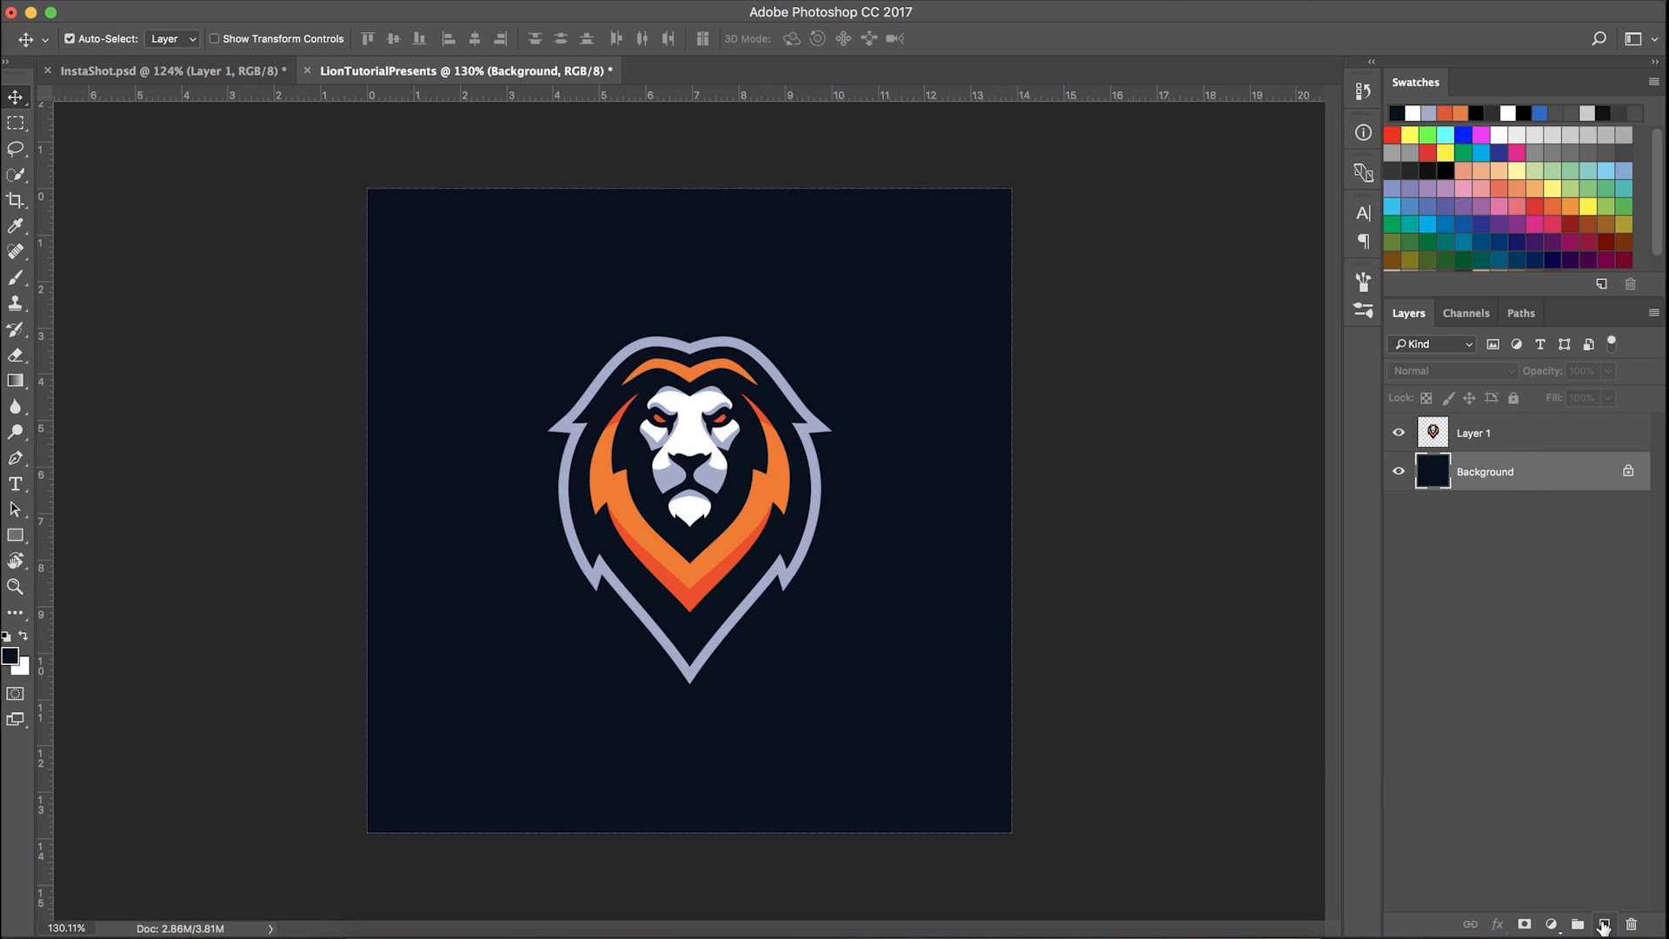
Add an empty Layer 2 above the lion layer
left_click(1507, 433)
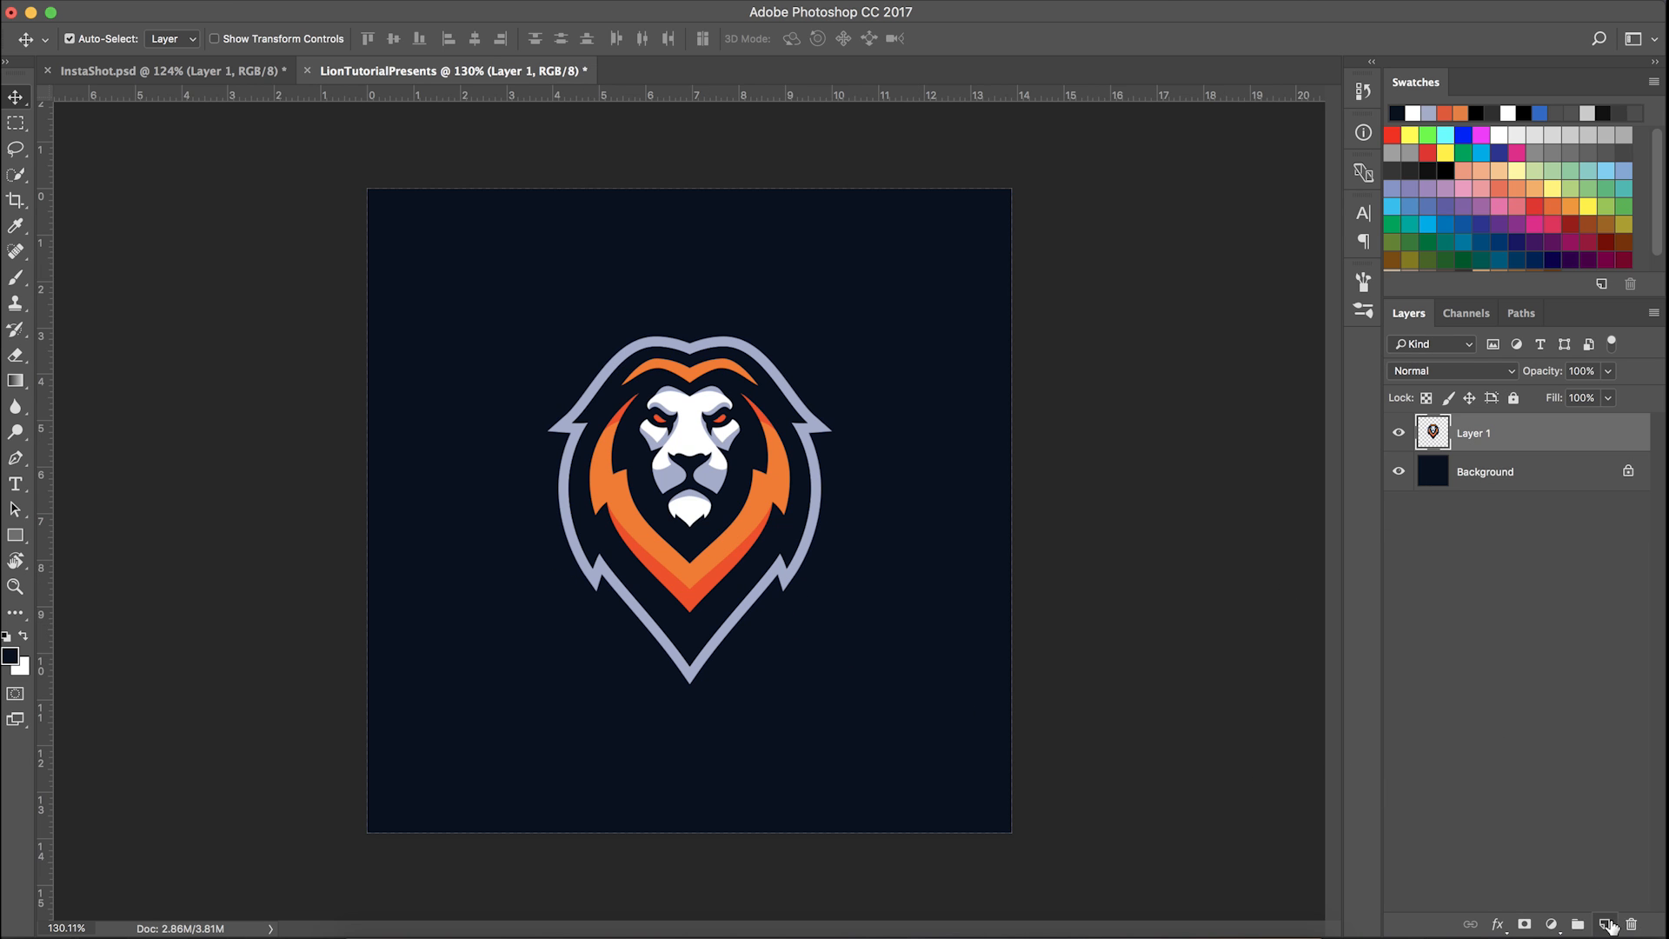
left_click(1604, 923)
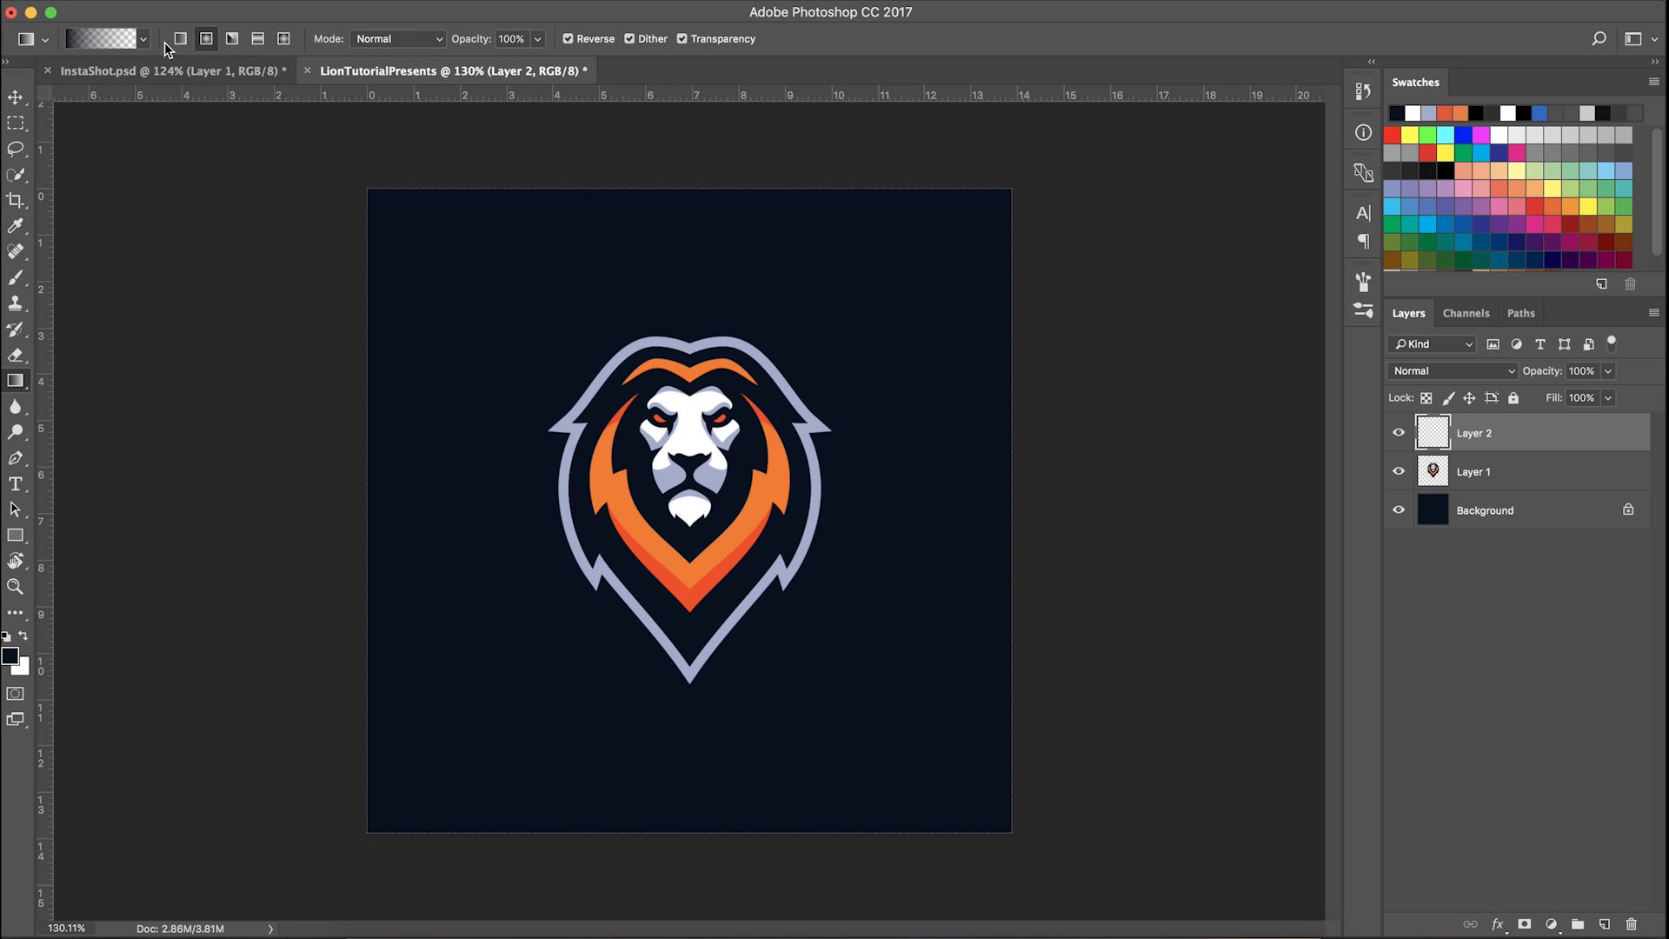
Choose the Foreground to Transparent gradient and drag out a vertical centre guide
left_click(96, 38)
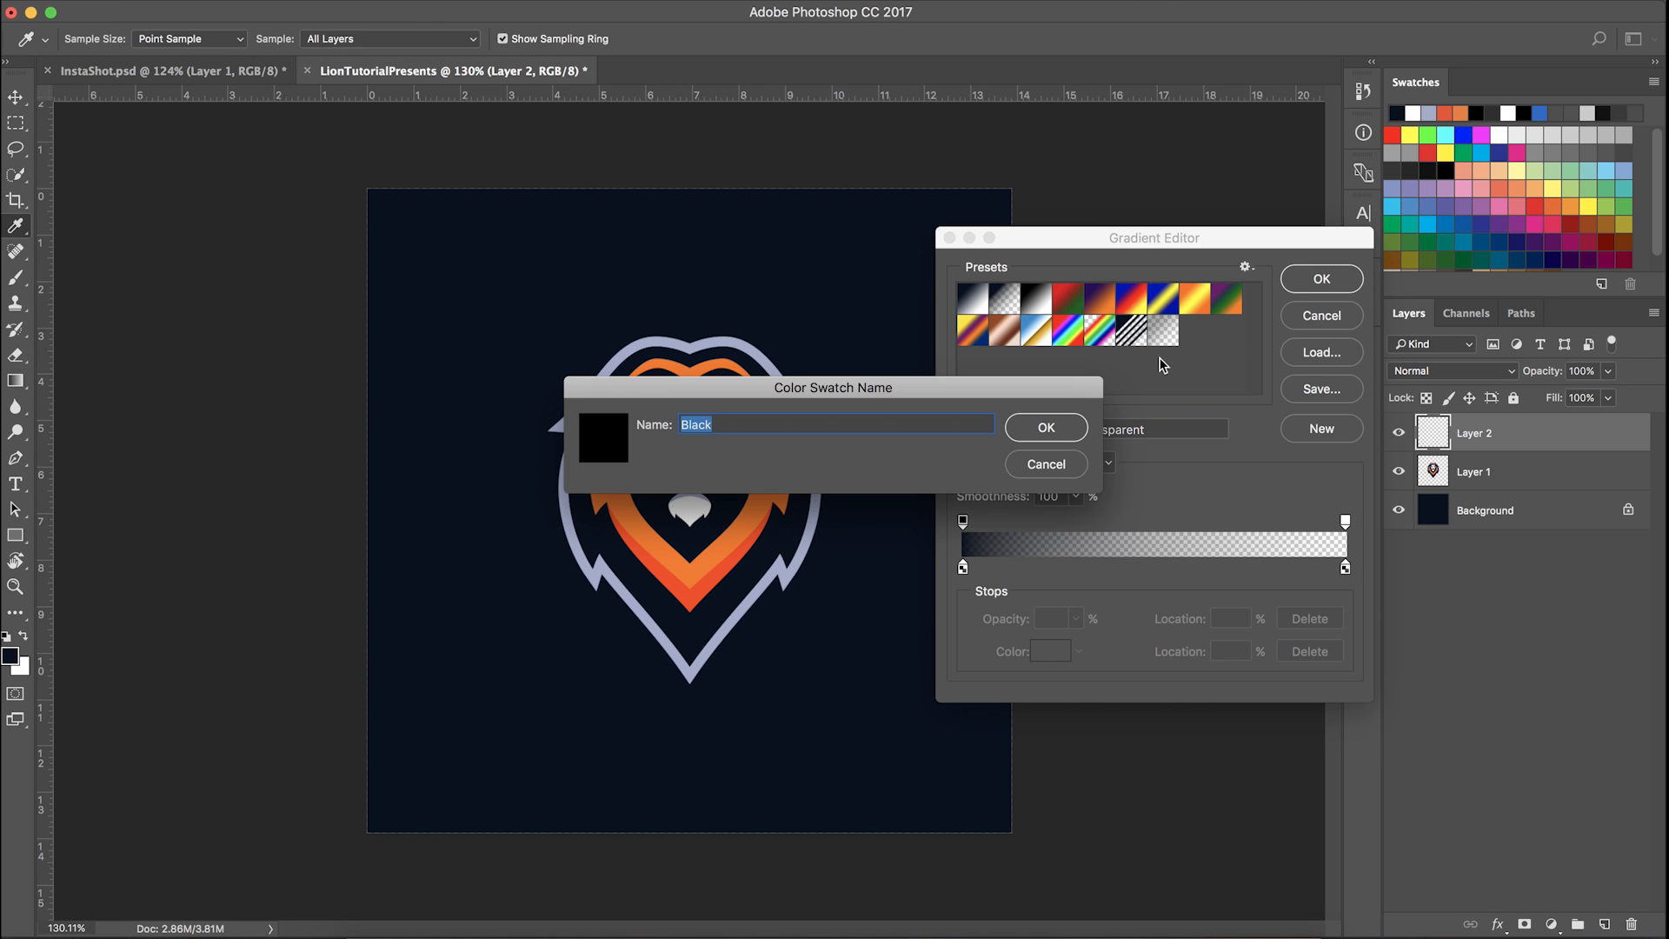
left_click(1045, 427)
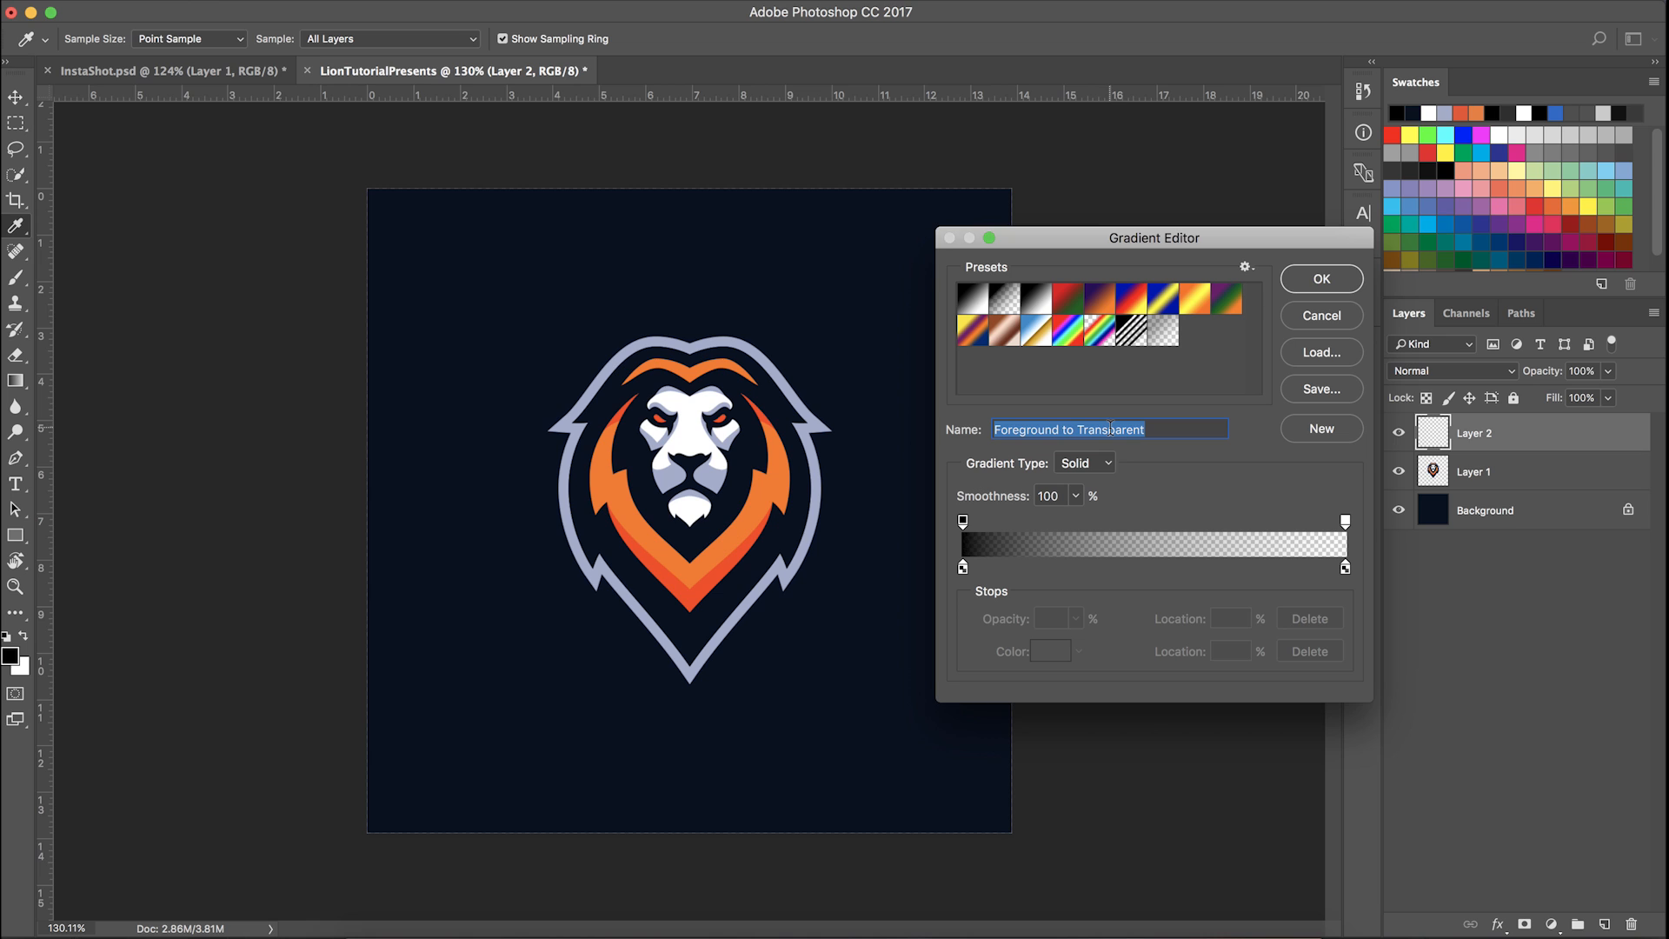
left_click(1321, 278)
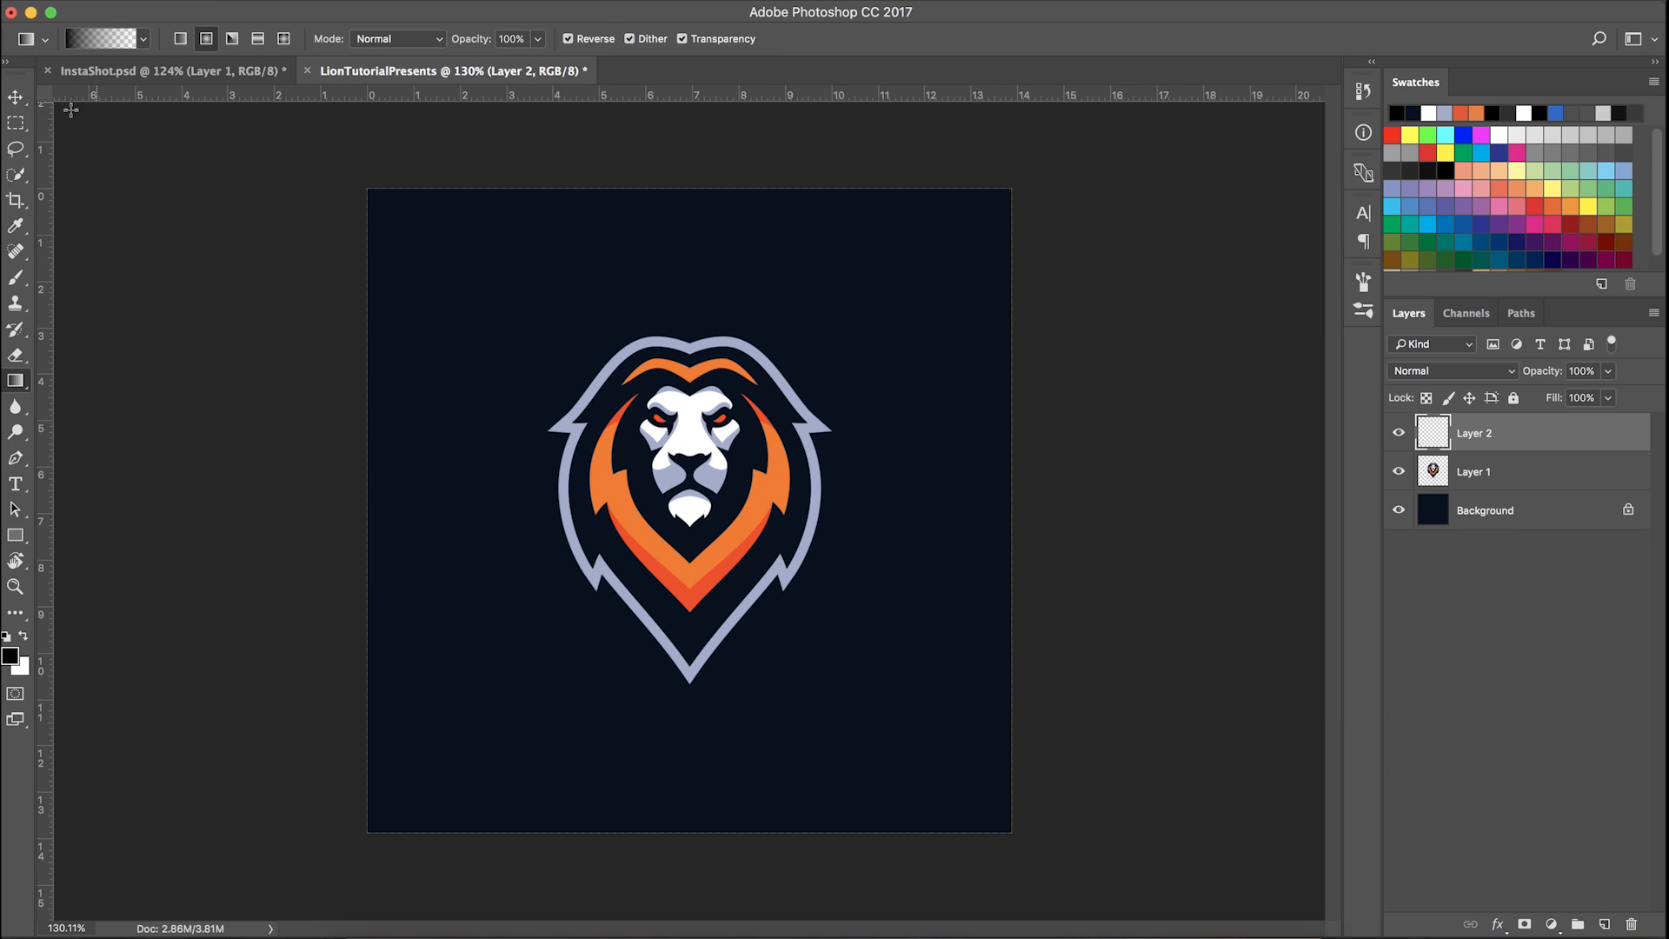
left_click(14, 92)
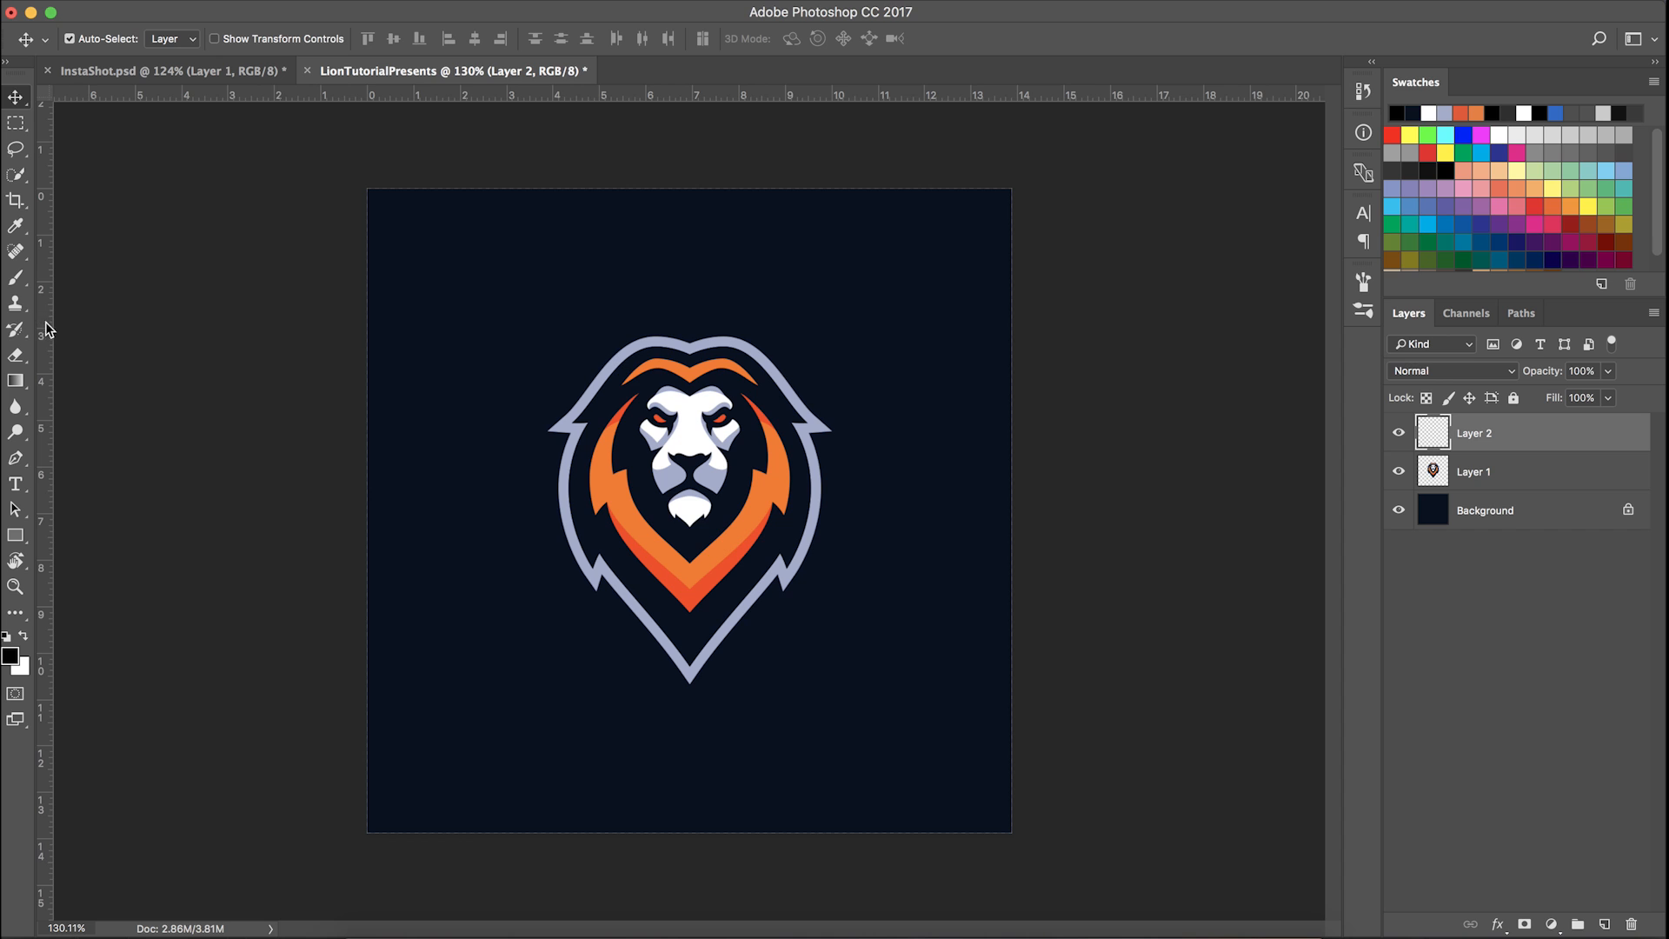
mouse_move(692, 621)
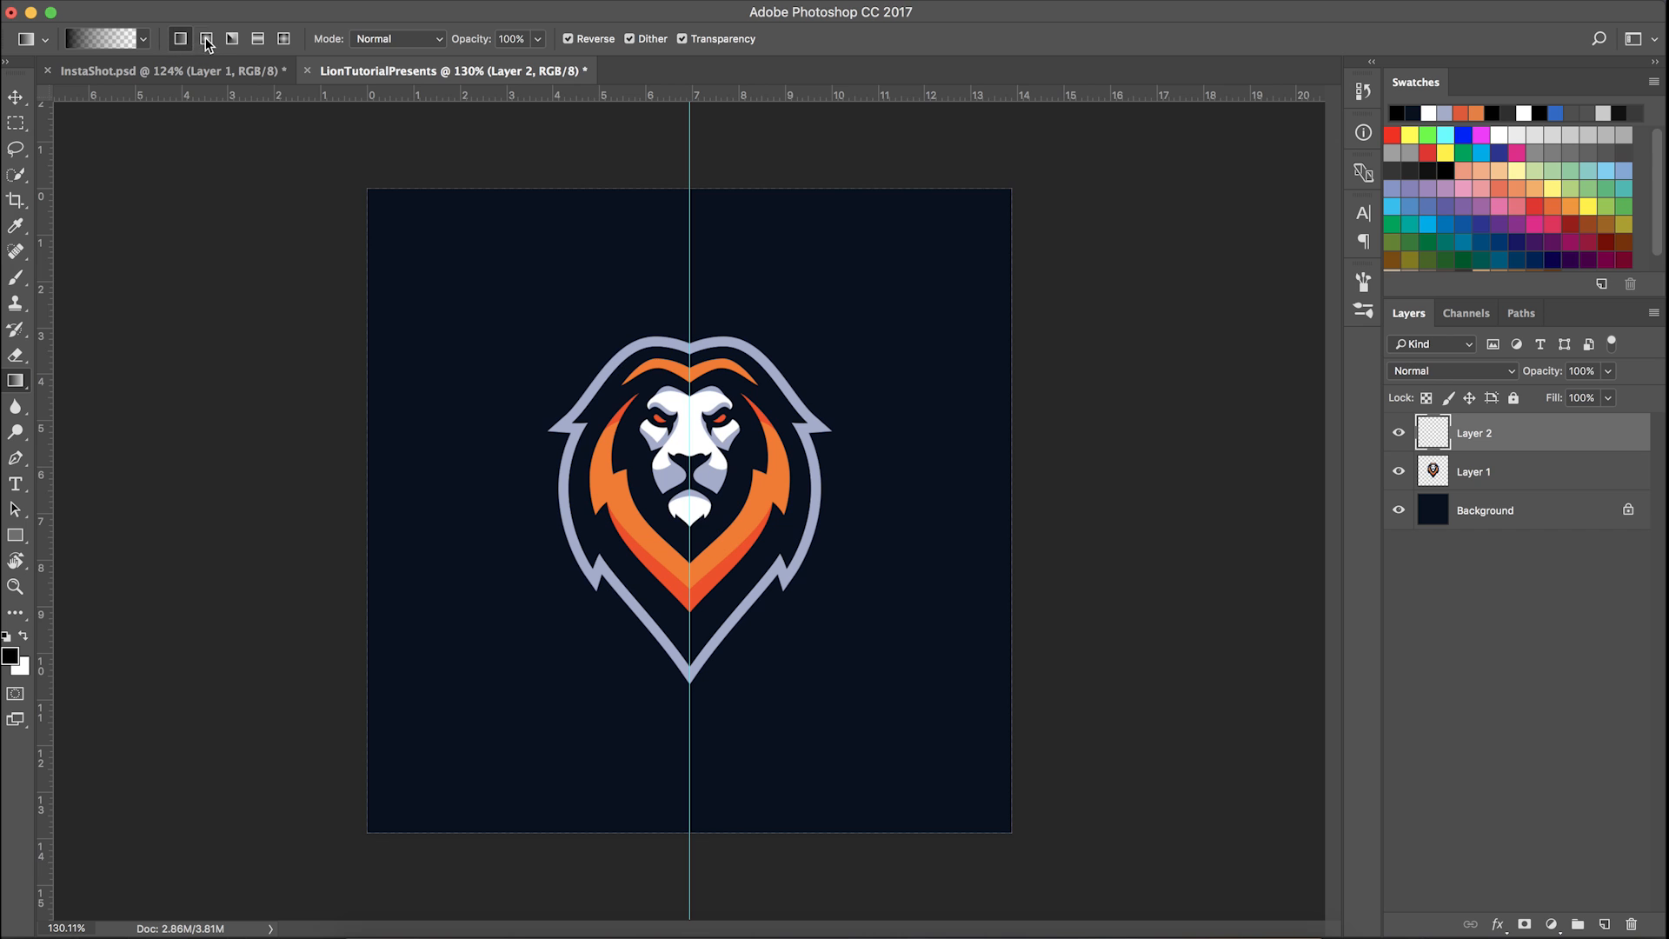
Draw a reversed radial dark vignette across Layer 2 and toggle it to compare
left_click(214, 38)
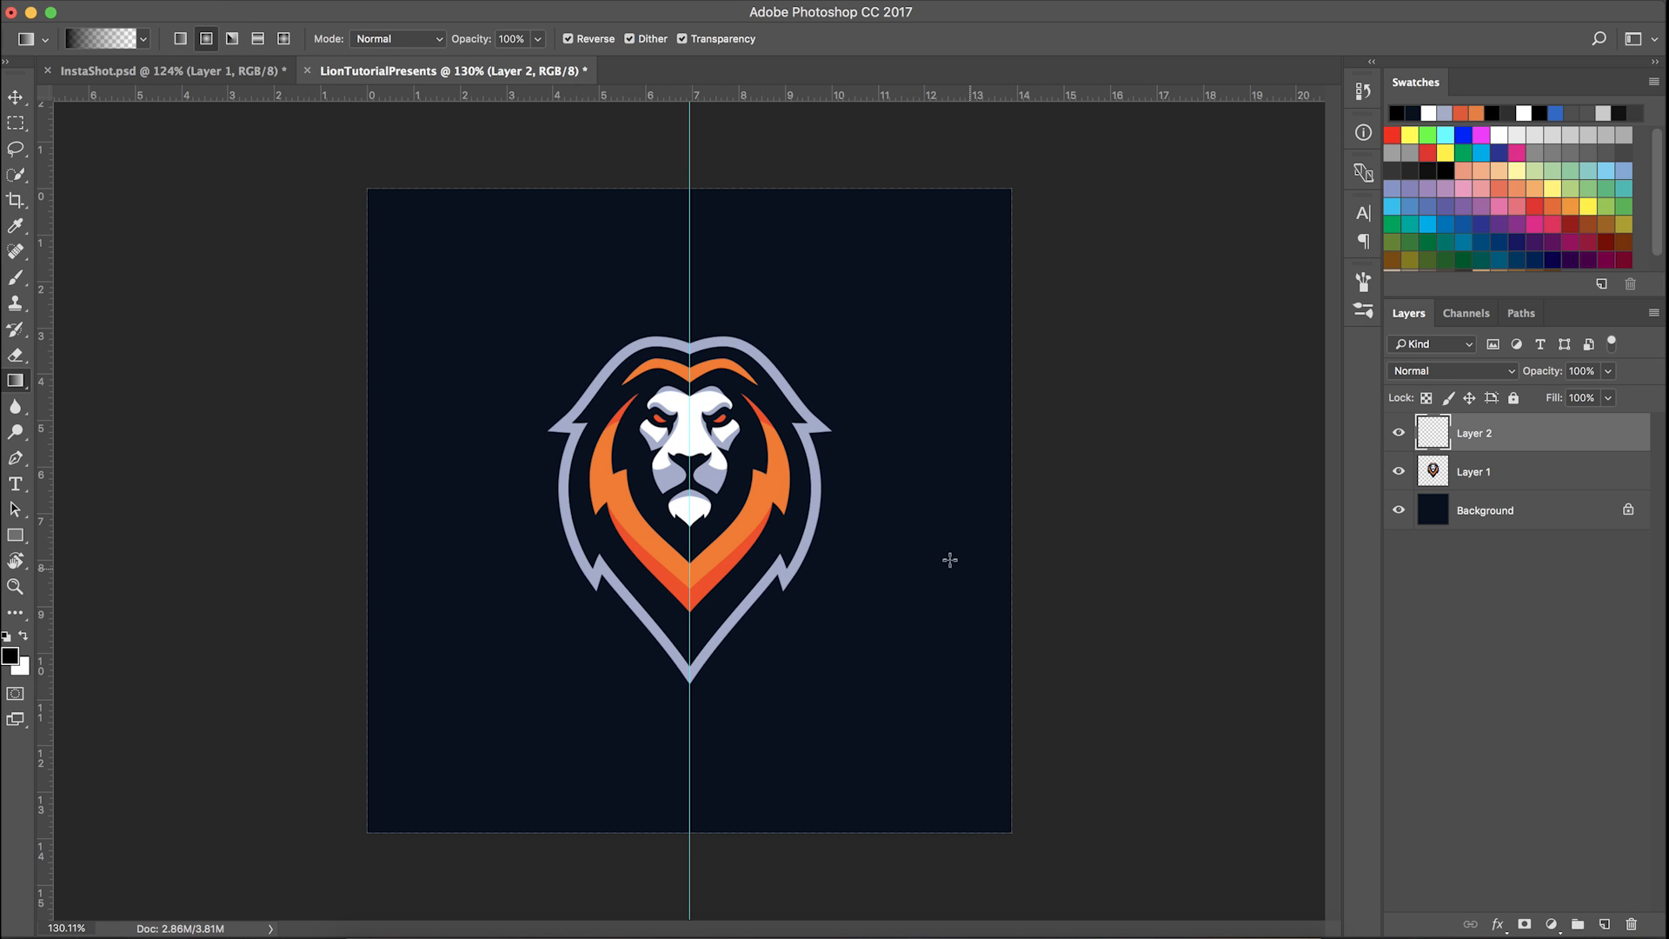
mouse_move(696, 473)
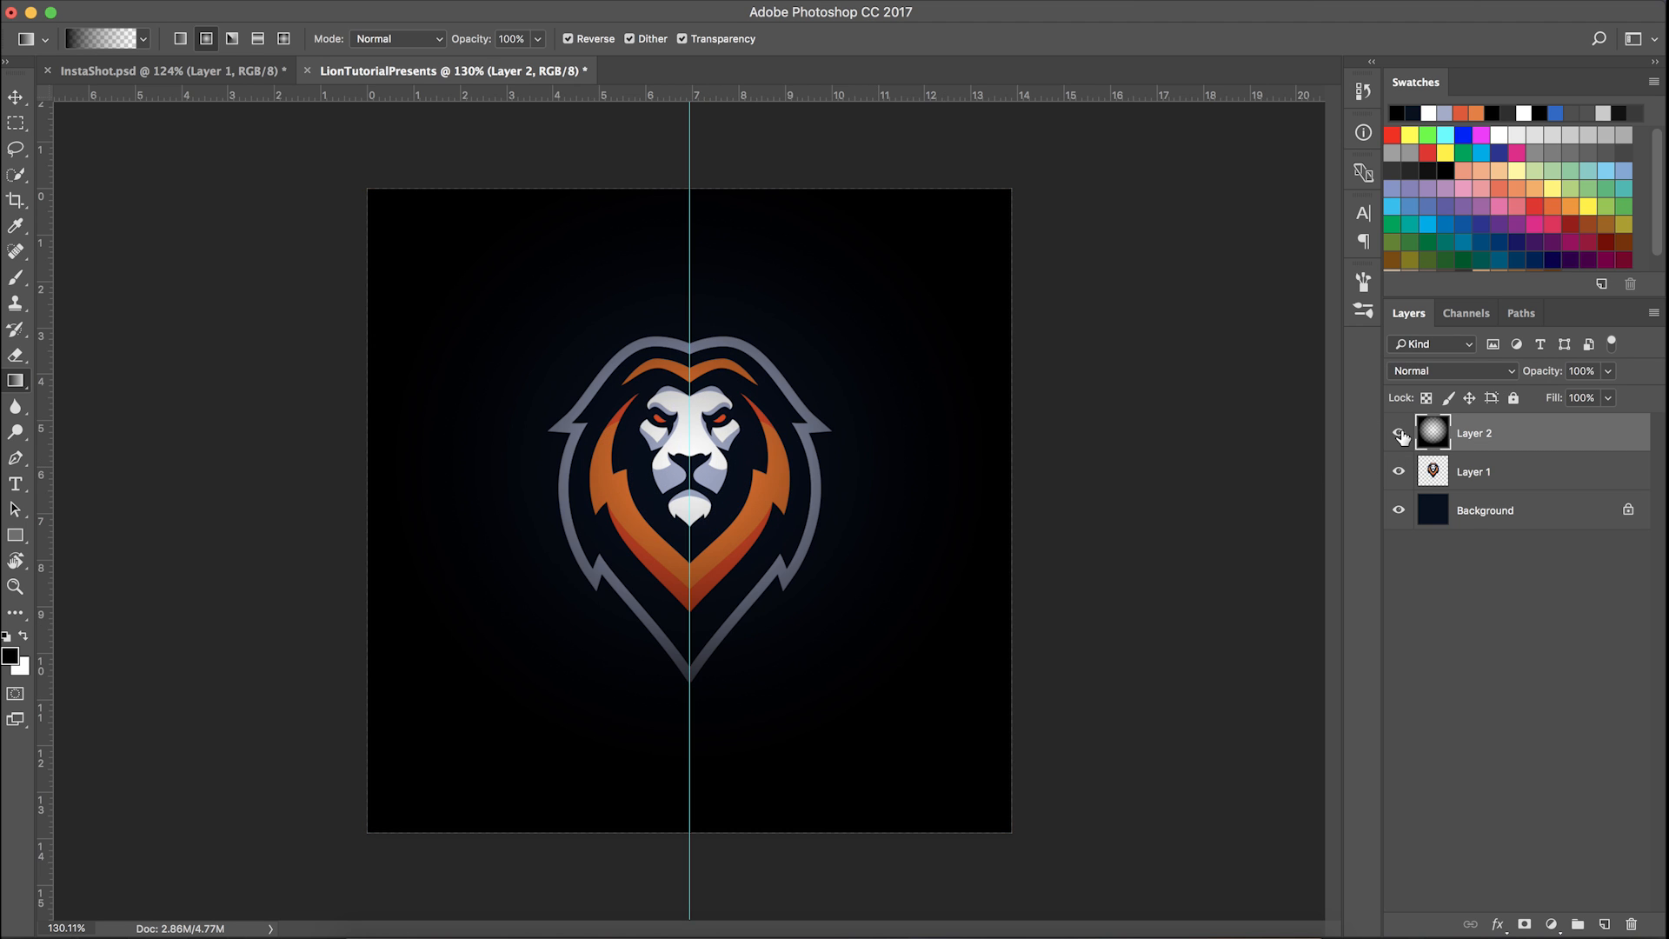
left_click(1398, 432)
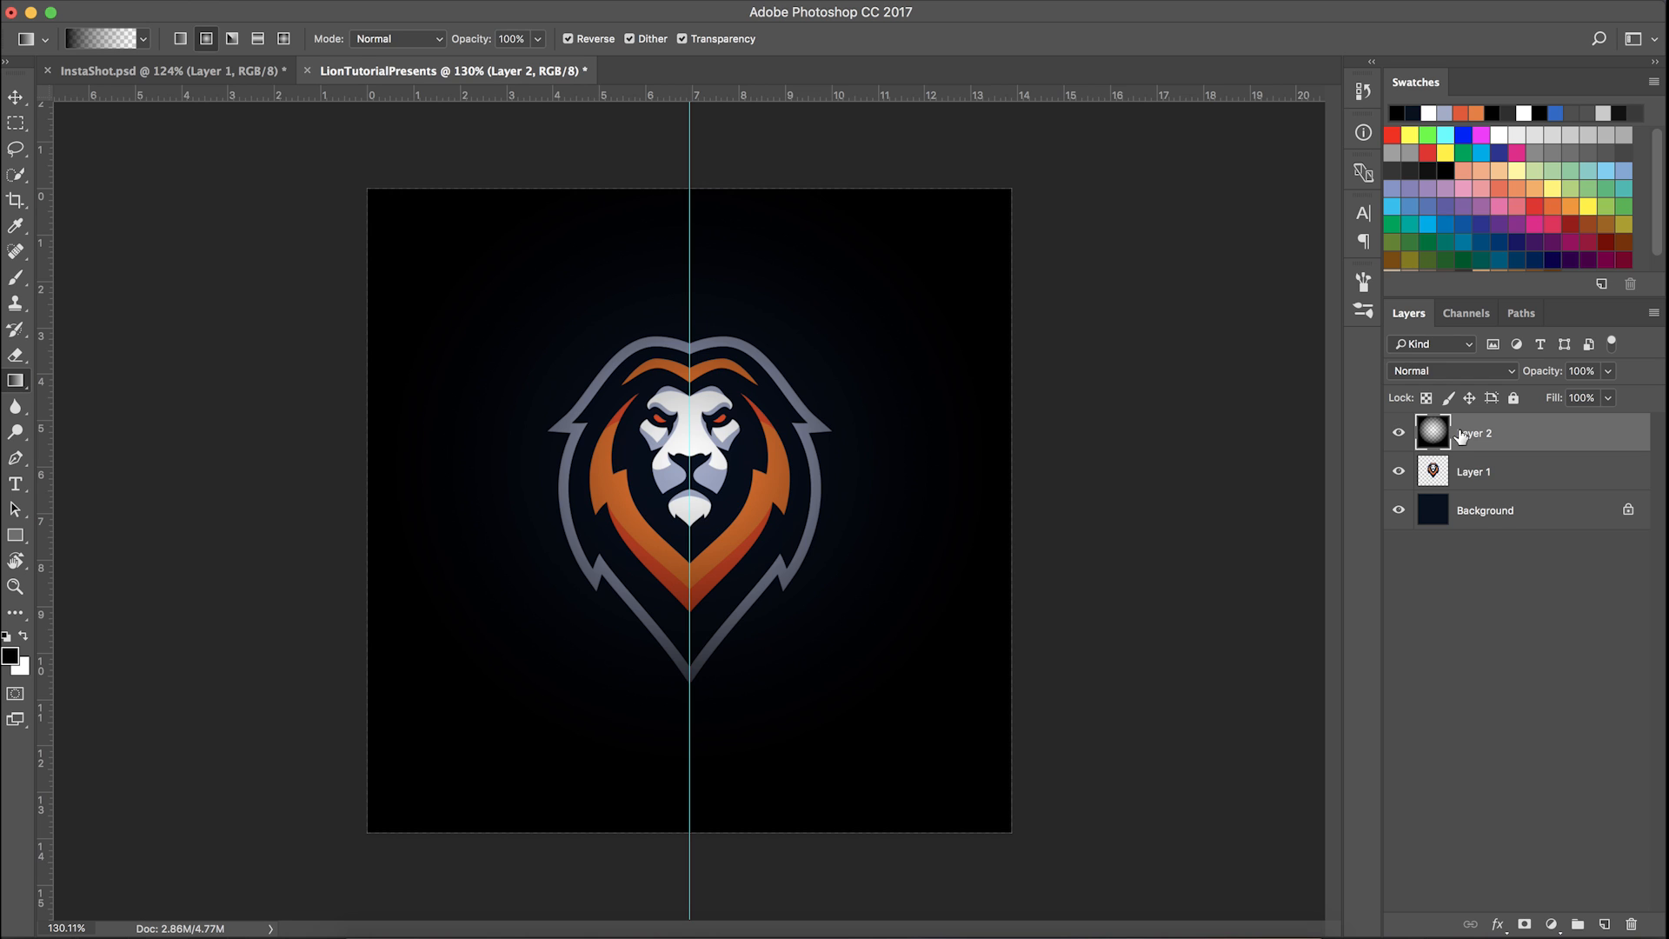
mouse_move(1475, 433)
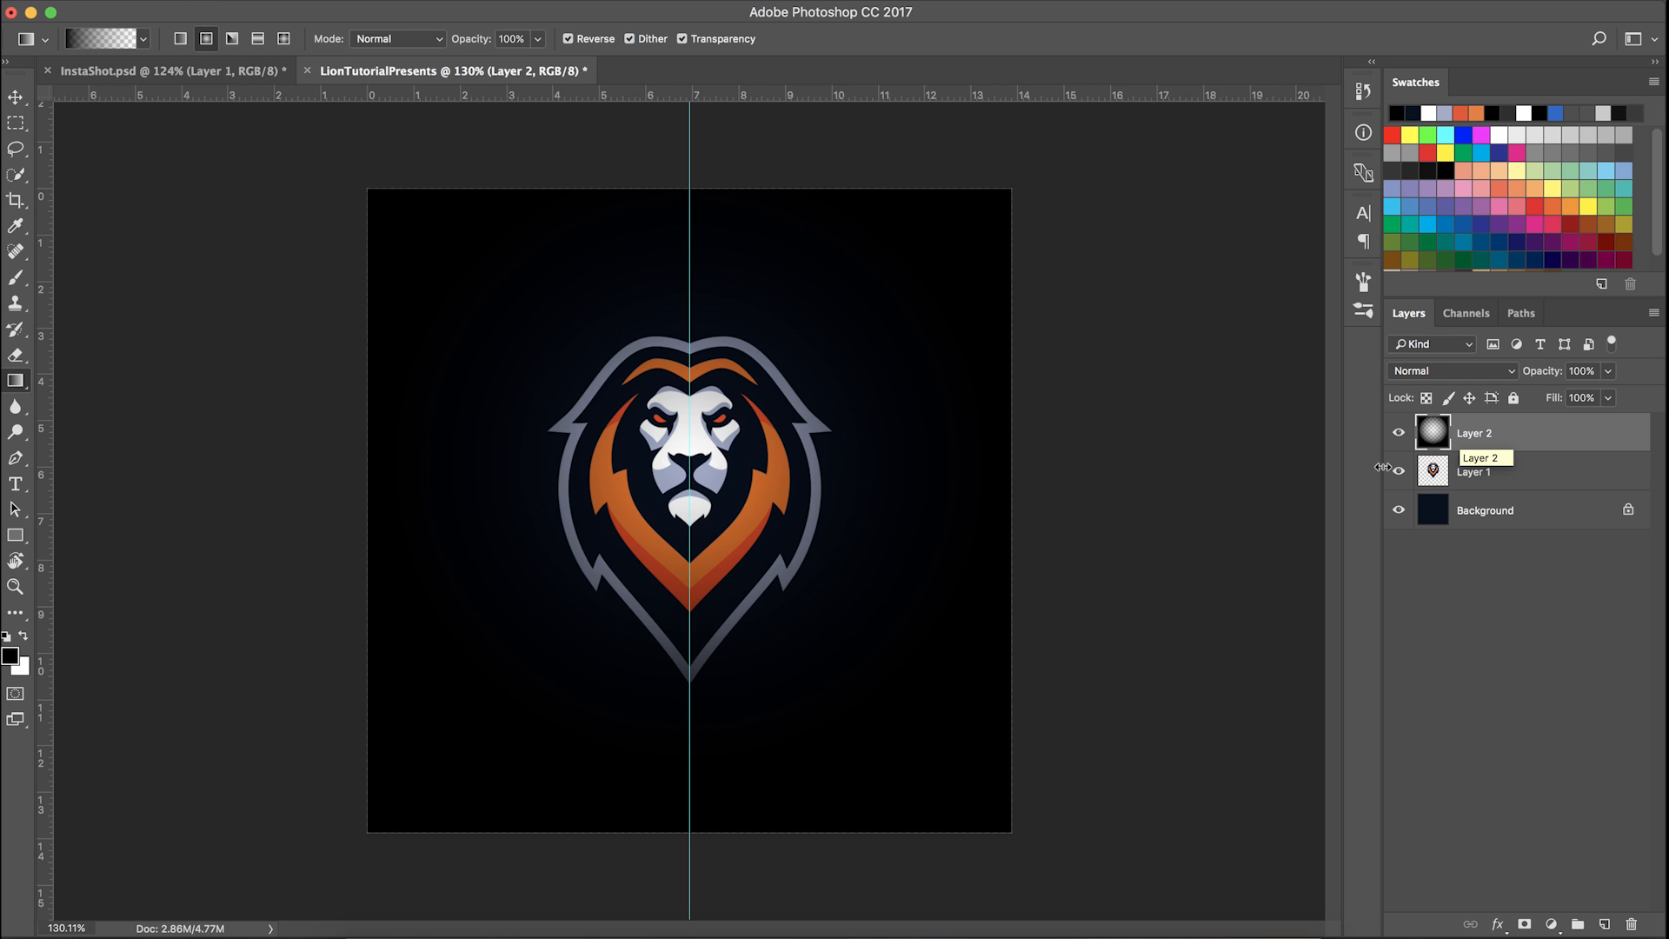
mouse_move(988, 499)
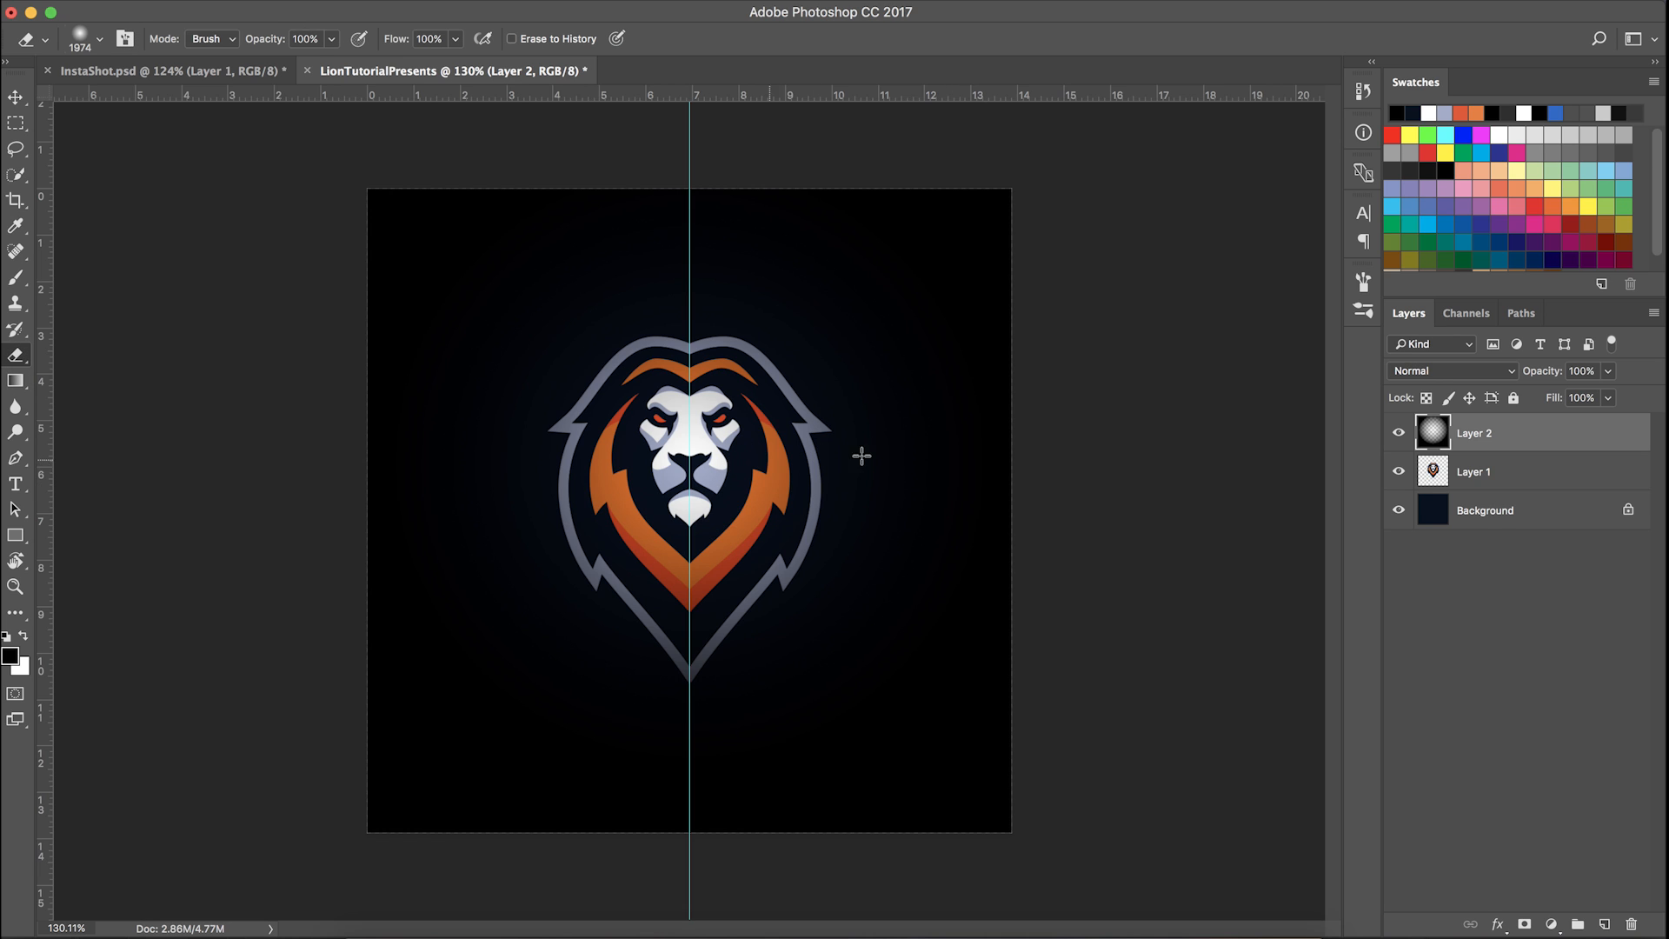
Erase the vignette centre, then duplicate Layer 2 and set the copy to Overlay
left_click(1450, 371)
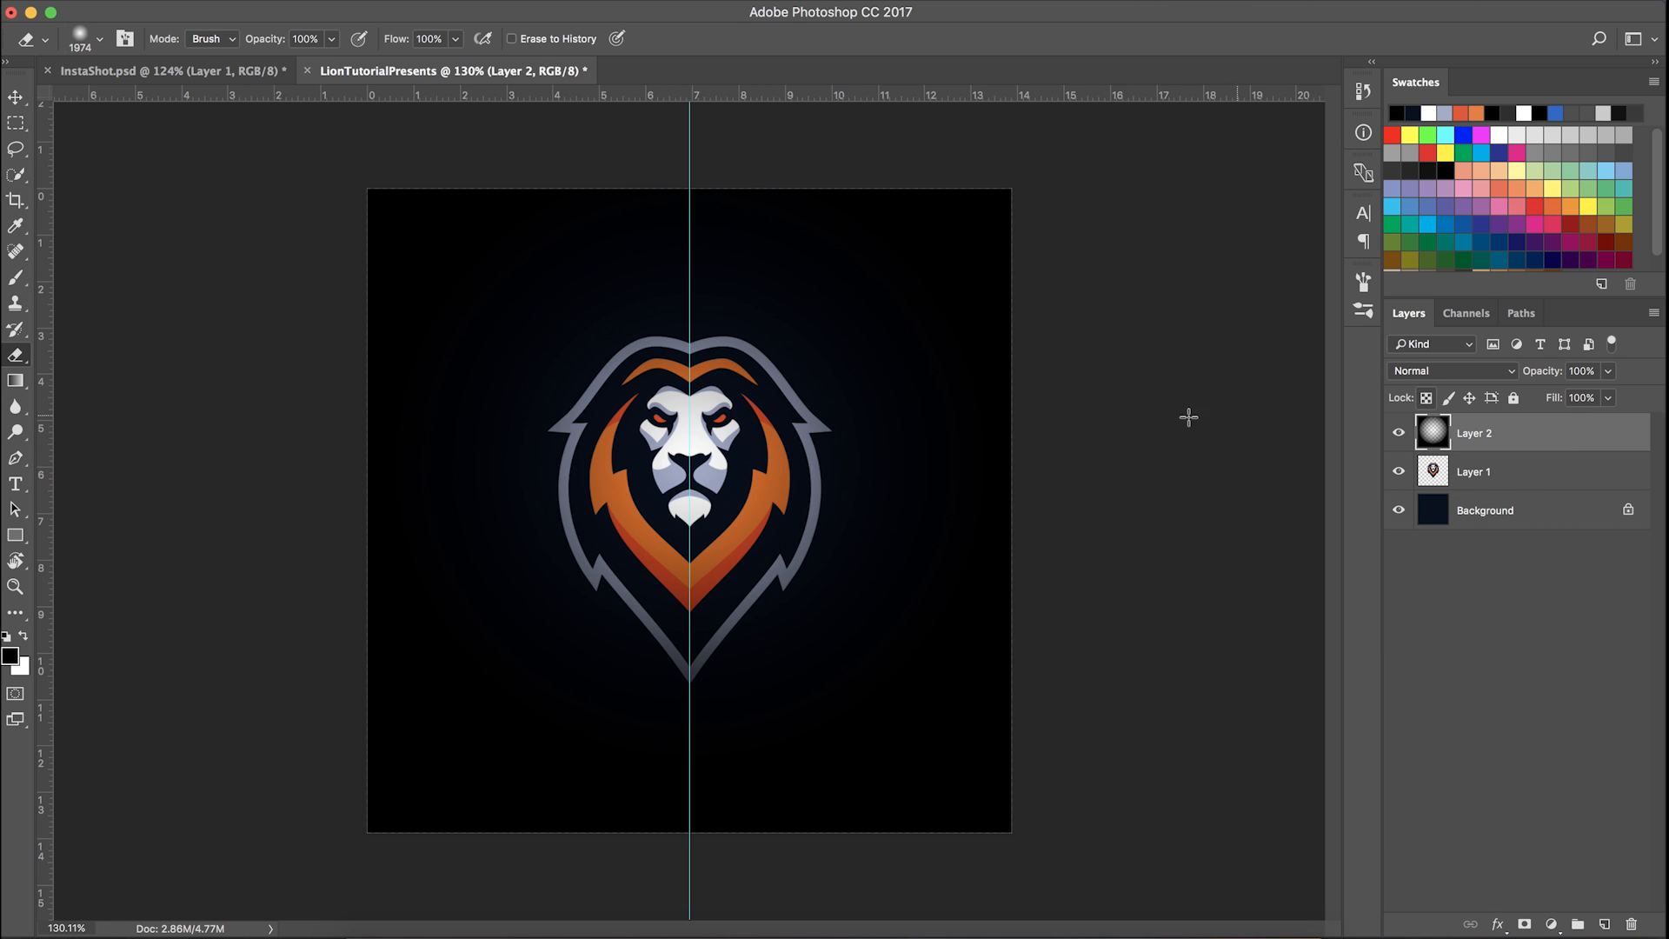
mouse_move(76, 365)
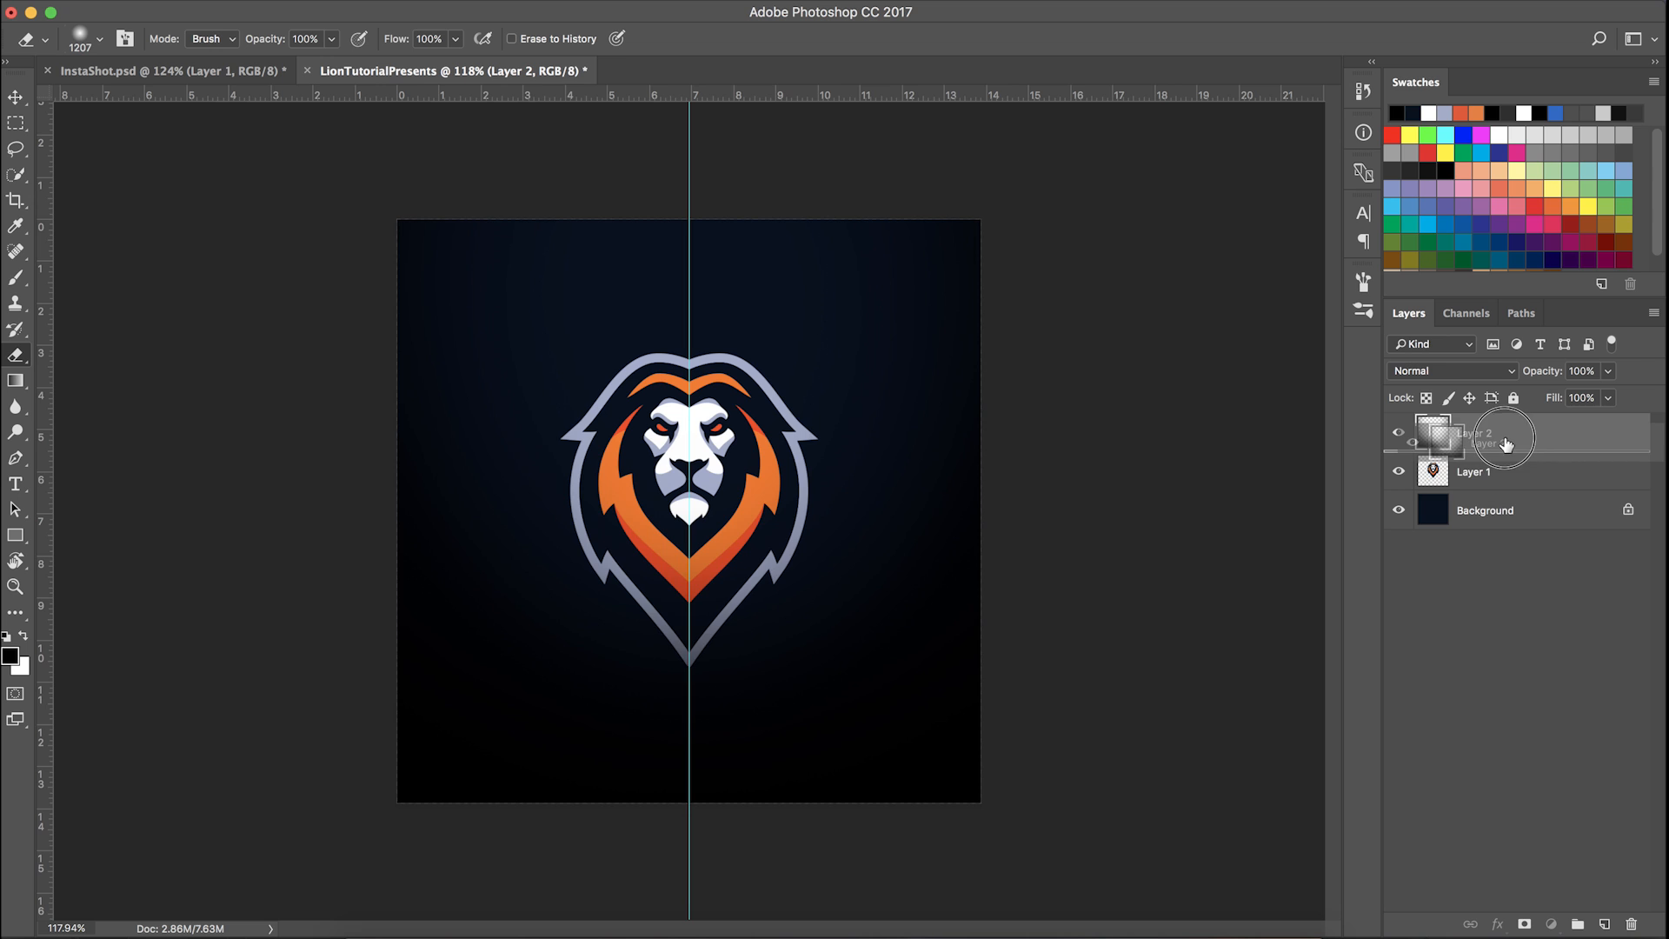
left_click(1452, 370)
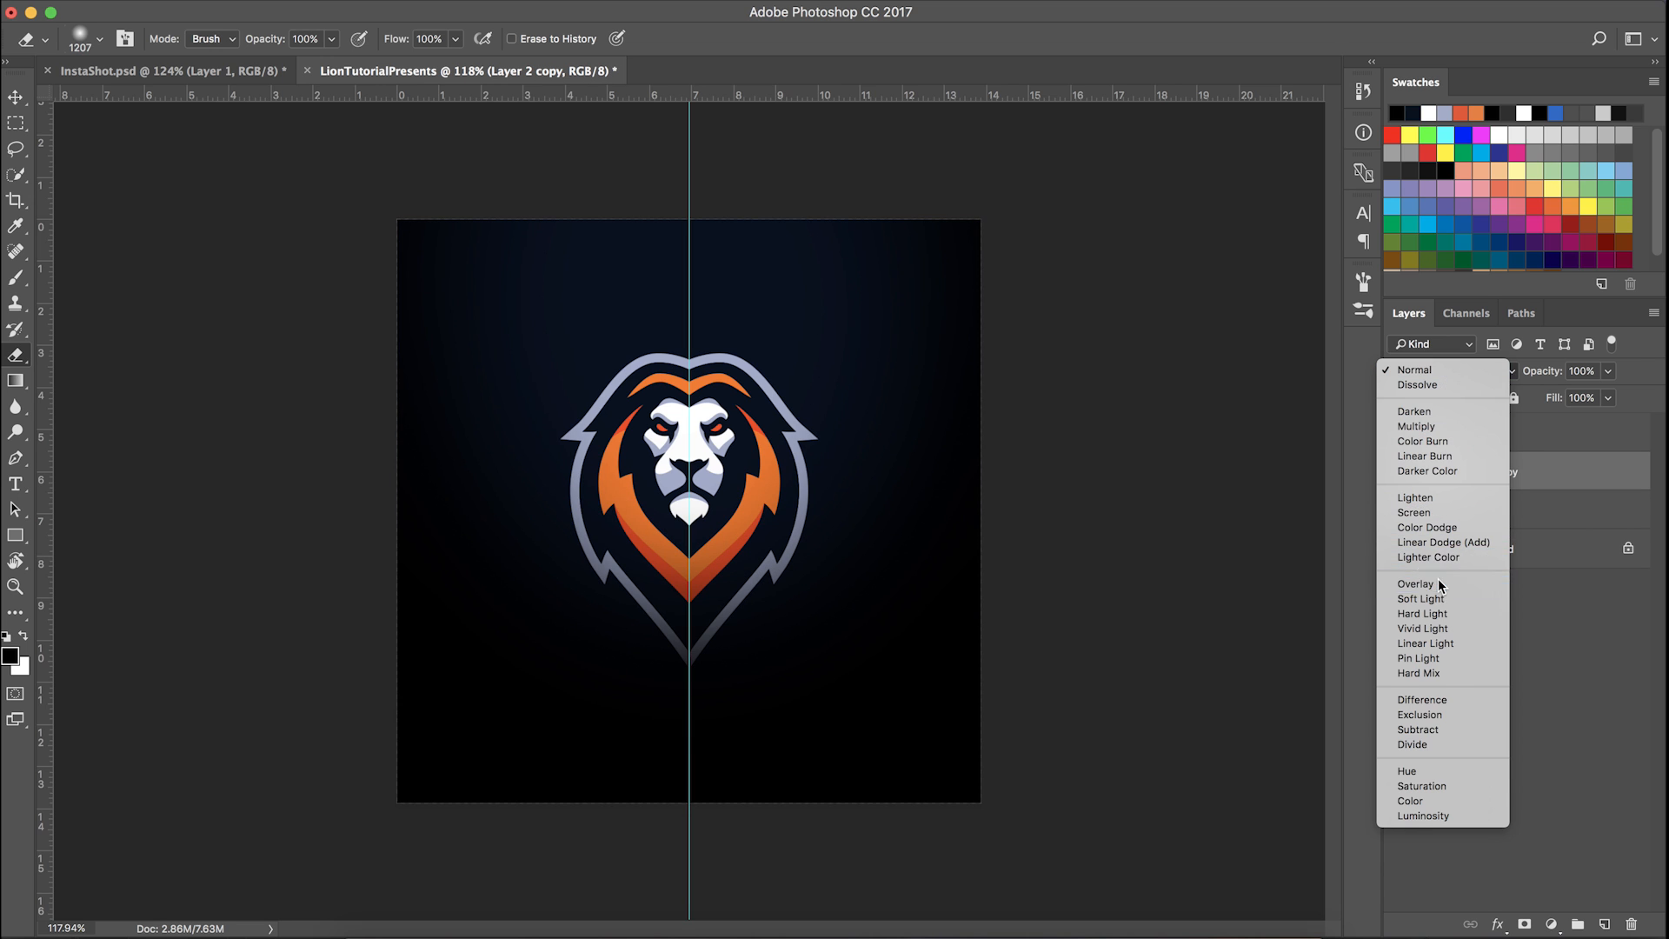
left_click(1415, 584)
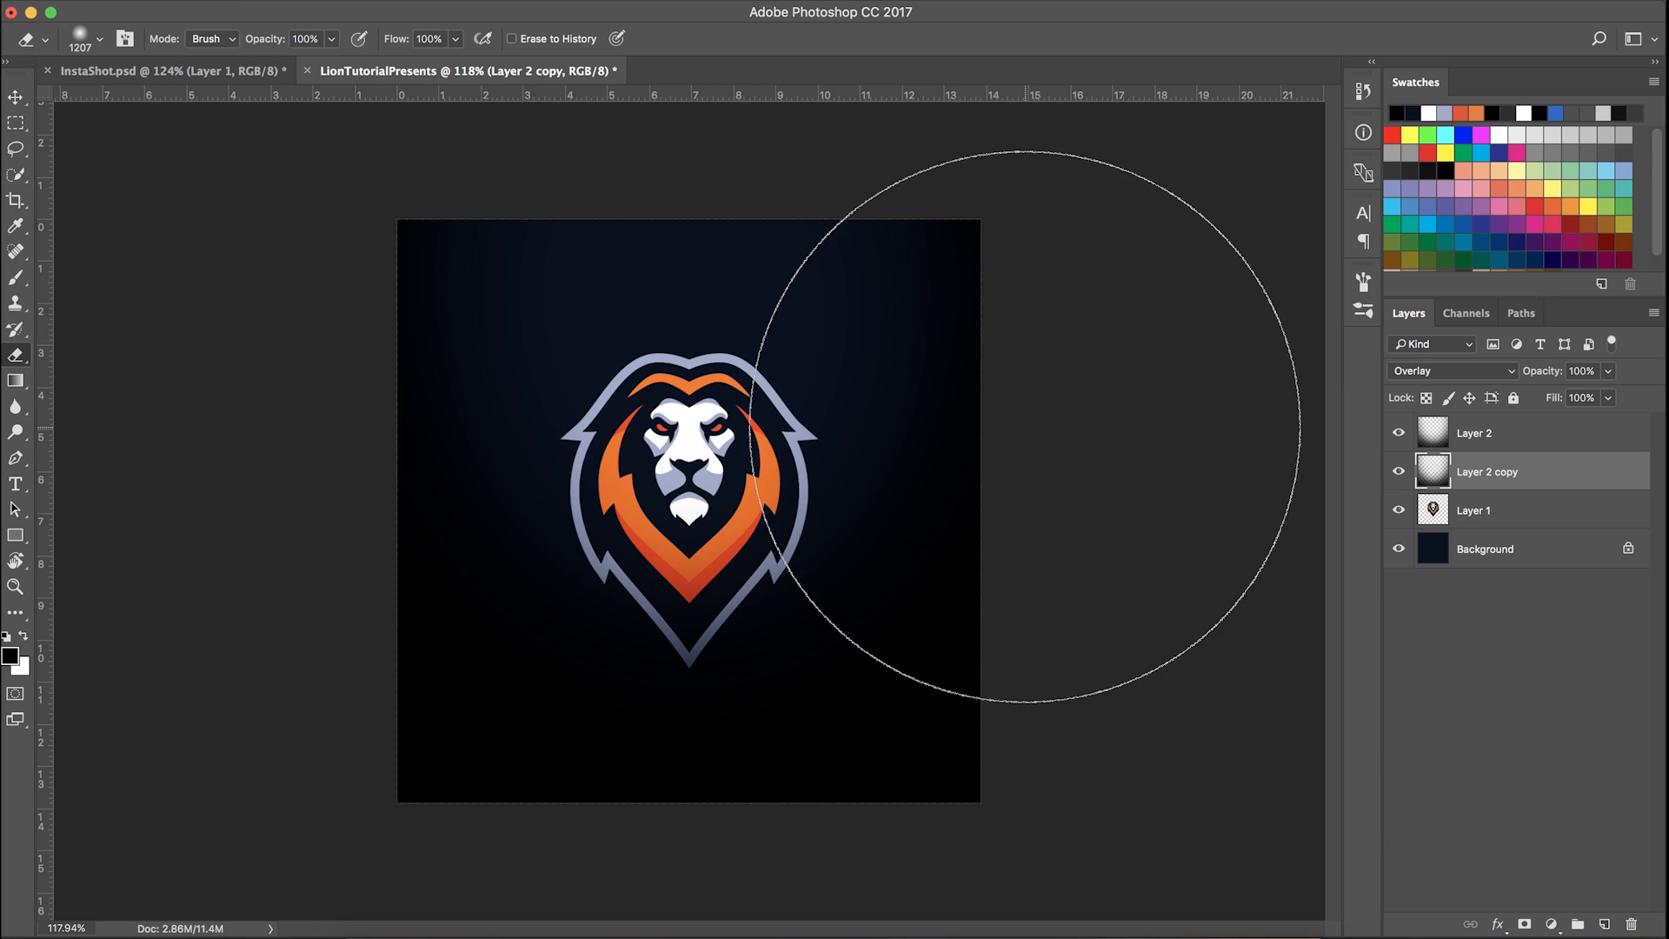
left_click(1509, 433)
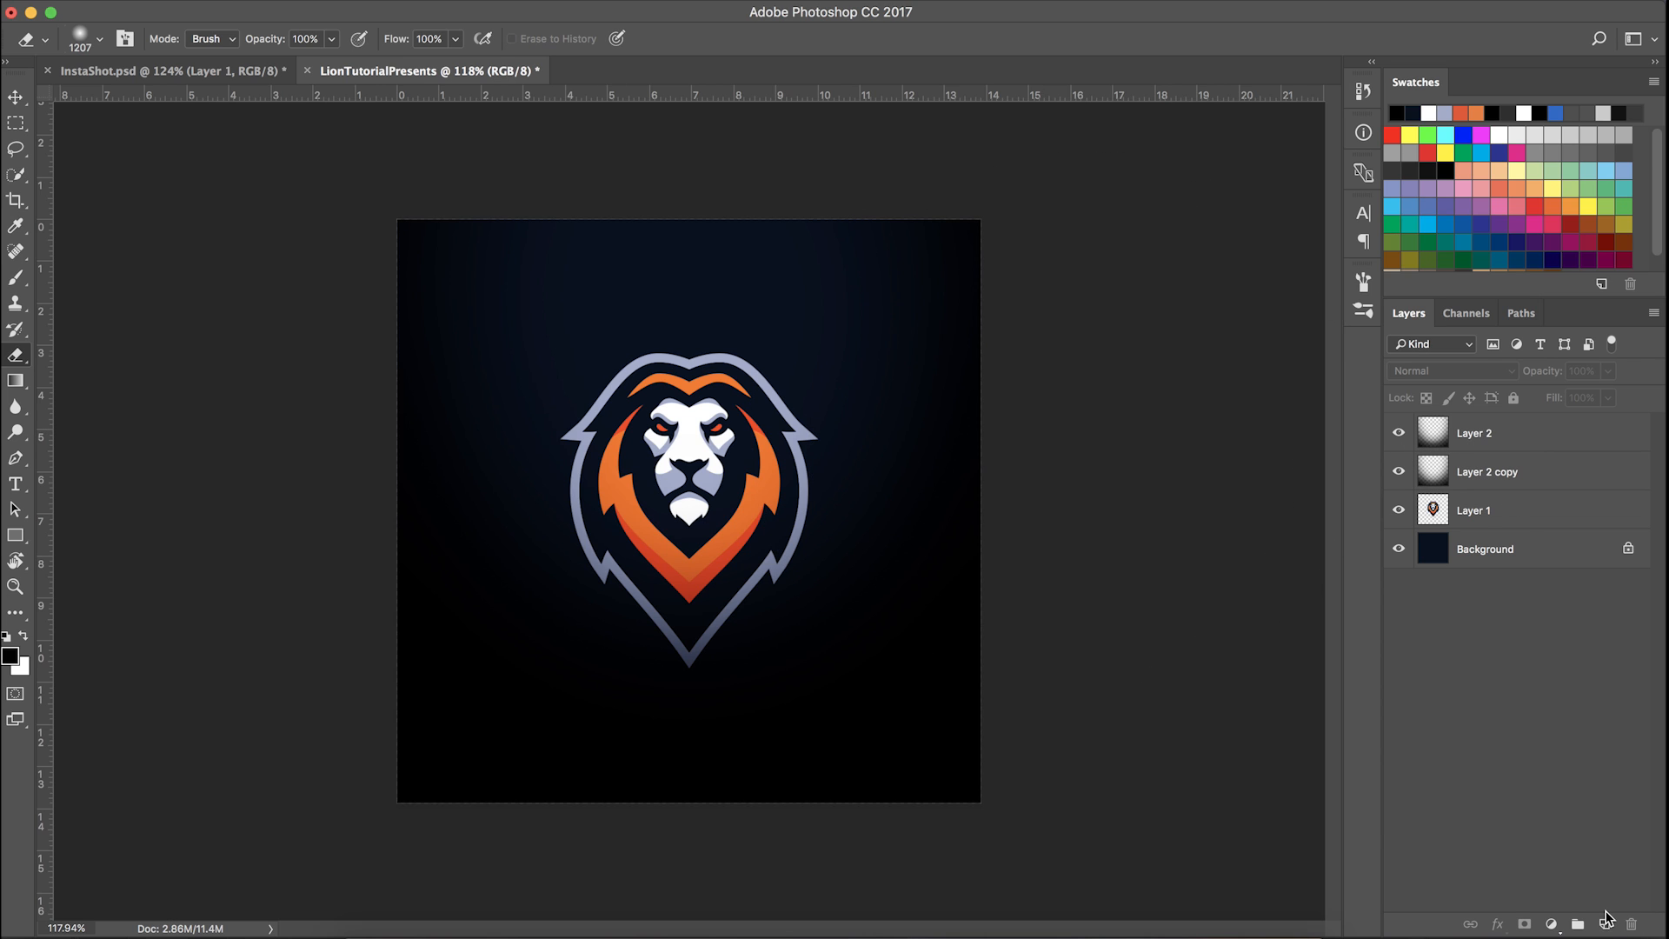
Paint a soft white top highlight on Layer 3, blended Overlay at 50% opacity
left_click(1601, 921)
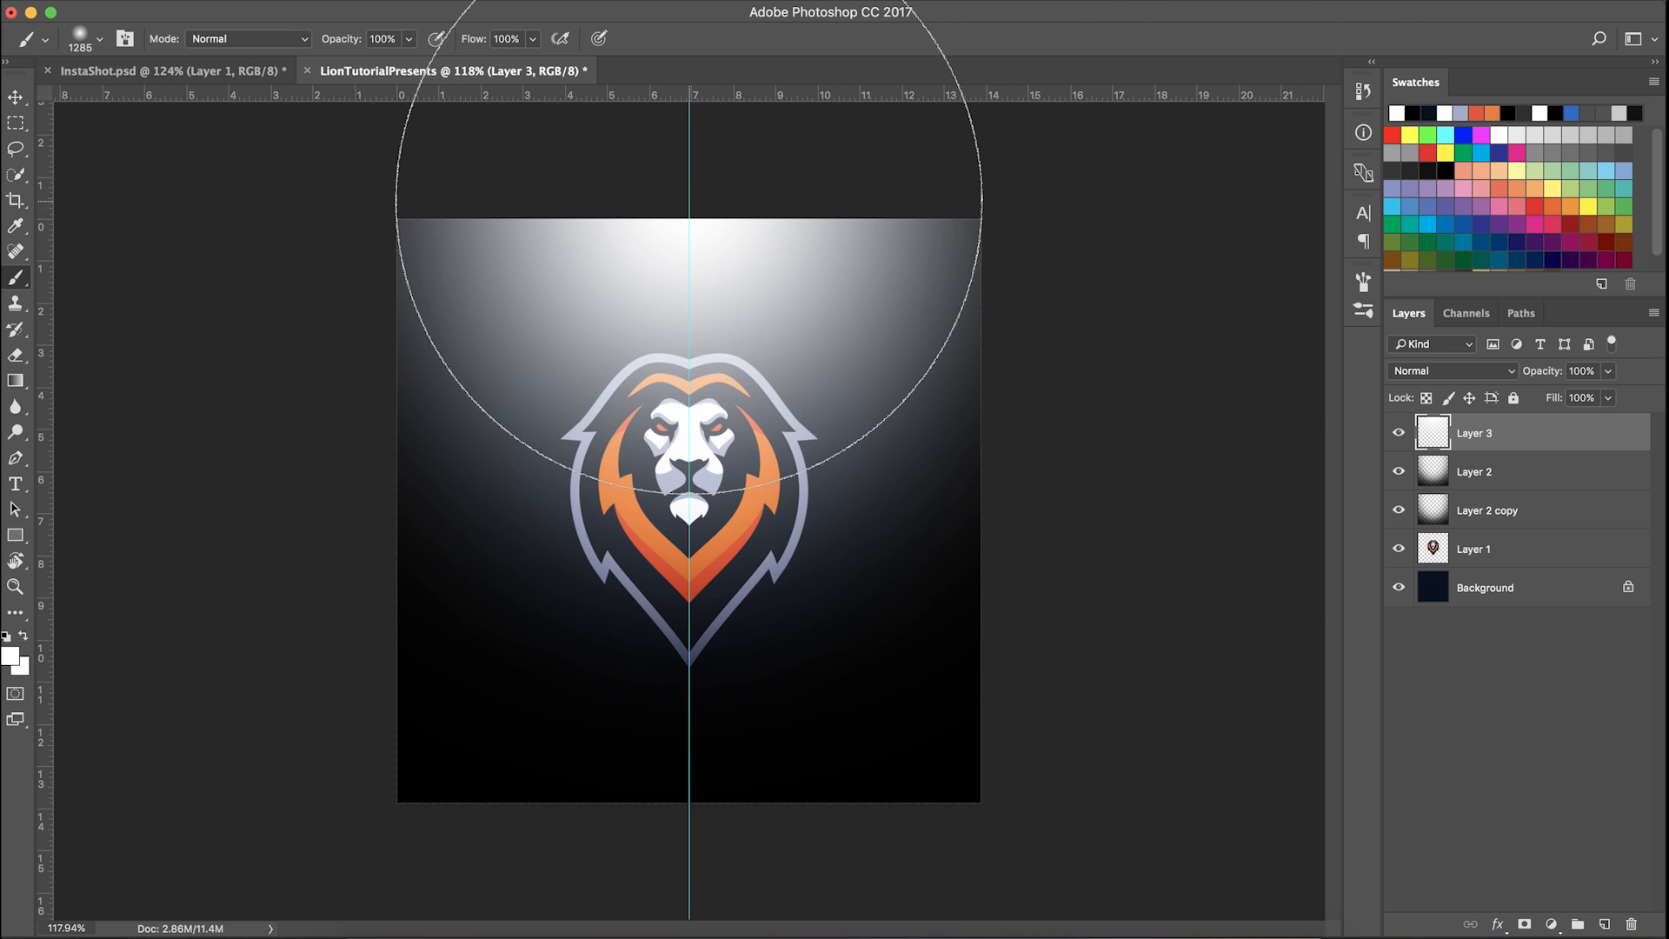
left_click(1451, 370)
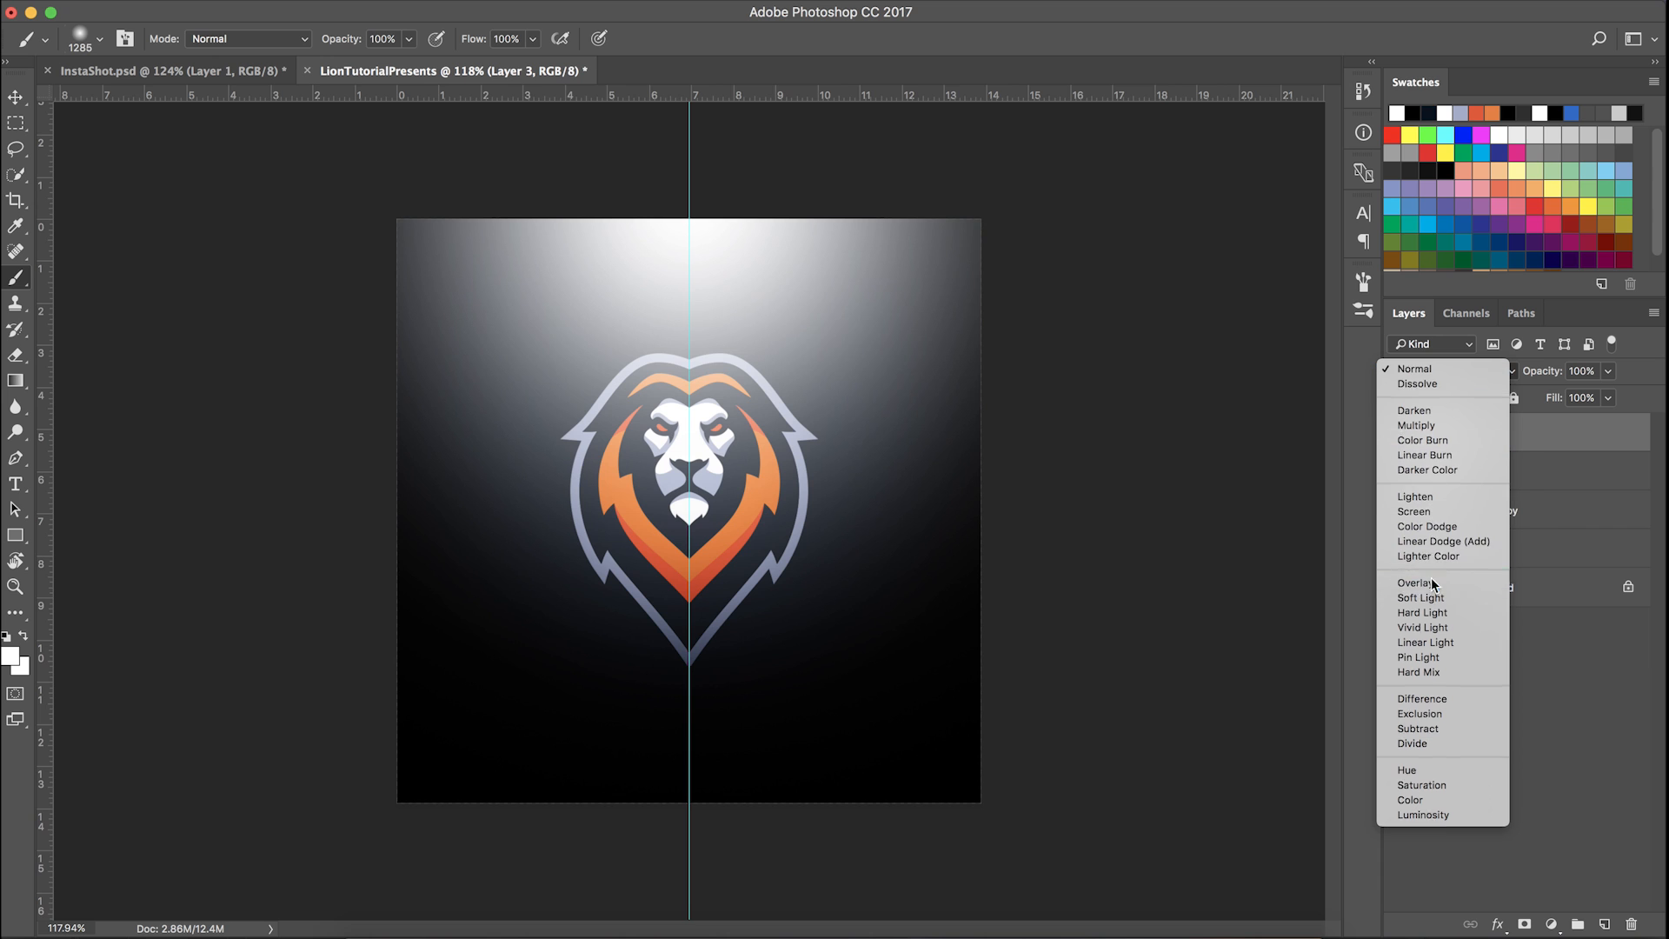
left_click(1415, 583)
type("50")
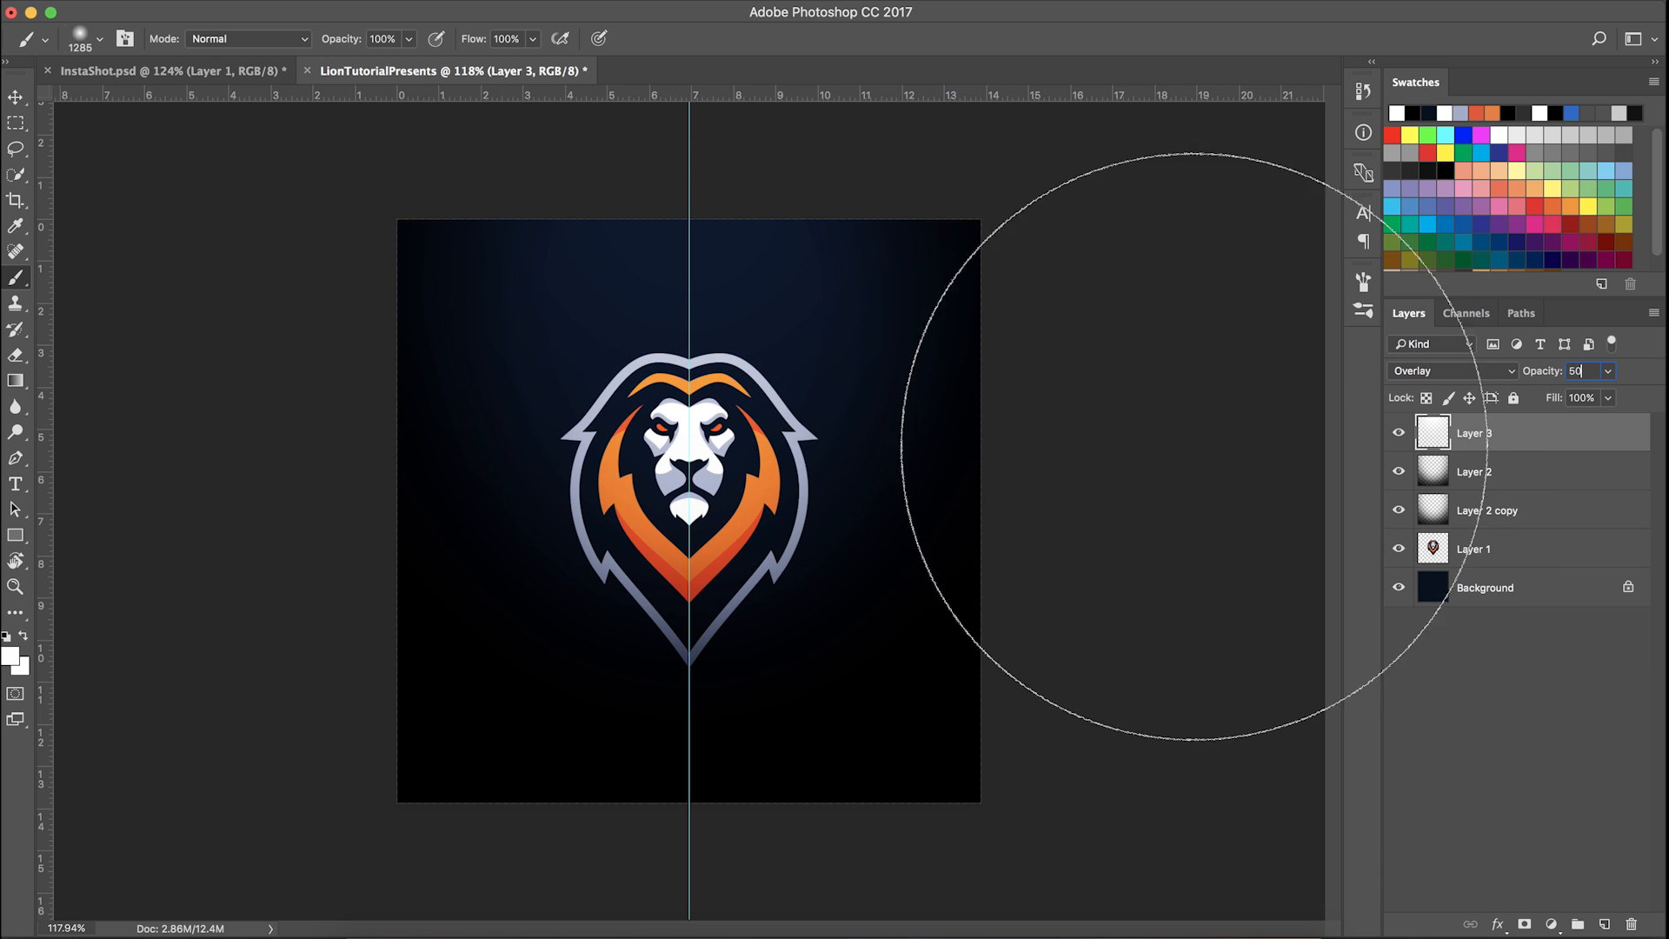
left_click(1450, 370)
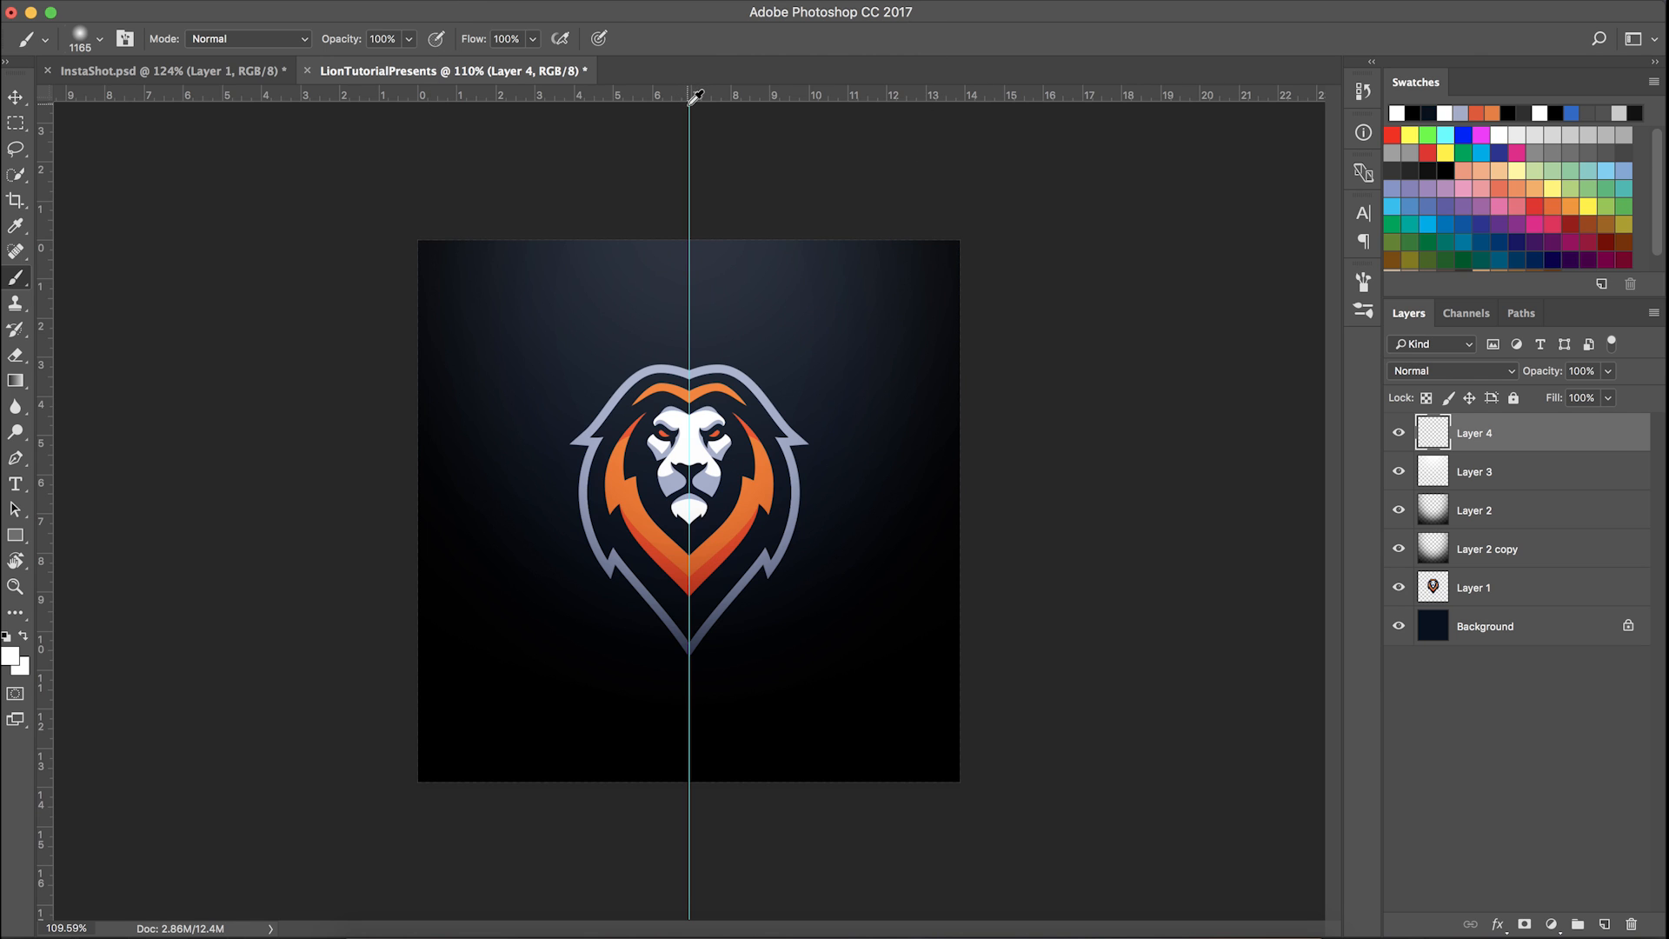
Paint a second white top highlight on Layer 4 in Overlay and show Layer 3 again
left_click(1450, 371)
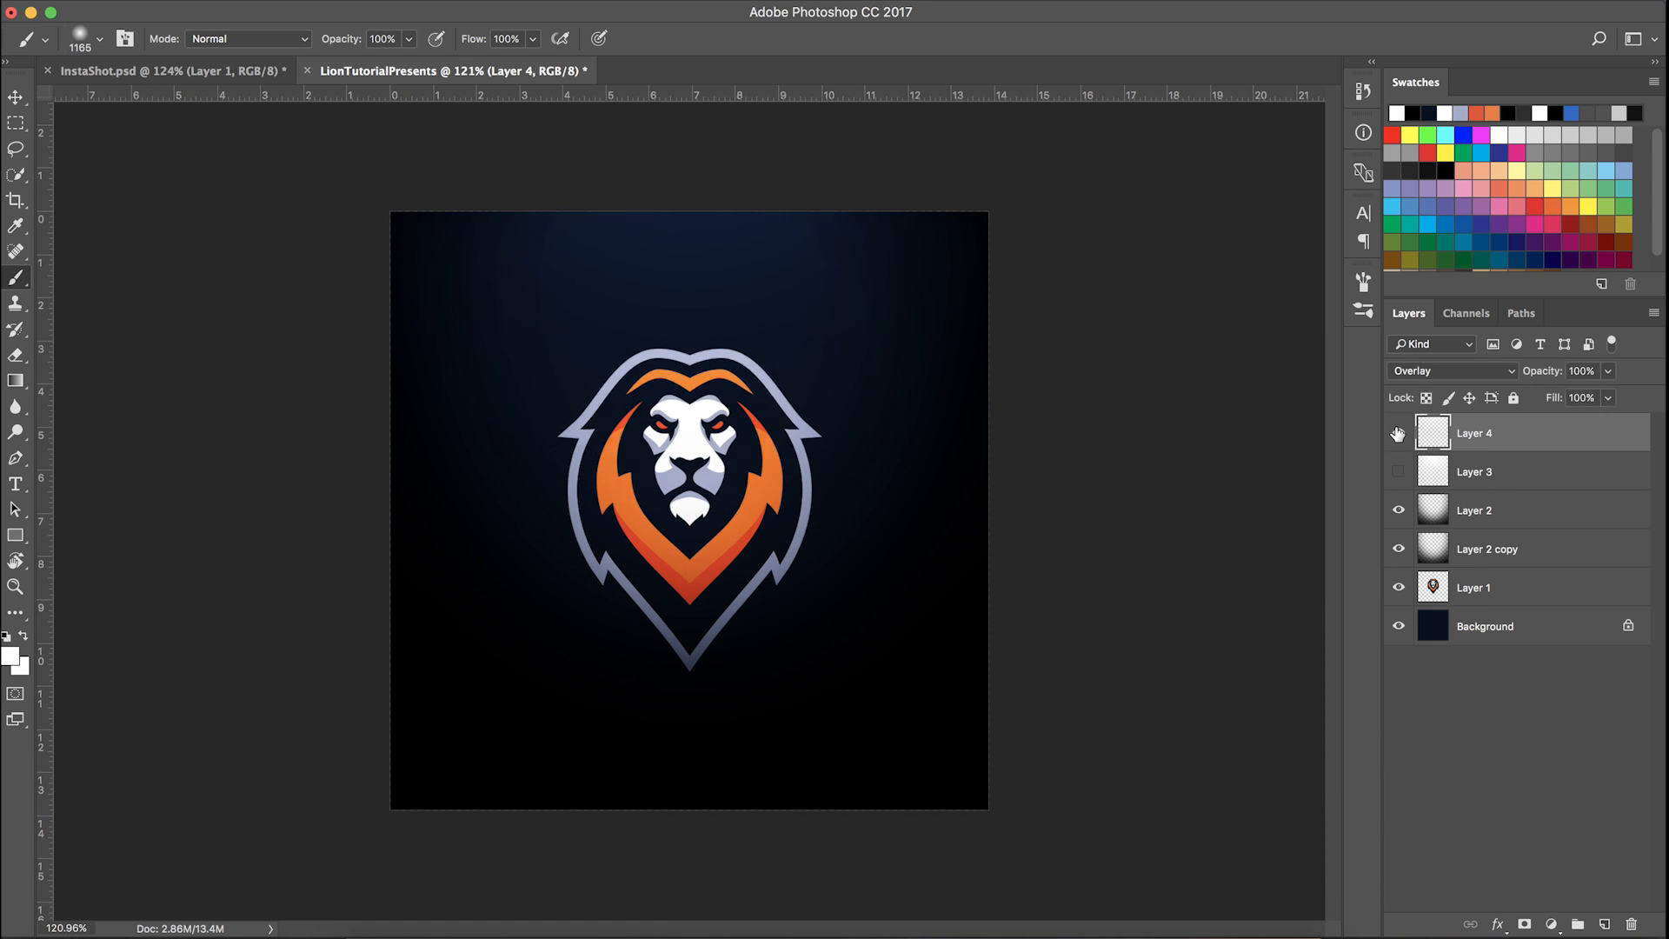
left_click(1398, 471)
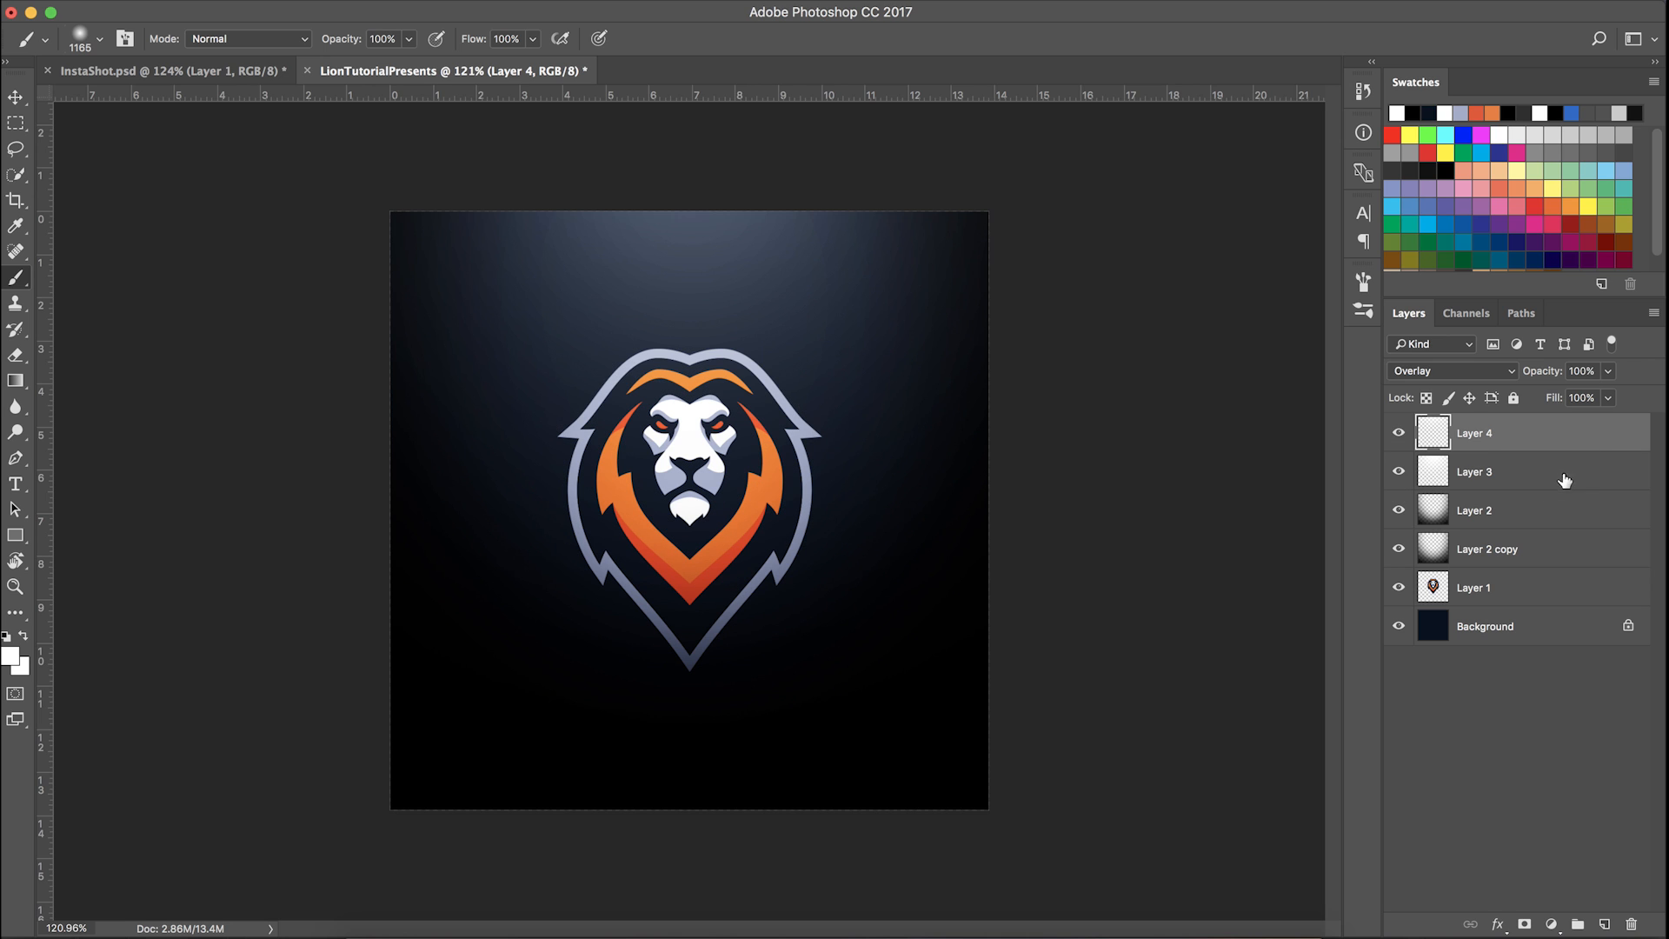
left_click(1509, 471)
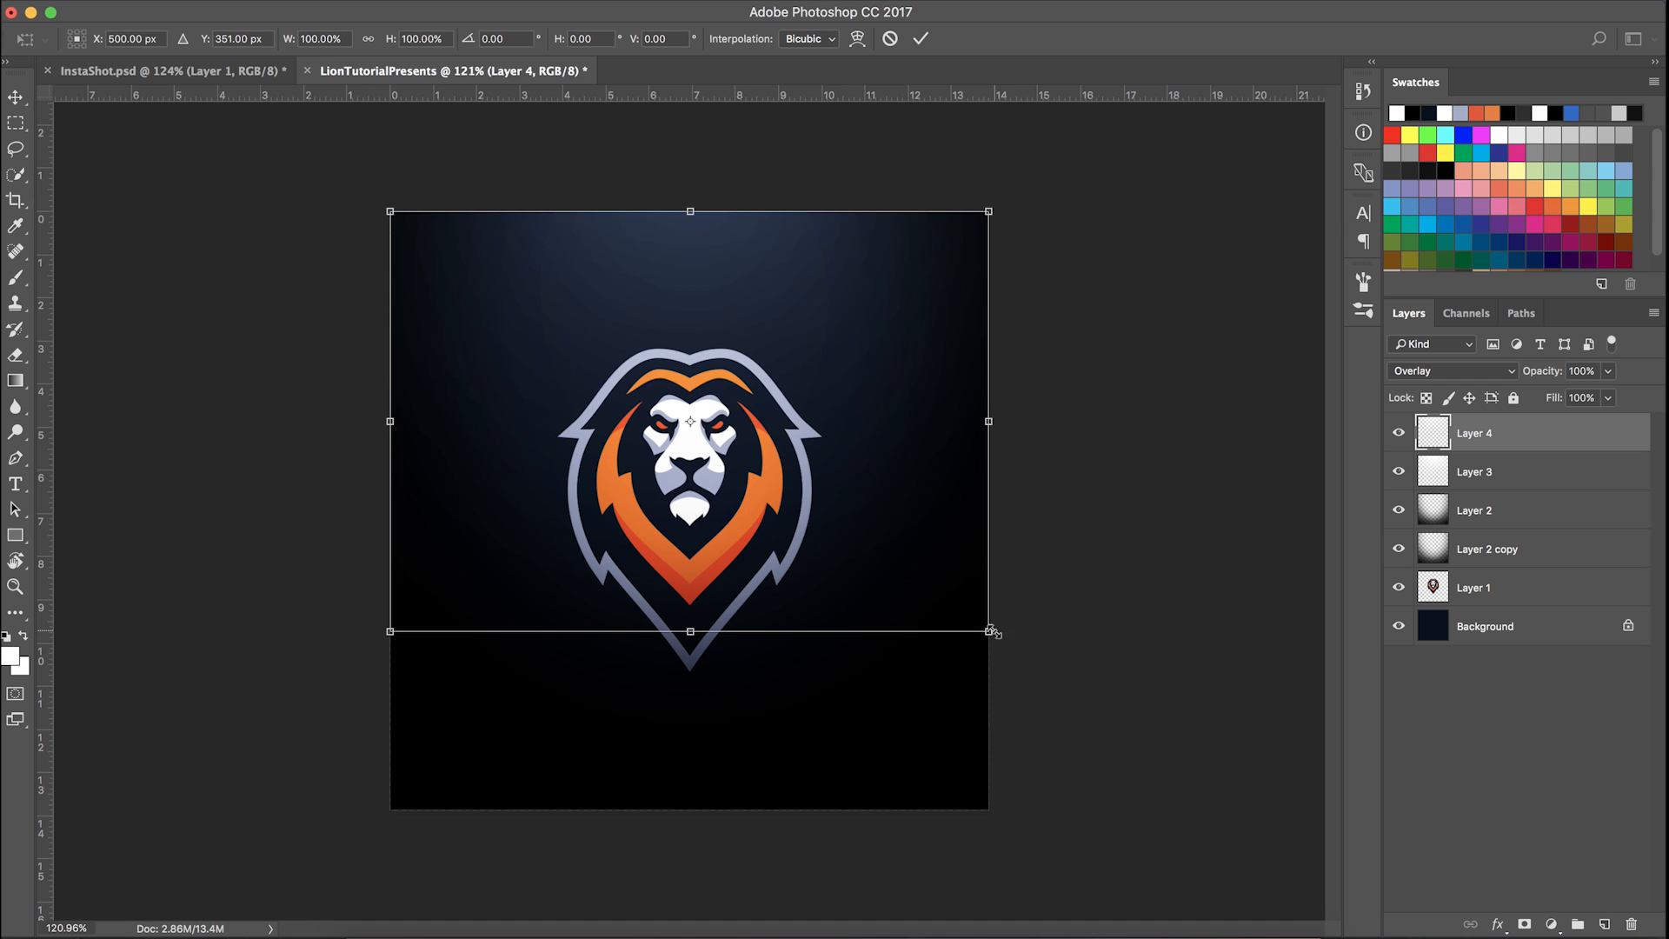
Scale the Layer 4 highlight beyond the canvas so the glow spreads wider
left_click_drag(987, 629, 1076, 695)
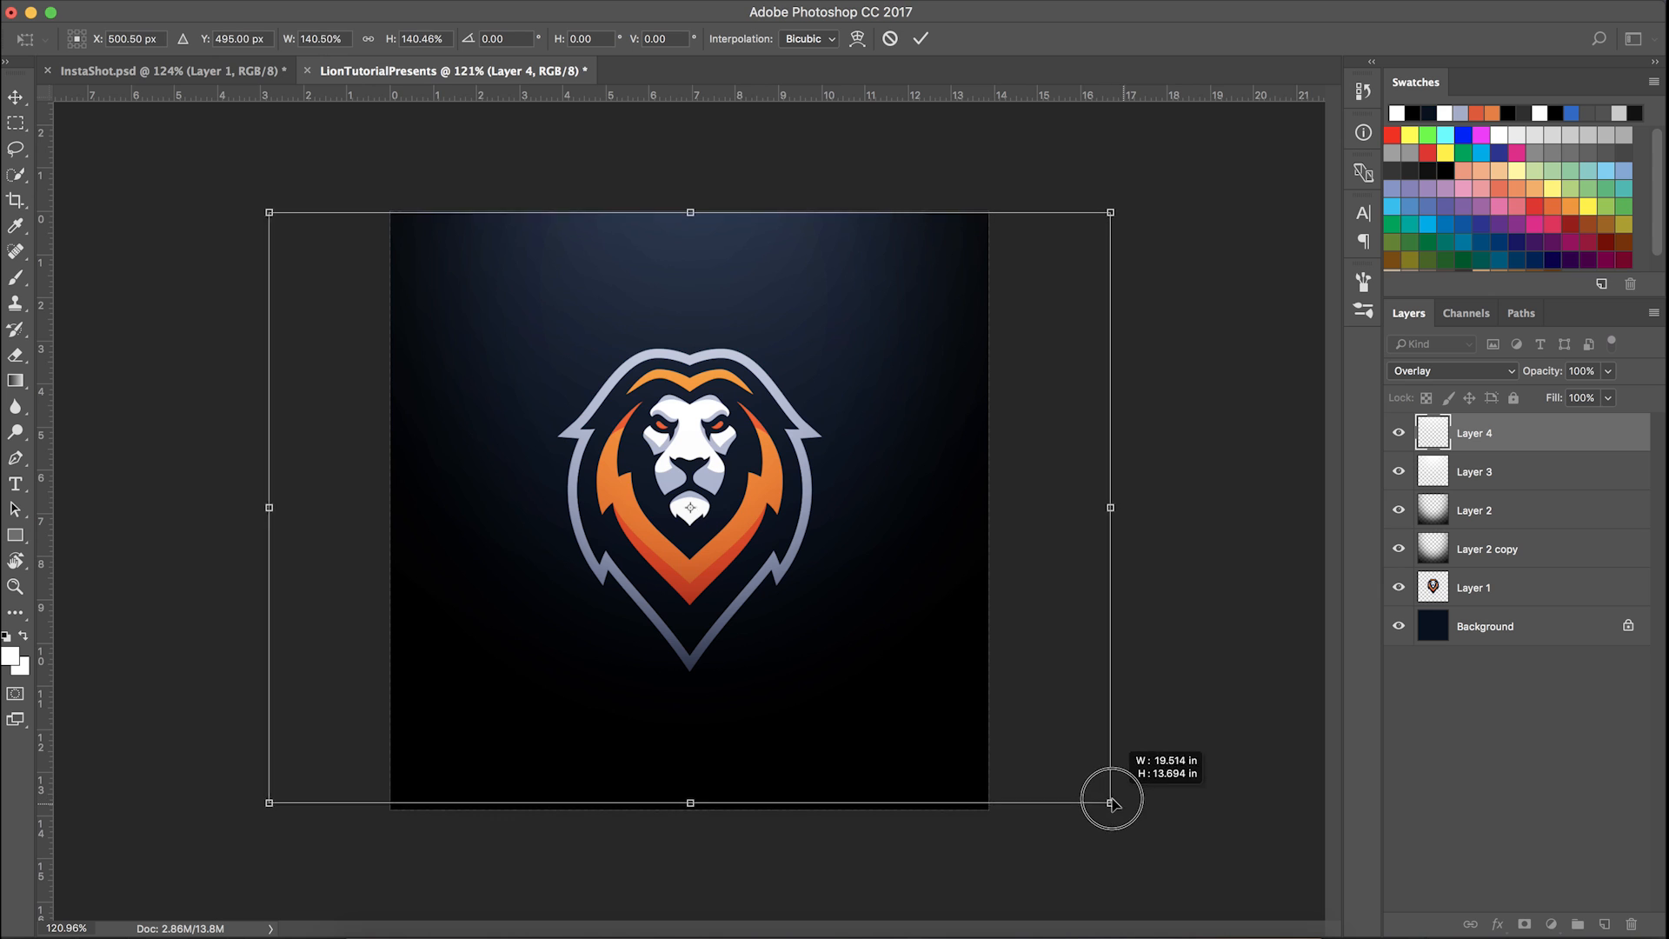
left_click_drag(1110, 800, 1125, 812)
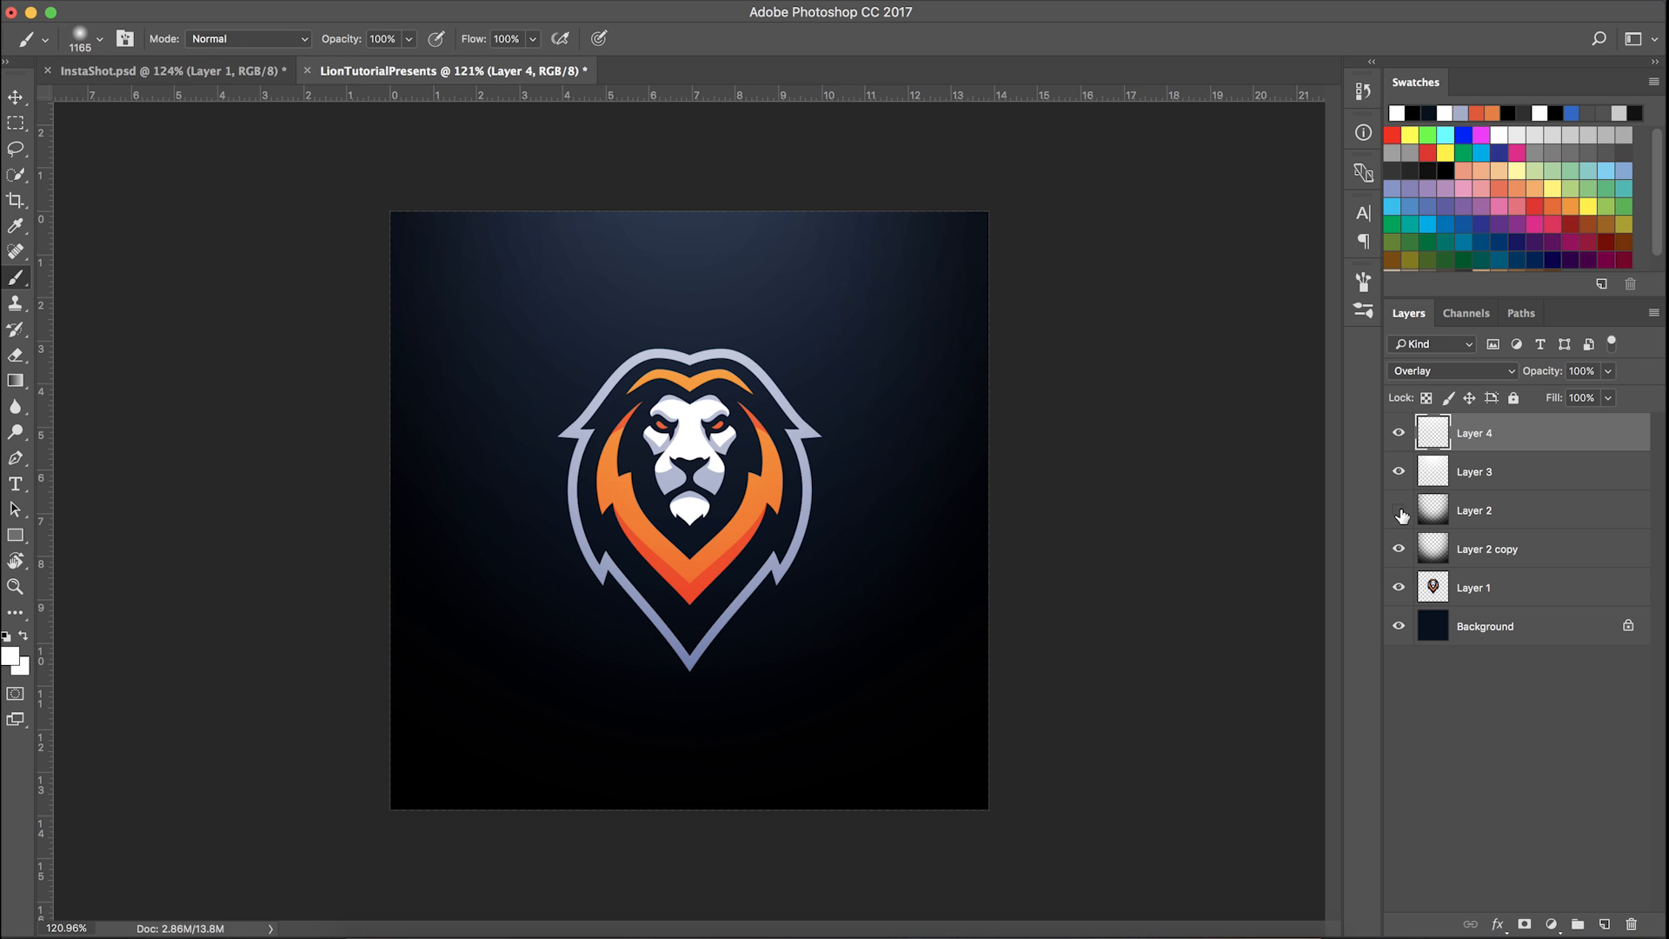
Erase more of the dark edge on the original Layer 2 vignette, toggling it to check
left_click(1397, 512)
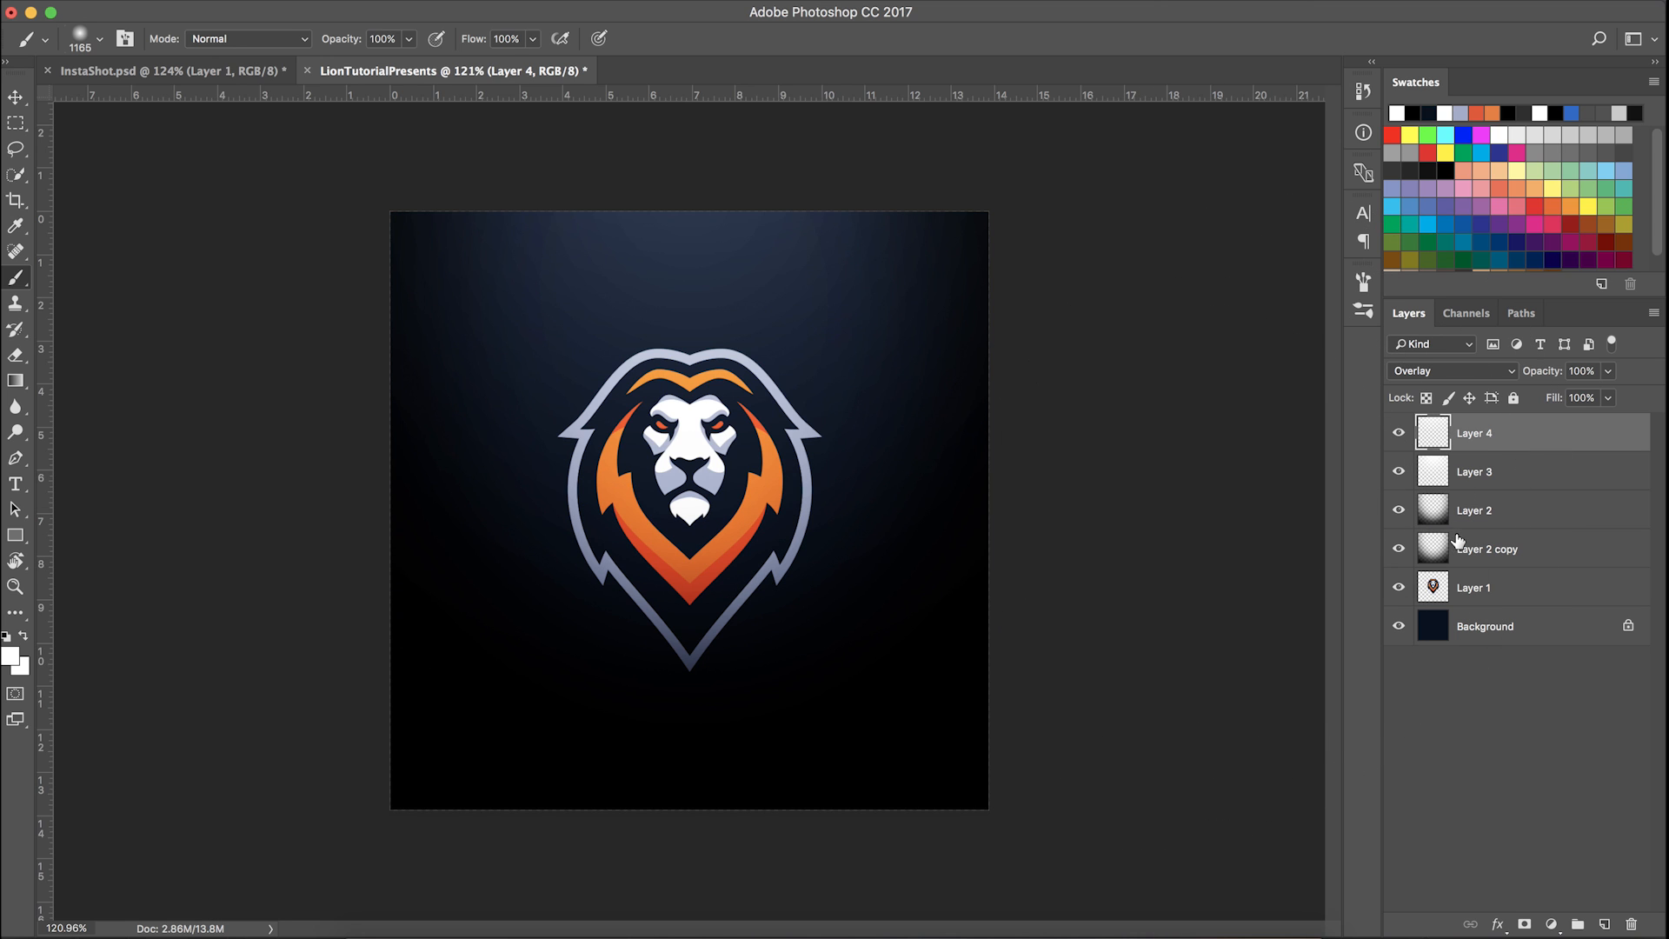
left_click(1509, 511)
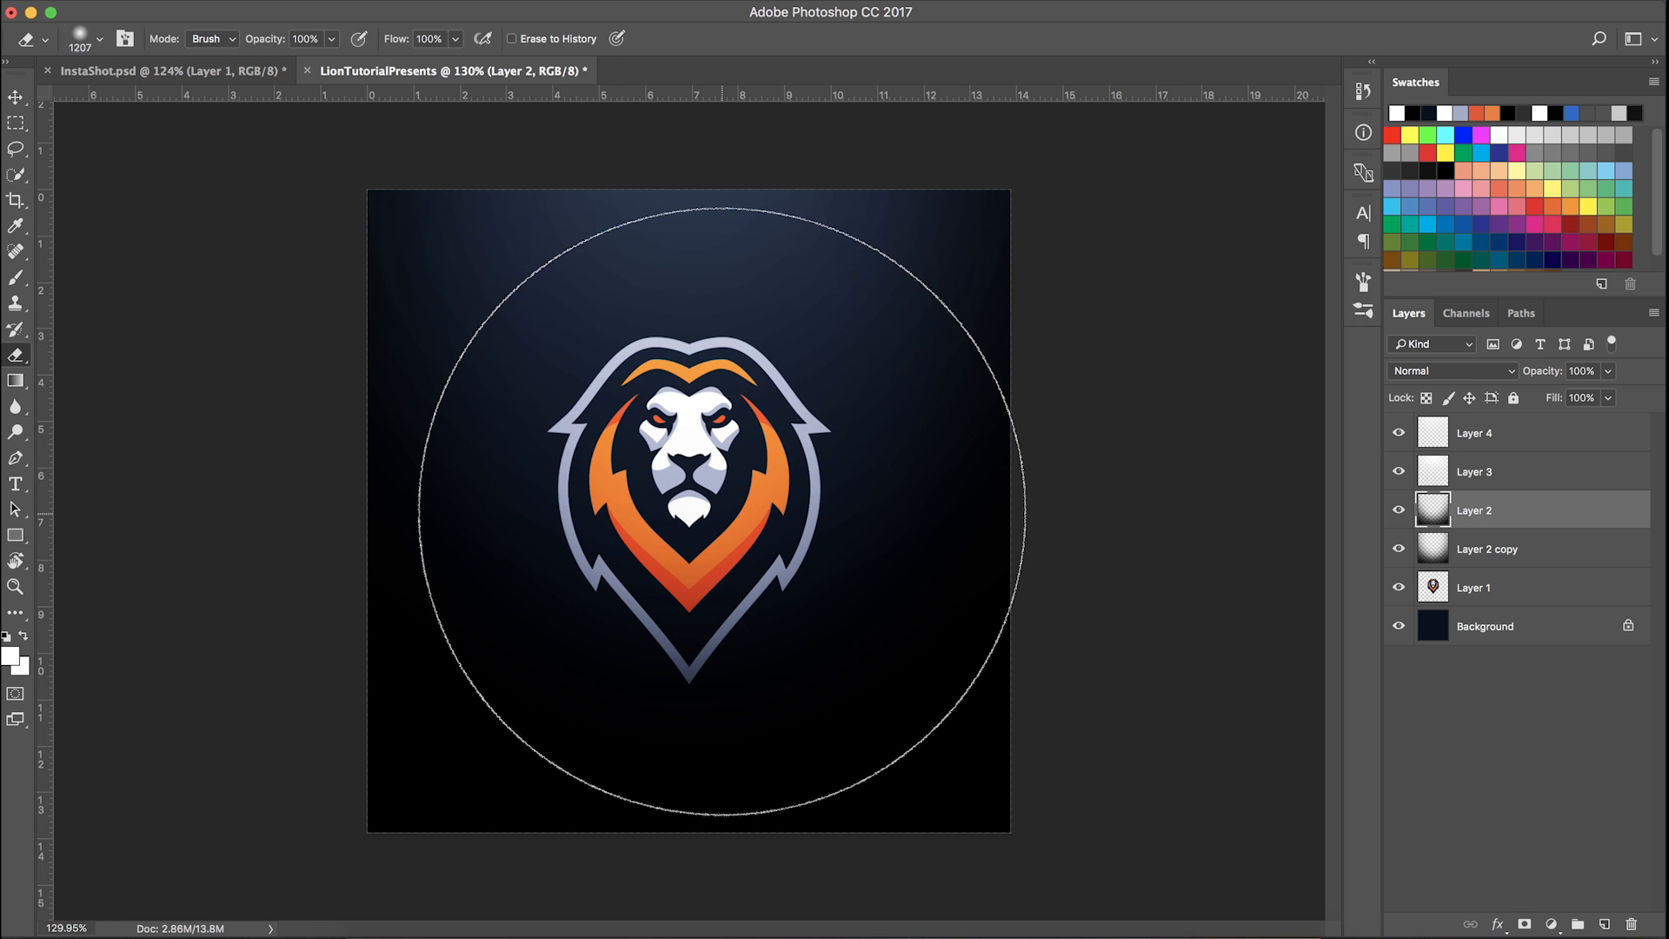
left_click(1398, 512)
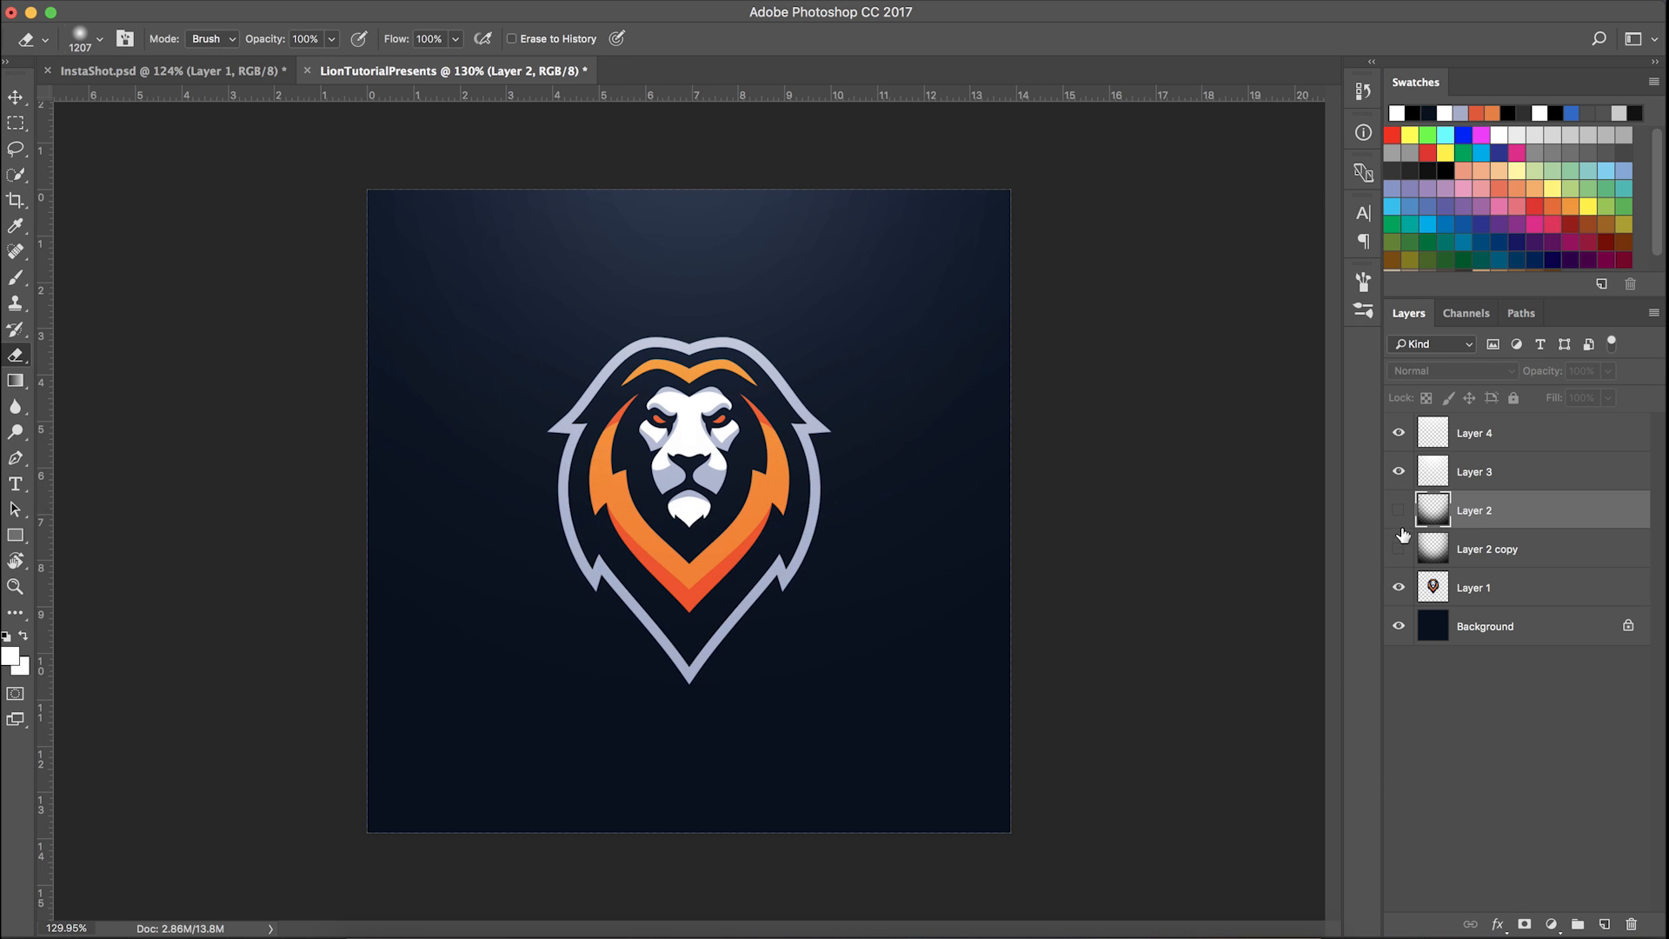
left_click(1398, 511)
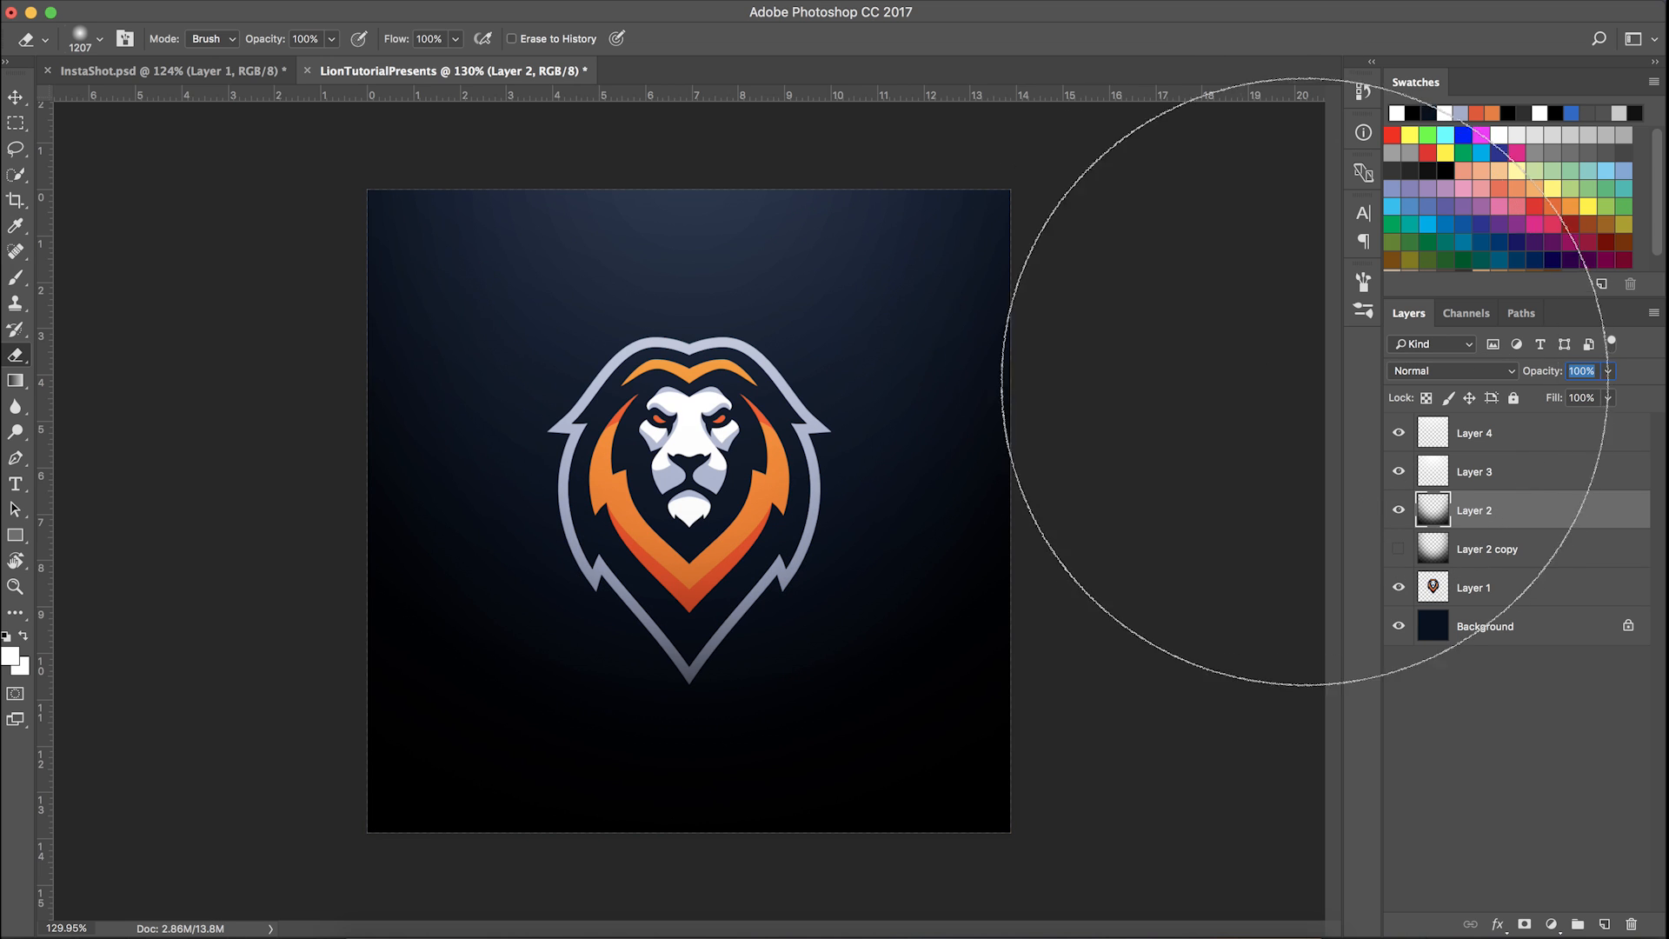
Set Layer 2 copy to 50% opacity and move it above Layer 2, comparing the result
left_click(1521, 548)
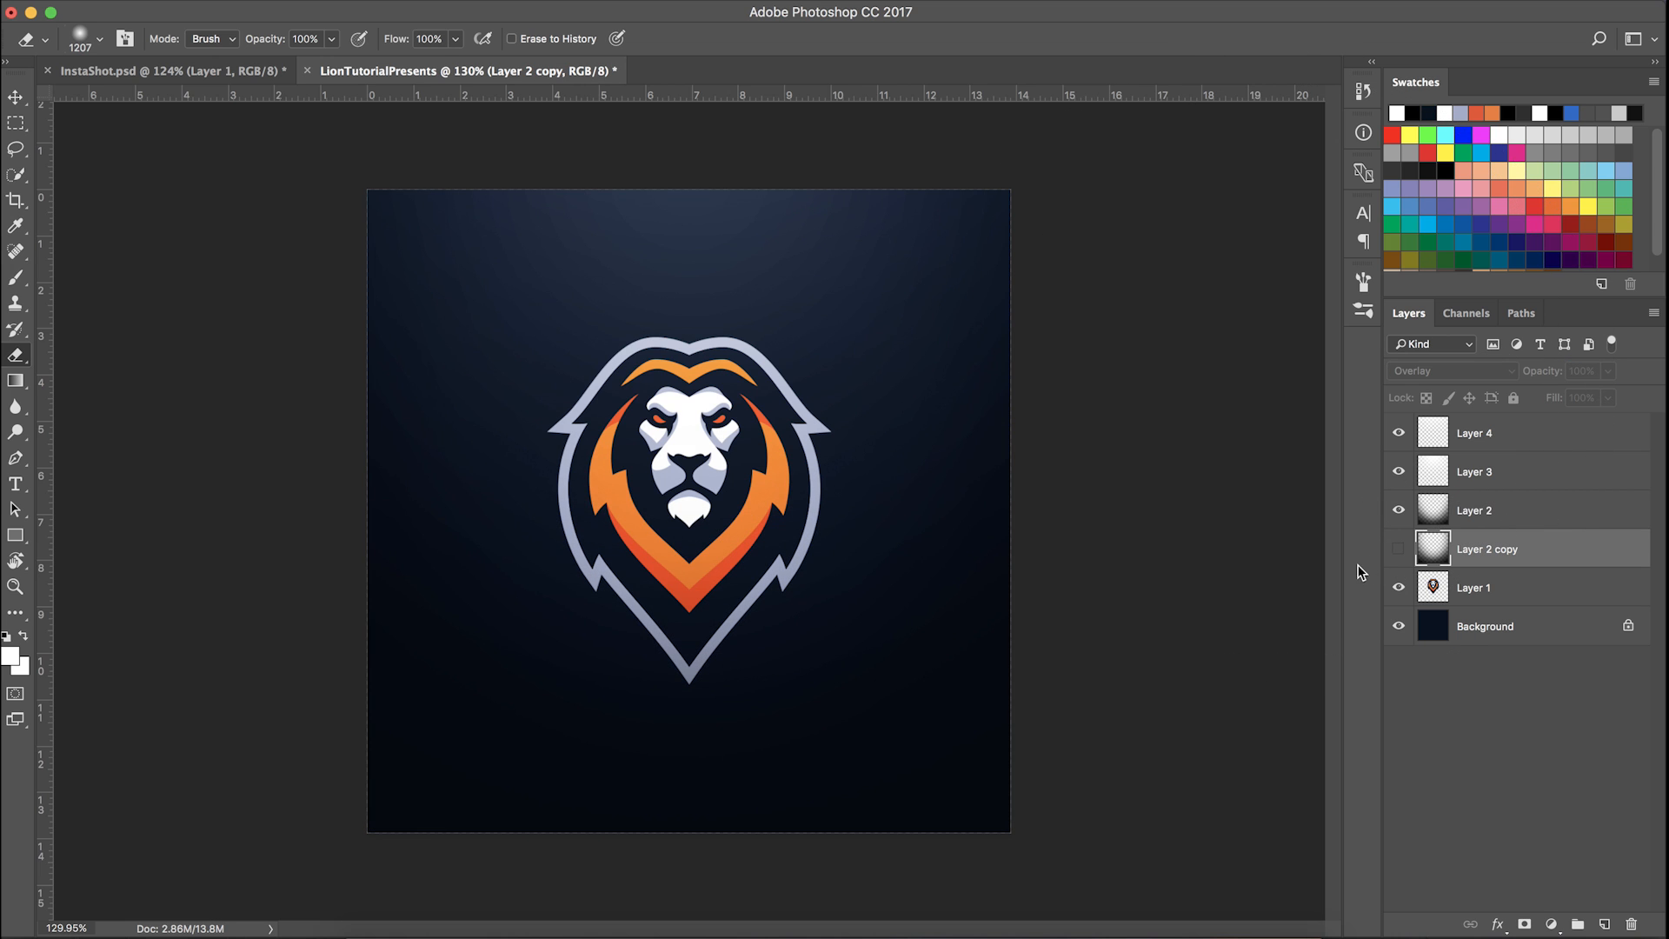
left_click(1398, 547)
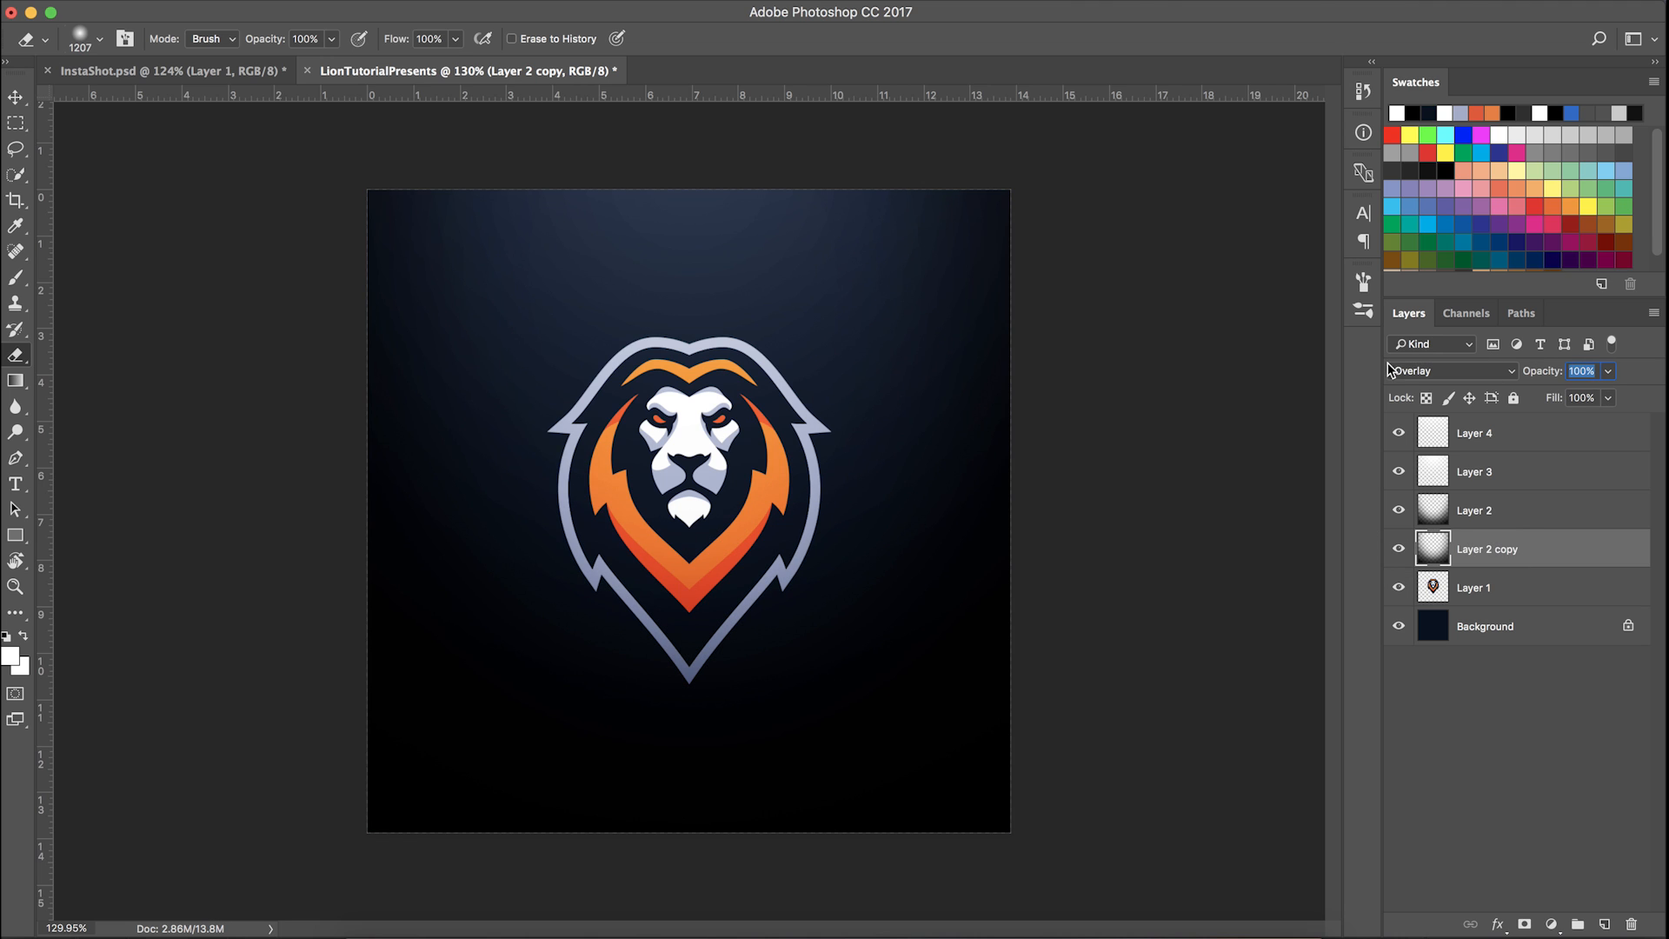
type("50")
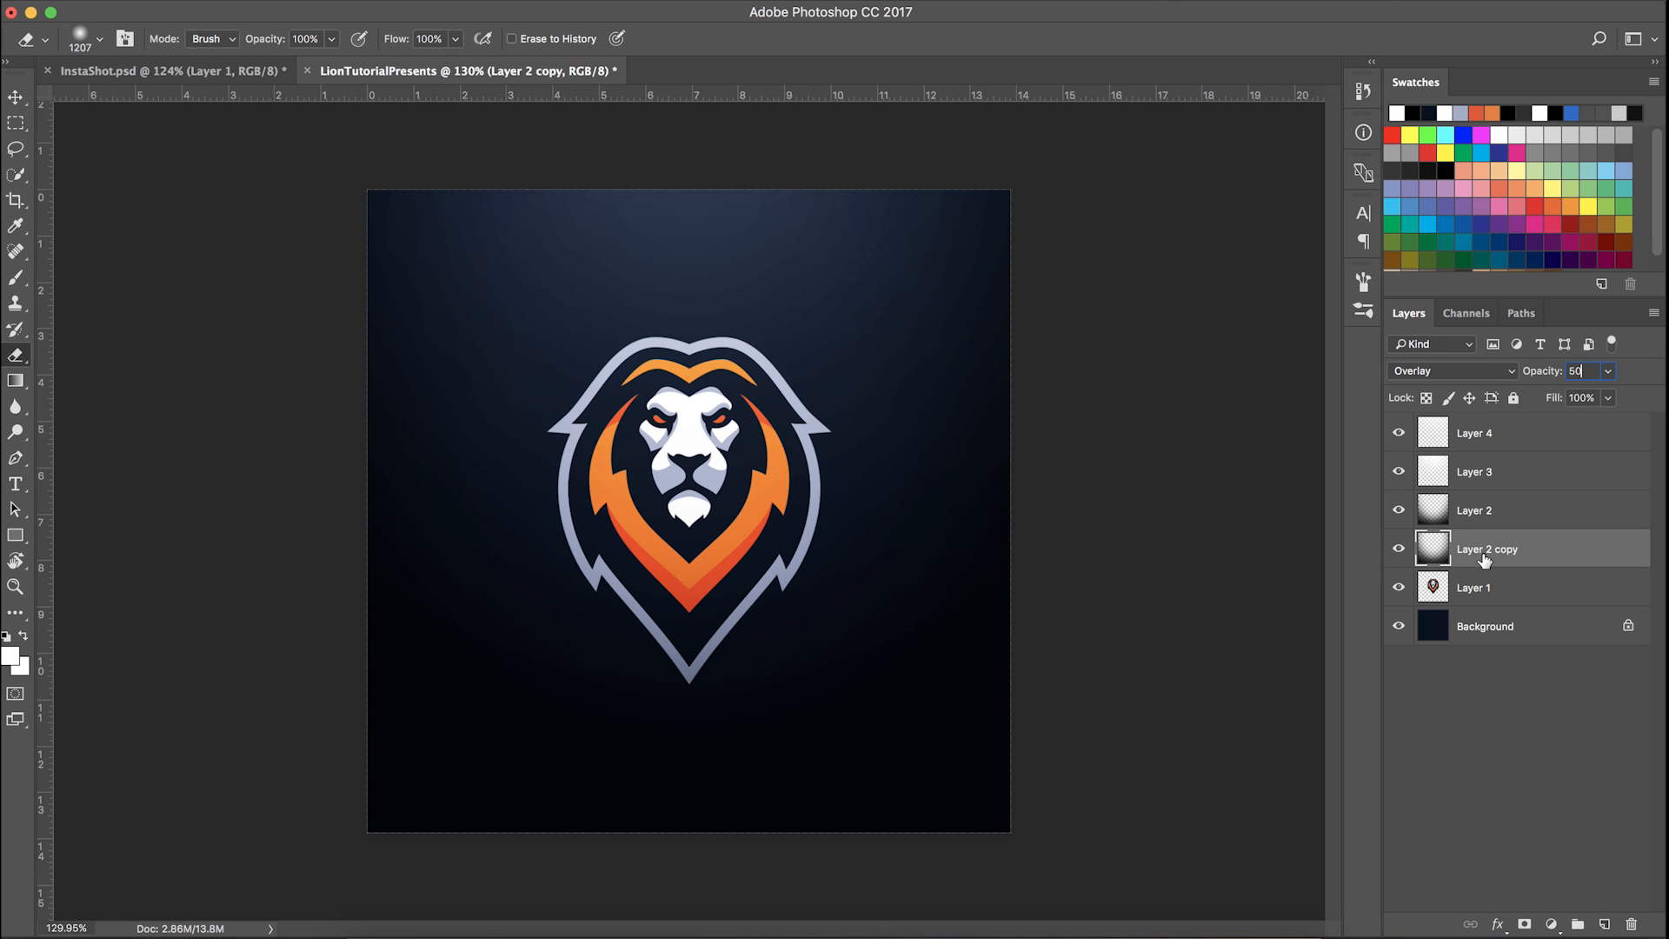
left_click(1496, 547)
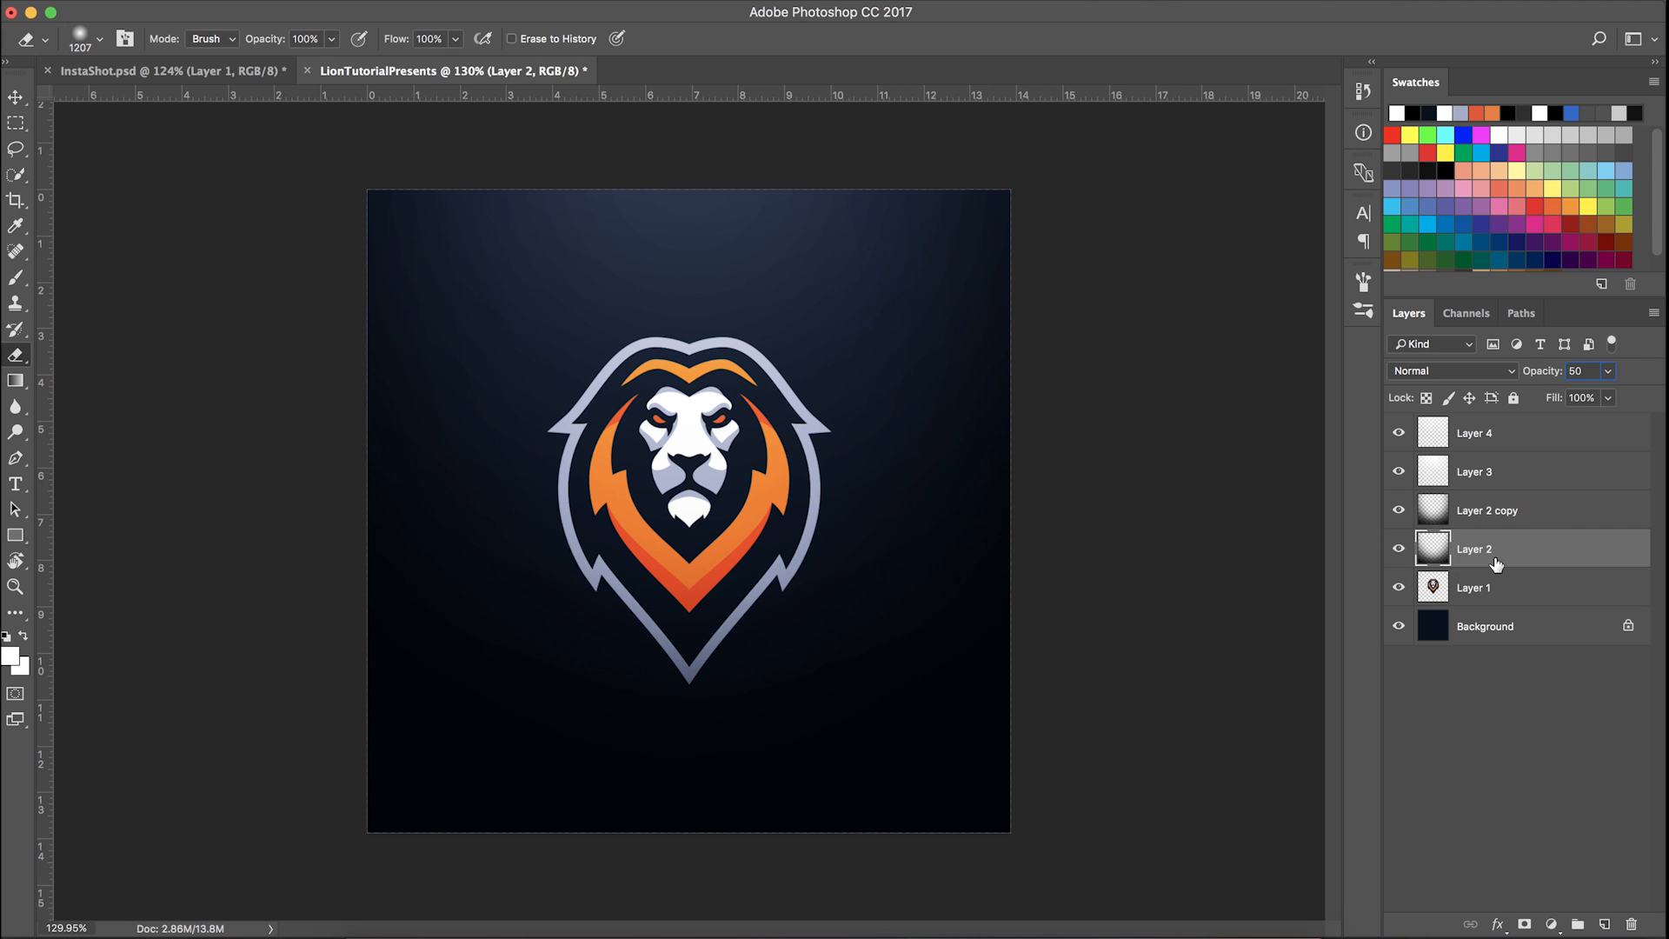
left_click(1488, 511)
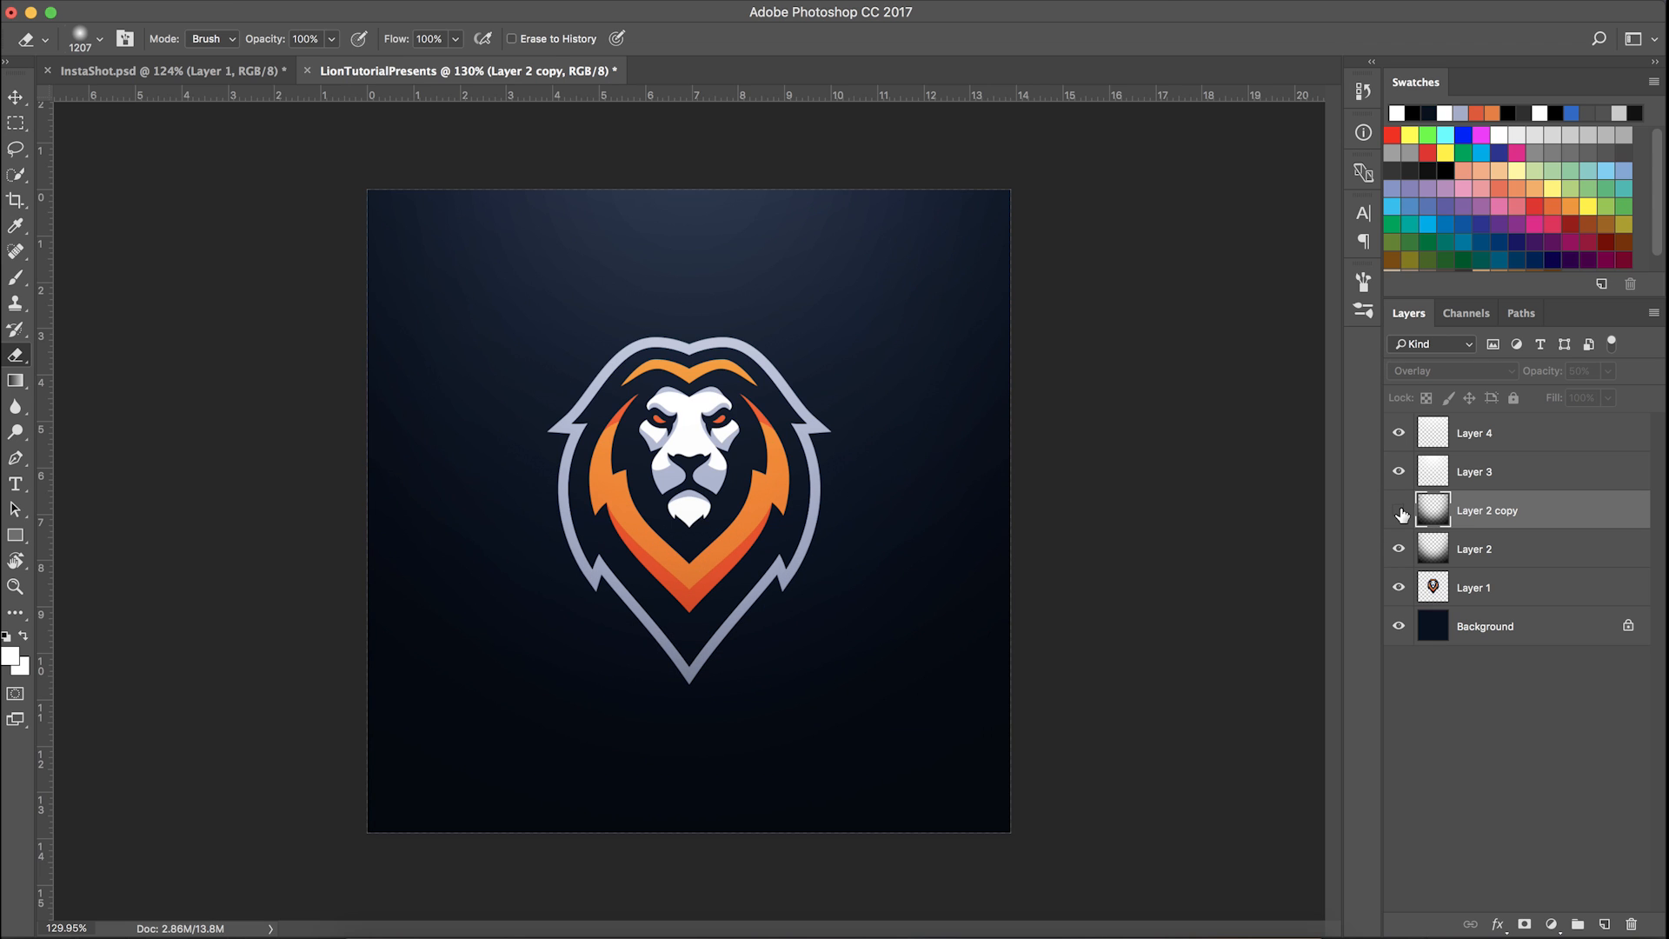
left_click(1398, 511)
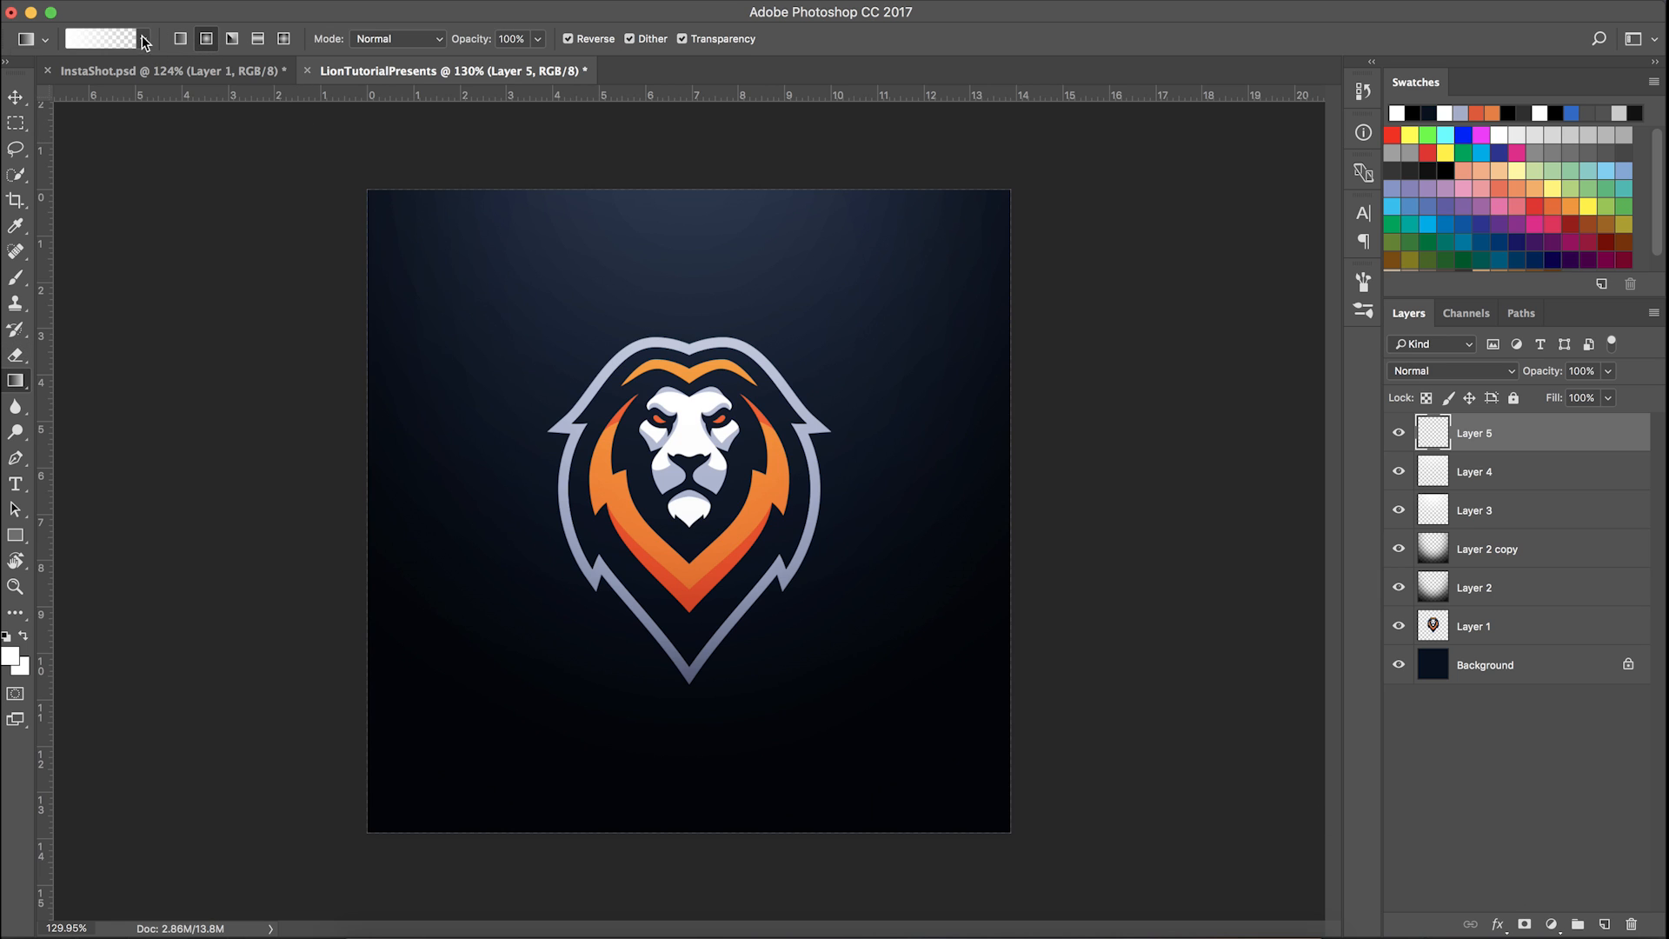
Apply a violet-to-orange gradient on Layer 5 and toggle it to compare
left_click(142, 38)
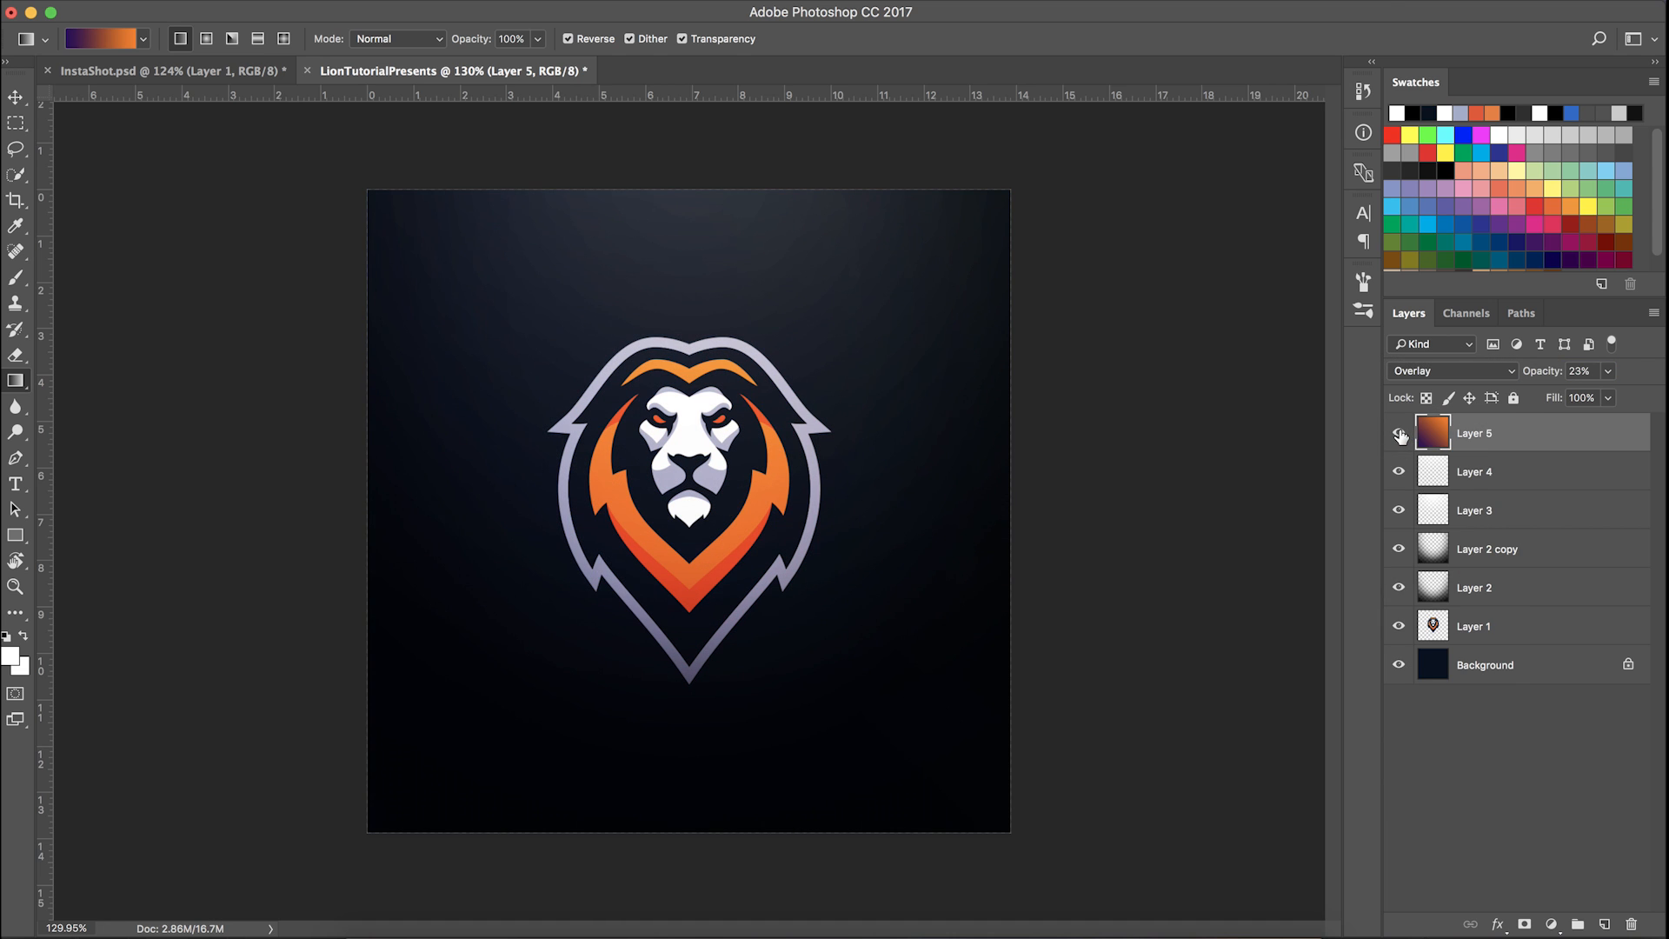
left_click(1398, 433)
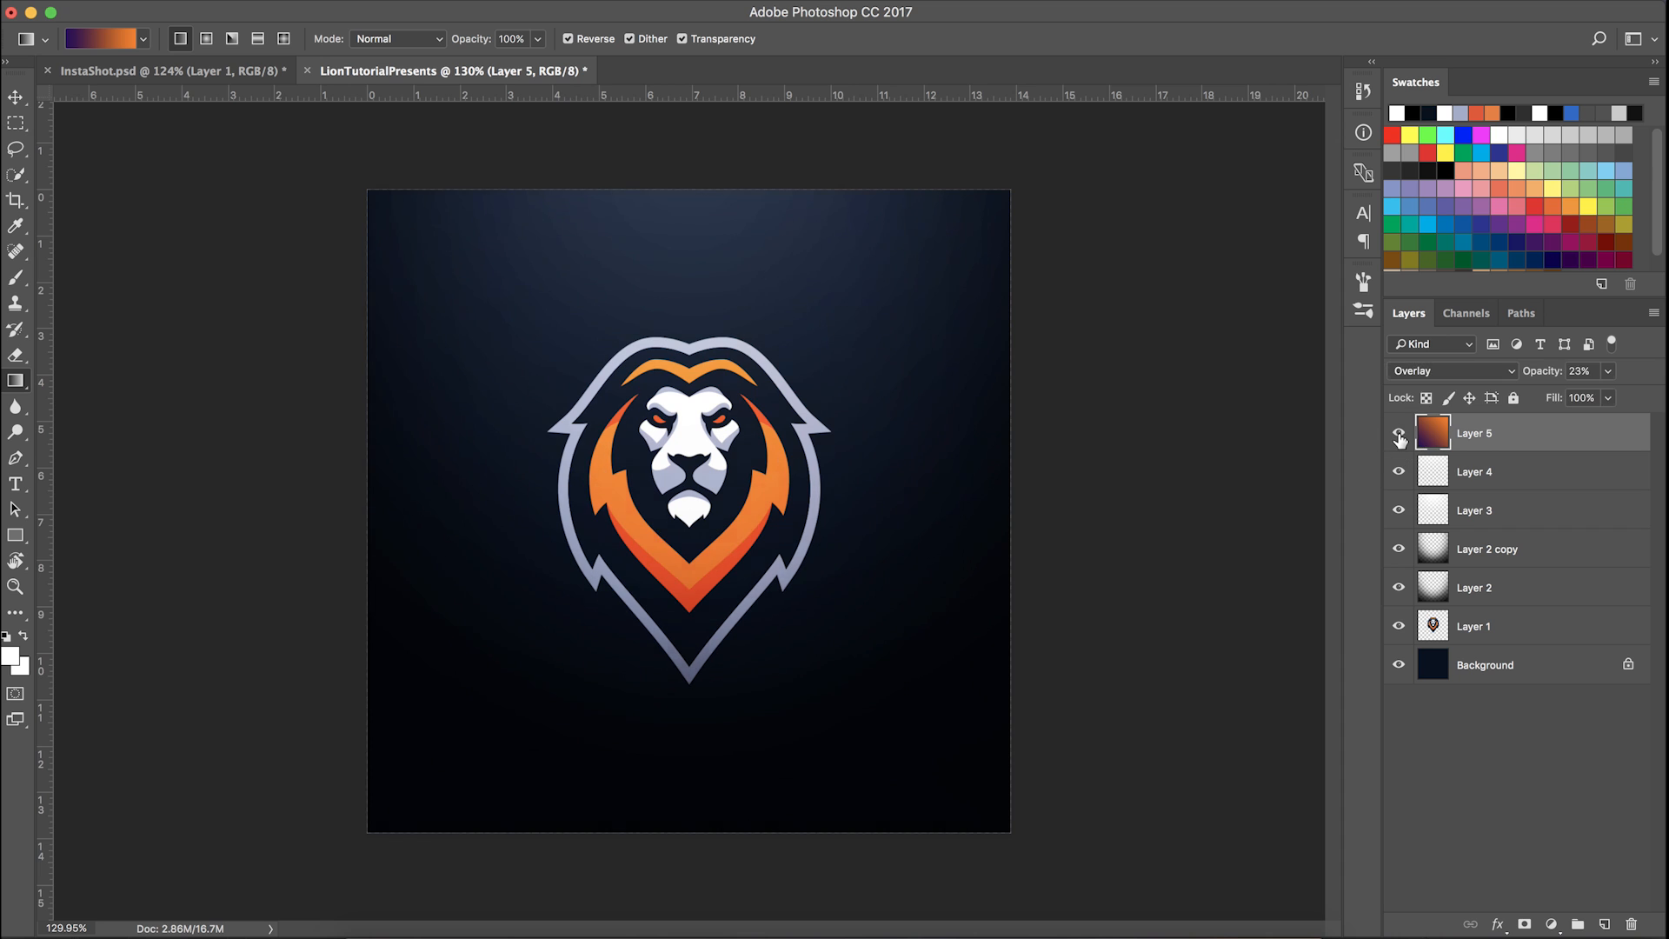
left_click(1398, 435)
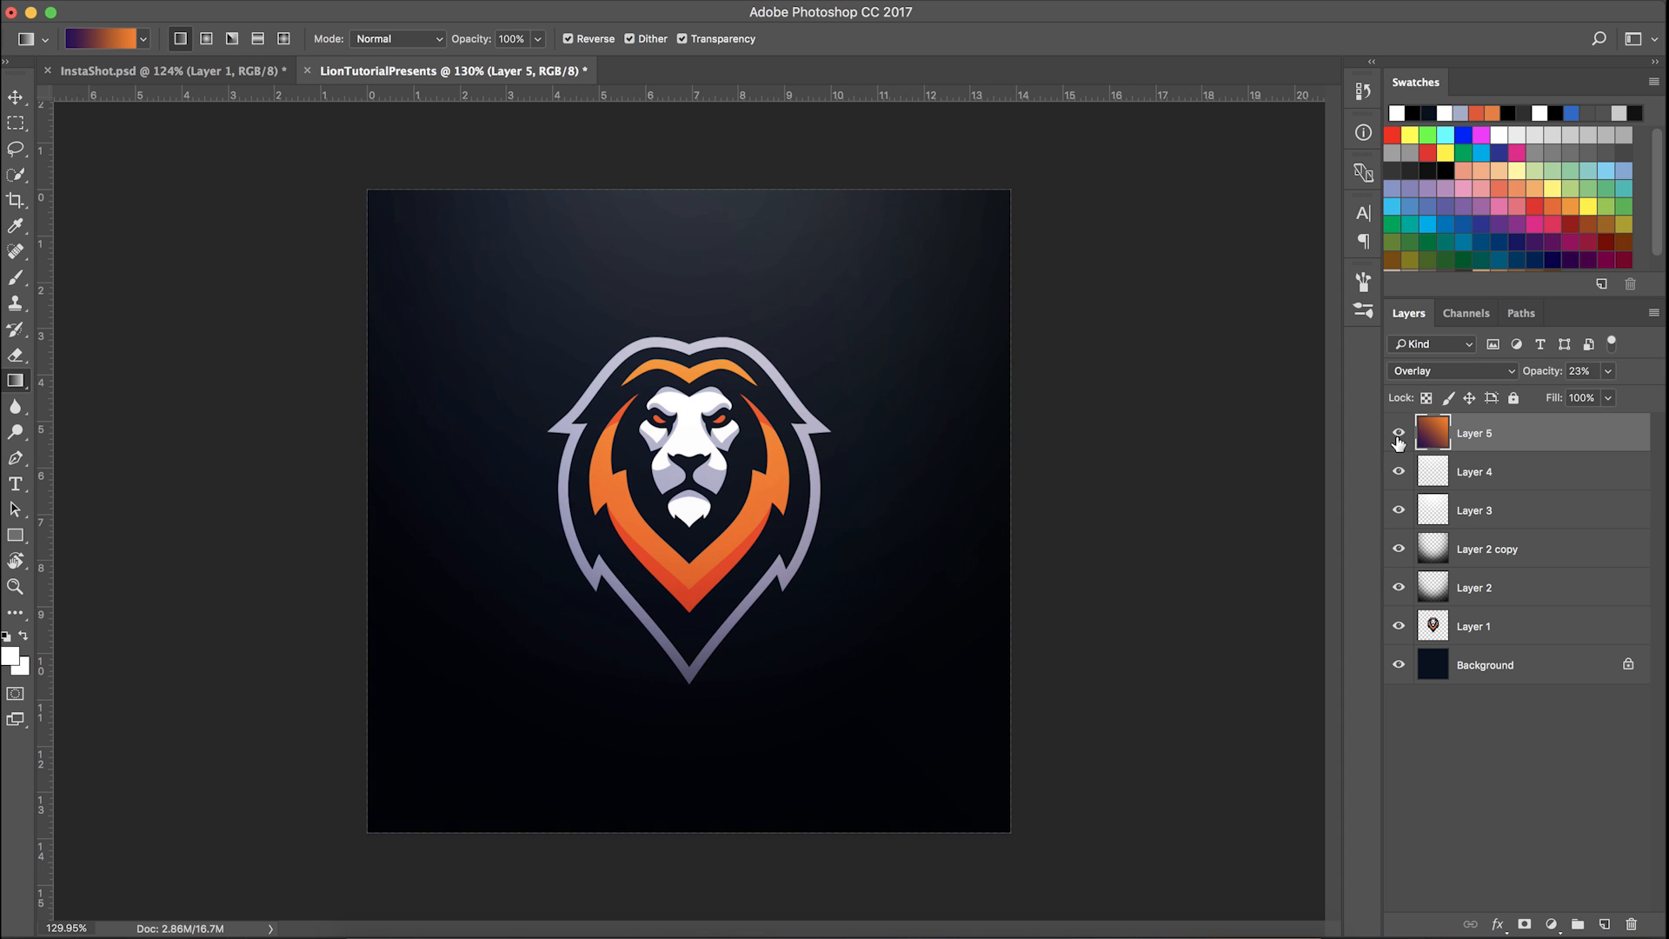
Compare once more with Layer 5 hidden, then bring up its gradient colours for editing
left_click(1398, 433)
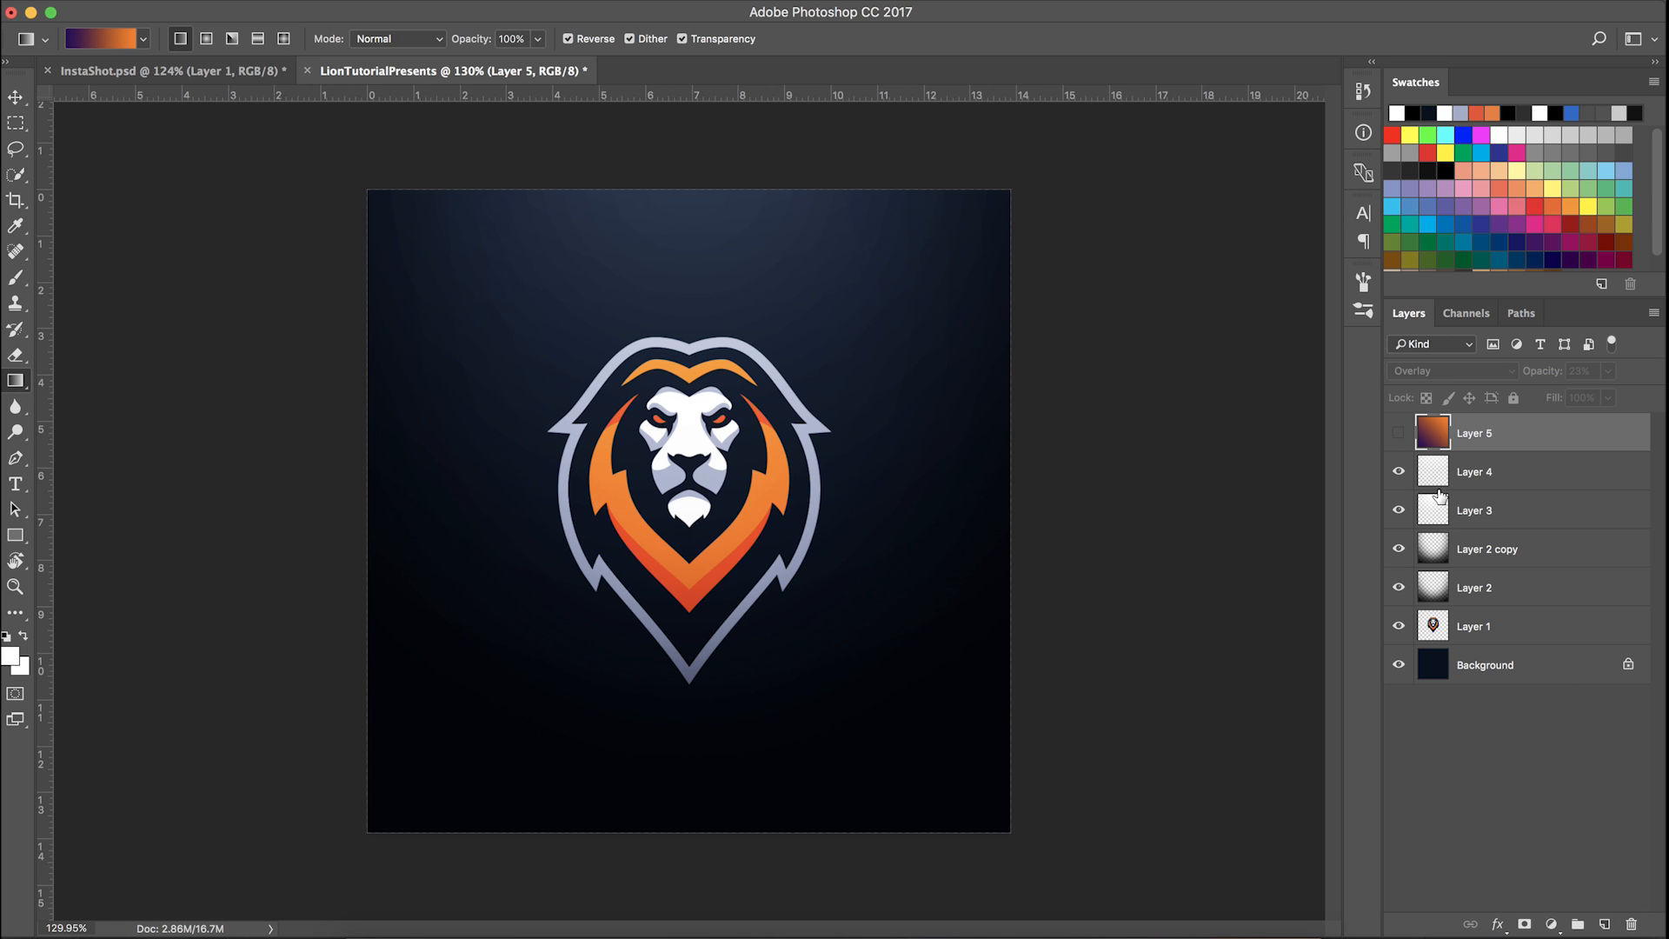
left_click(1397, 433)
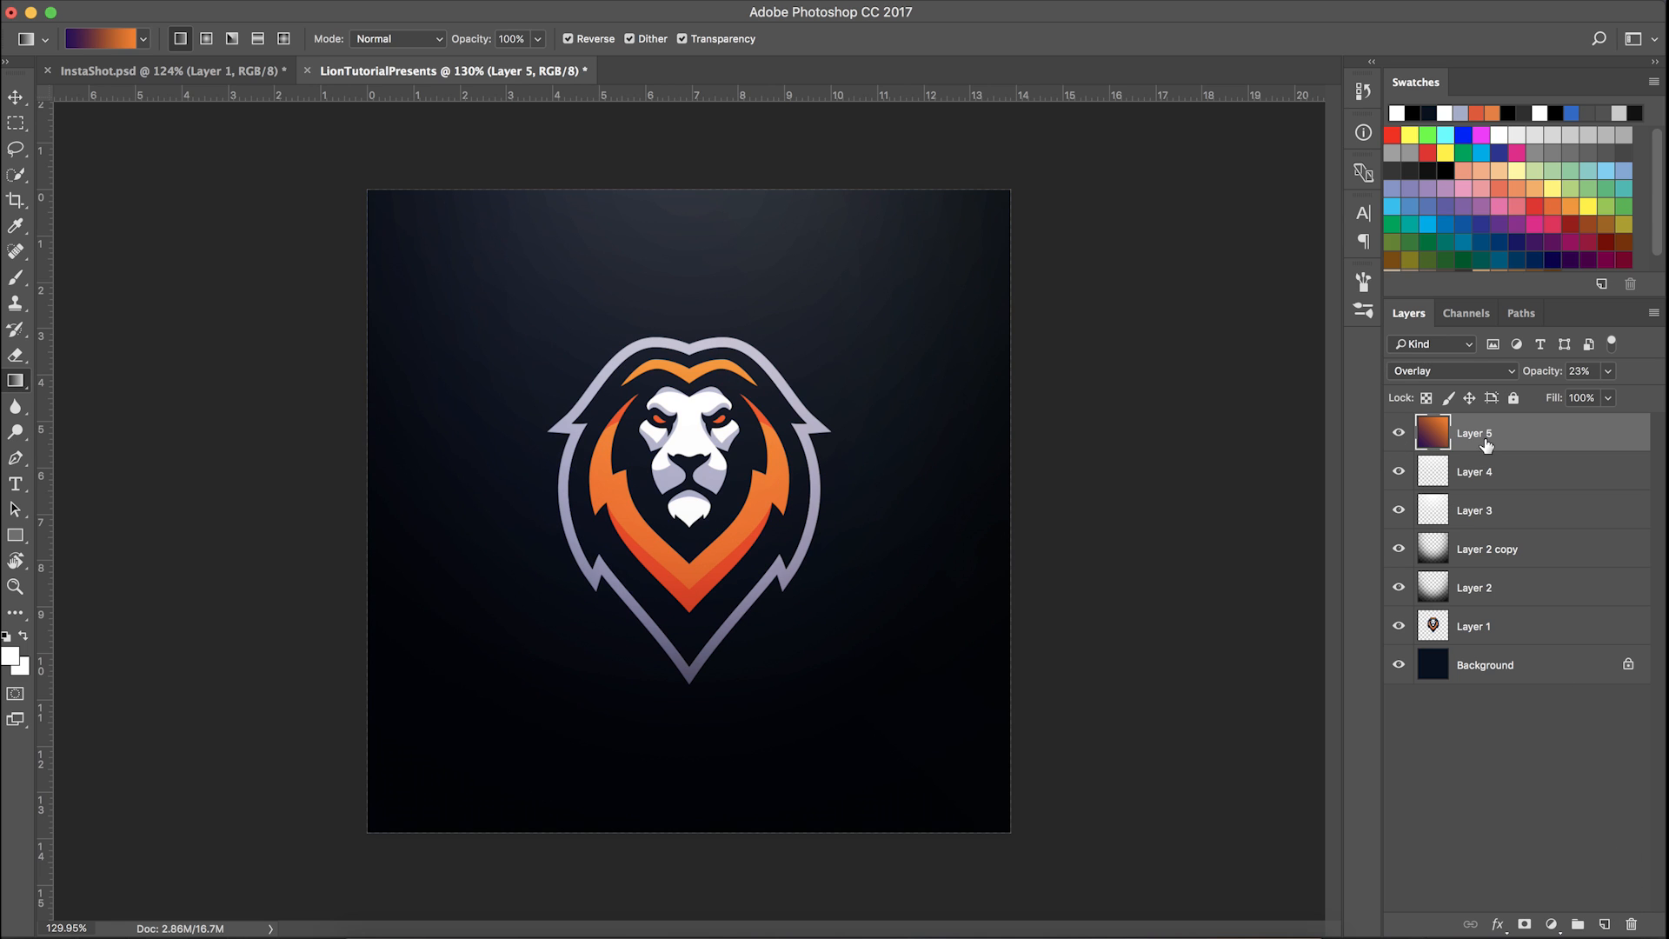
left_click(96, 38)
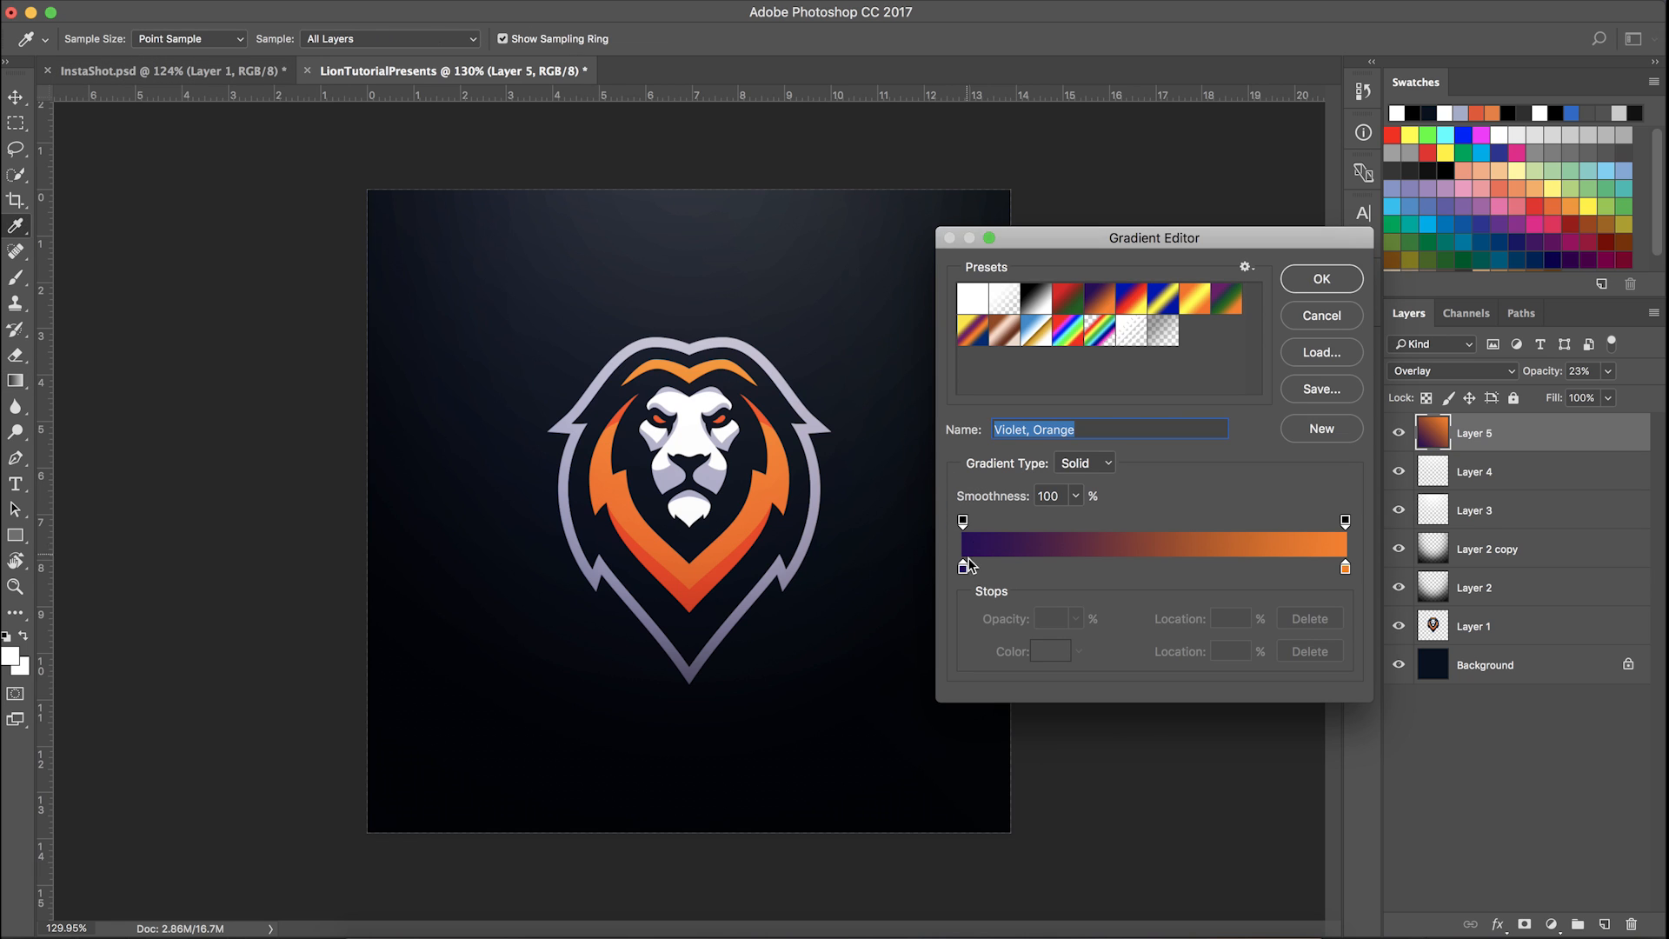
Change the gradient's starting colour stop from violet to dark navy
left_click(961, 566)
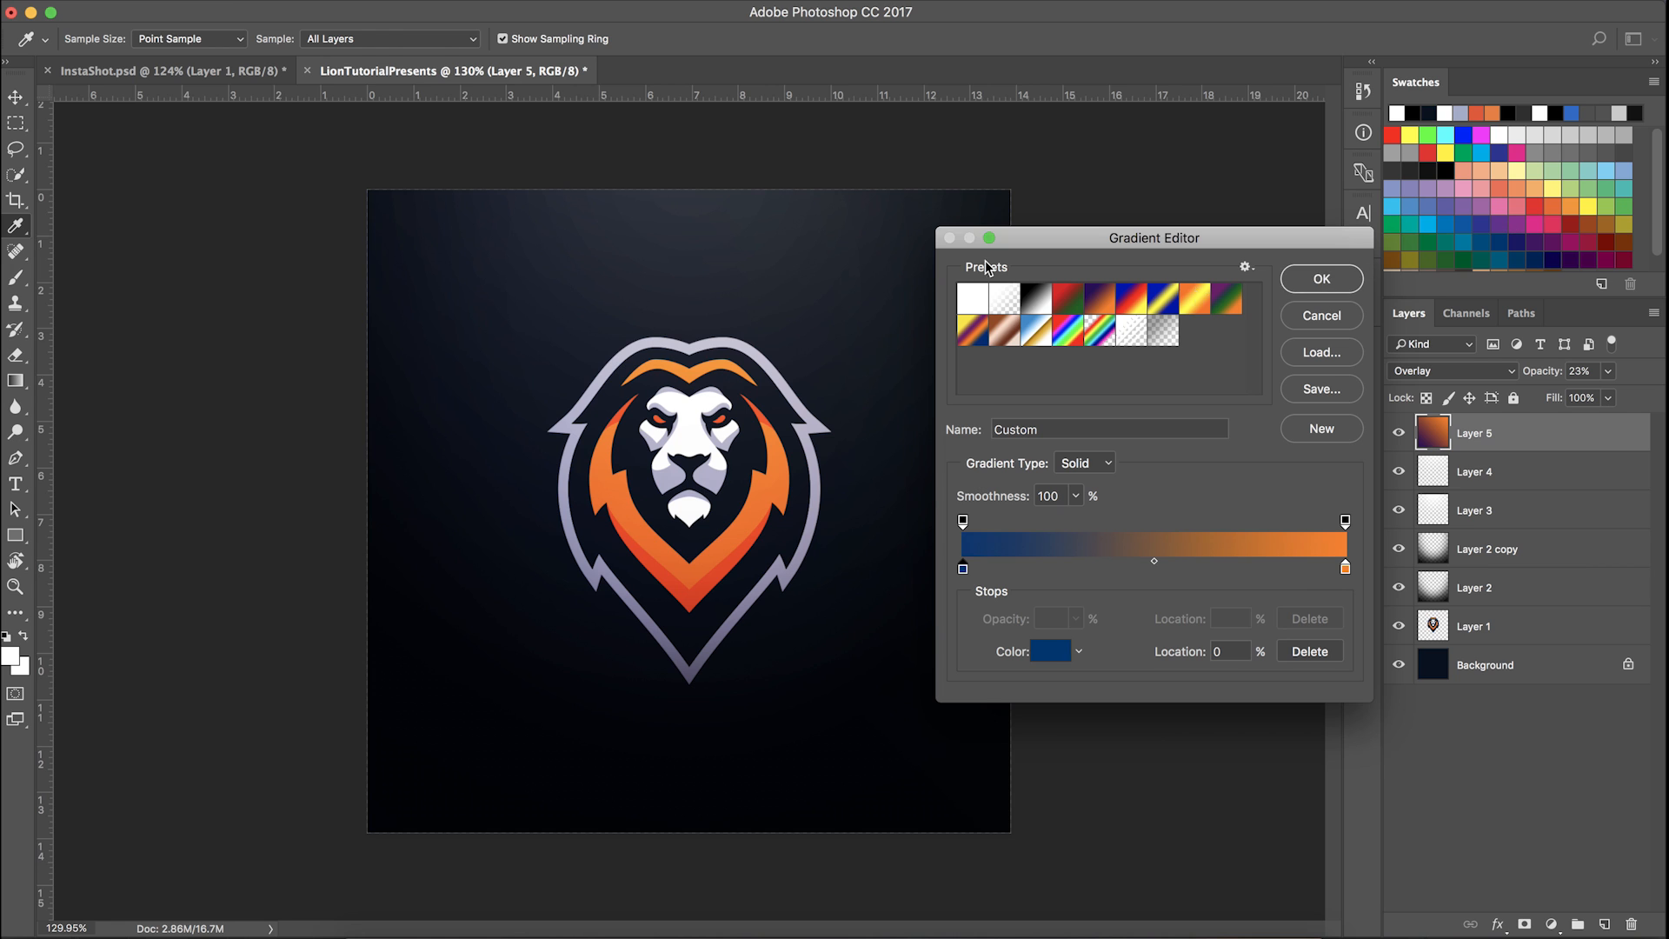
left_click(1322, 278)
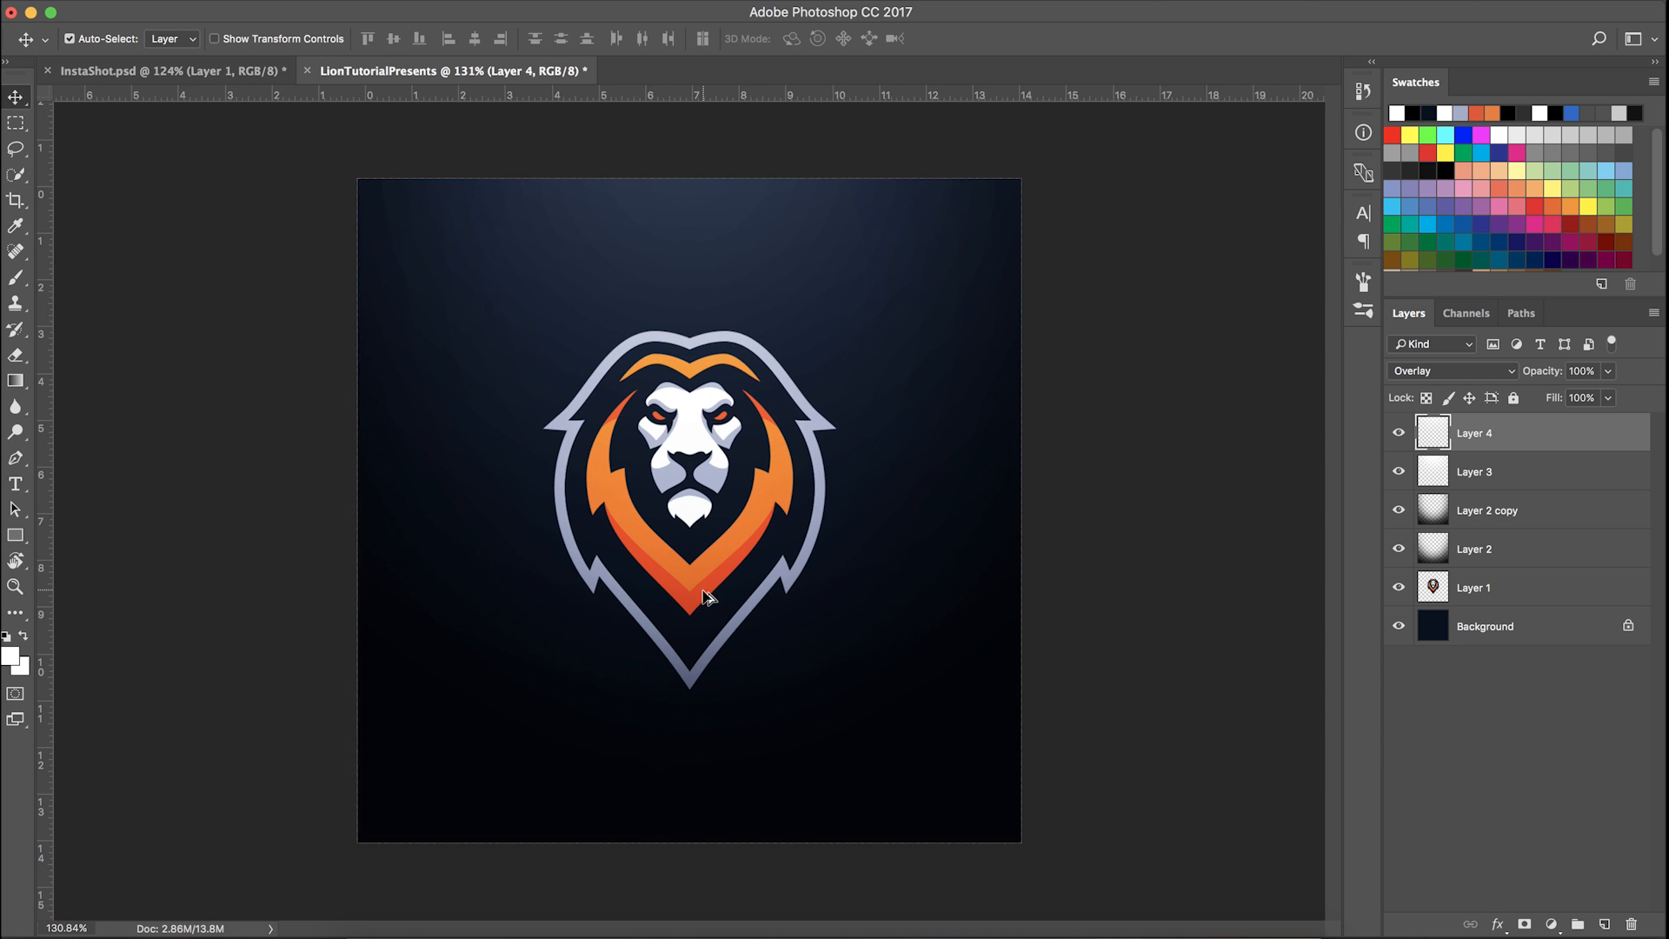
Duplicate the lion logo Layer 1 as a hidden backup copy beneath it
left_click(1509, 587)
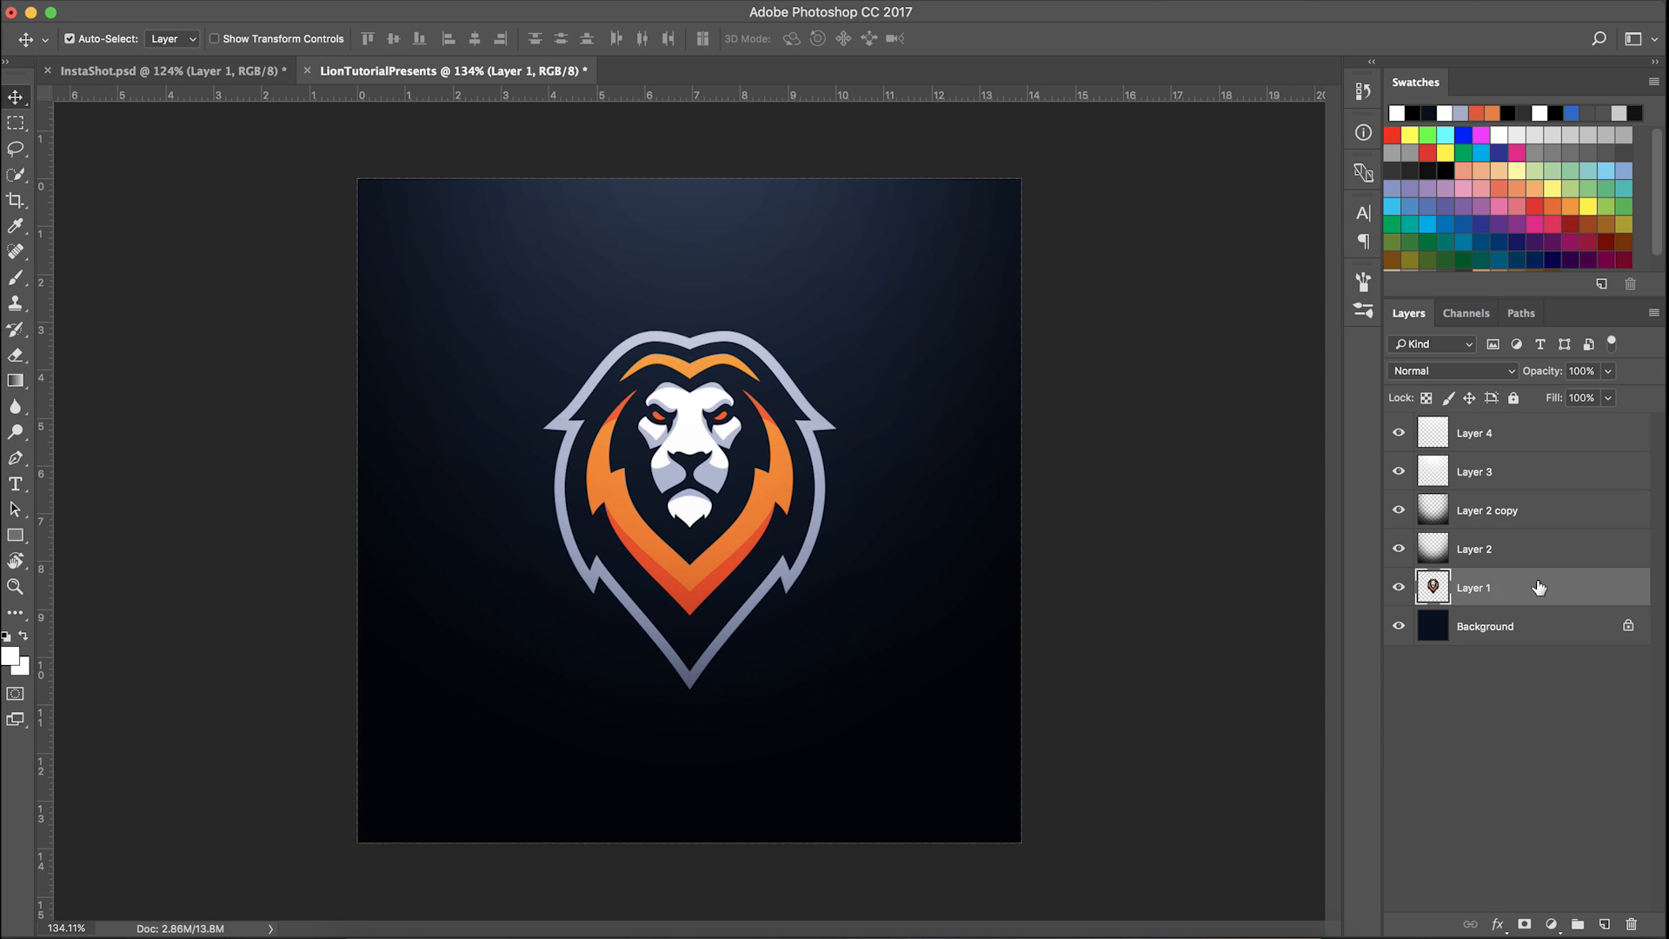
left_click_drag(1473, 586, 1511, 607)
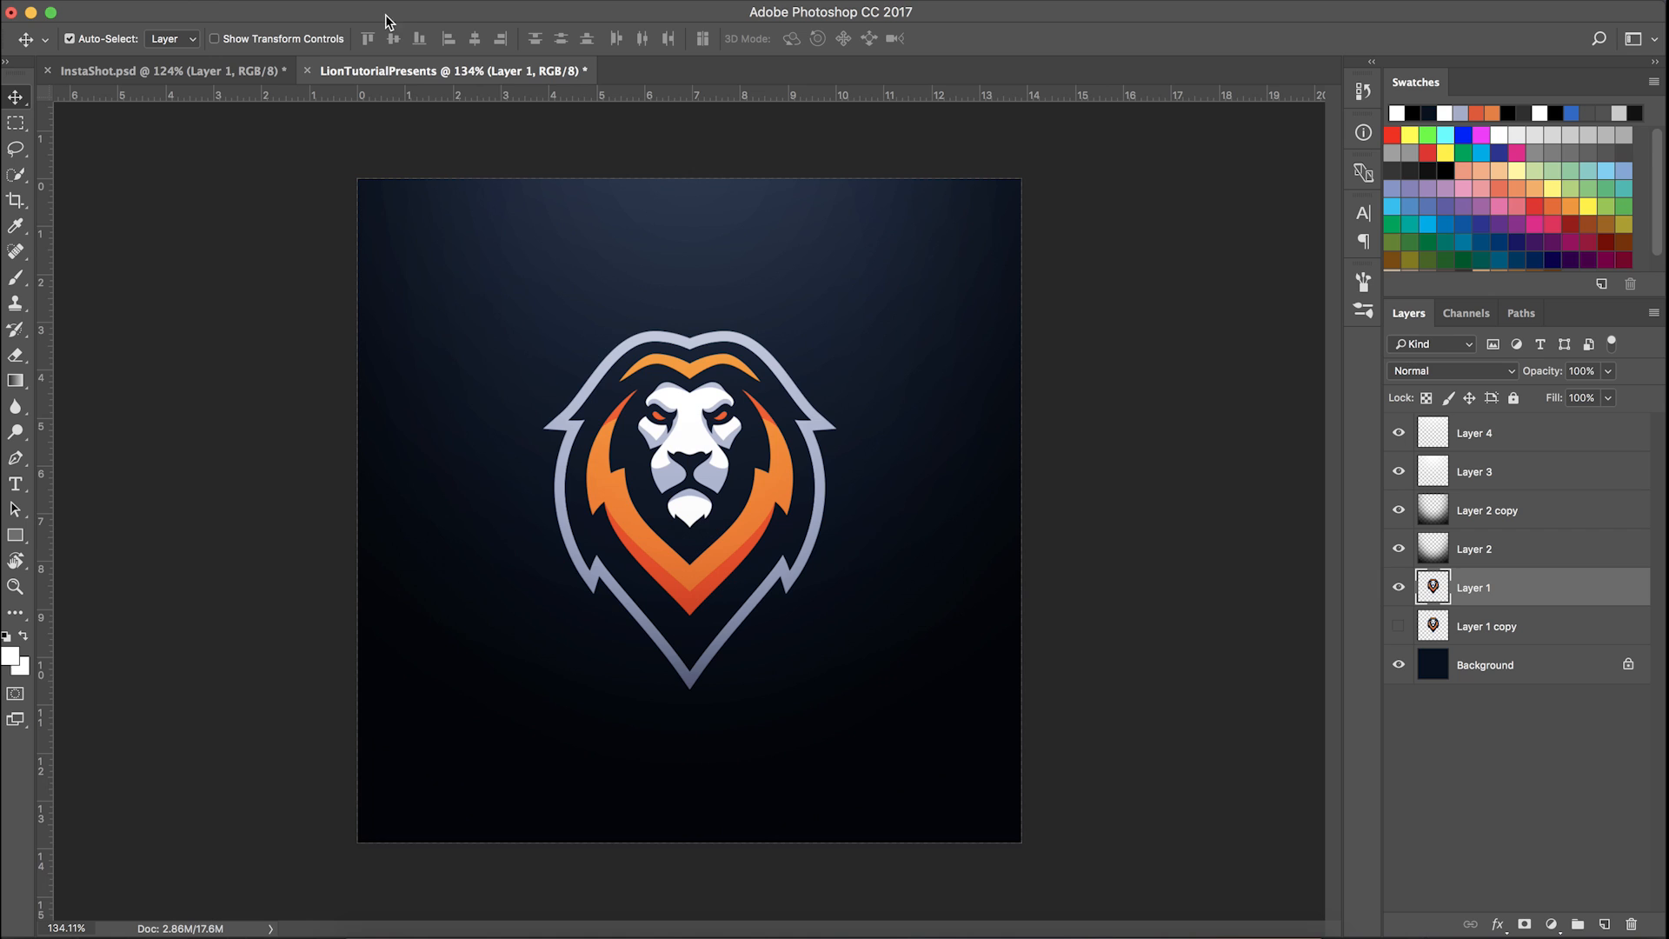
mouse_move(620, 489)
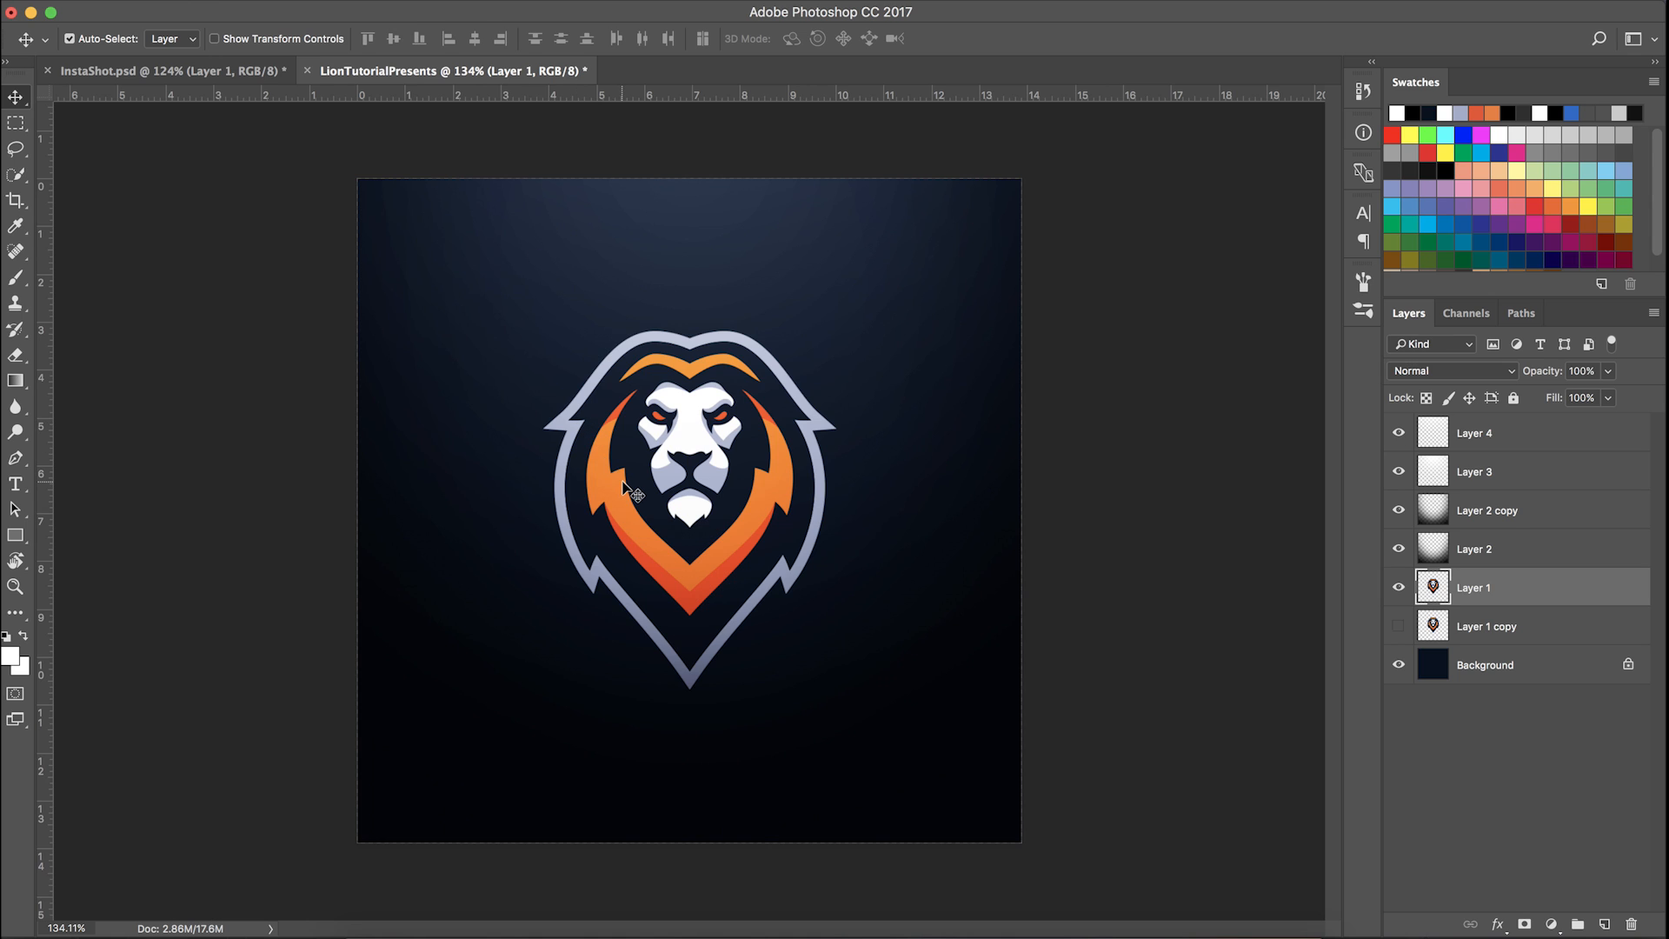
mouse_move(620, 464)
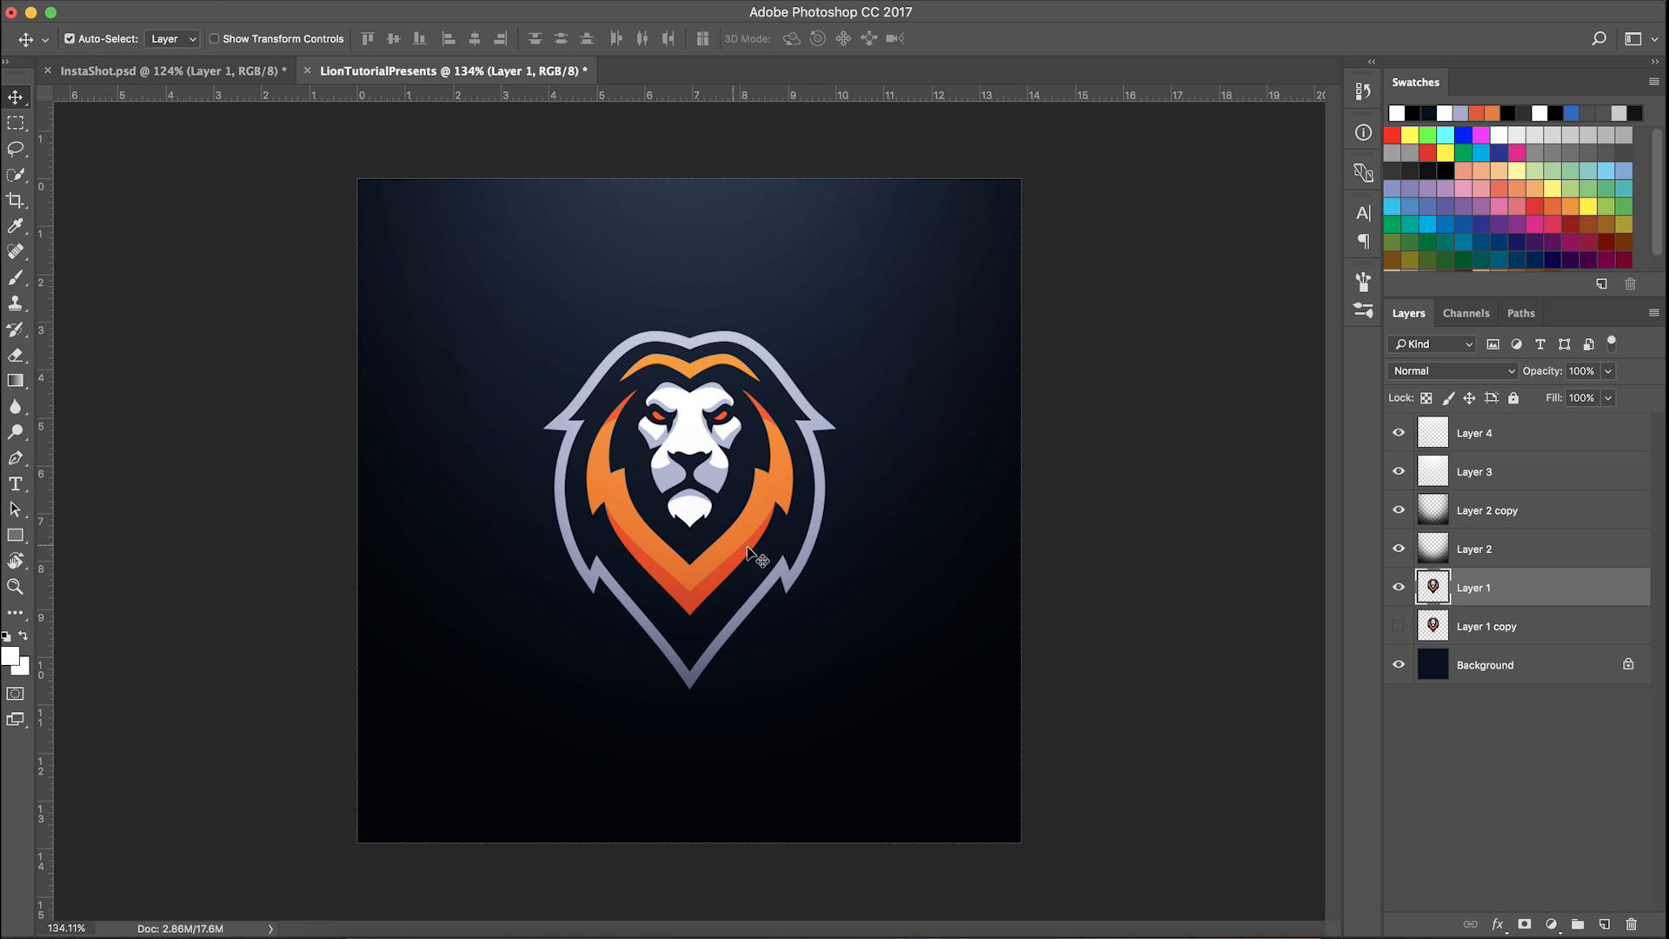
mouse_move(774, 567)
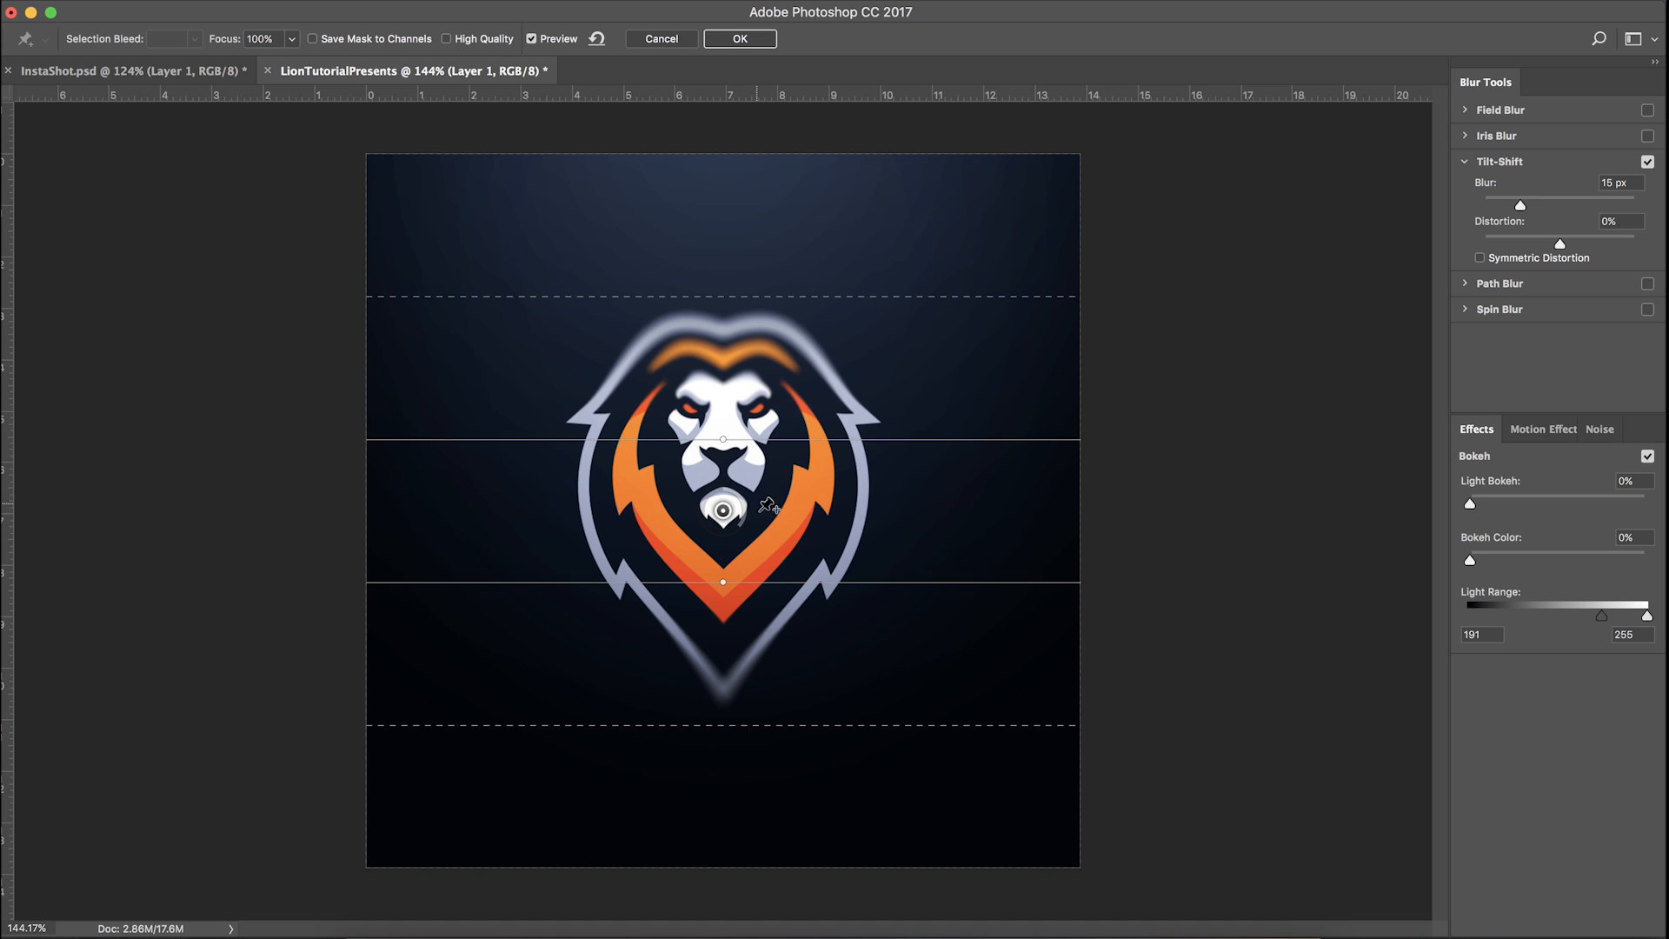
mouse_move(730, 379)
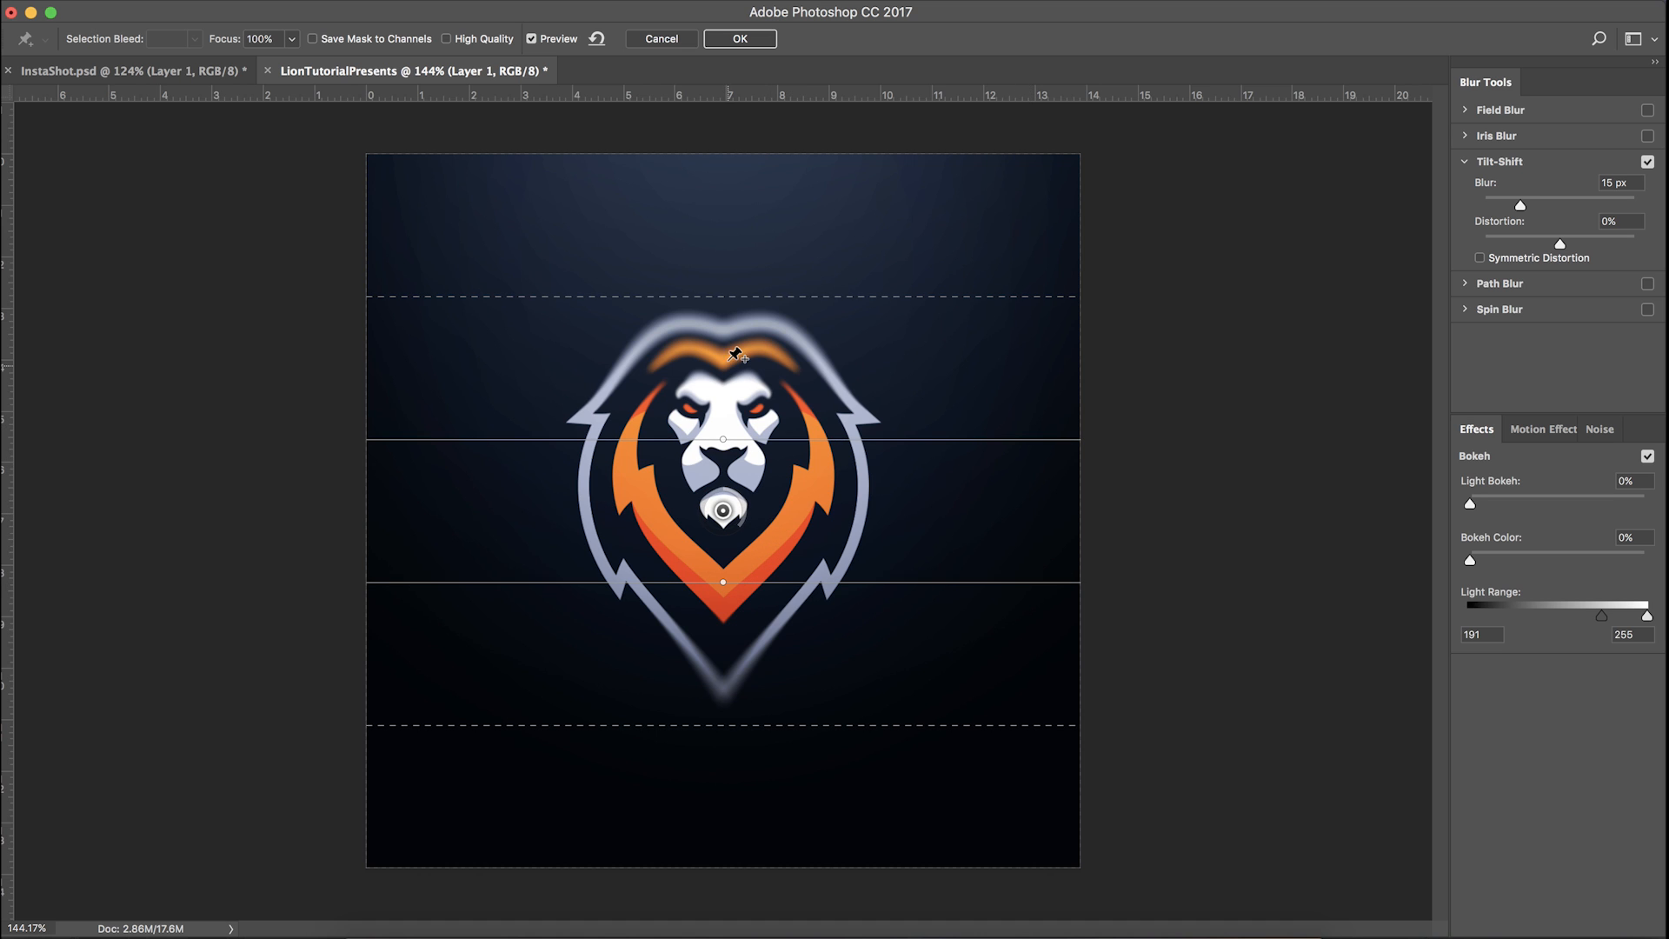
Angle the Tilt-Shift sharp focus band diagonally across the lion's face and adjust its fade boundary
left_click_drag(723, 440, 782, 589)
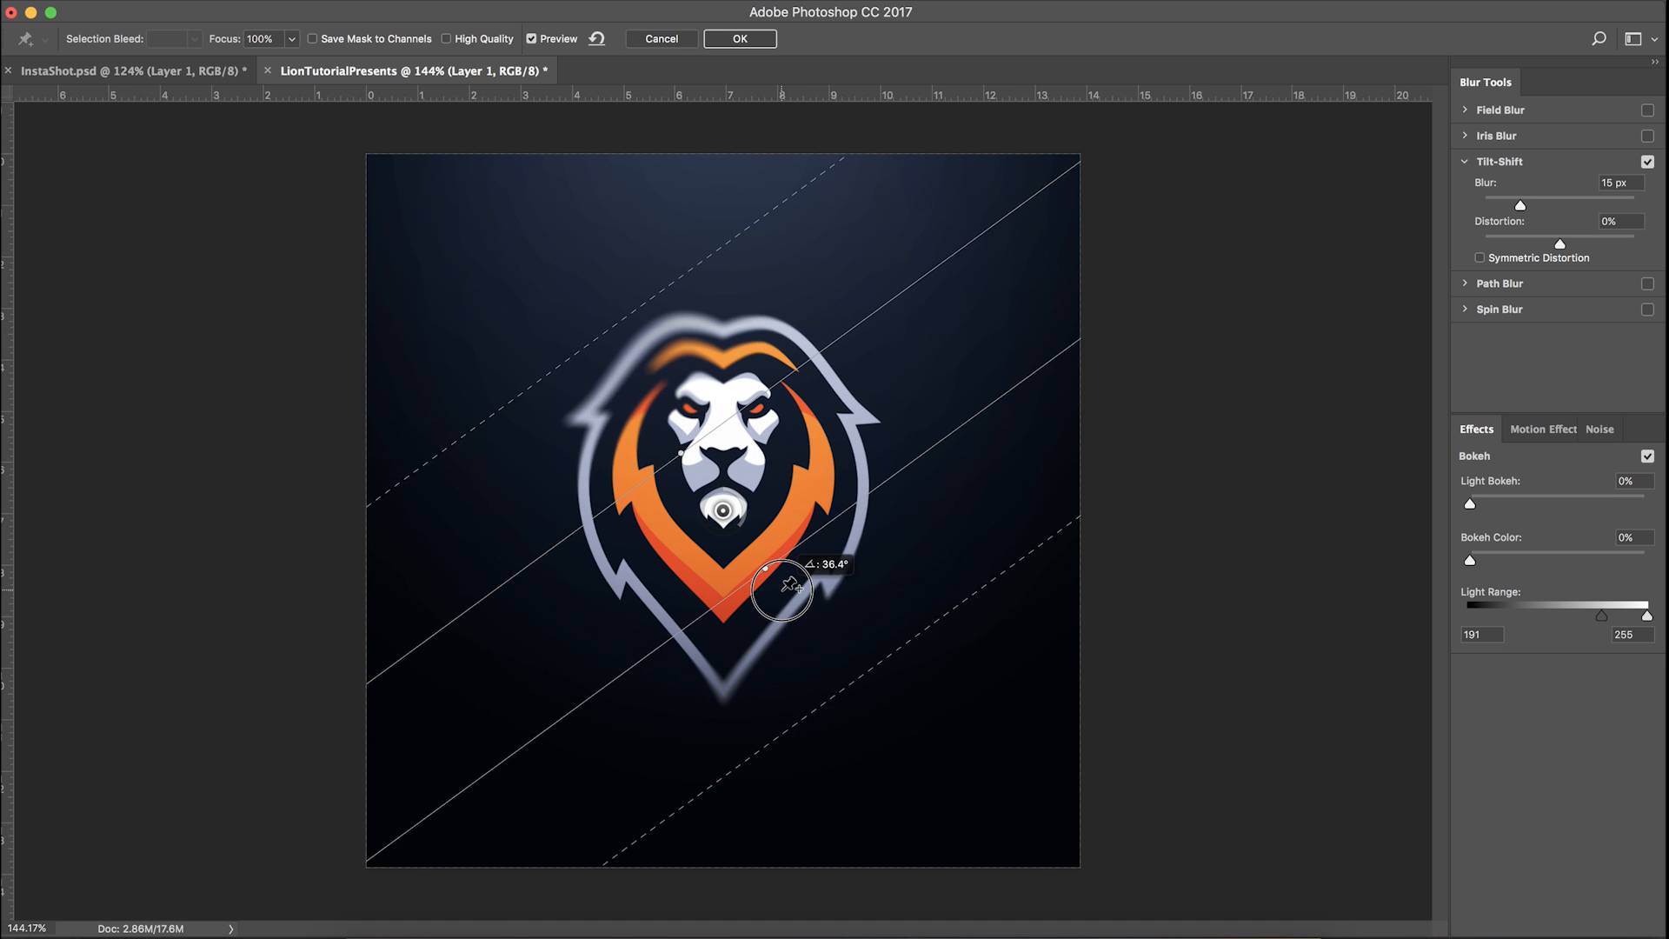
left_click_drag(782, 589, 734, 411)
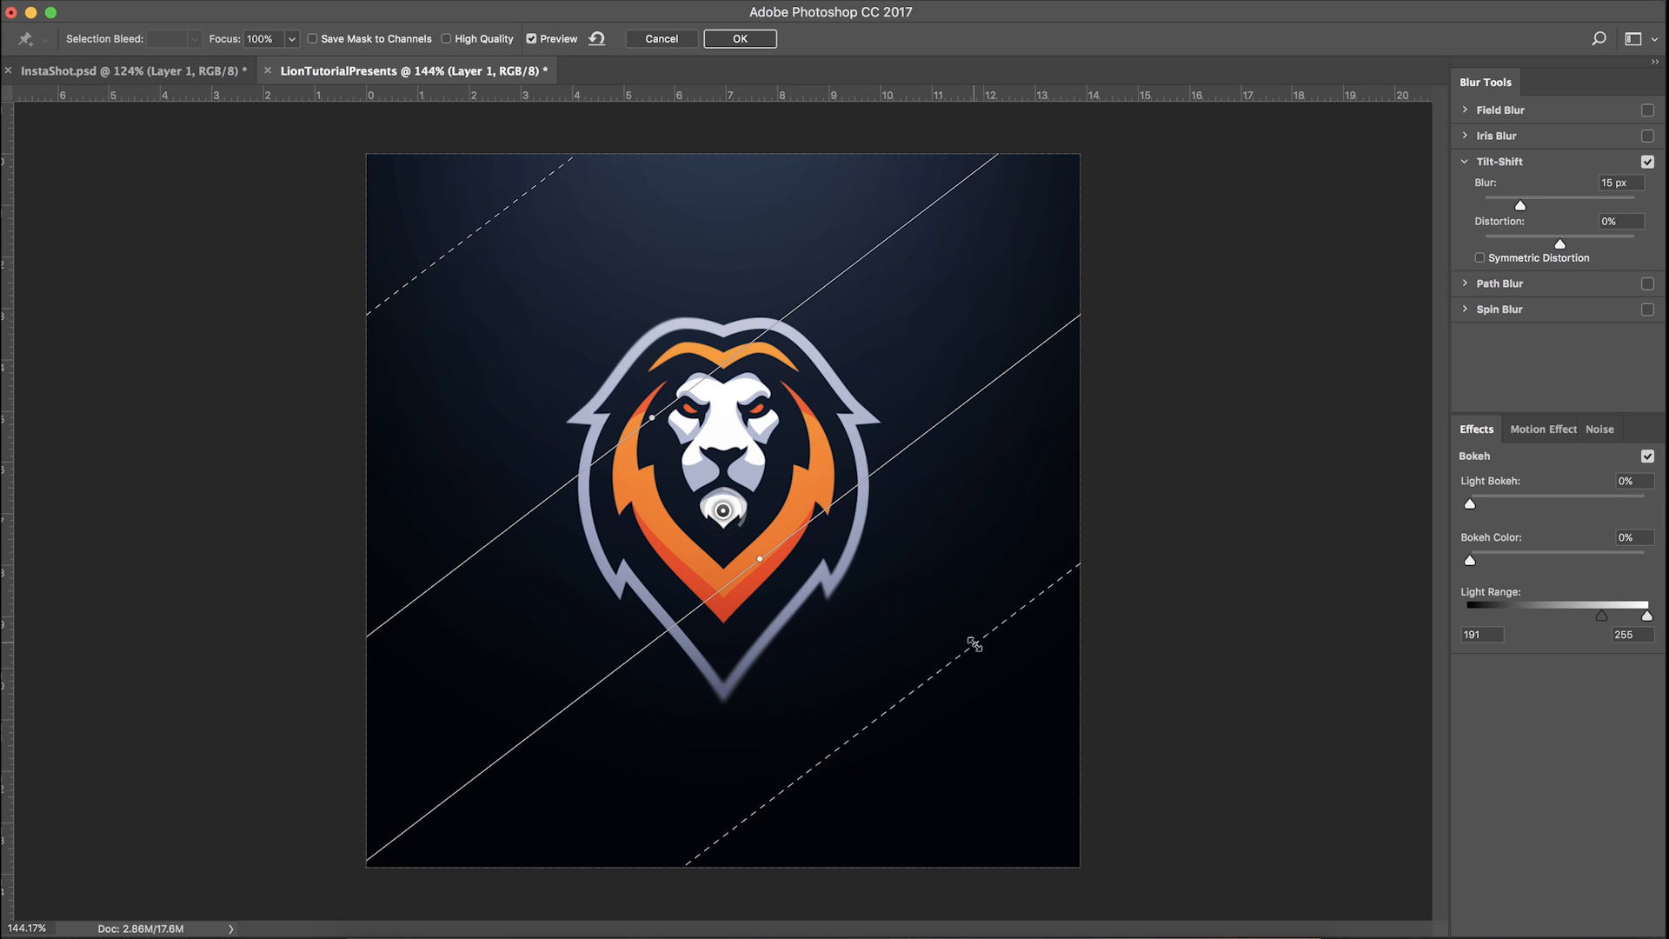
left_click_drag(759, 558, 754, 550)
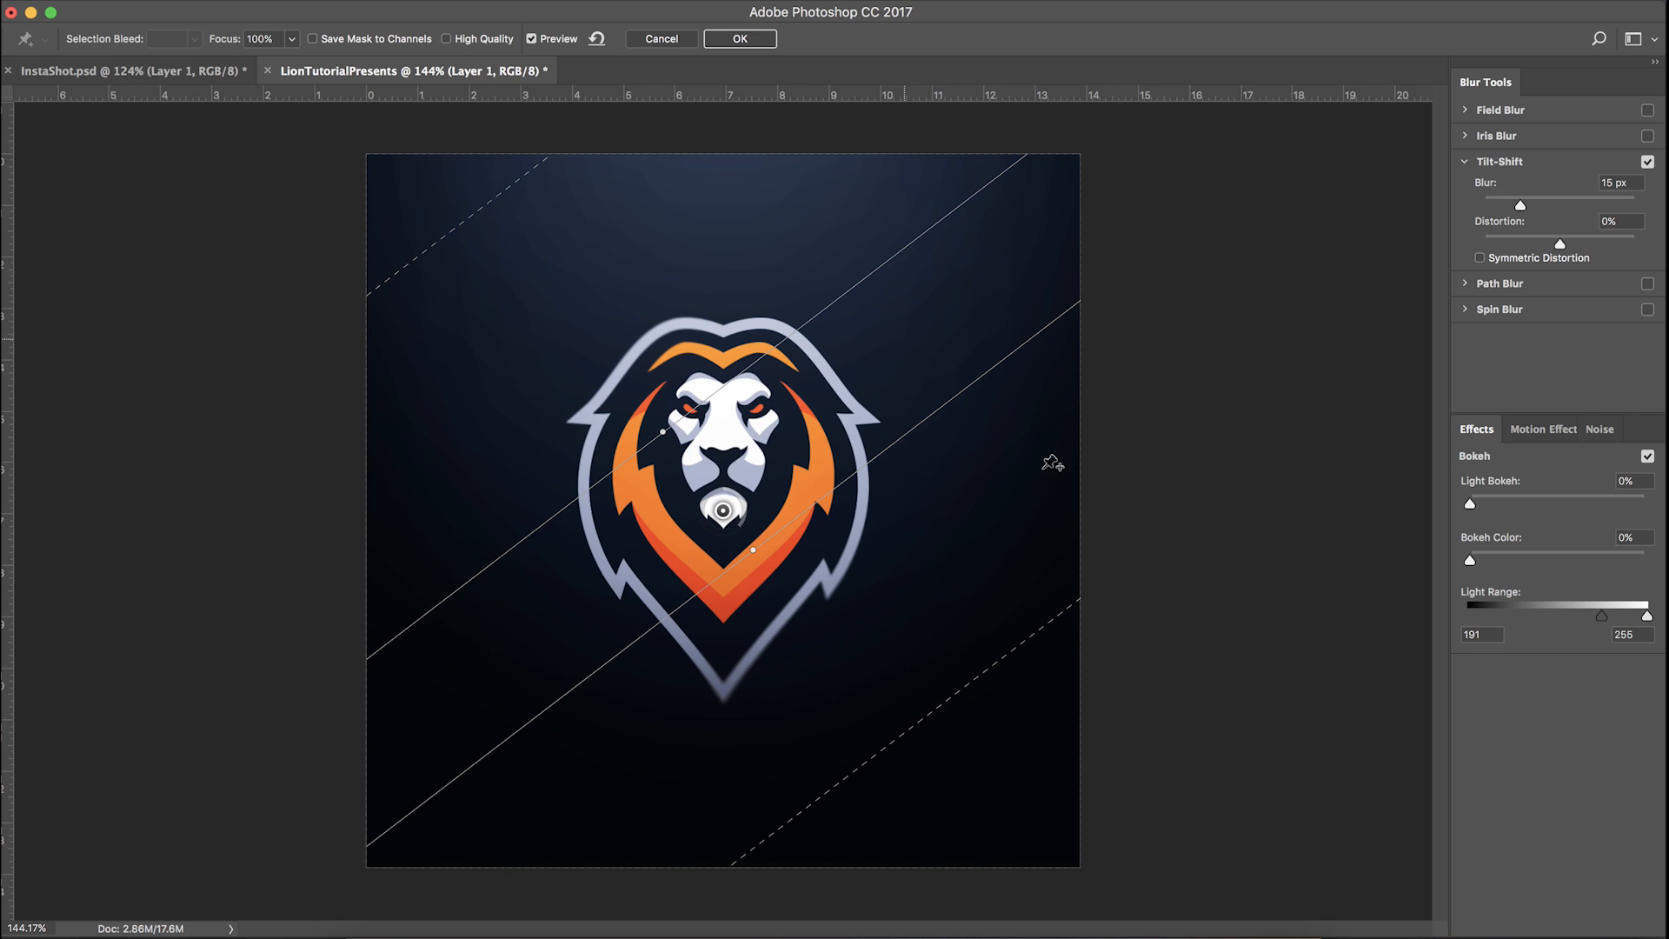
mouse_move(728, 297)
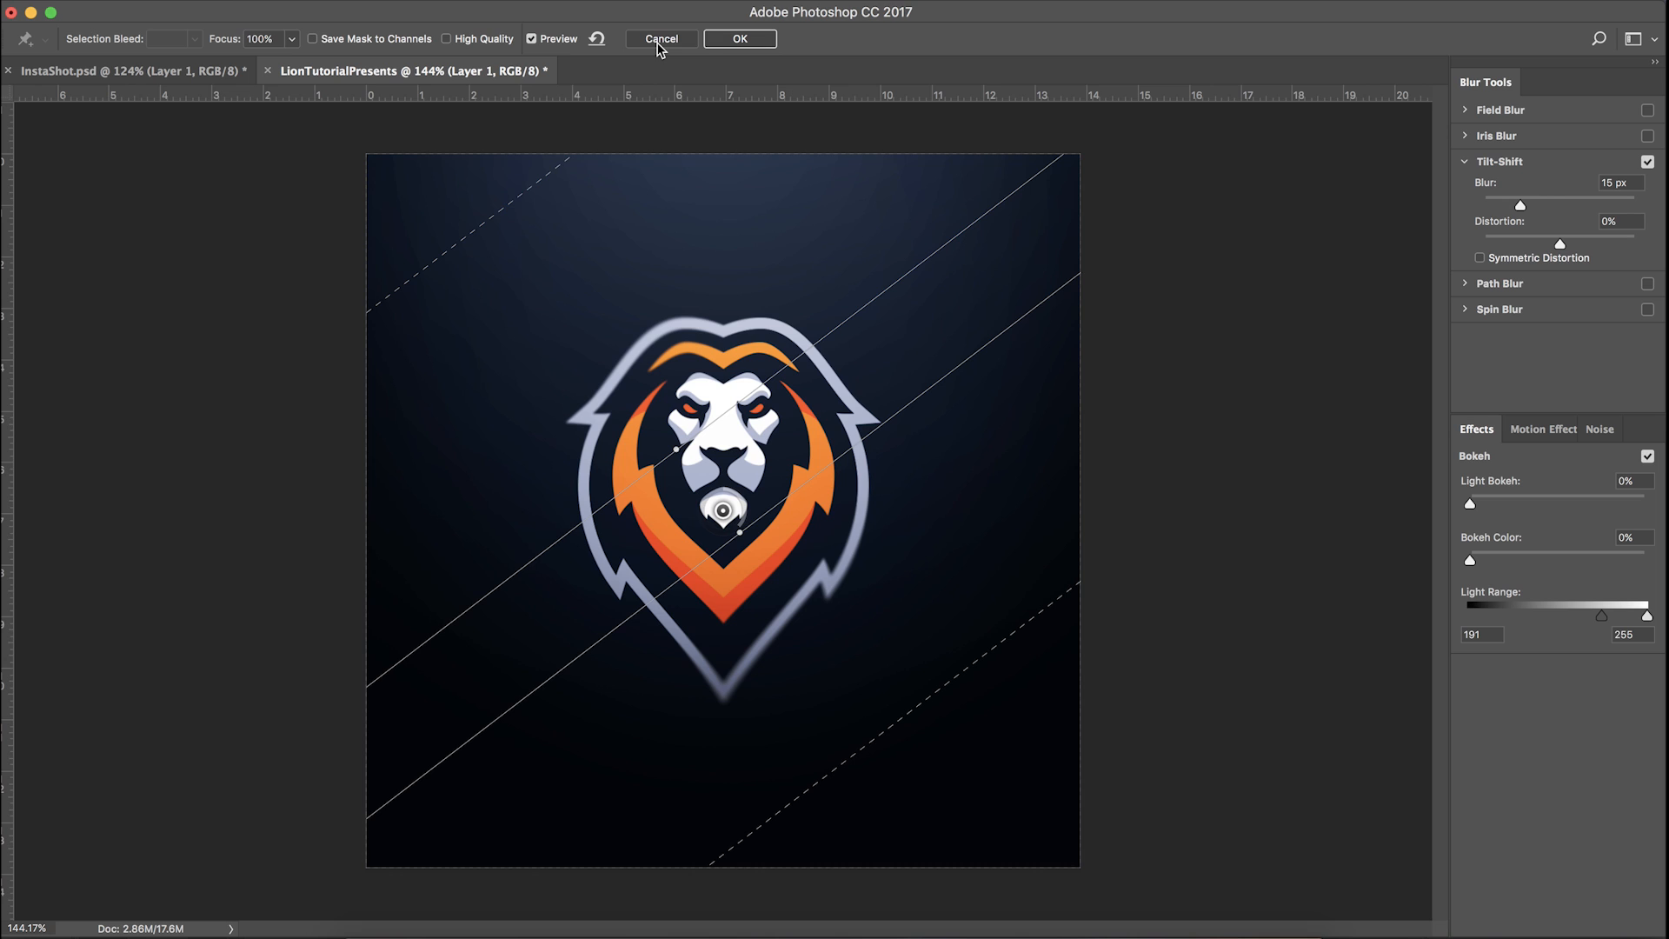
mouse_move(1322, 121)
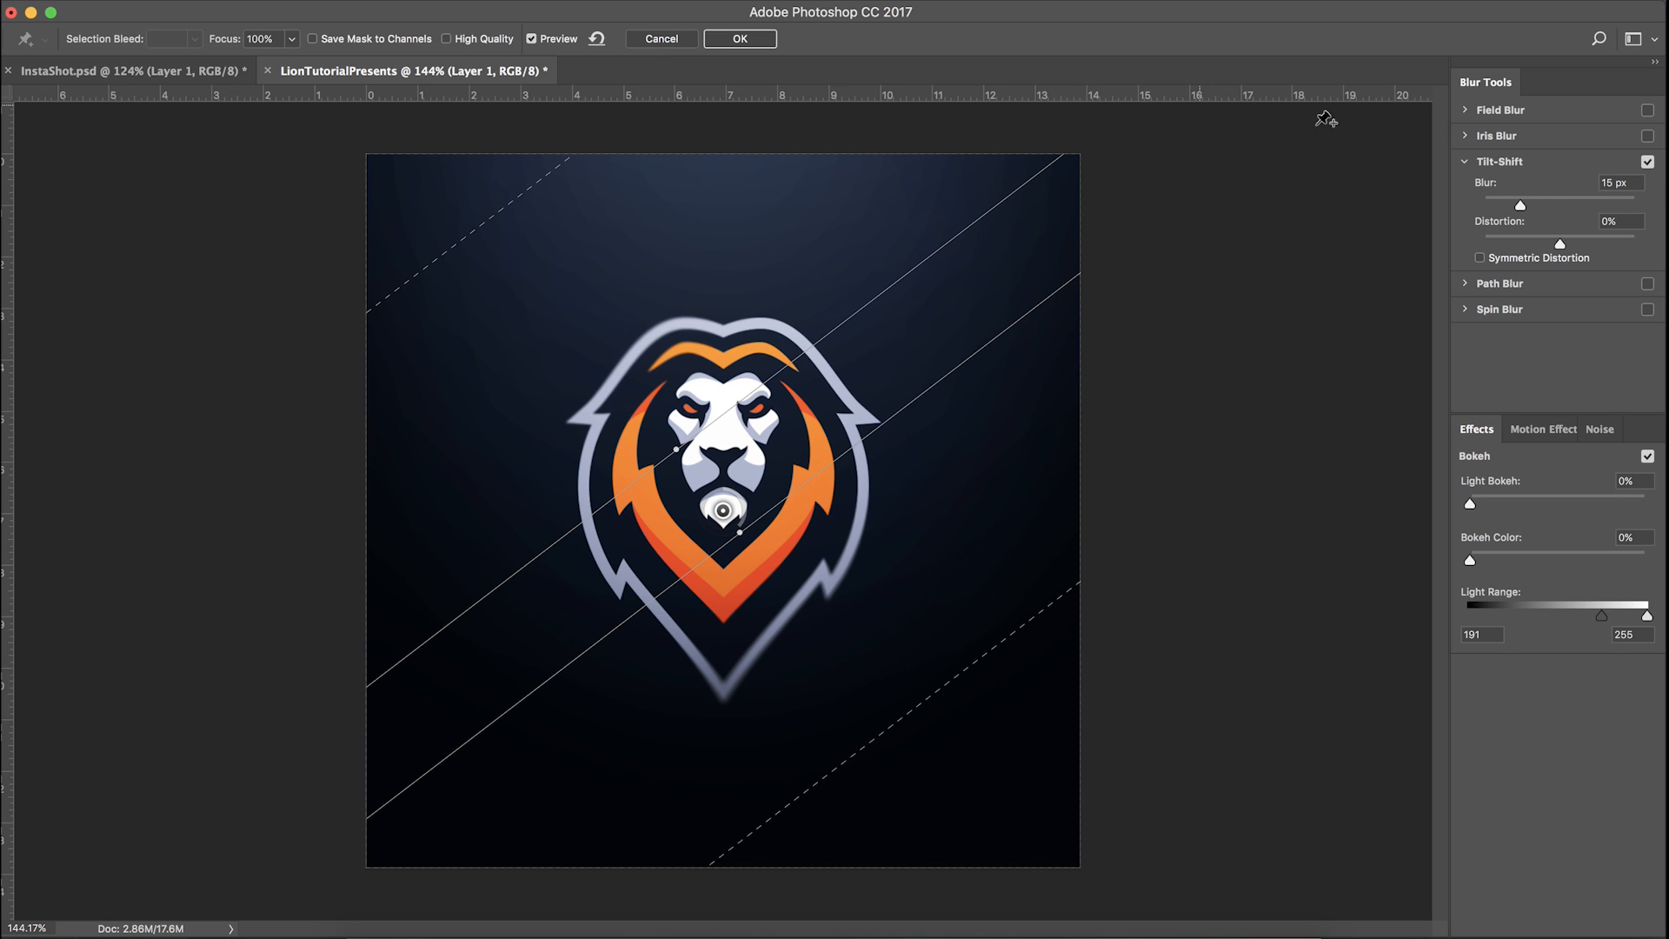
mouse_move(671, 43)
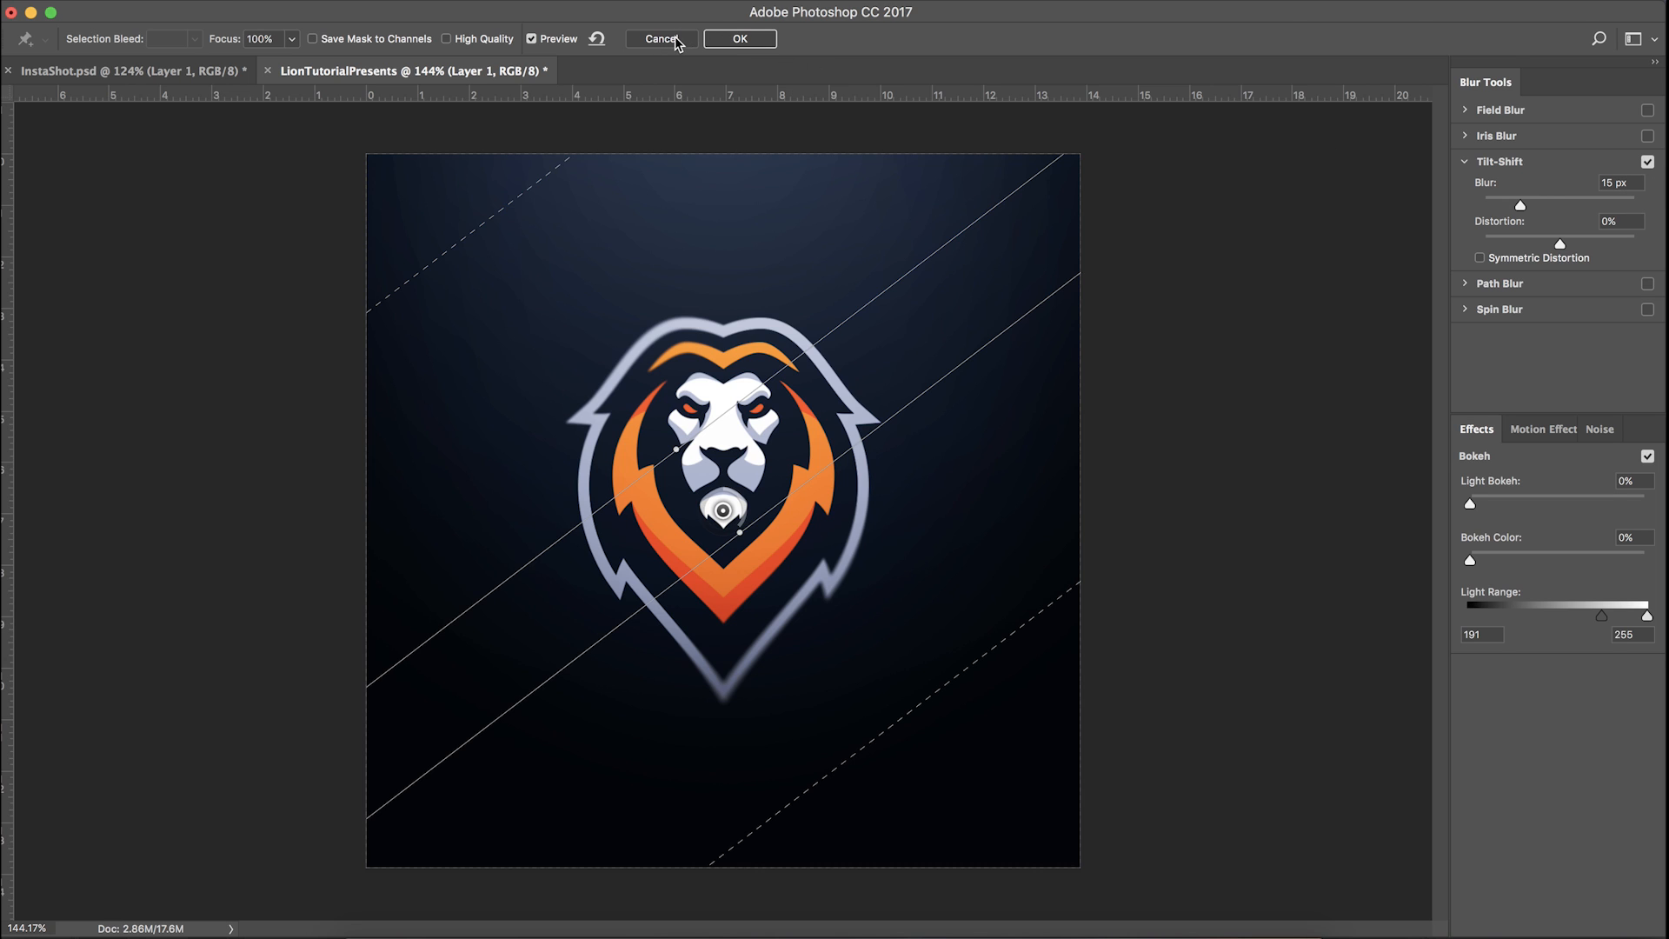
Cancel Tilt-Shift and apply a 15 px Iris Blur with the sharp ellipse enlarged around the lion's head
left_click(661, 38)
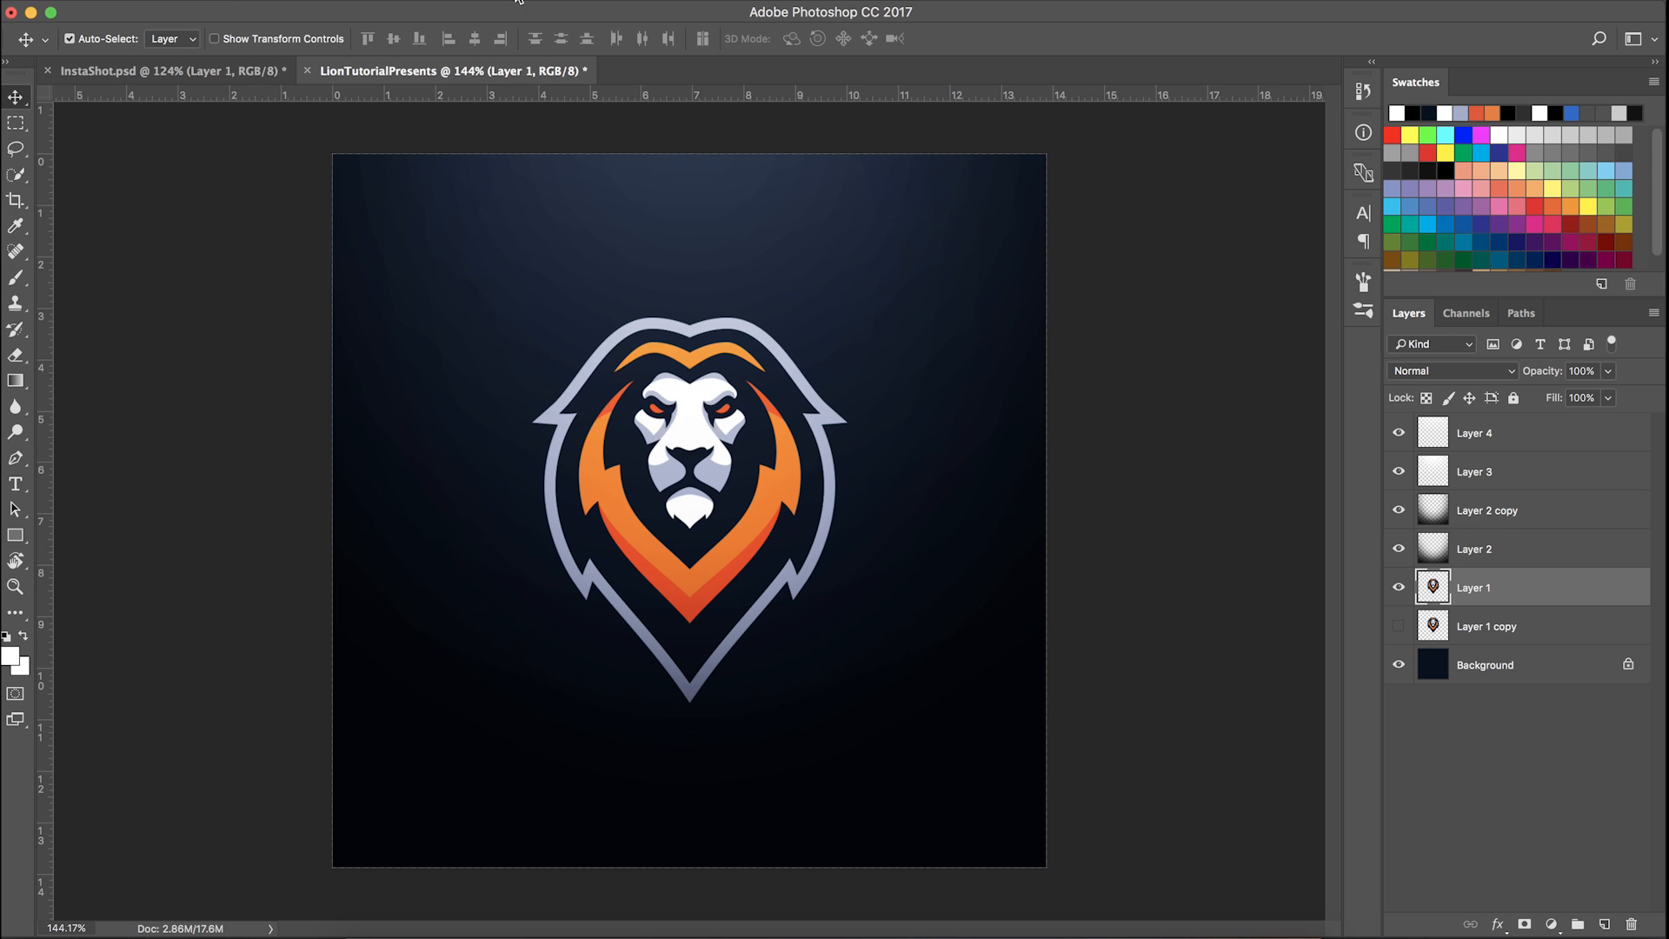
left_click(522, 242)
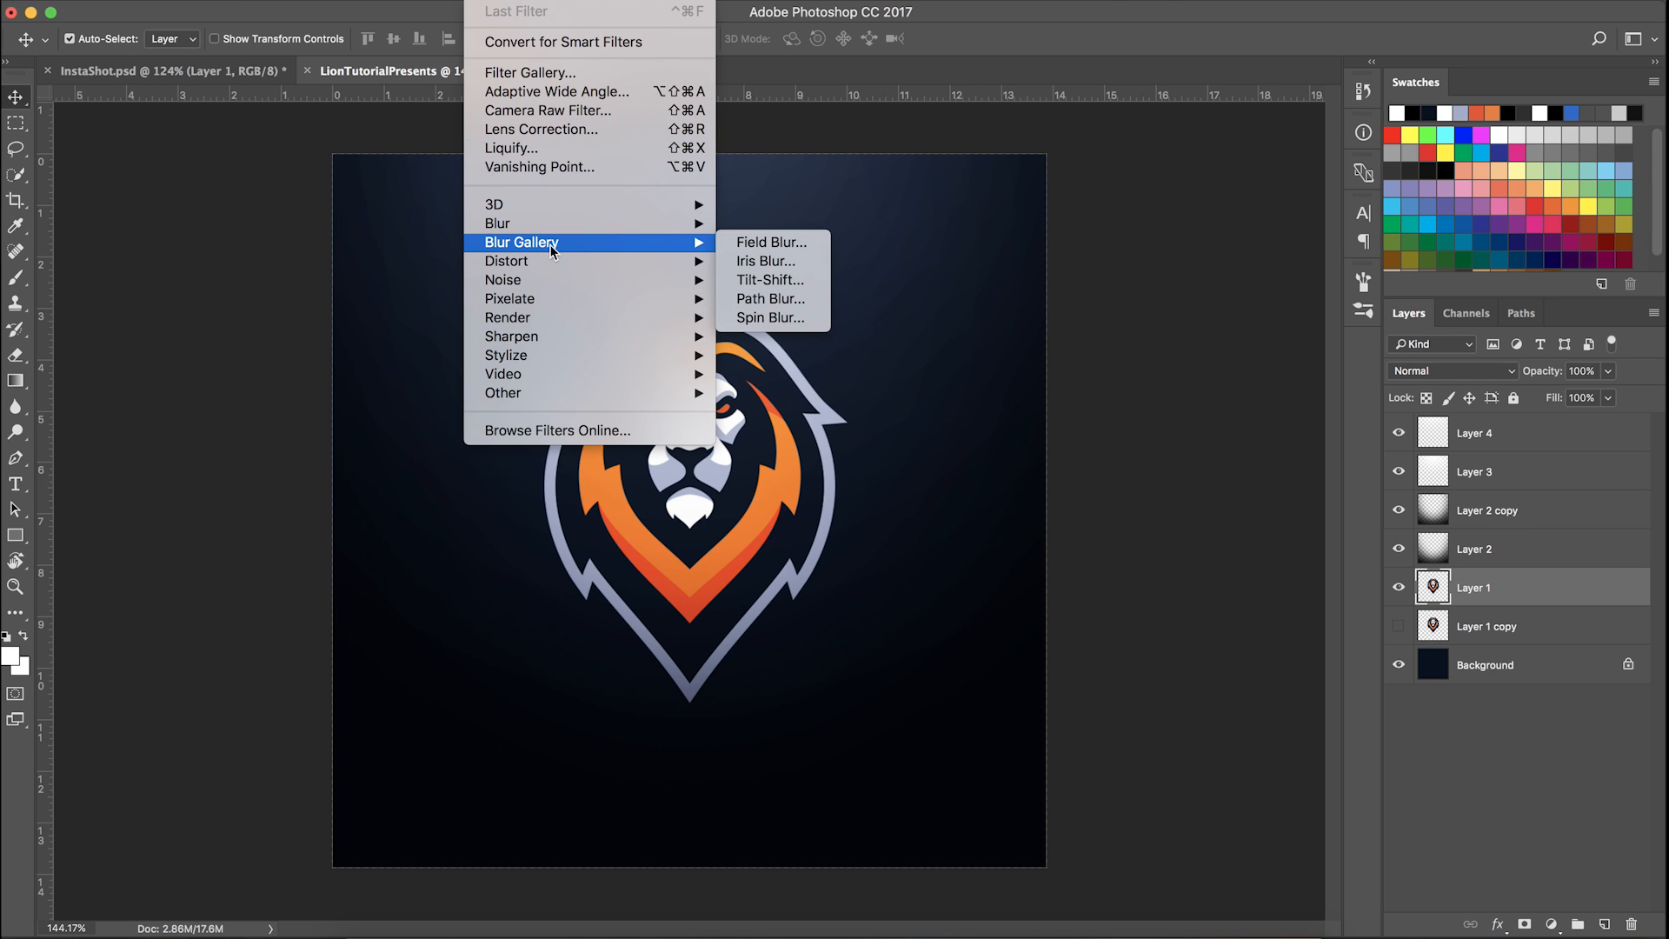
mouse_move(497, 223)
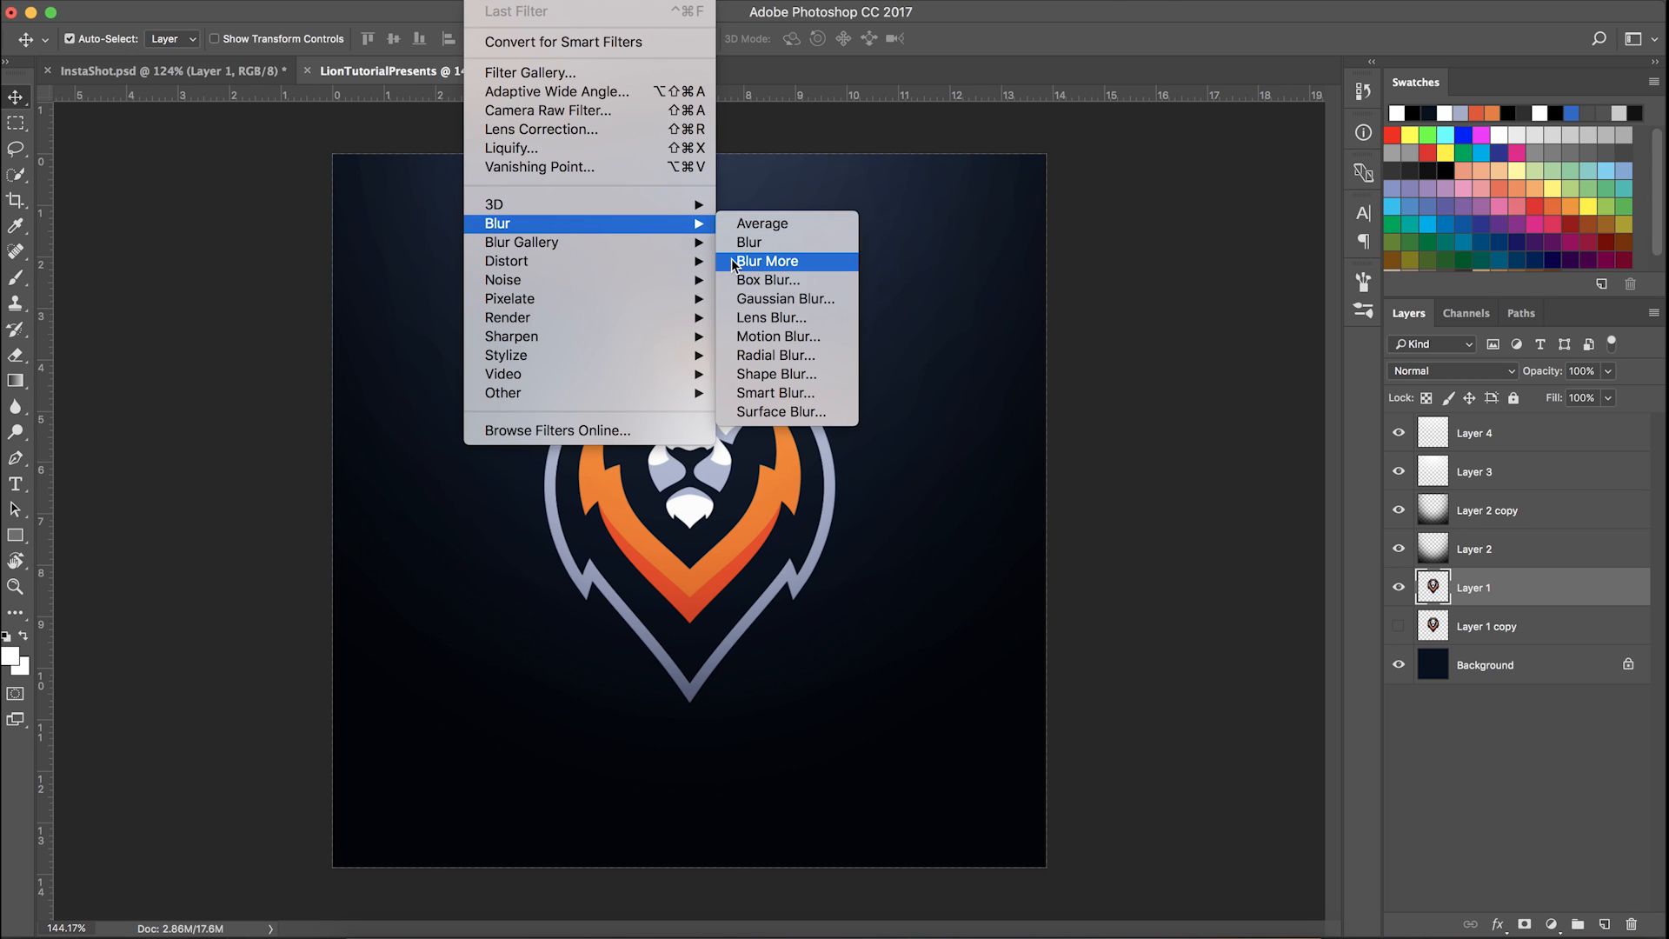
mouse_move(522, 242)
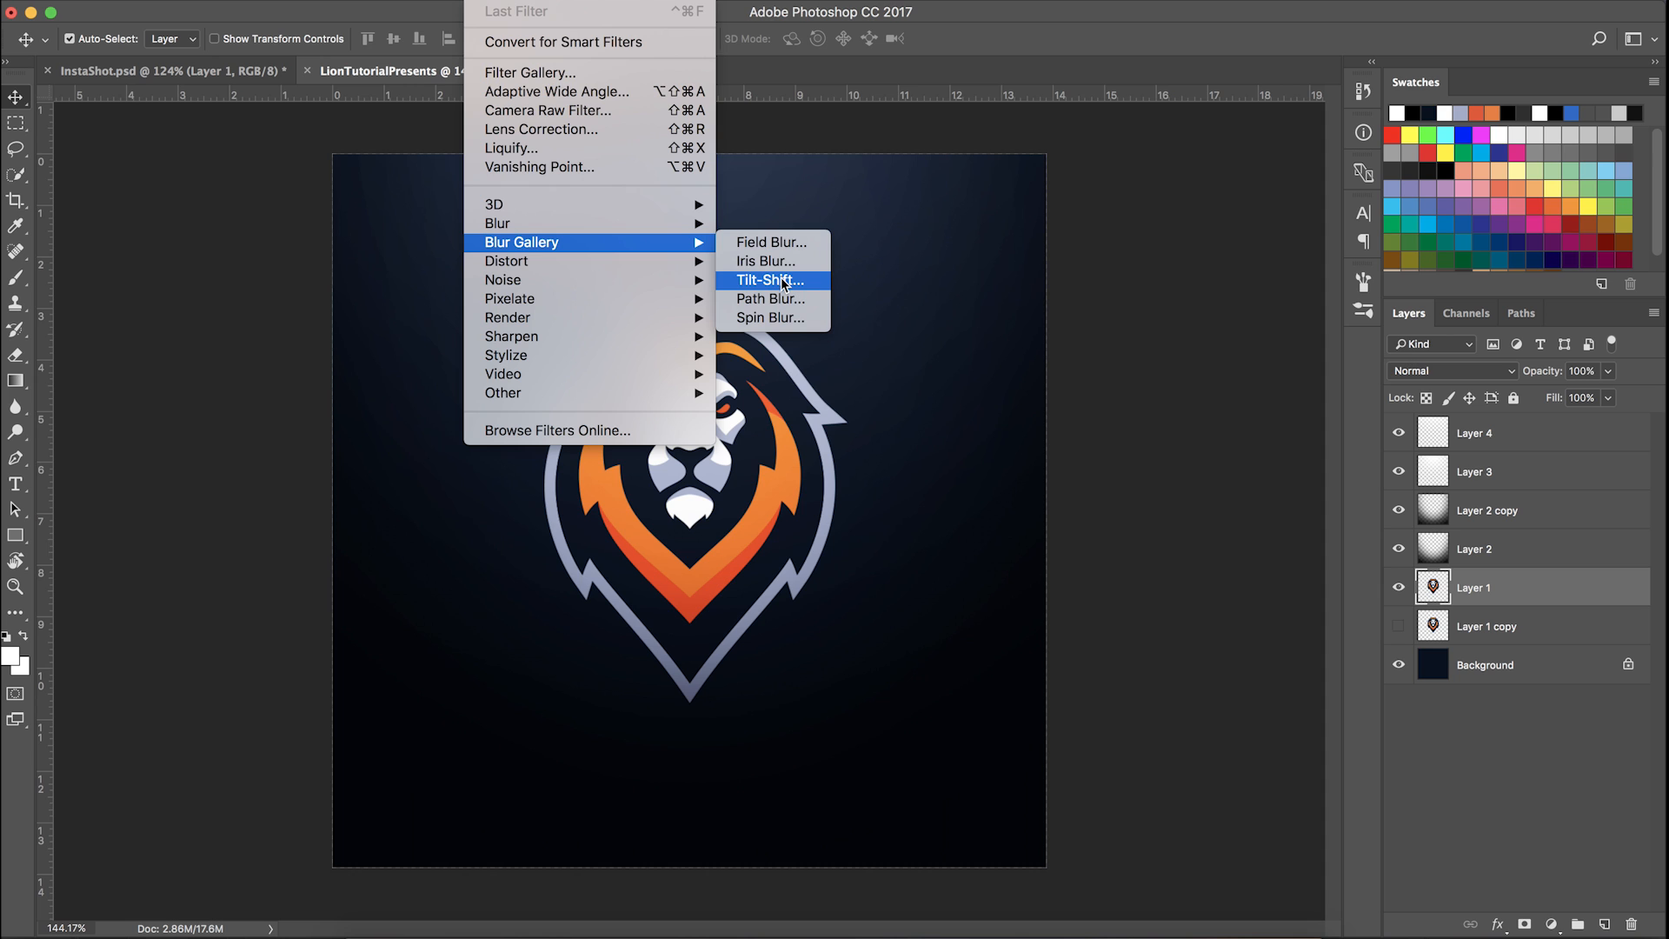
left_click(765, 261)
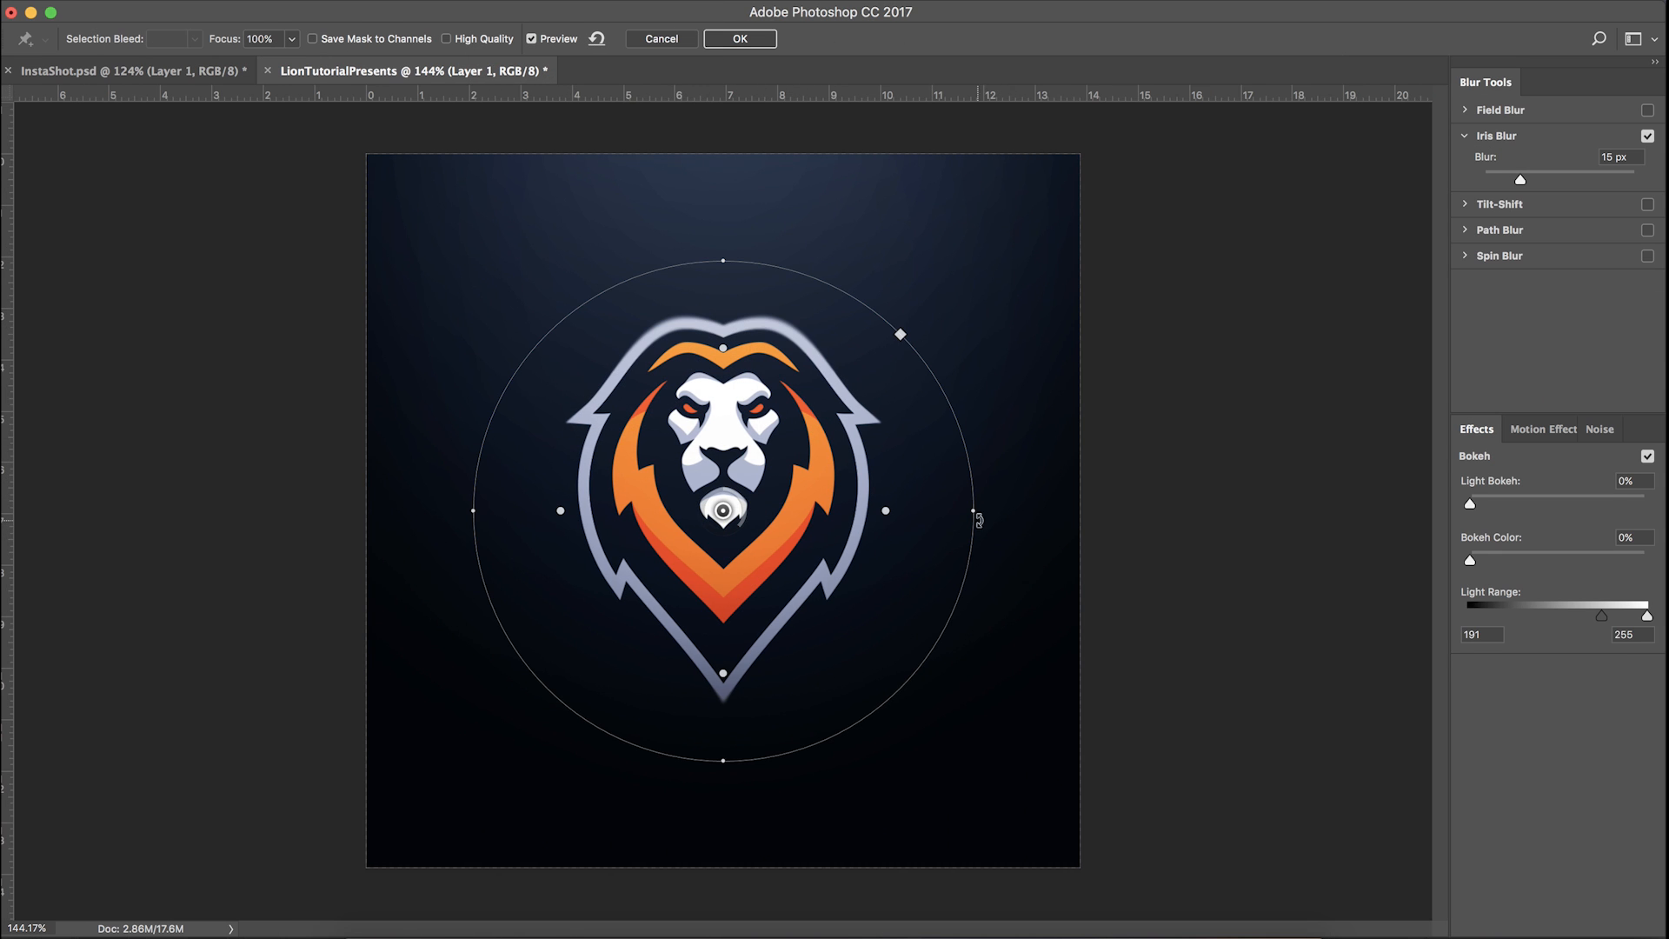
left_click_drag(970, 510, 1069, 511)
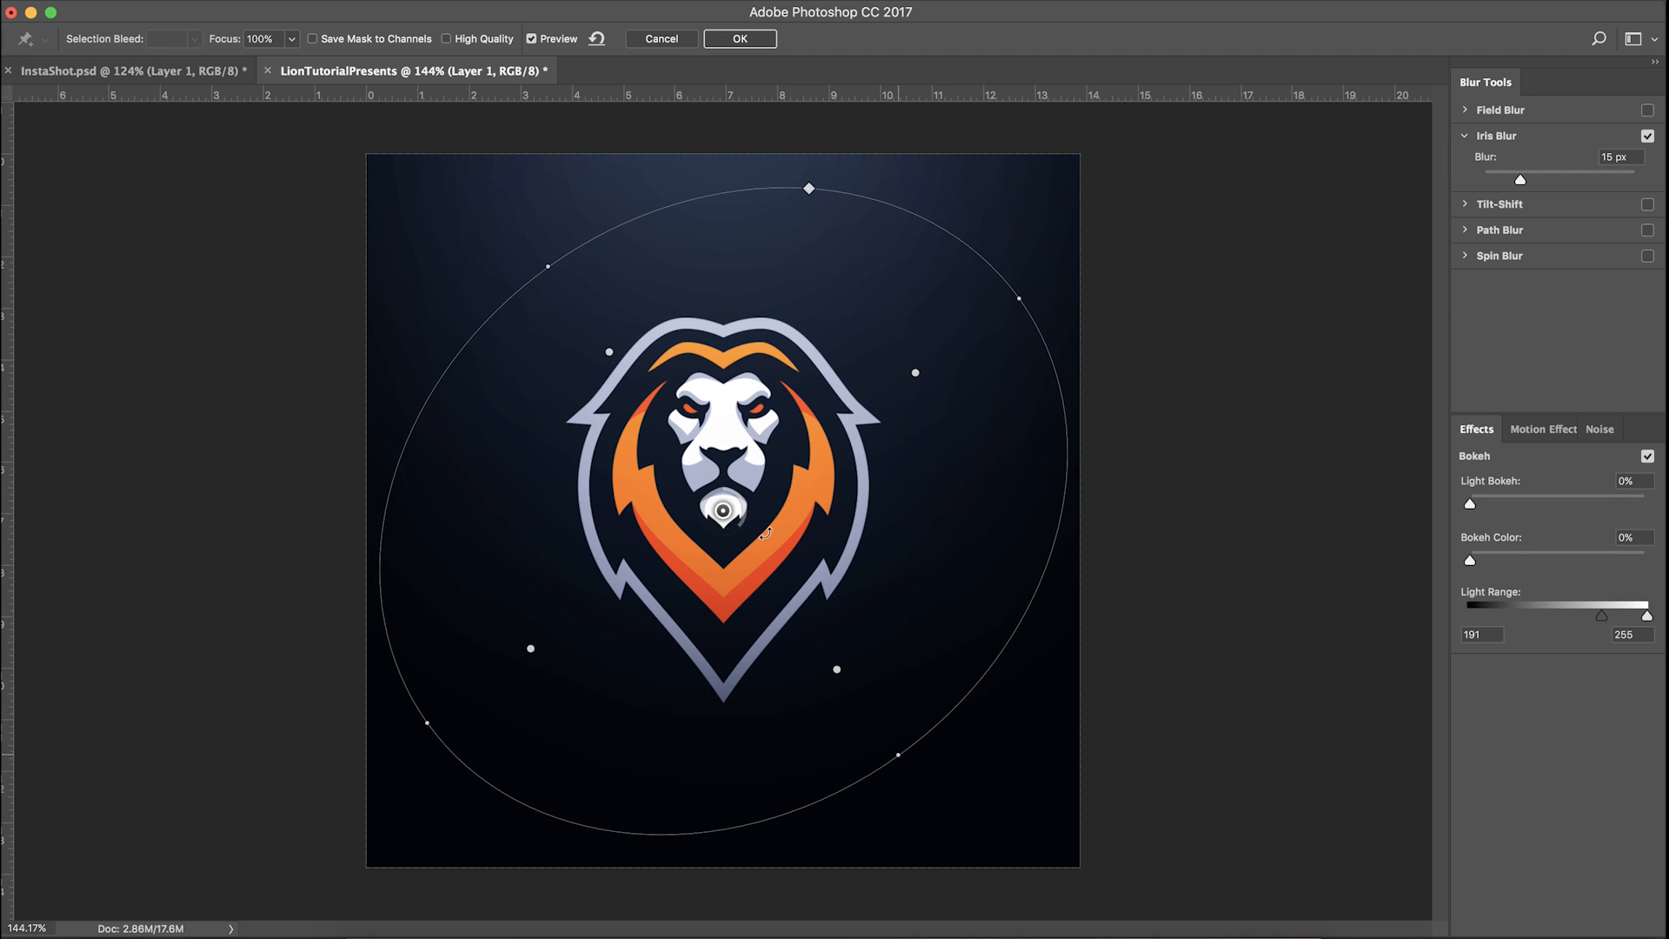
left_click_drag(727, 511, 671, 440)
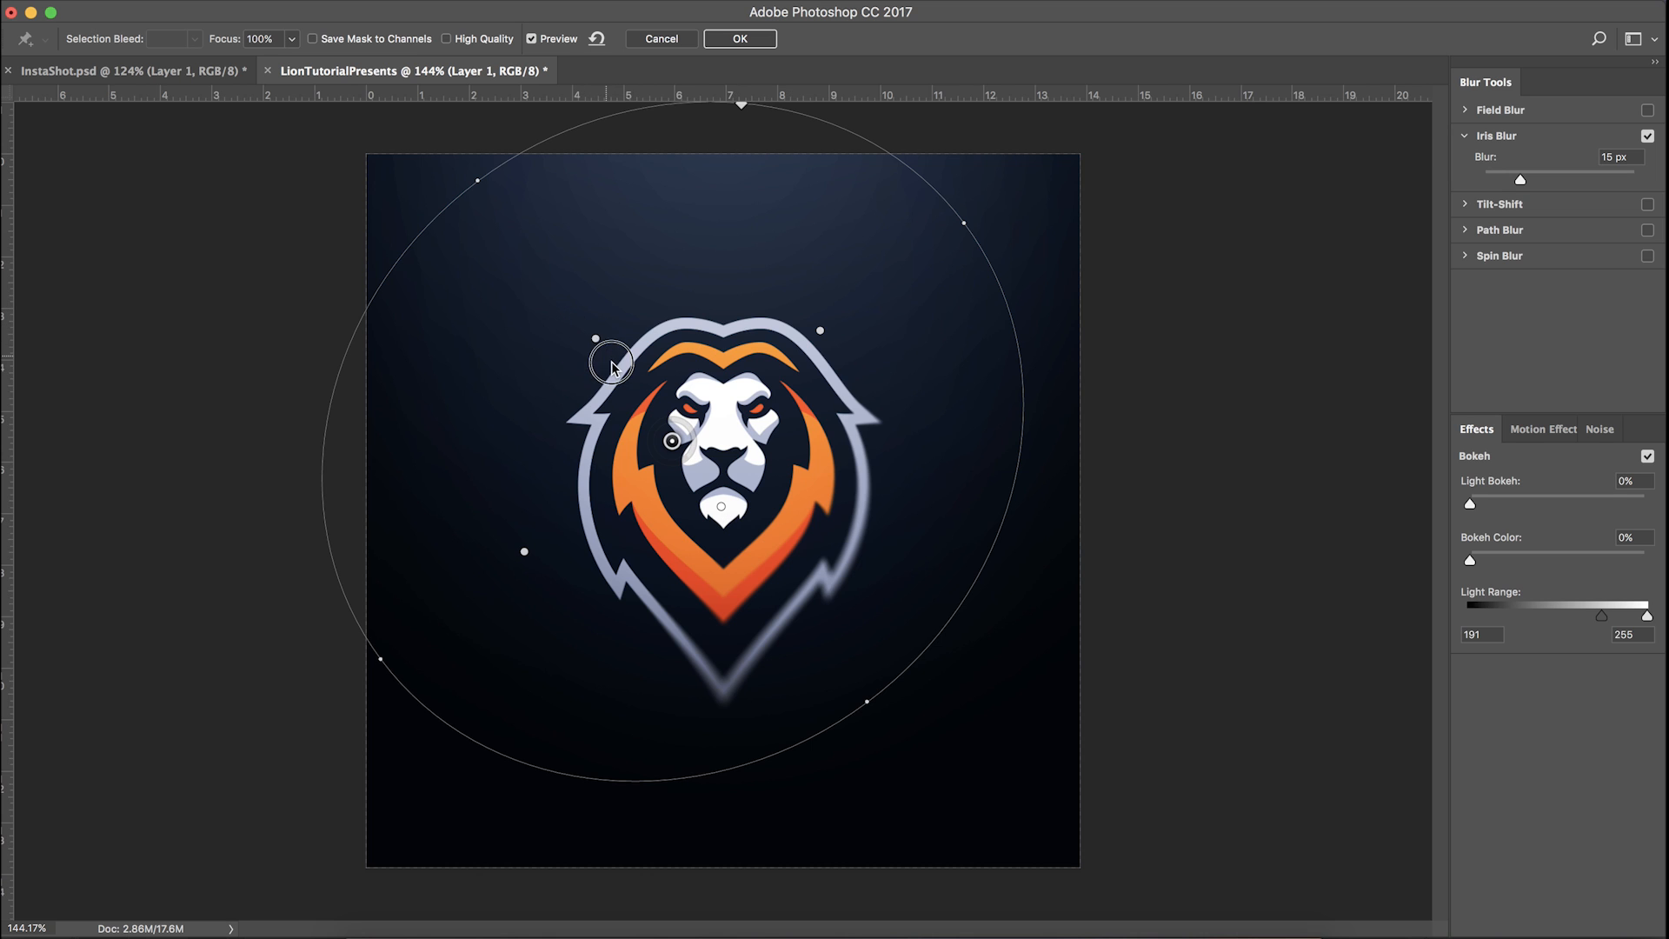
mouse_move(899, 544)
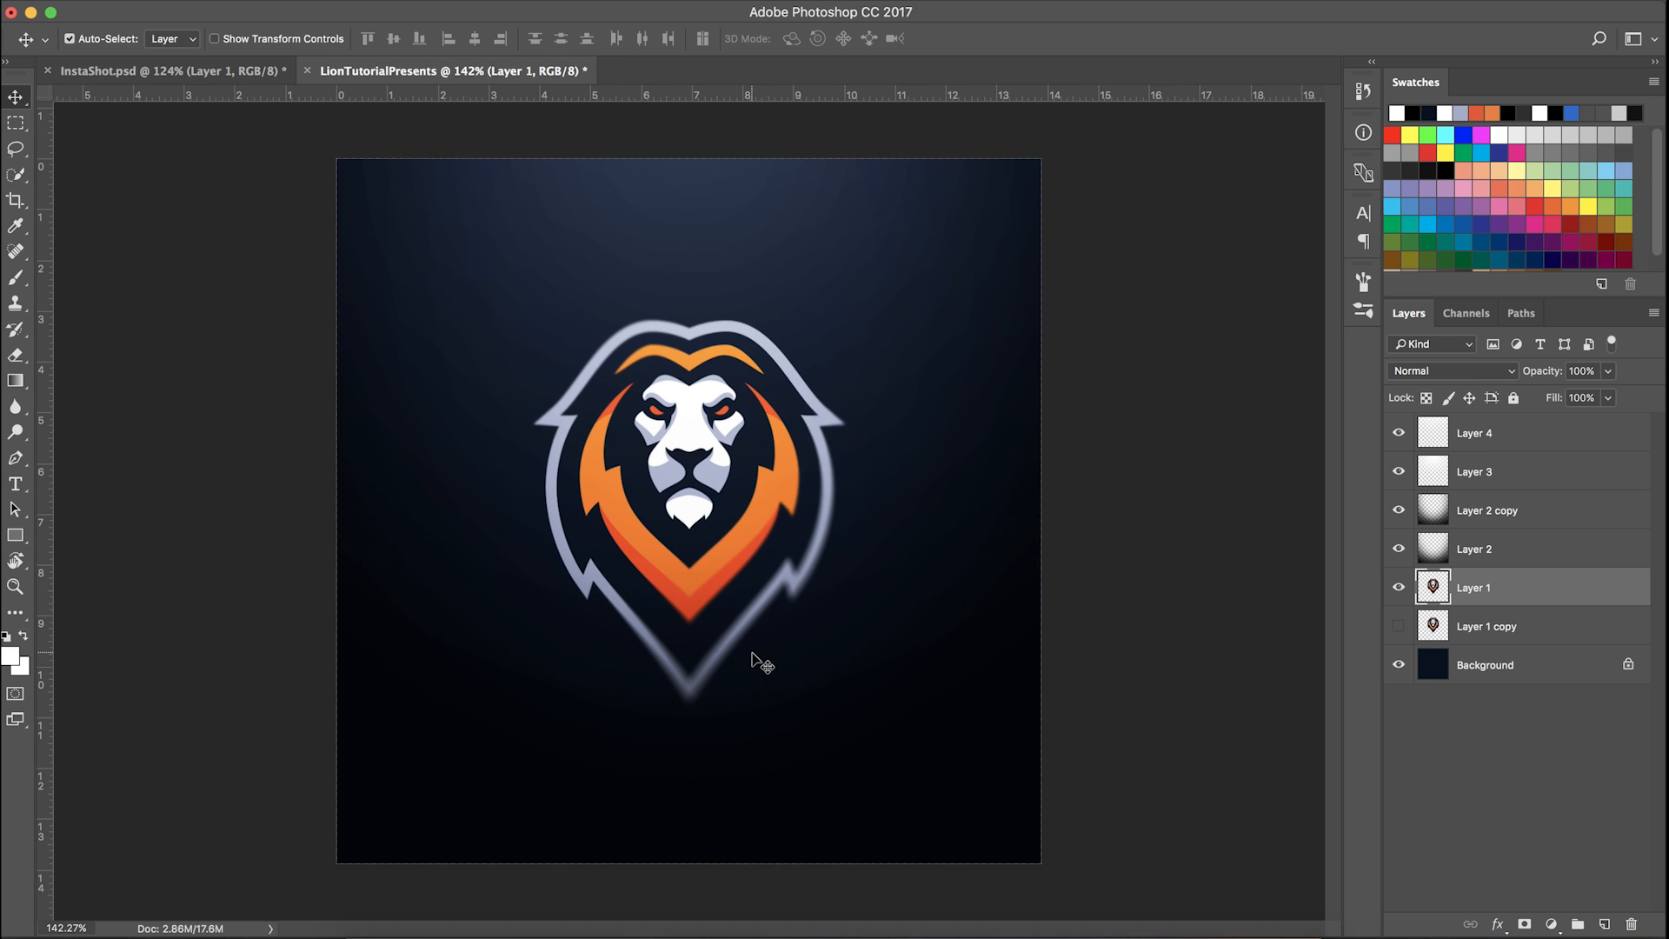
mouse_move(739, 671)
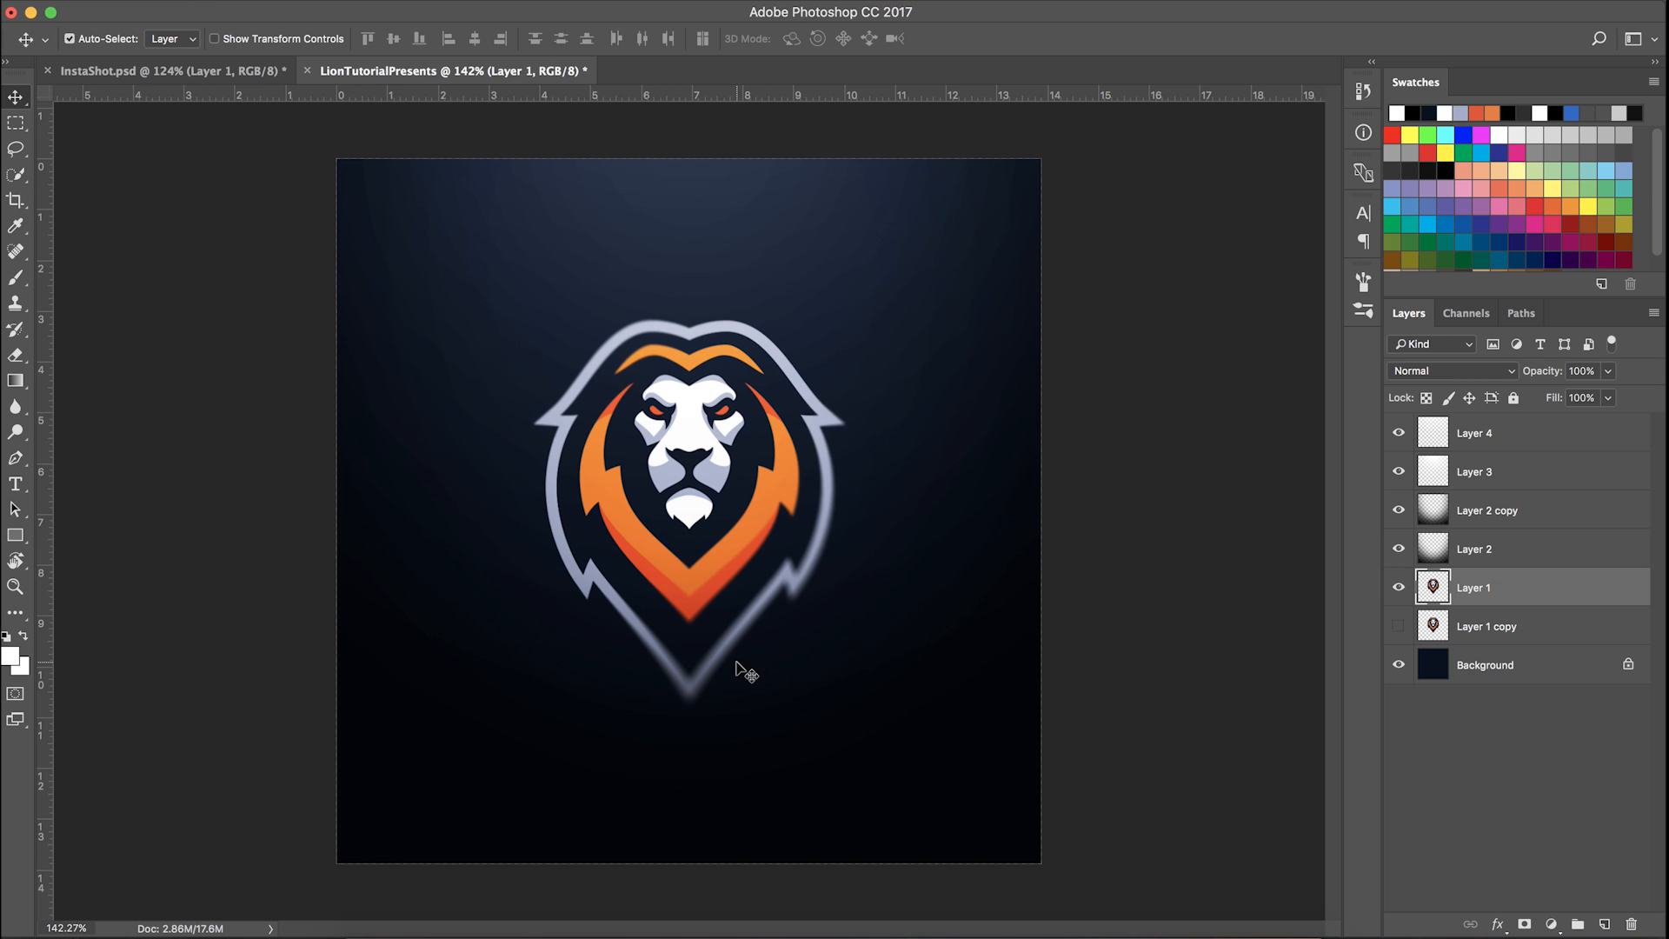
mouse_move(820, 358)
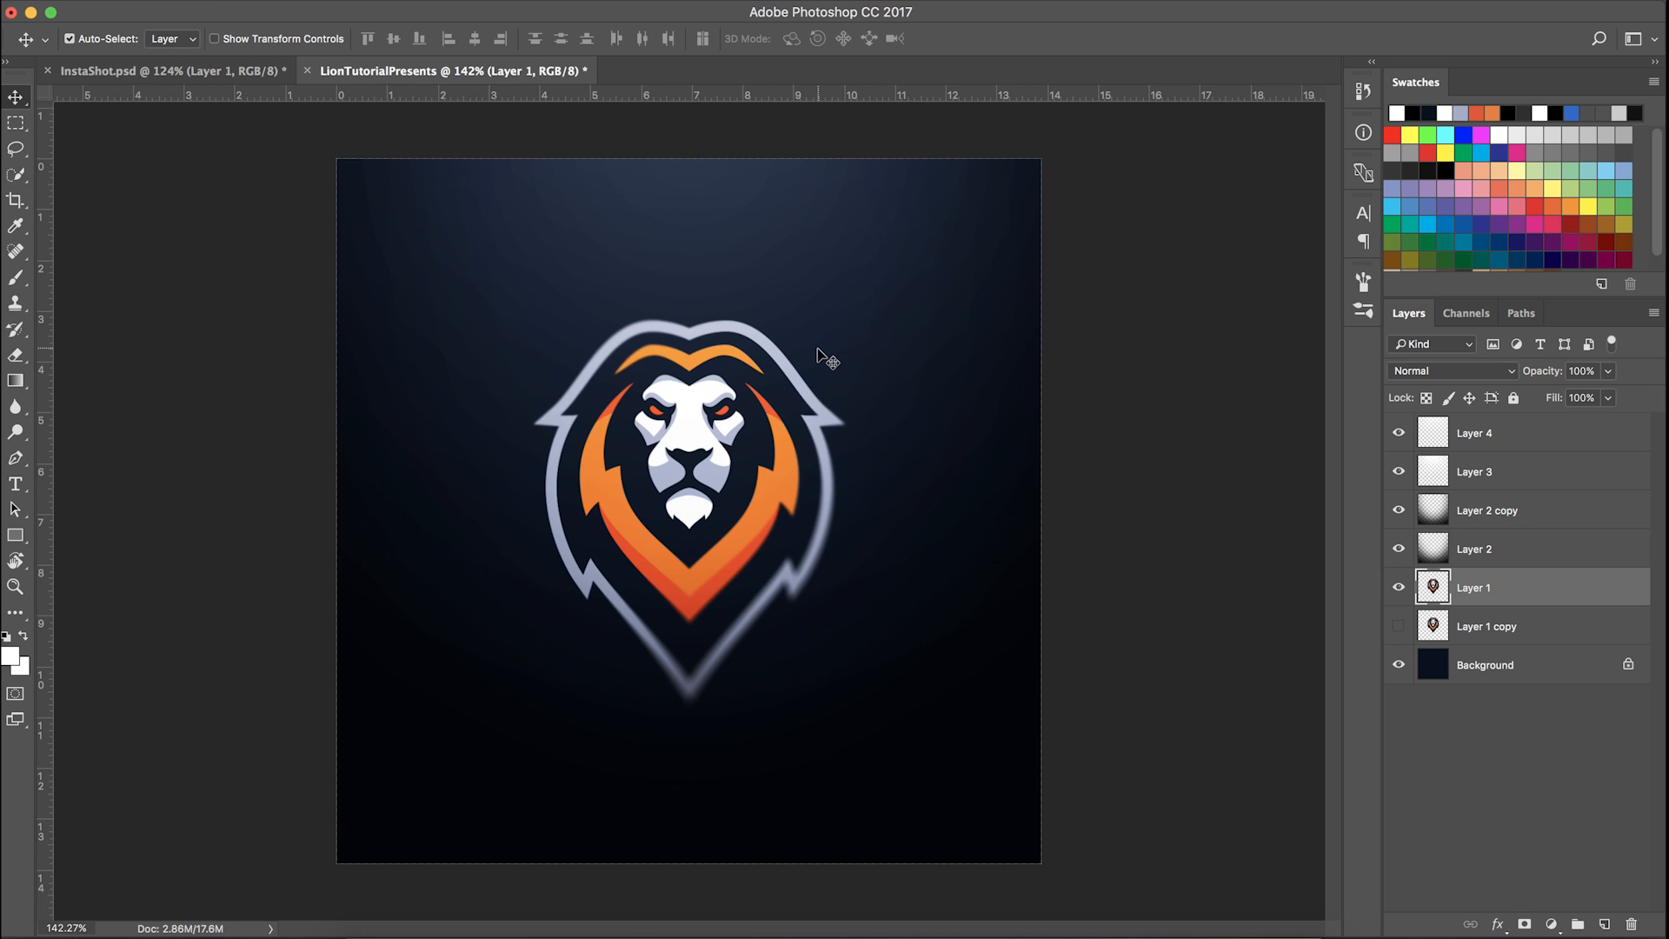
mouse_move(744, 428)
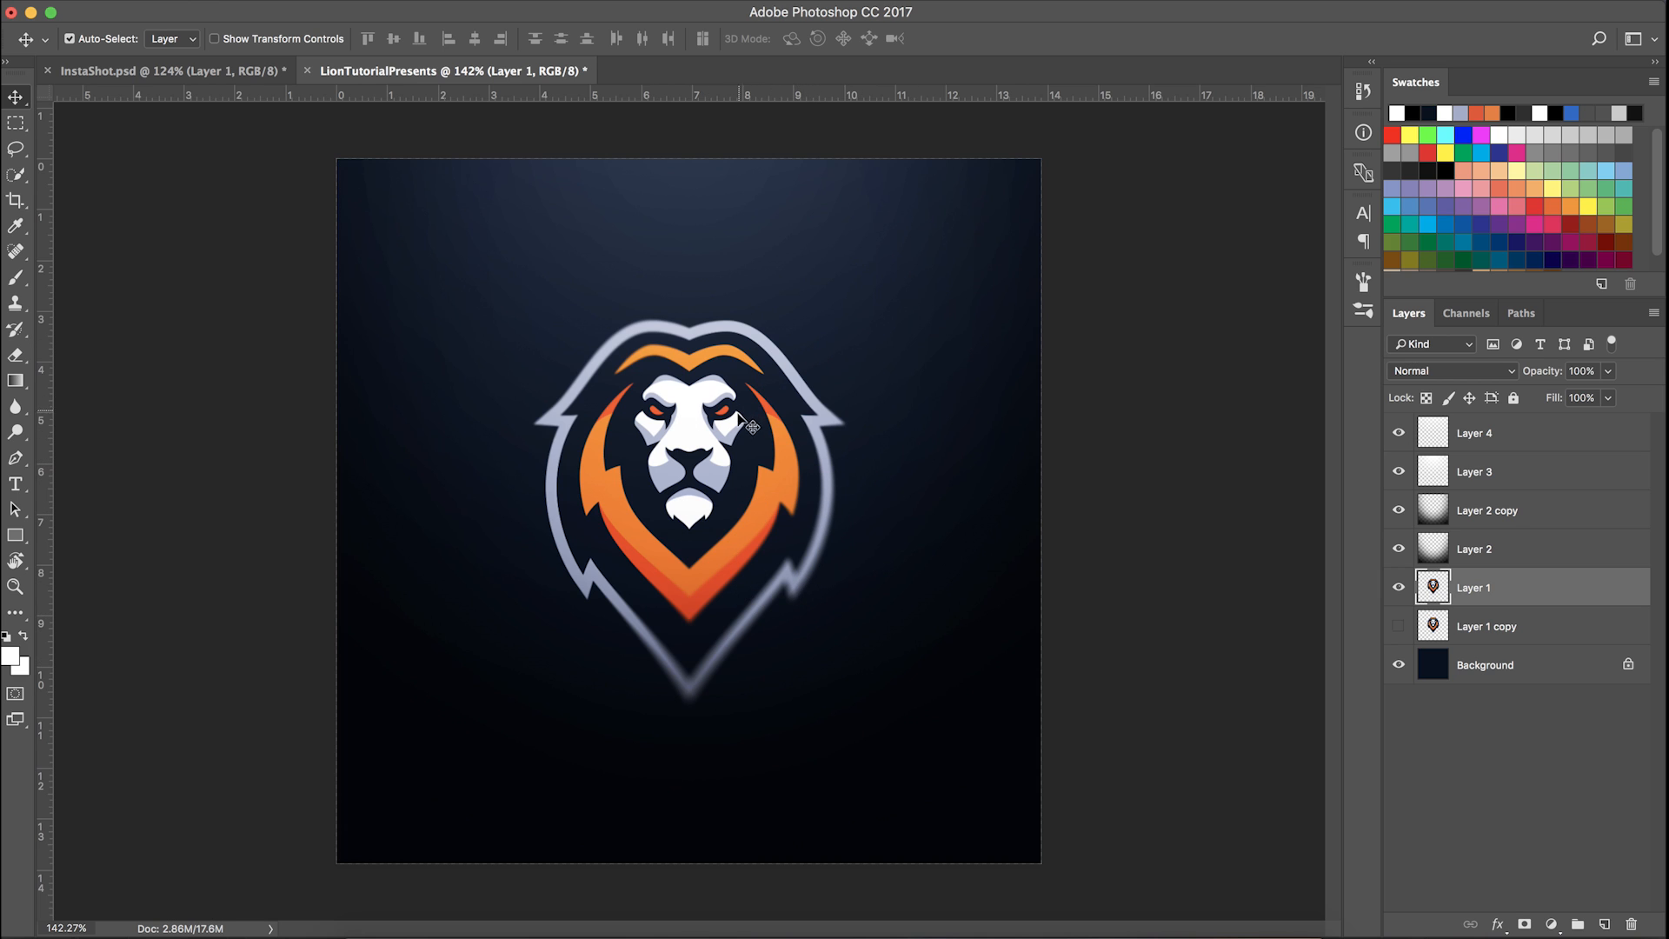
mouse_move(833, 469)
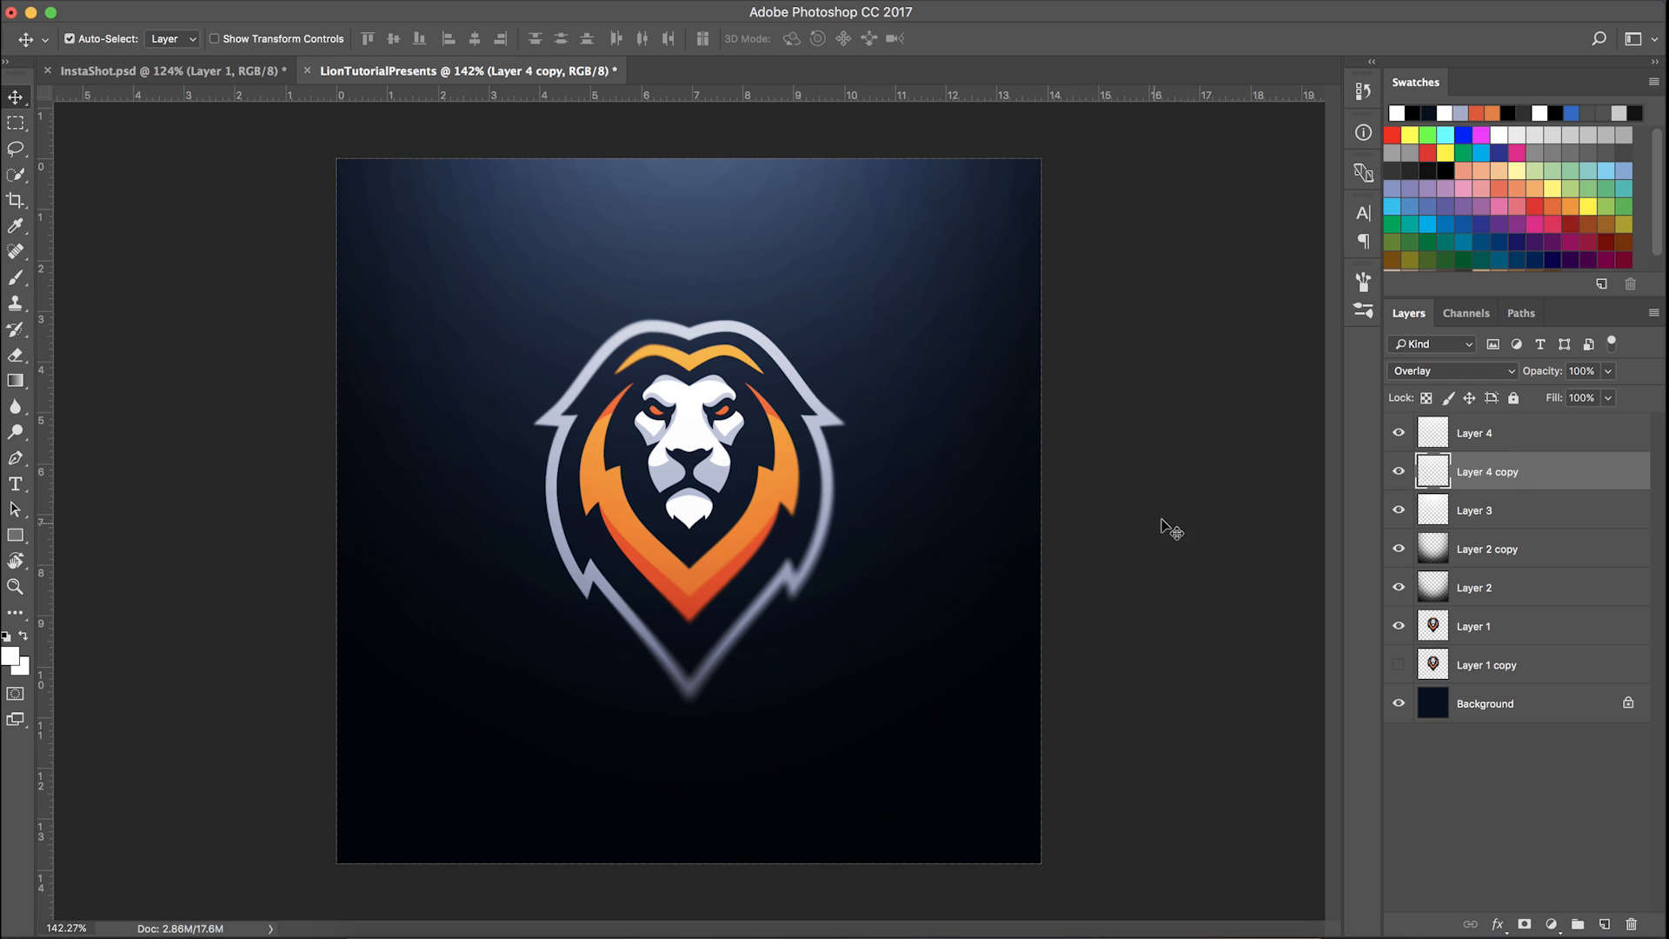
Zoom closer to the artwork after duplicating the Overlay highlight and unlocking the background
key("Cmd+T")
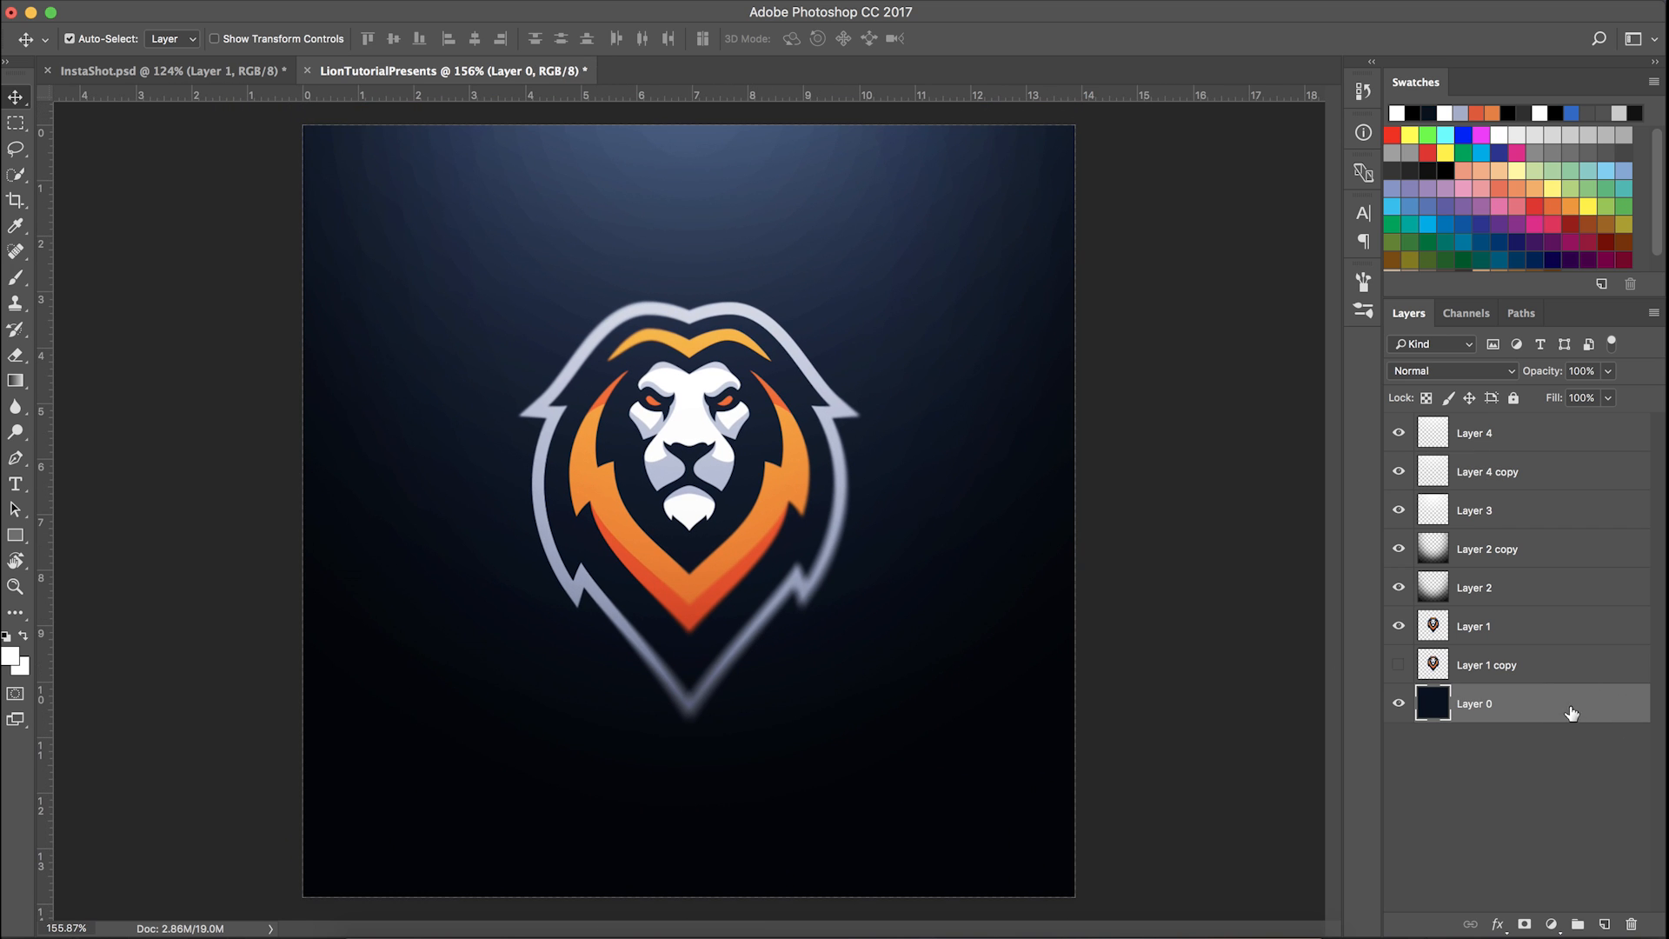
Free-transform the highlight layers to extend beyond the canvas edges
key("Cmd+T")
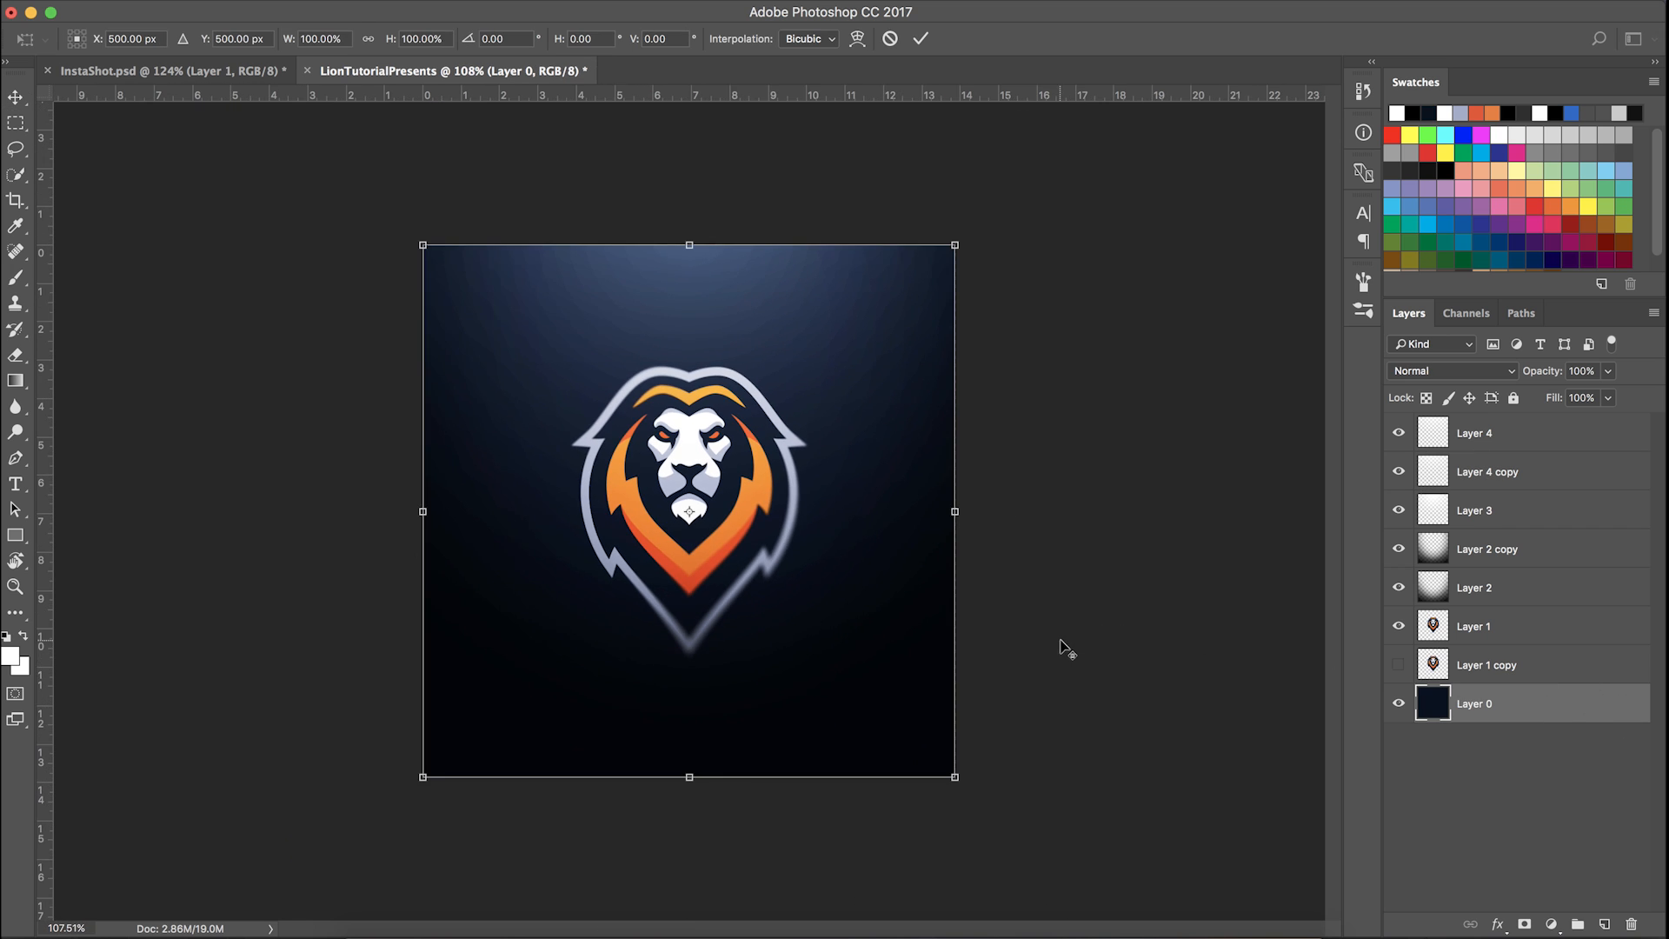
left_click_drag(954, 777, 984, 836)
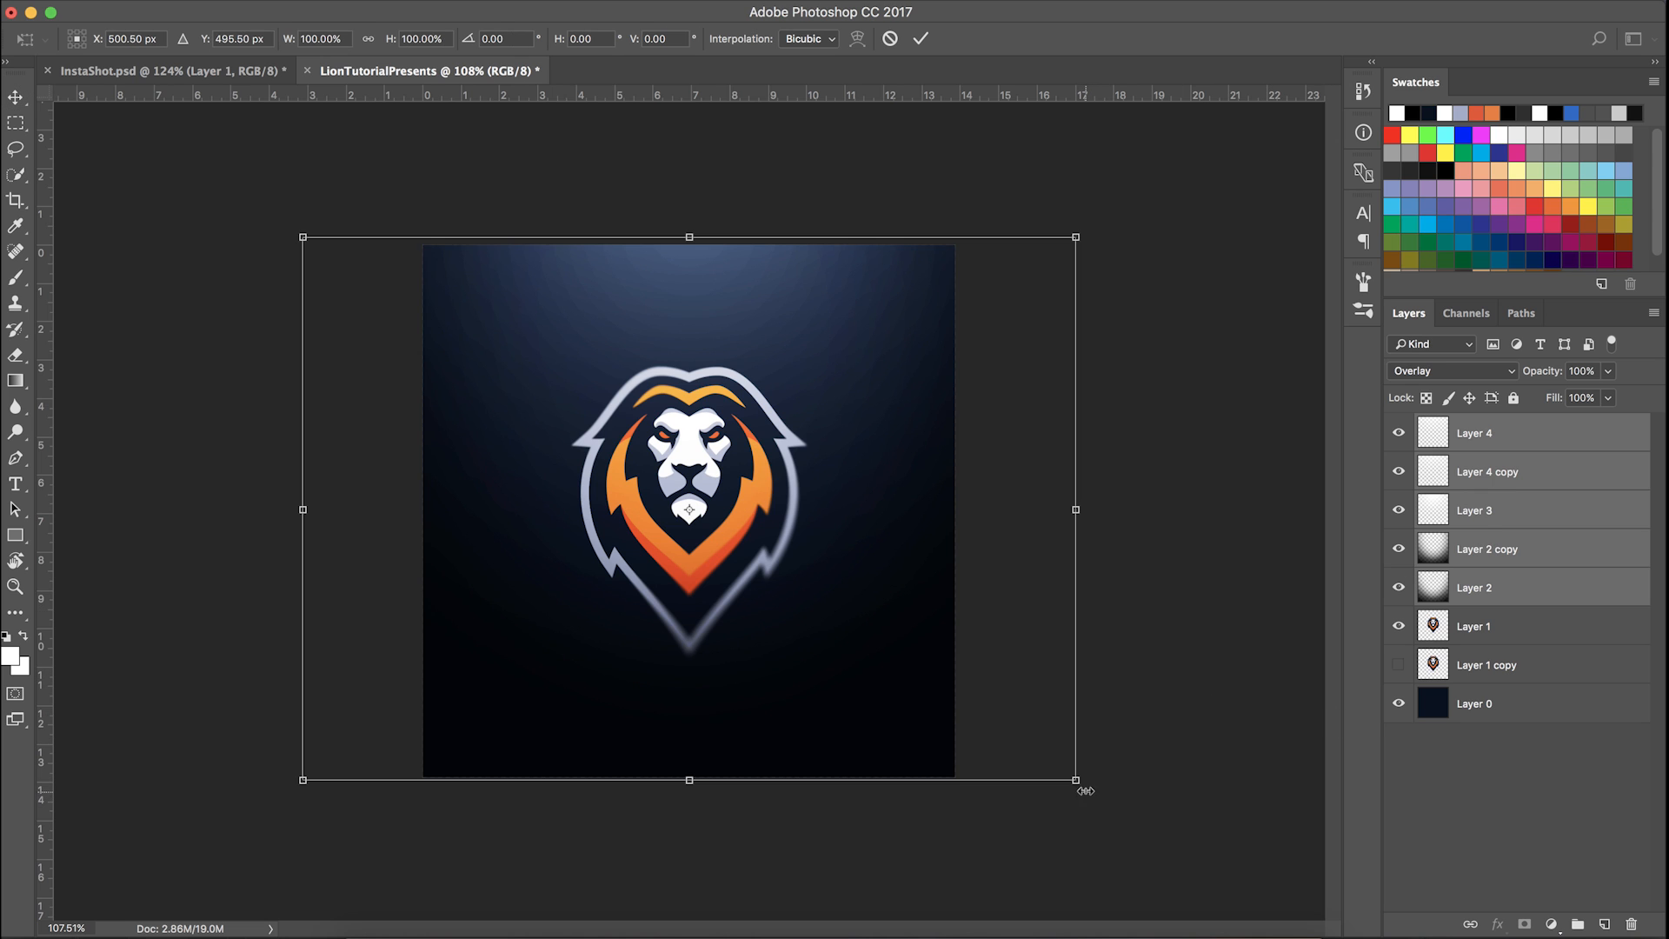
left_click_drag(1075, 779, 1132, 819)
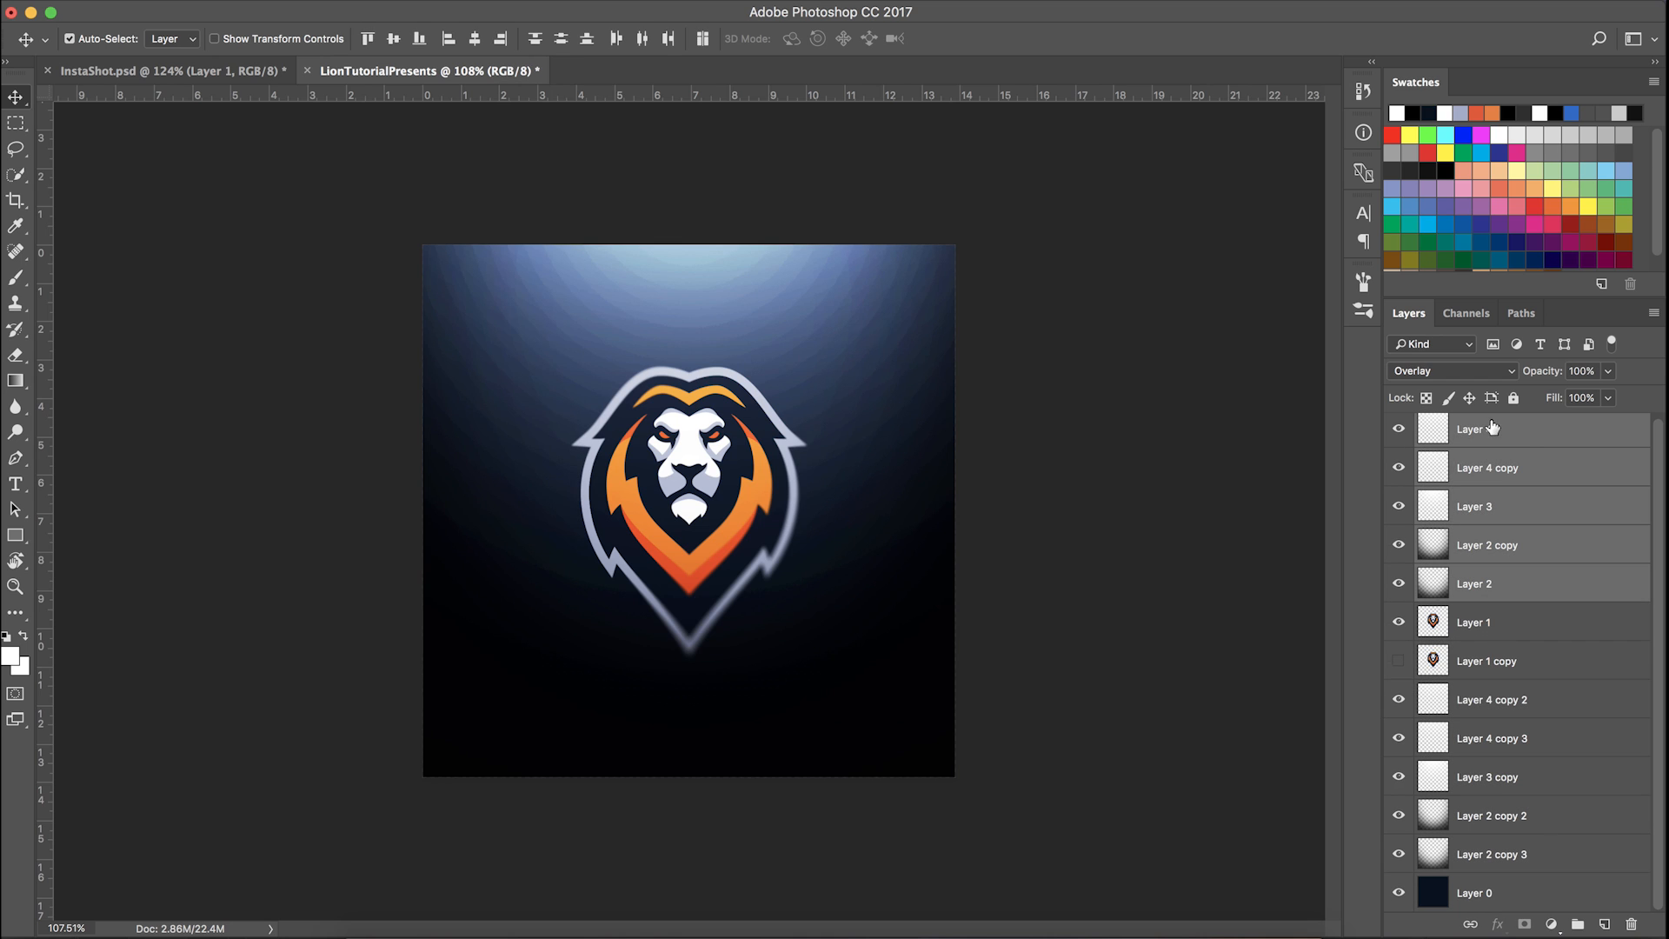
Clip the original highlight layers to the lion logo with Create Clipping Mask
right_click(1492, 428)
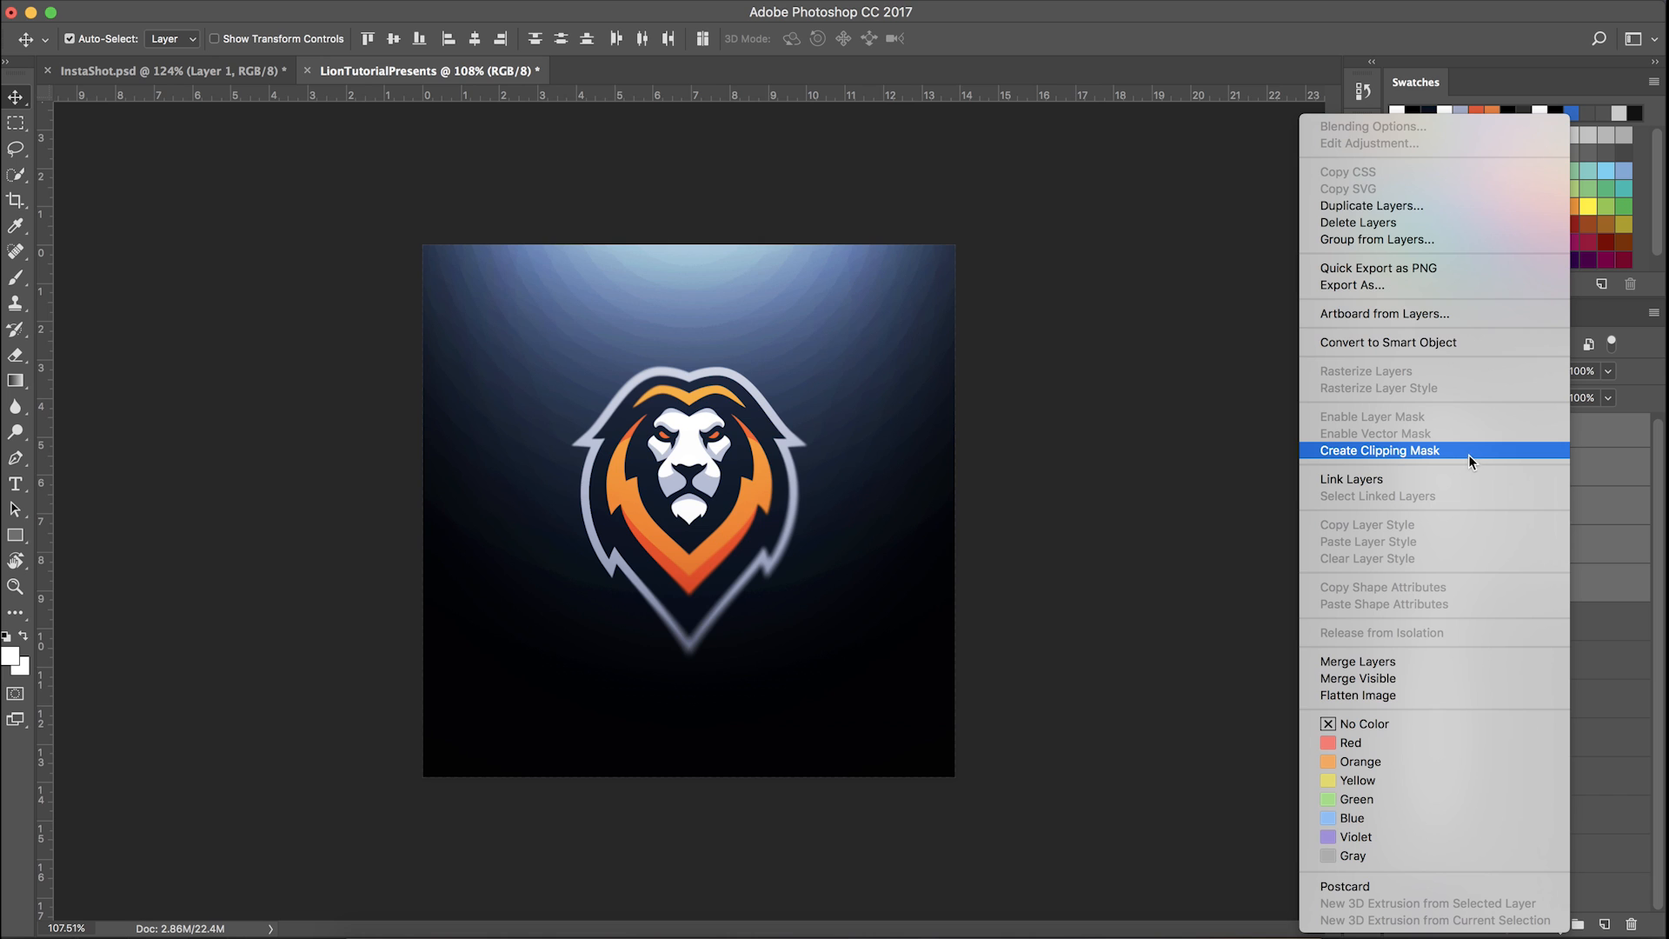
mouse_move(1399, 454)
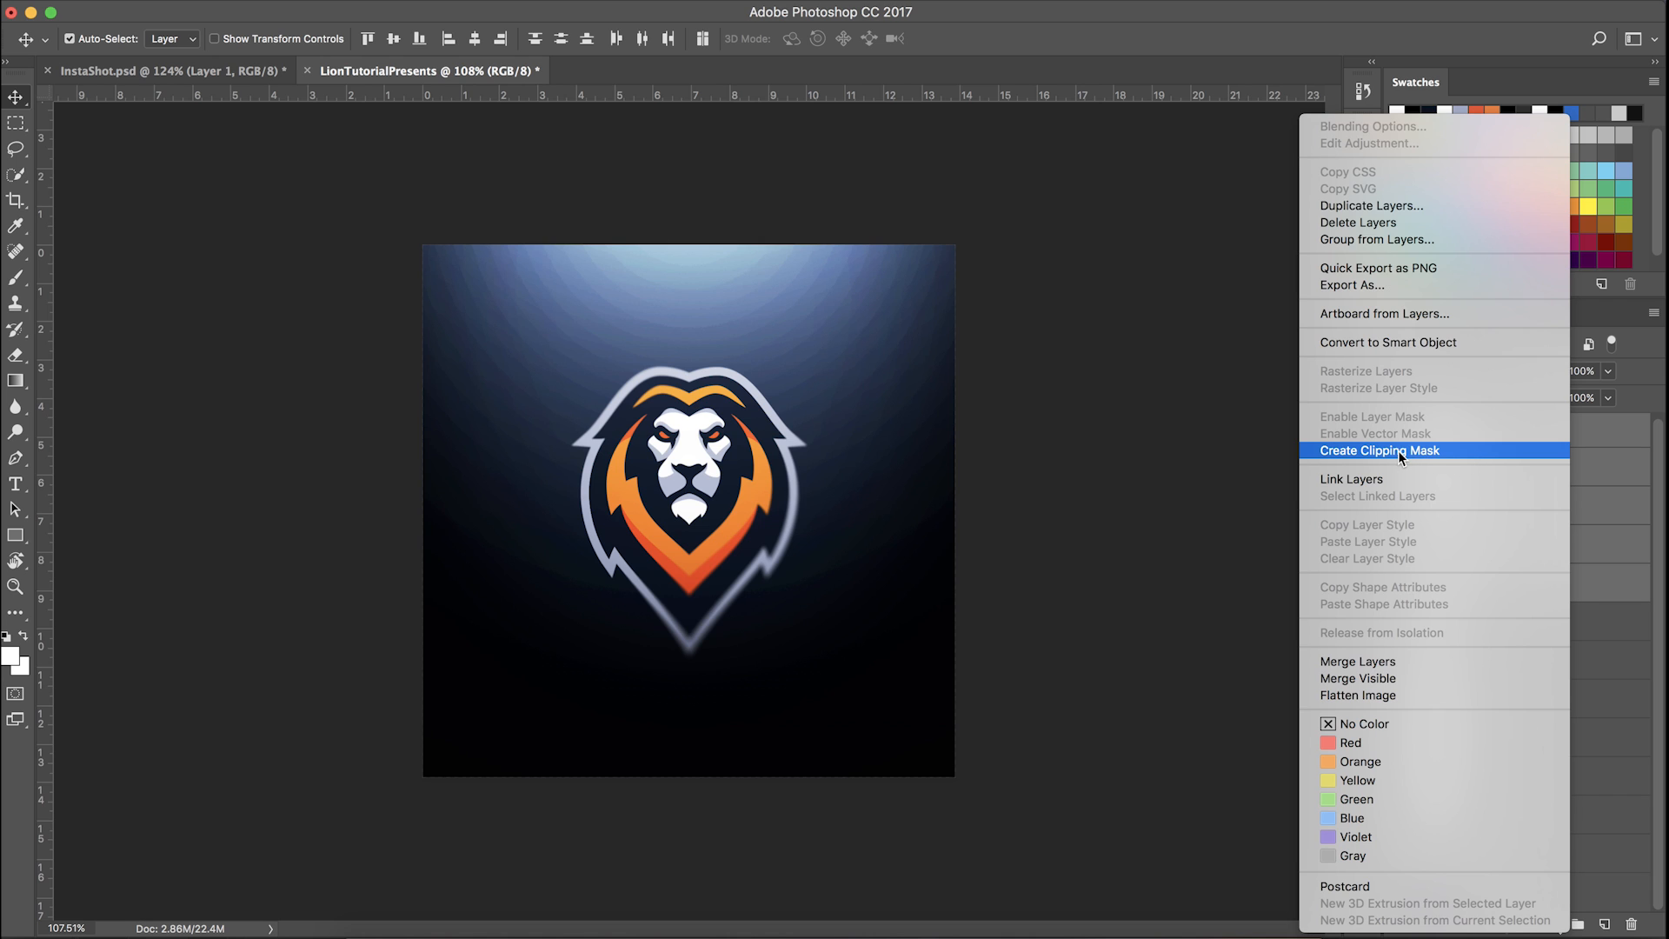
left_click(1403, 450)
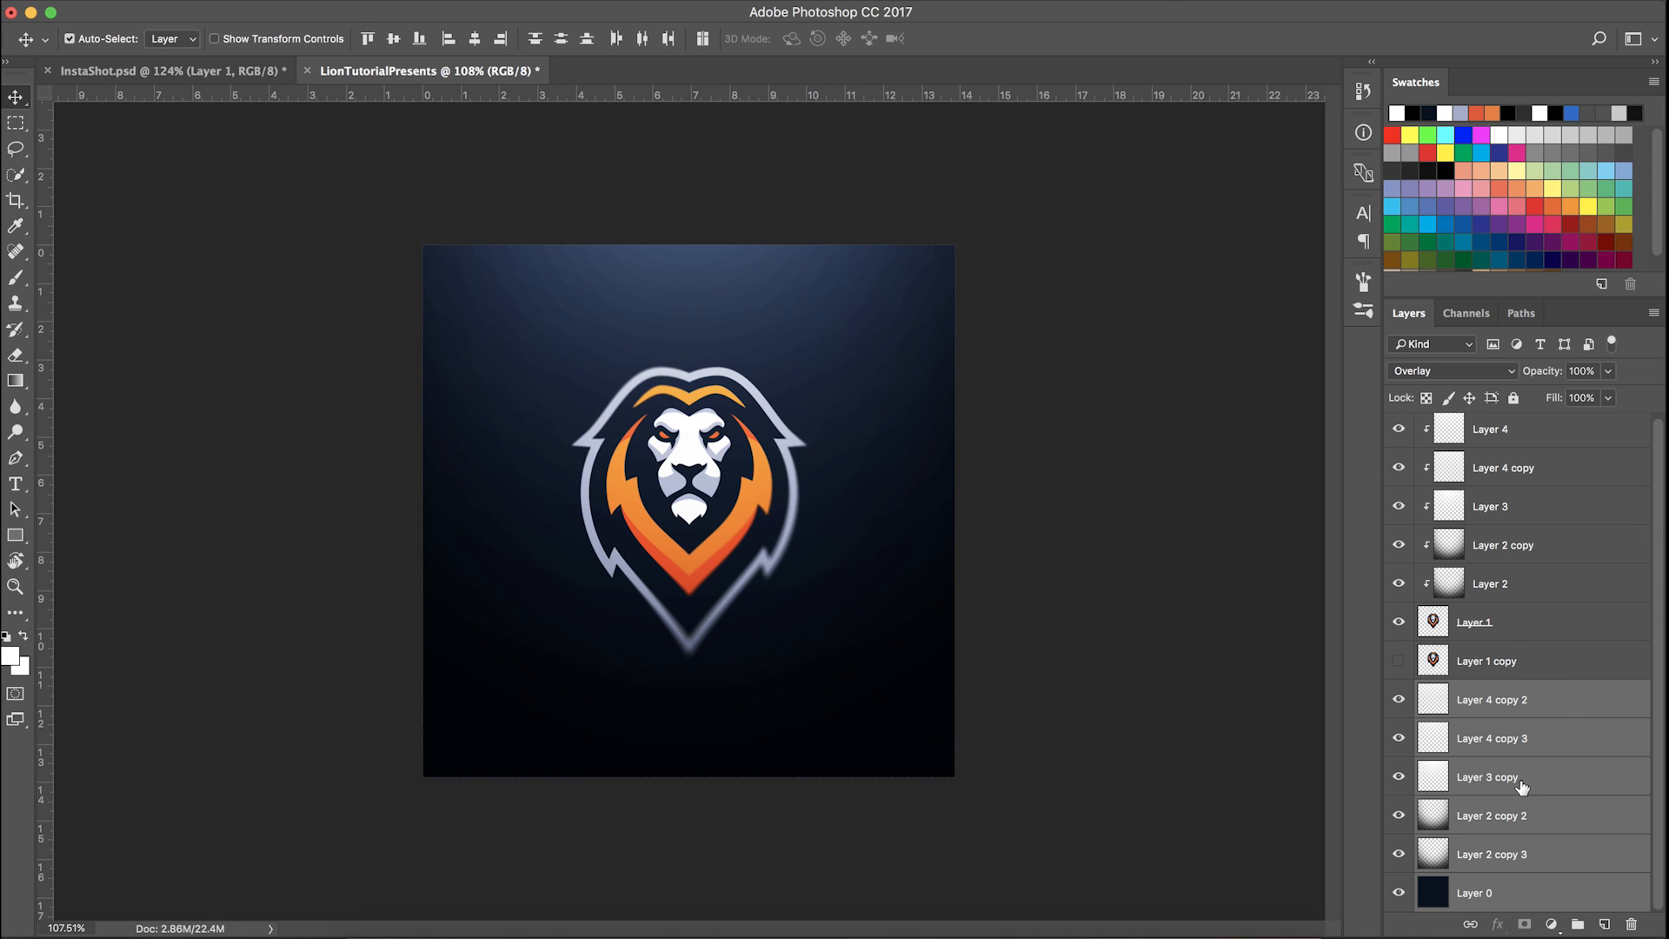
mouse_move(1533, 777)
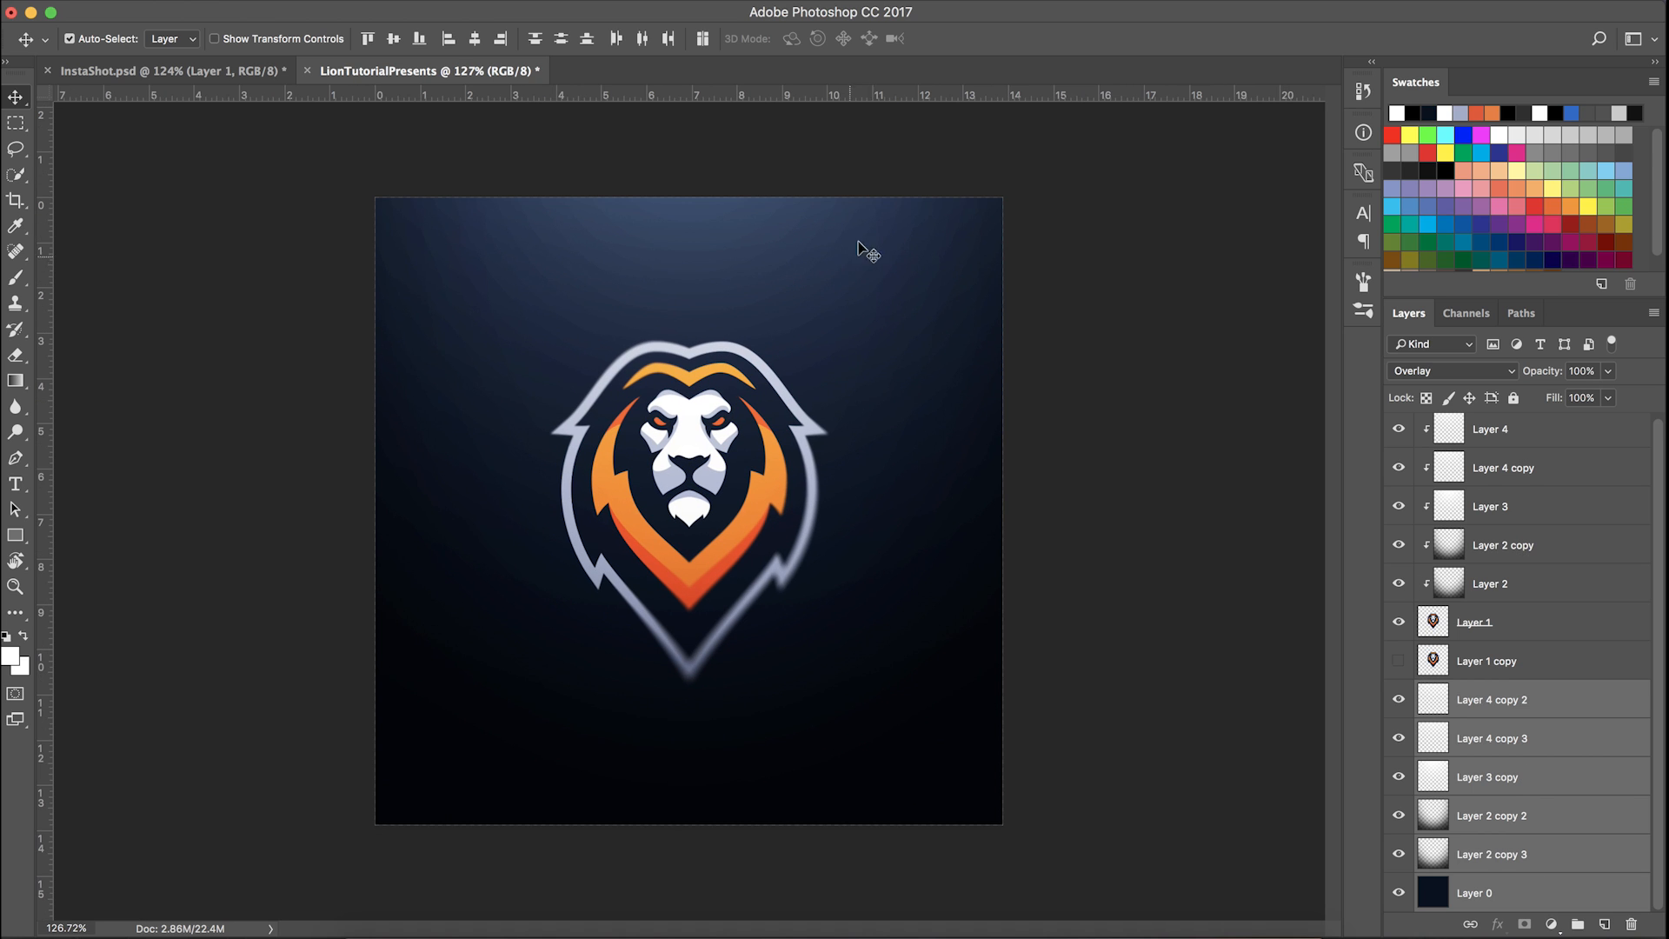
mouse_move(552, 229)
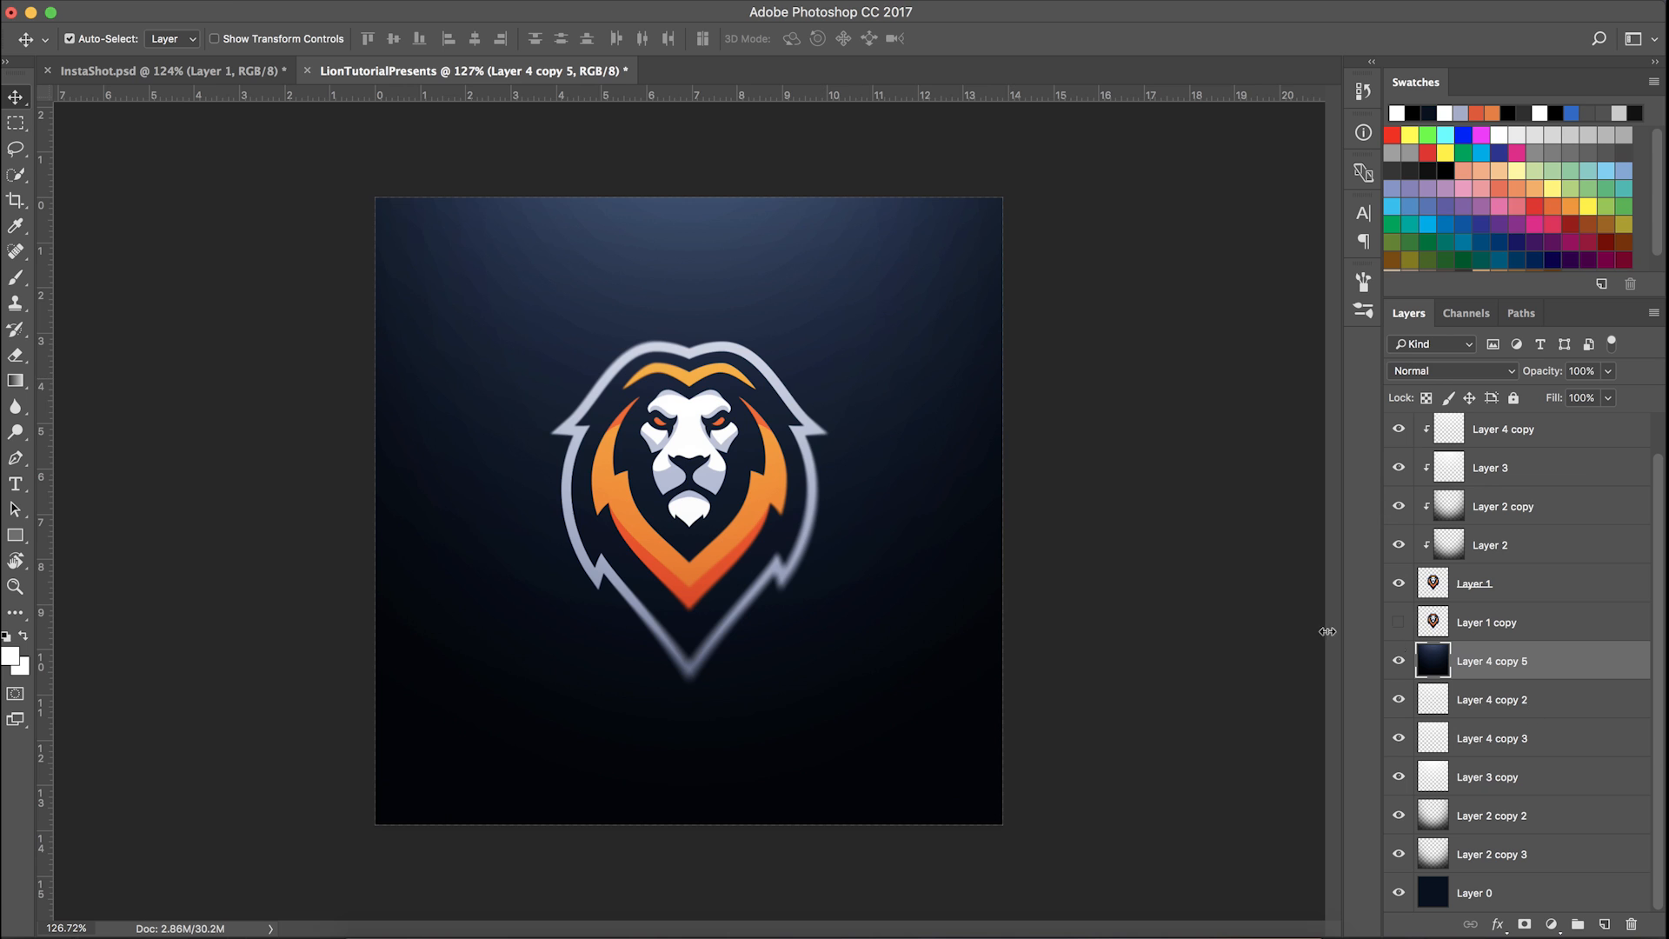
mouse_move(1439, 744)
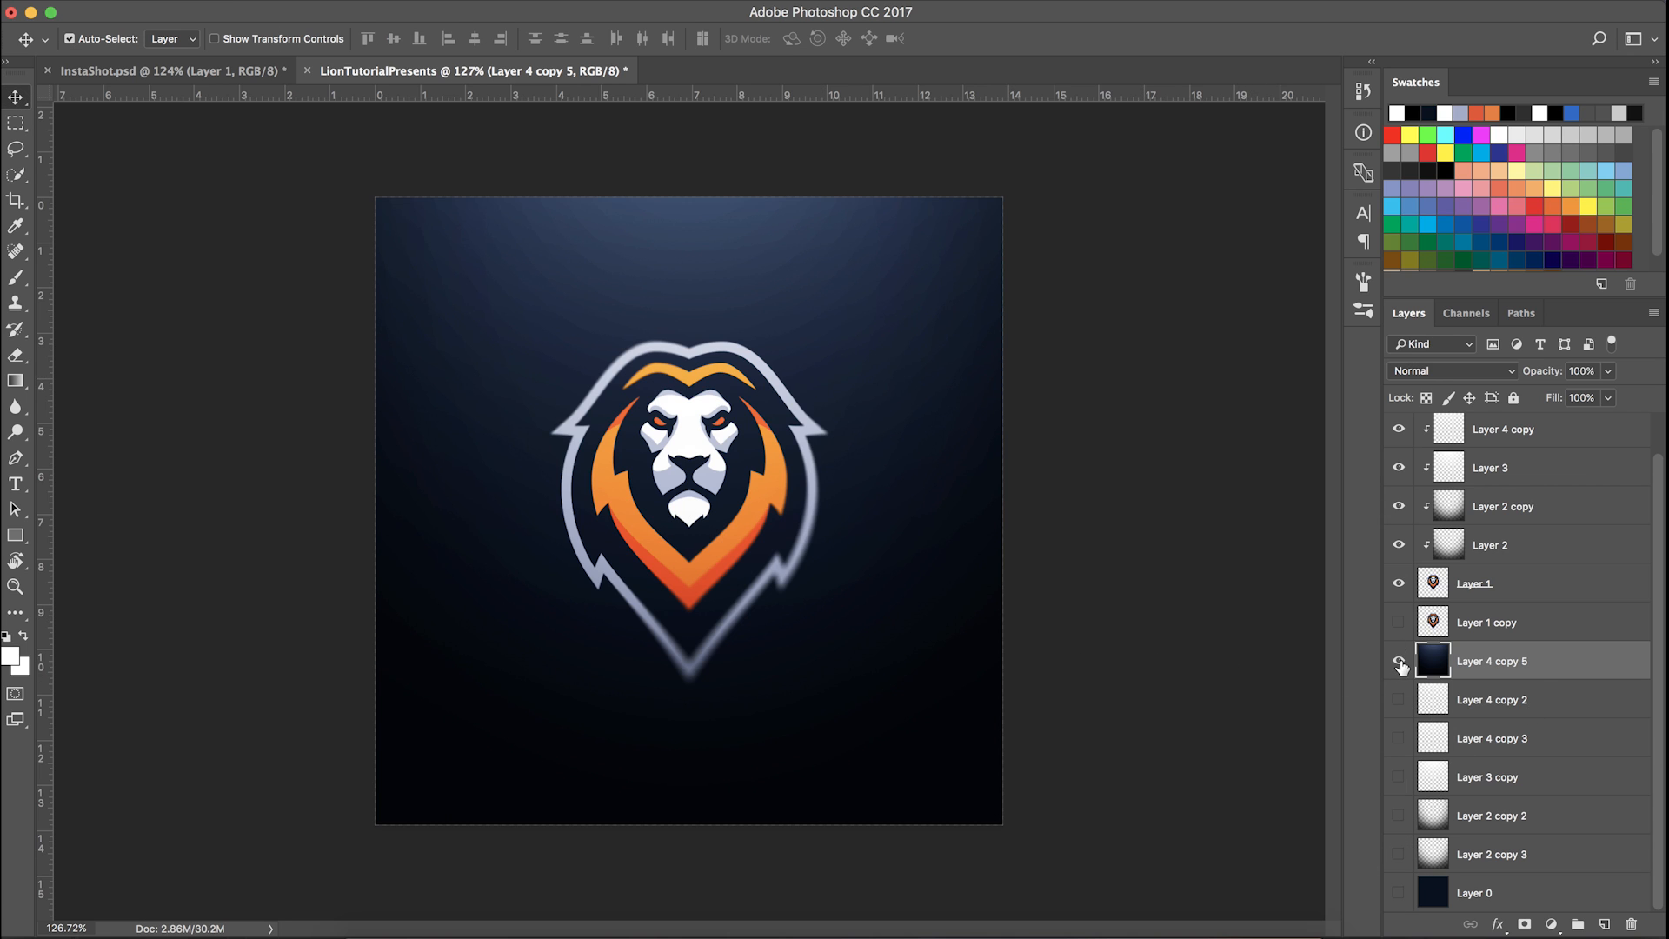
Check the merged background layer, give it a Gaussian Blur and start Add Noise on it
left_click(1398, 664)
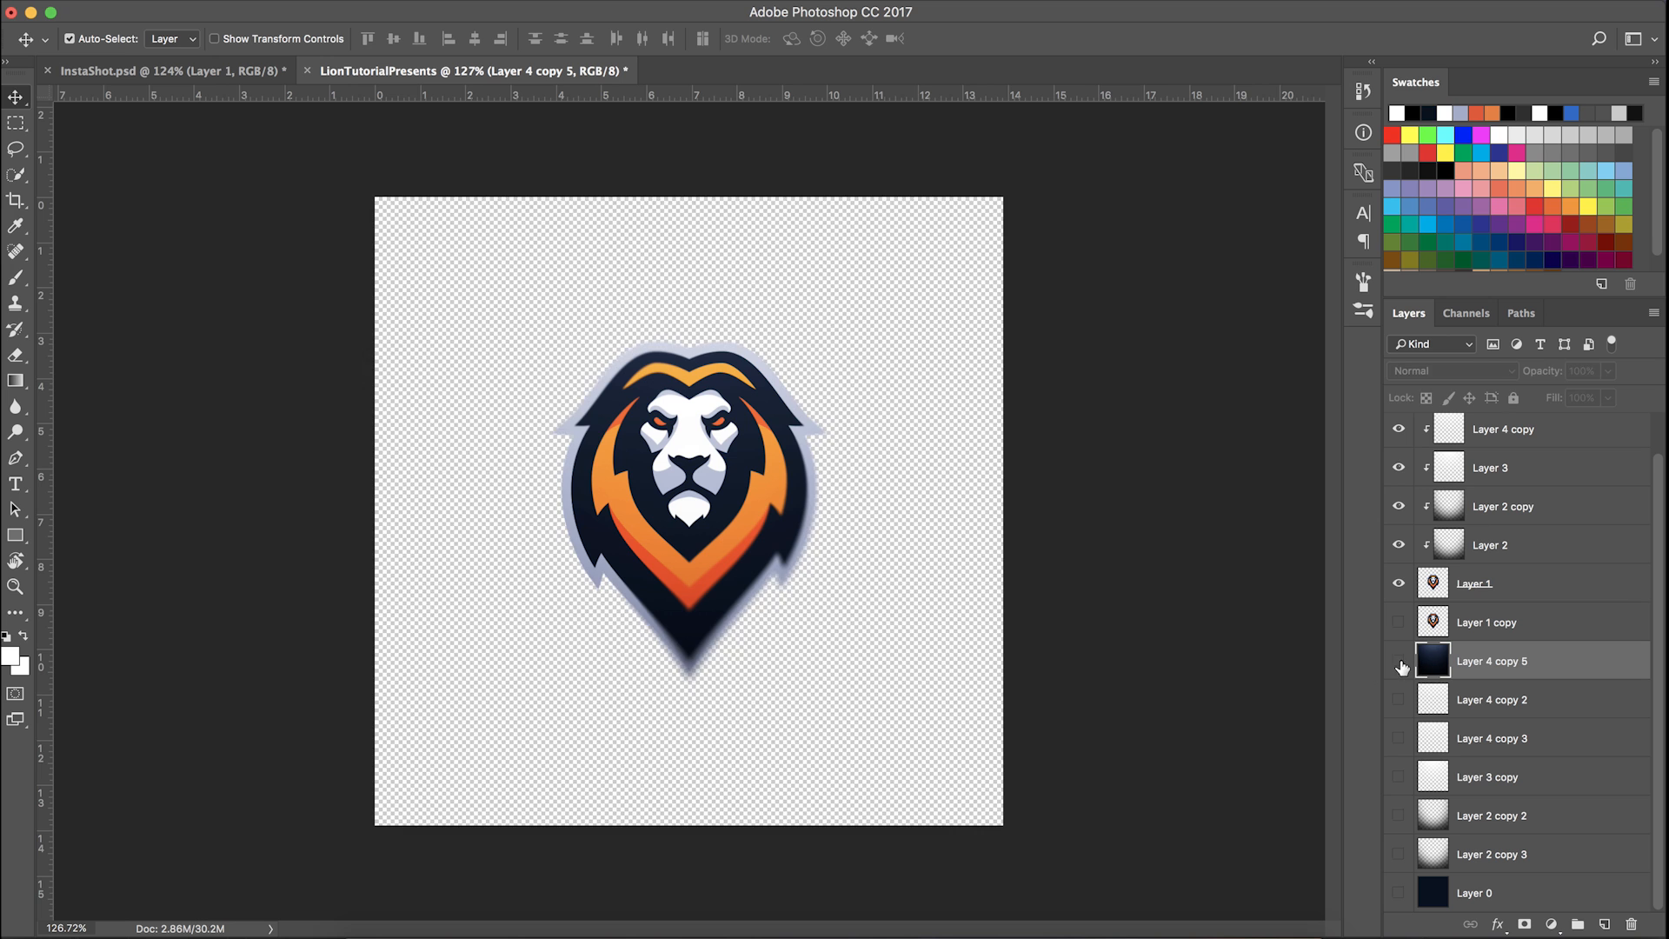
left_click(1398, 661)
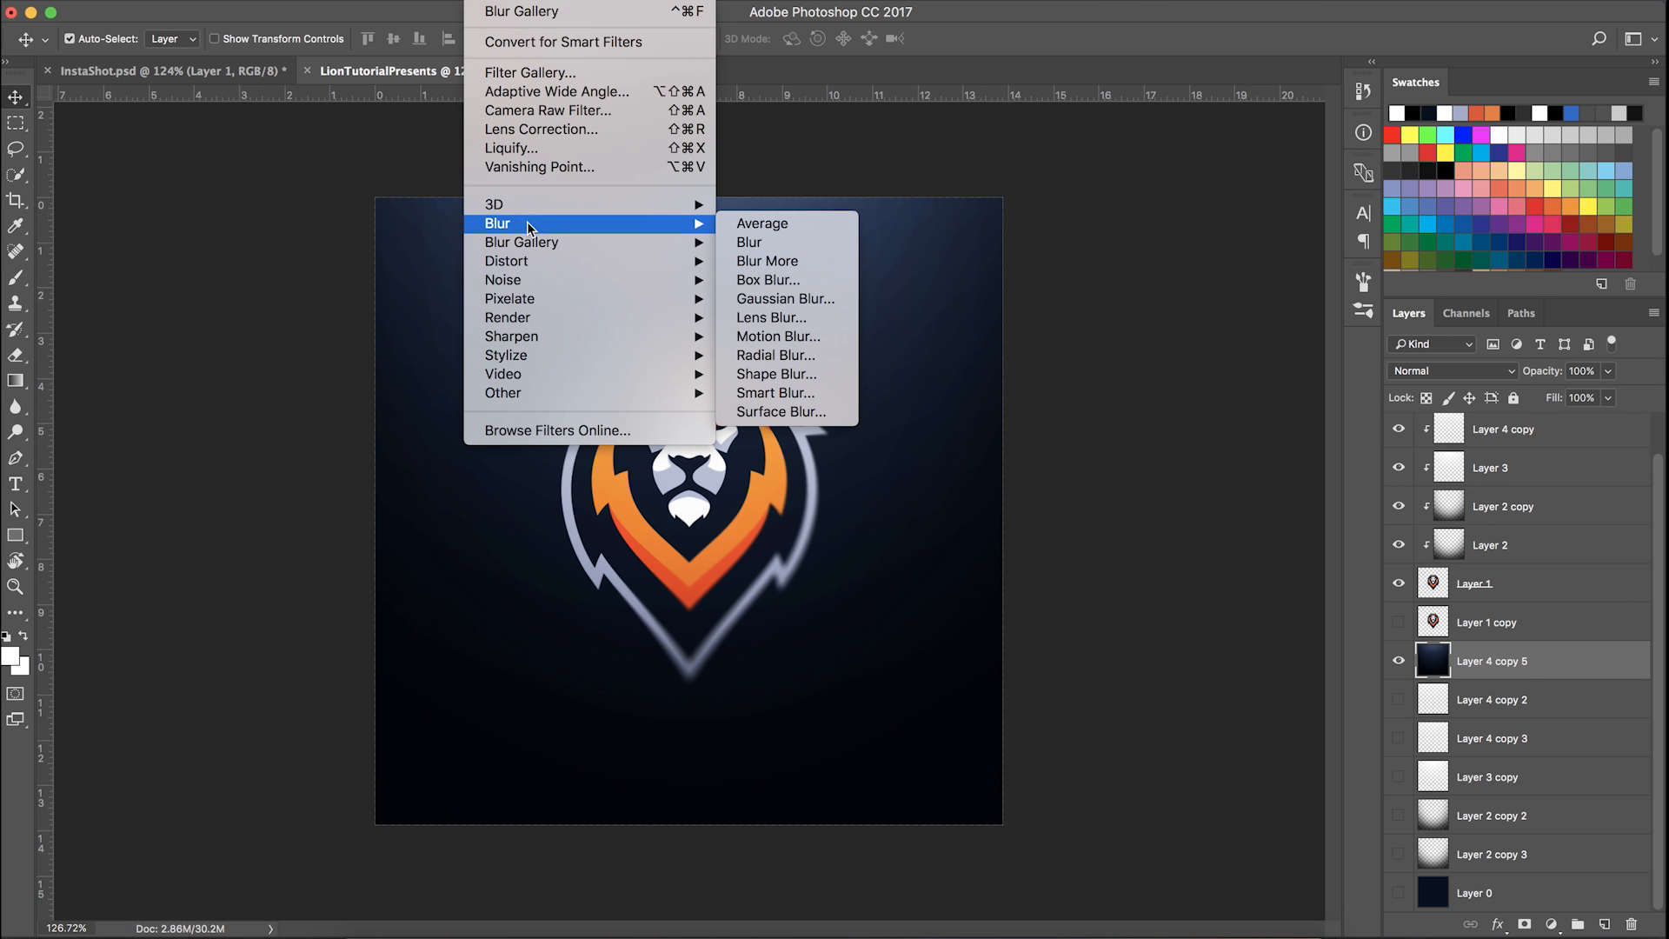
left_click(784, 299)
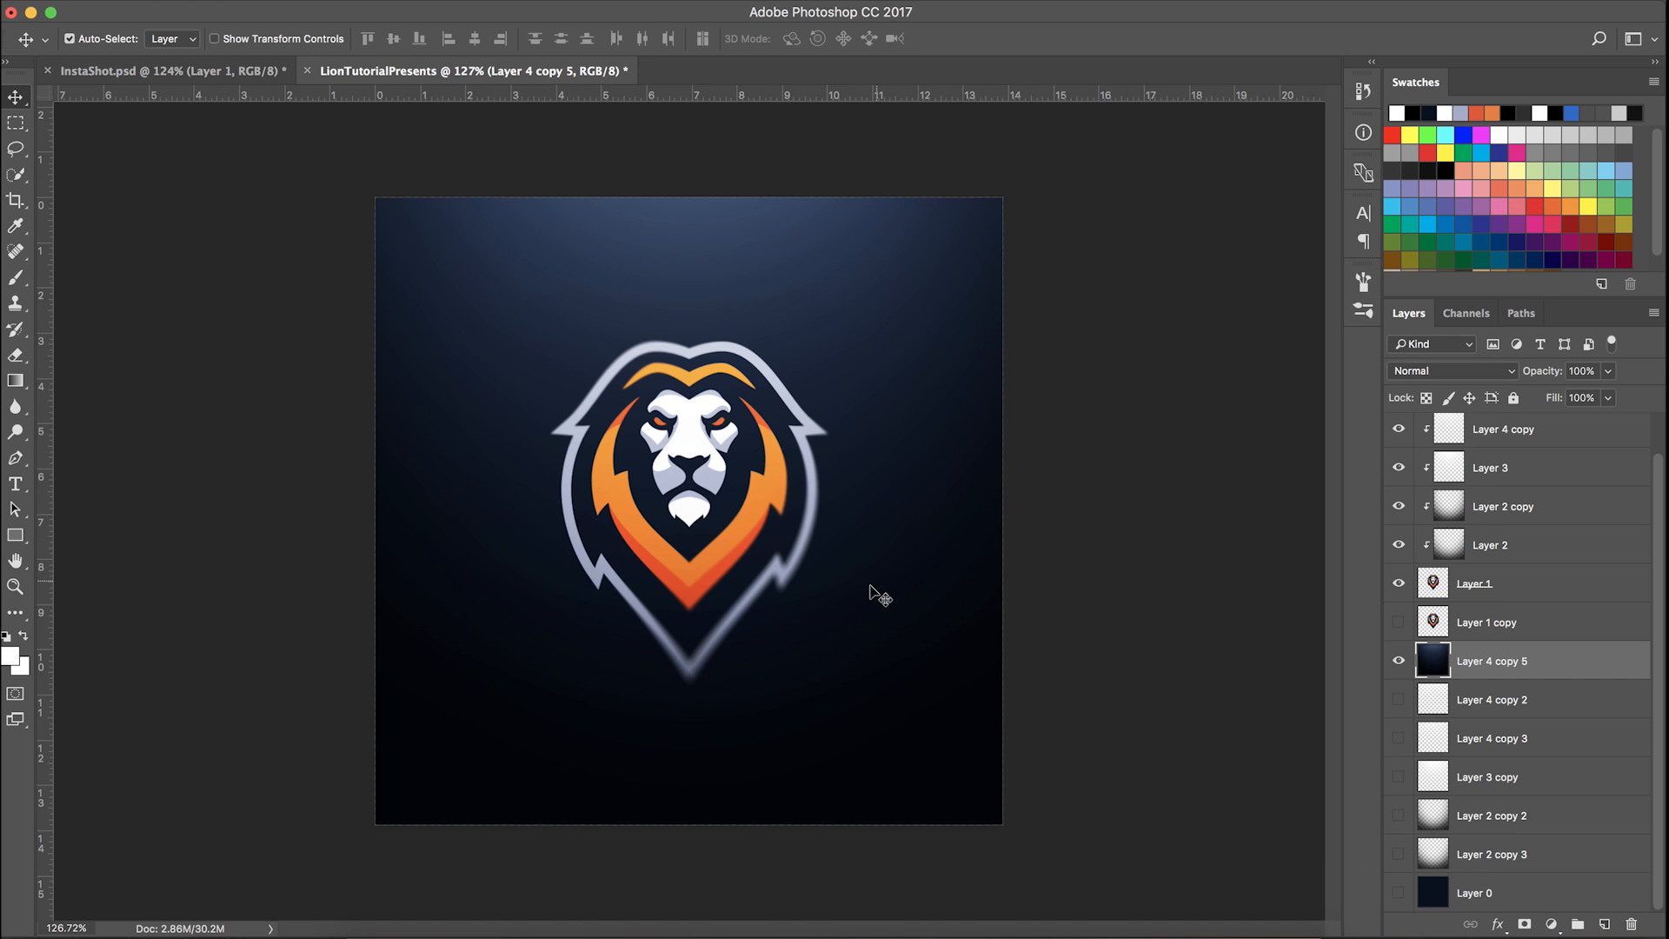
mouse_move(709, 266)
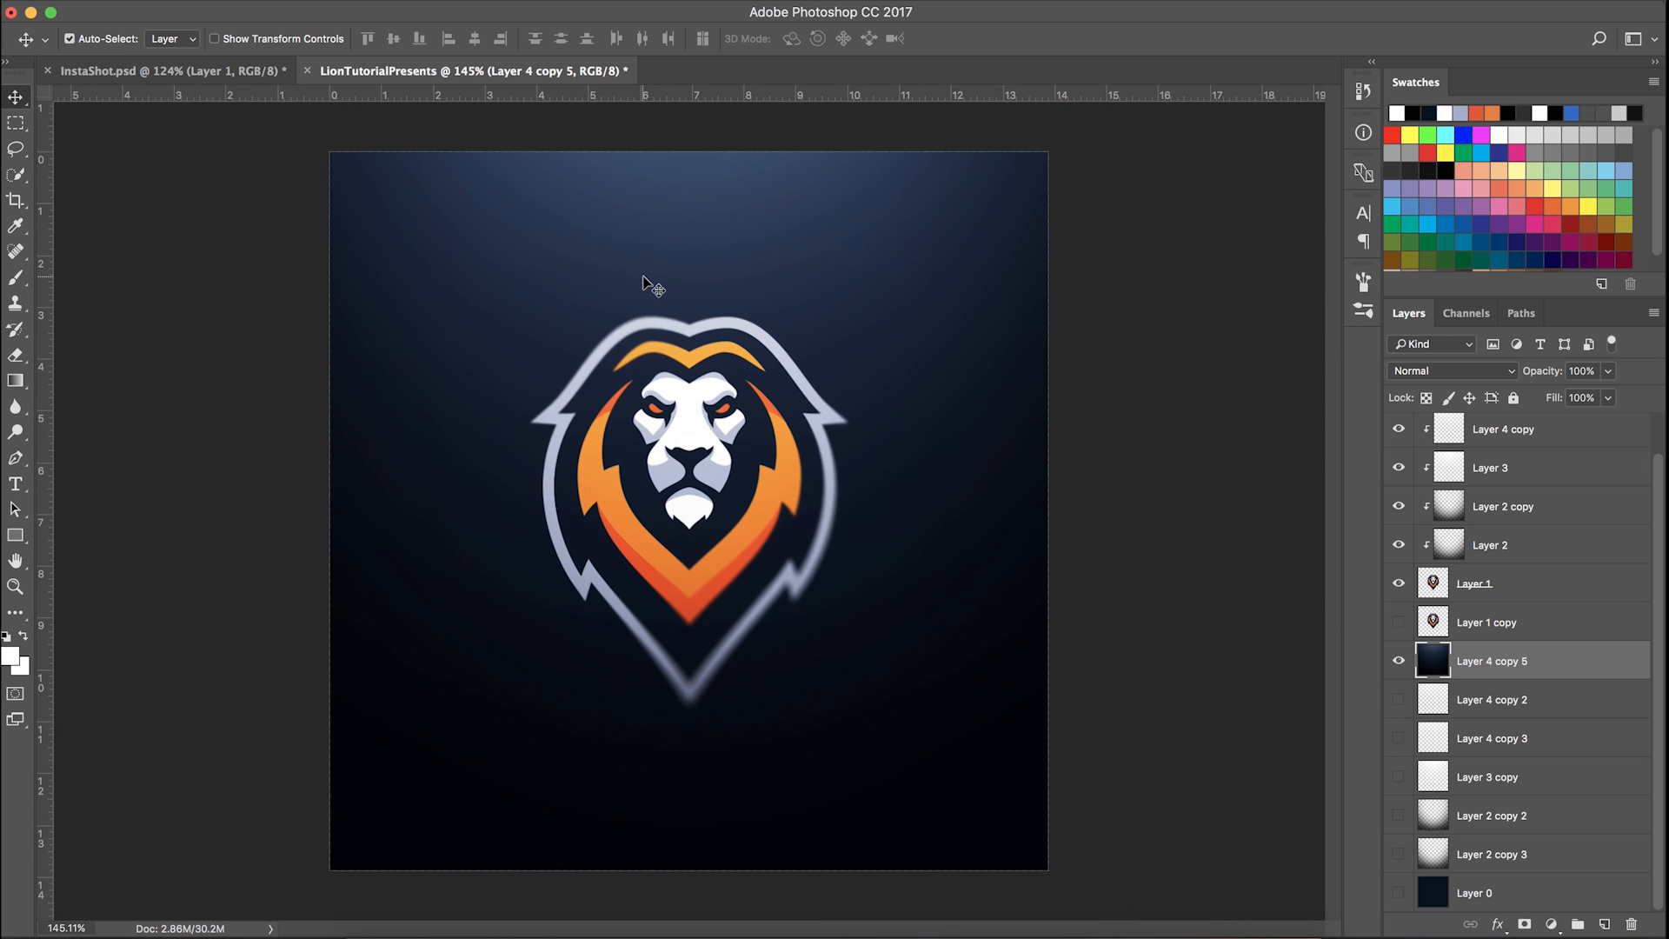
mouse_move(645, 268)
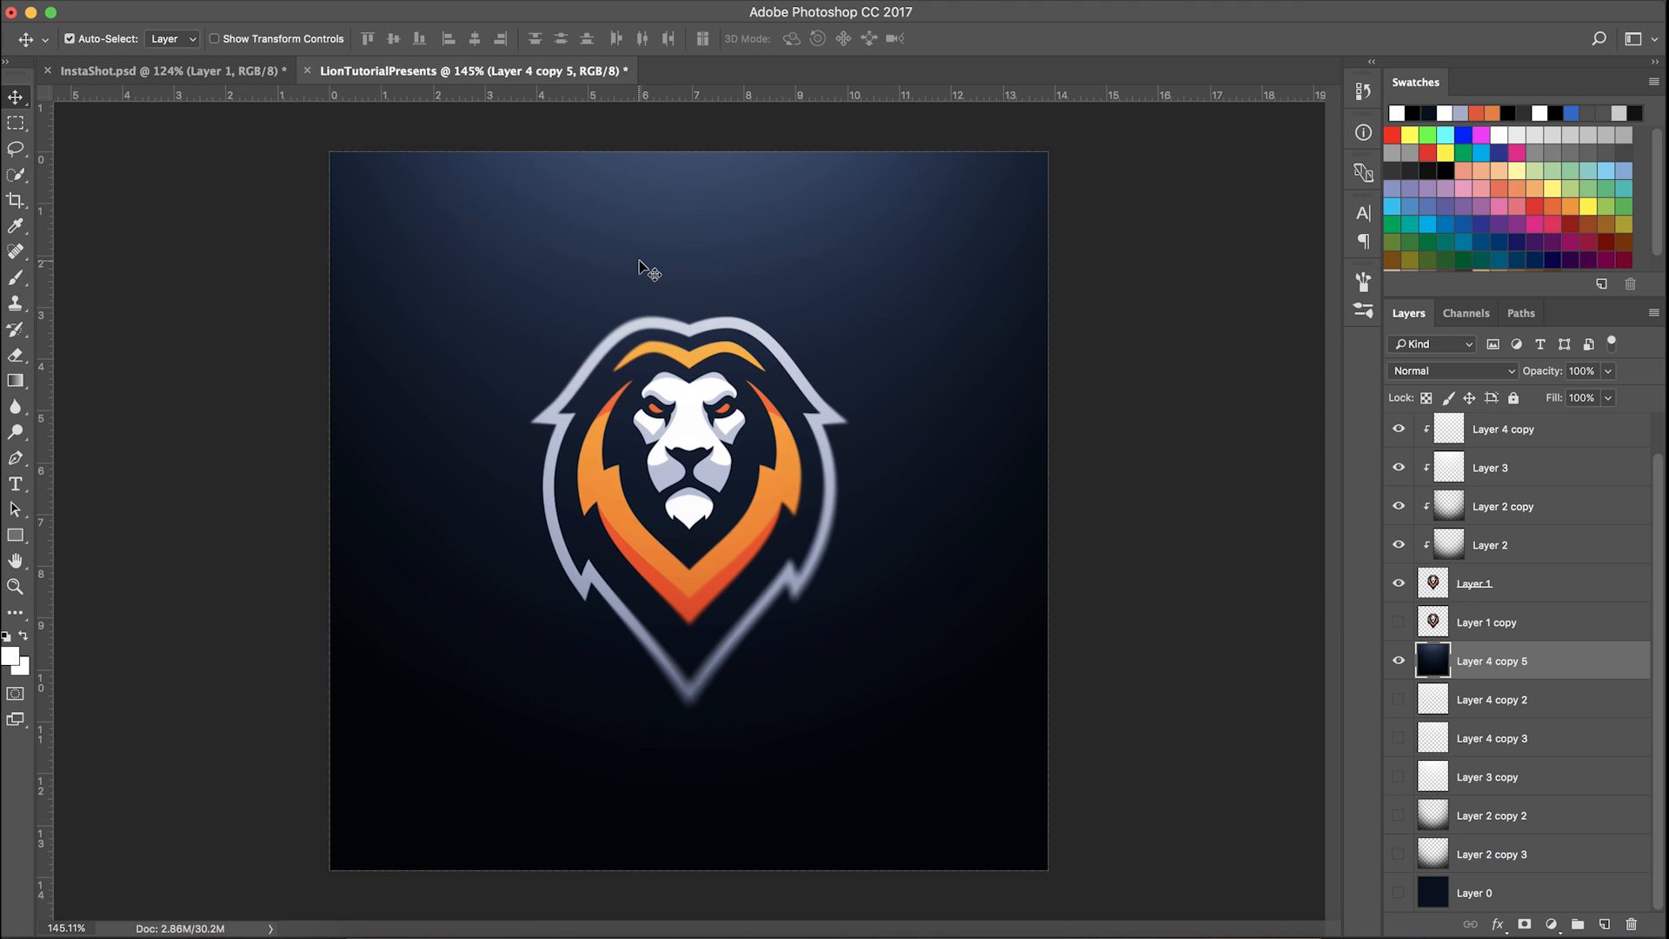
left_click(506, 261)
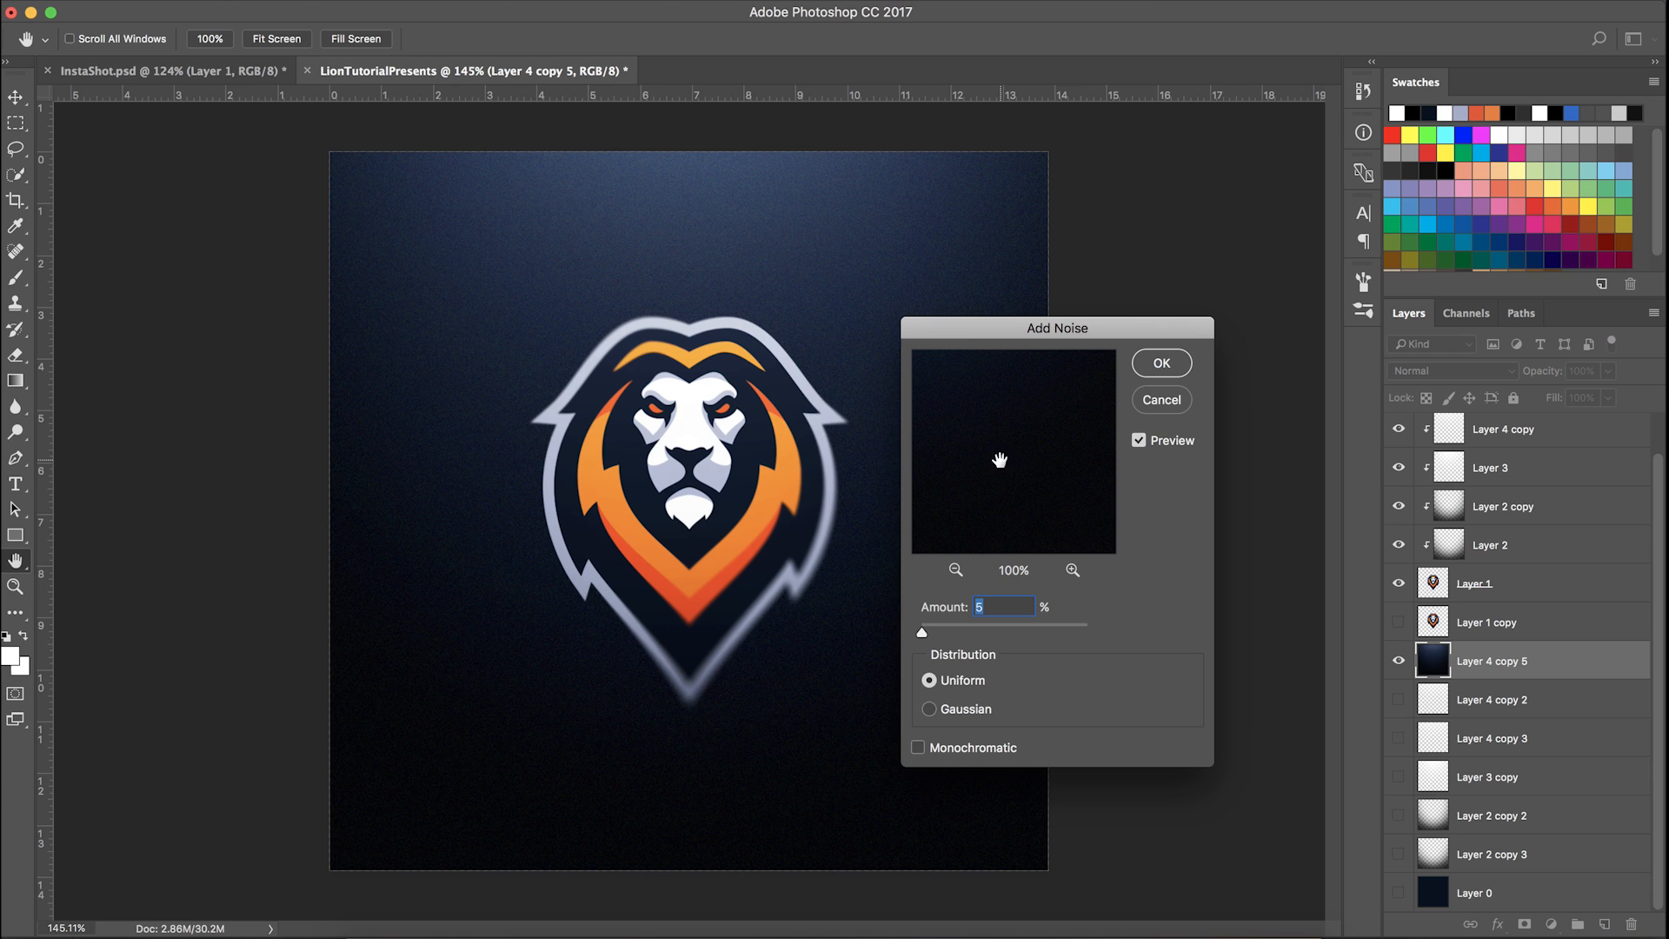
Apply 5% Uniform noise to the merged background layer Layer 4 copy 5
left_click(1005, 605)
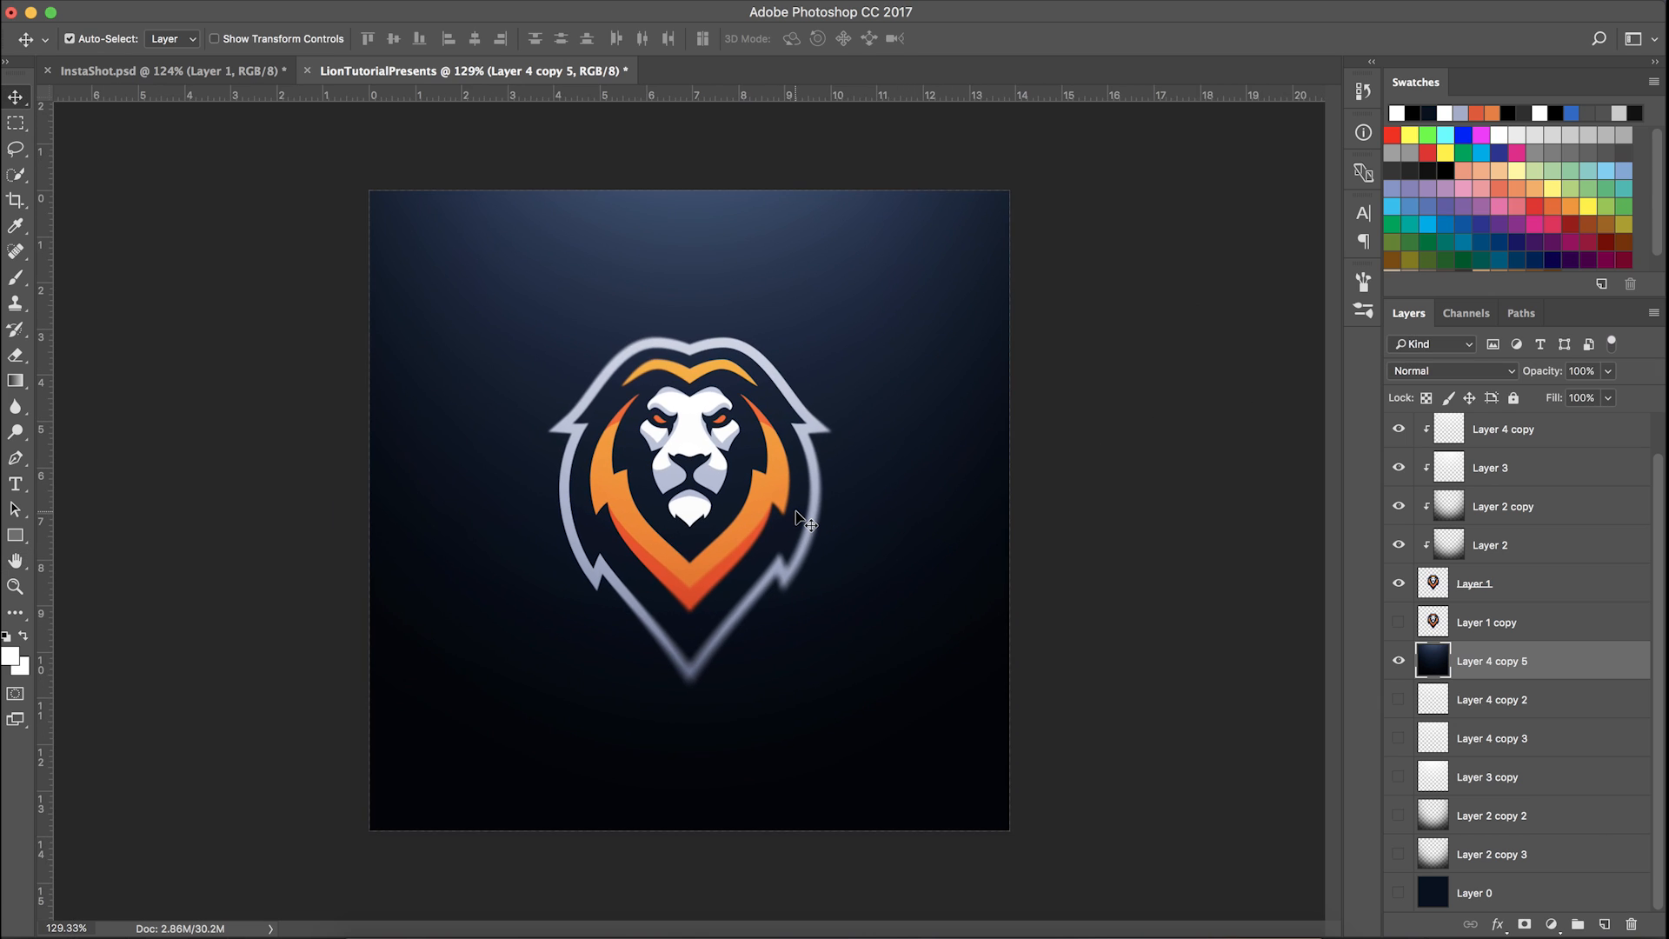
mouse_move(518, 294)
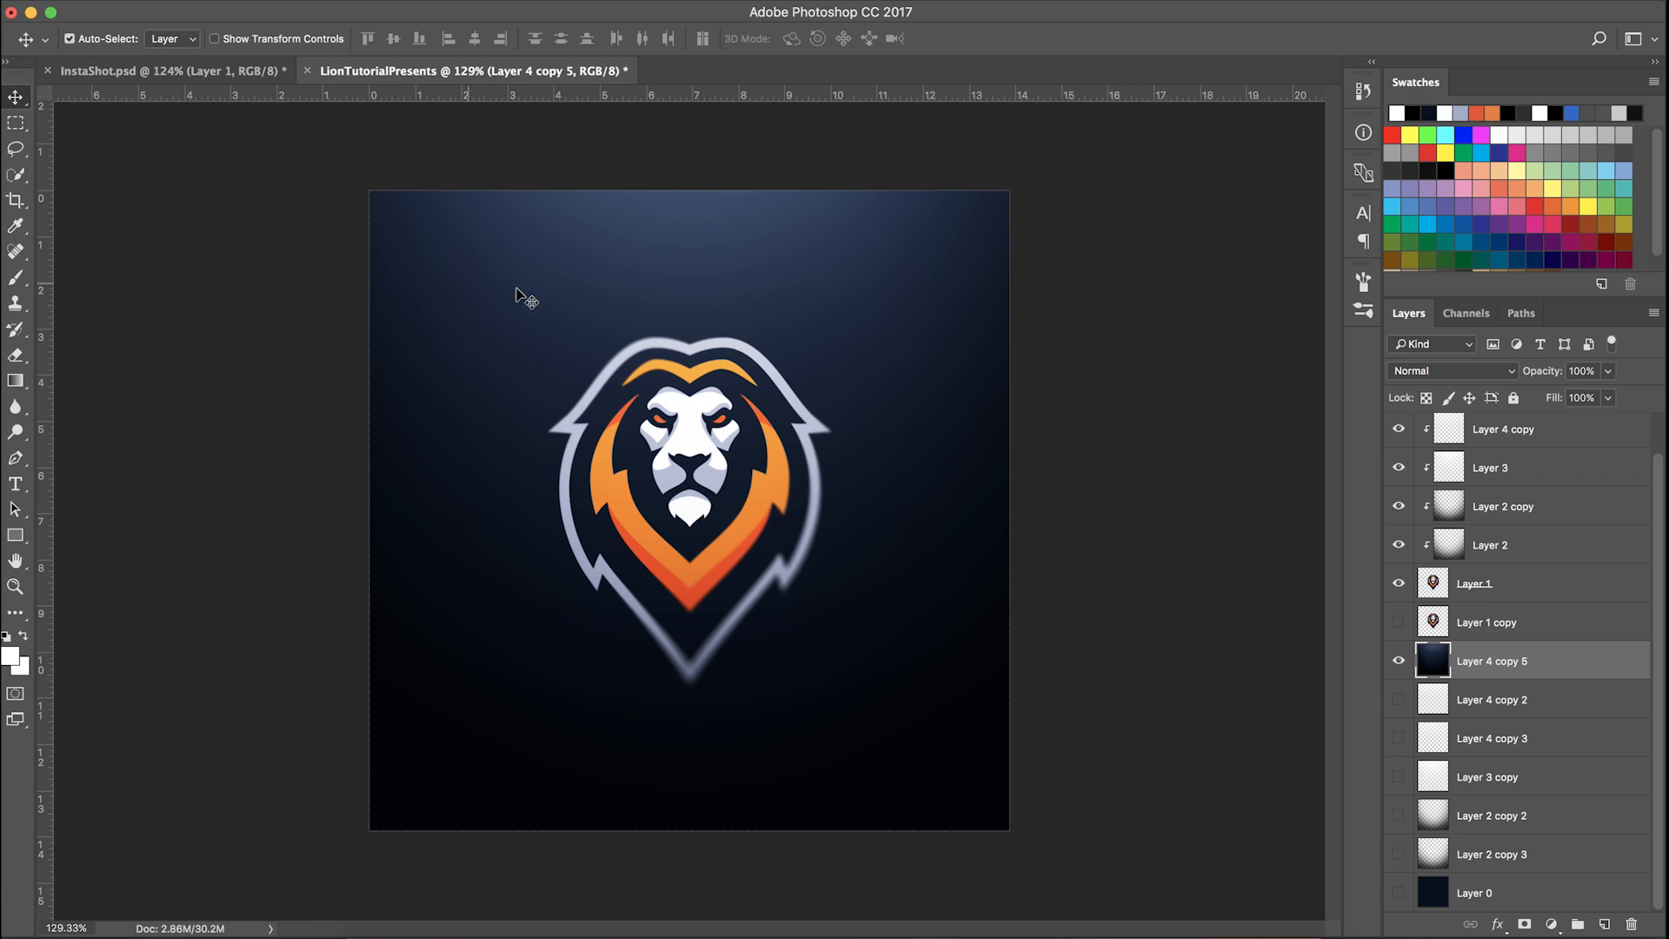
mouse_move(787, 358)
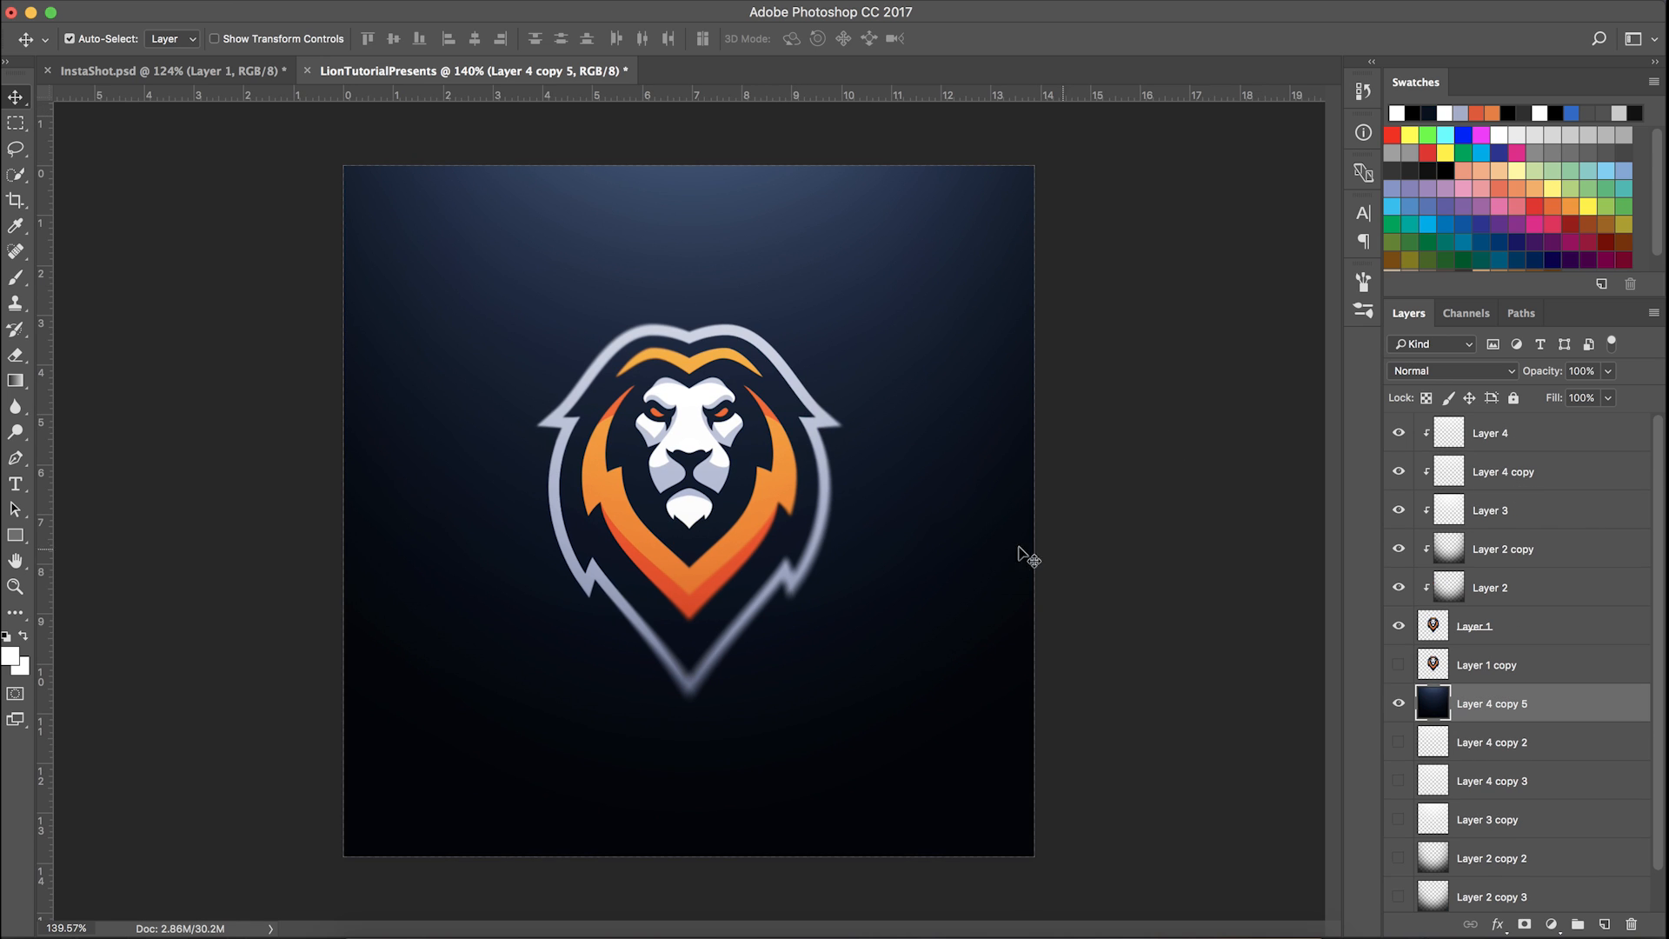
mouse_move(887, 563)
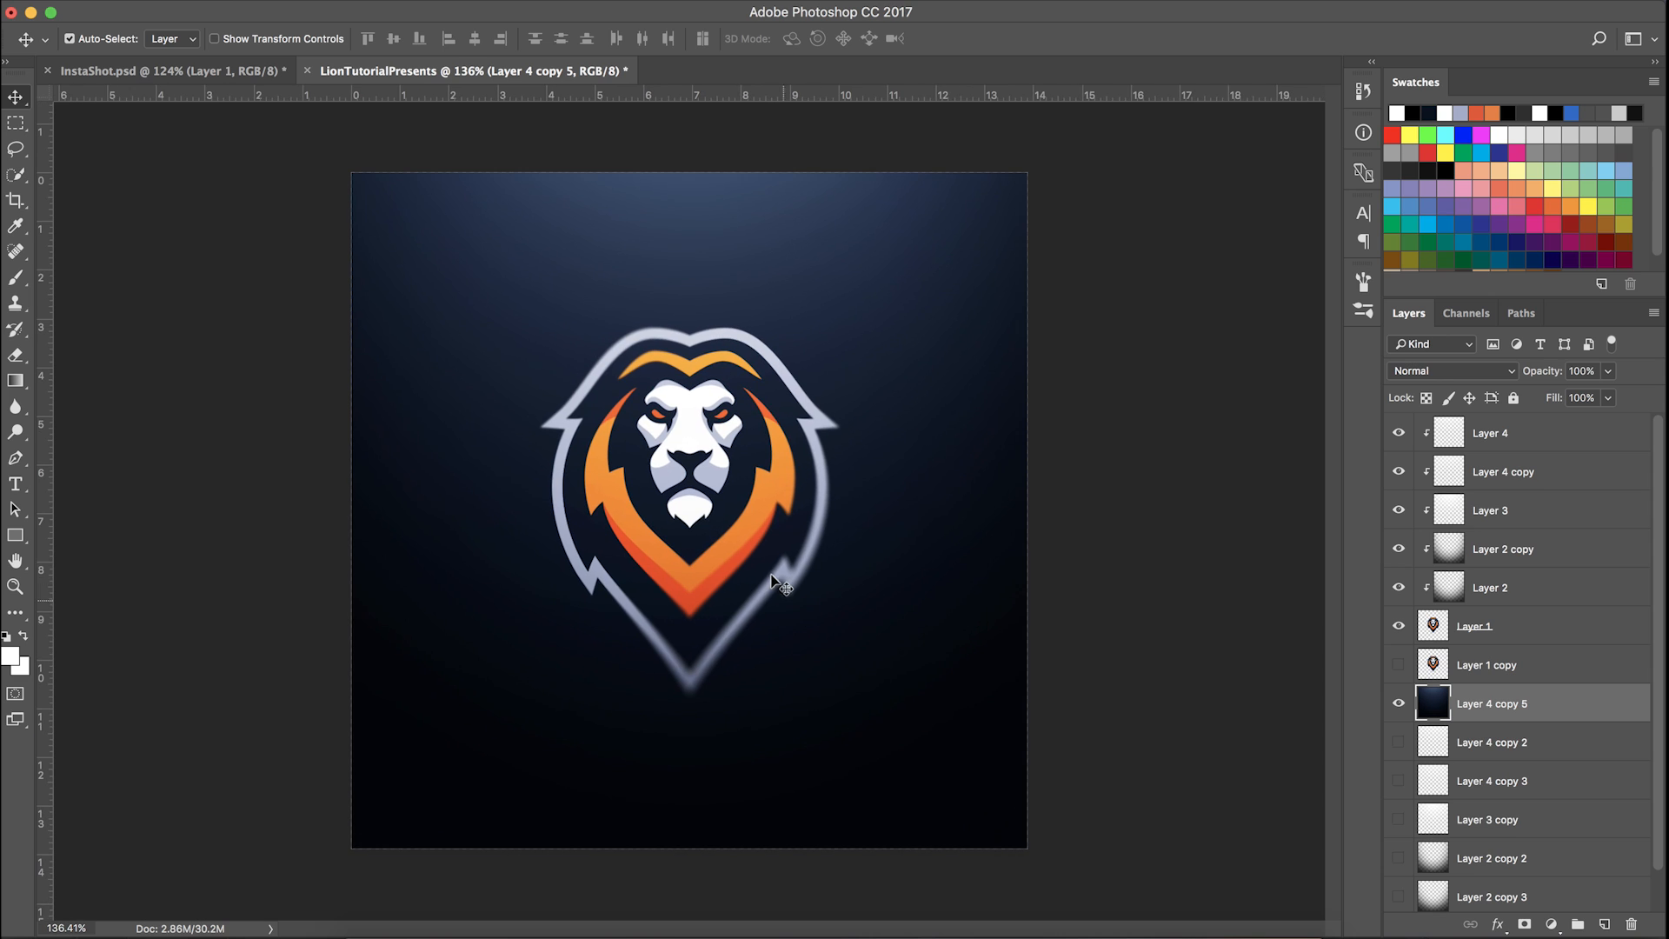
mouse_move(778, 569)
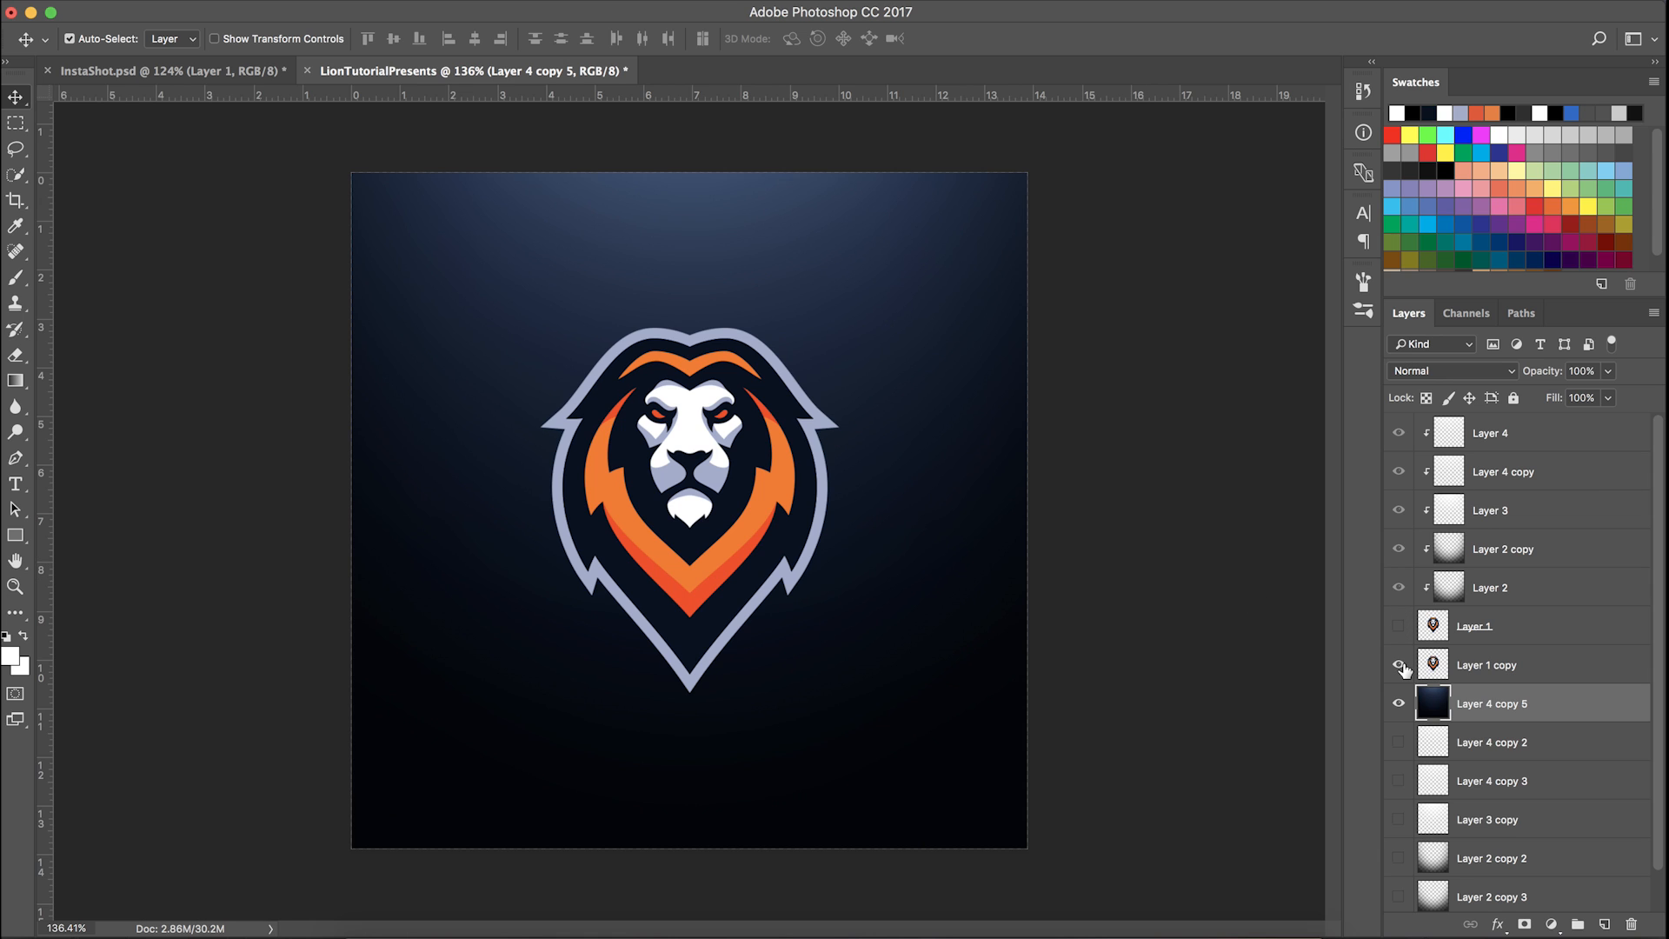
Hide the sharp Layer 1 copy of the lion logo so only the navy background shows
left_click(1398, 664)
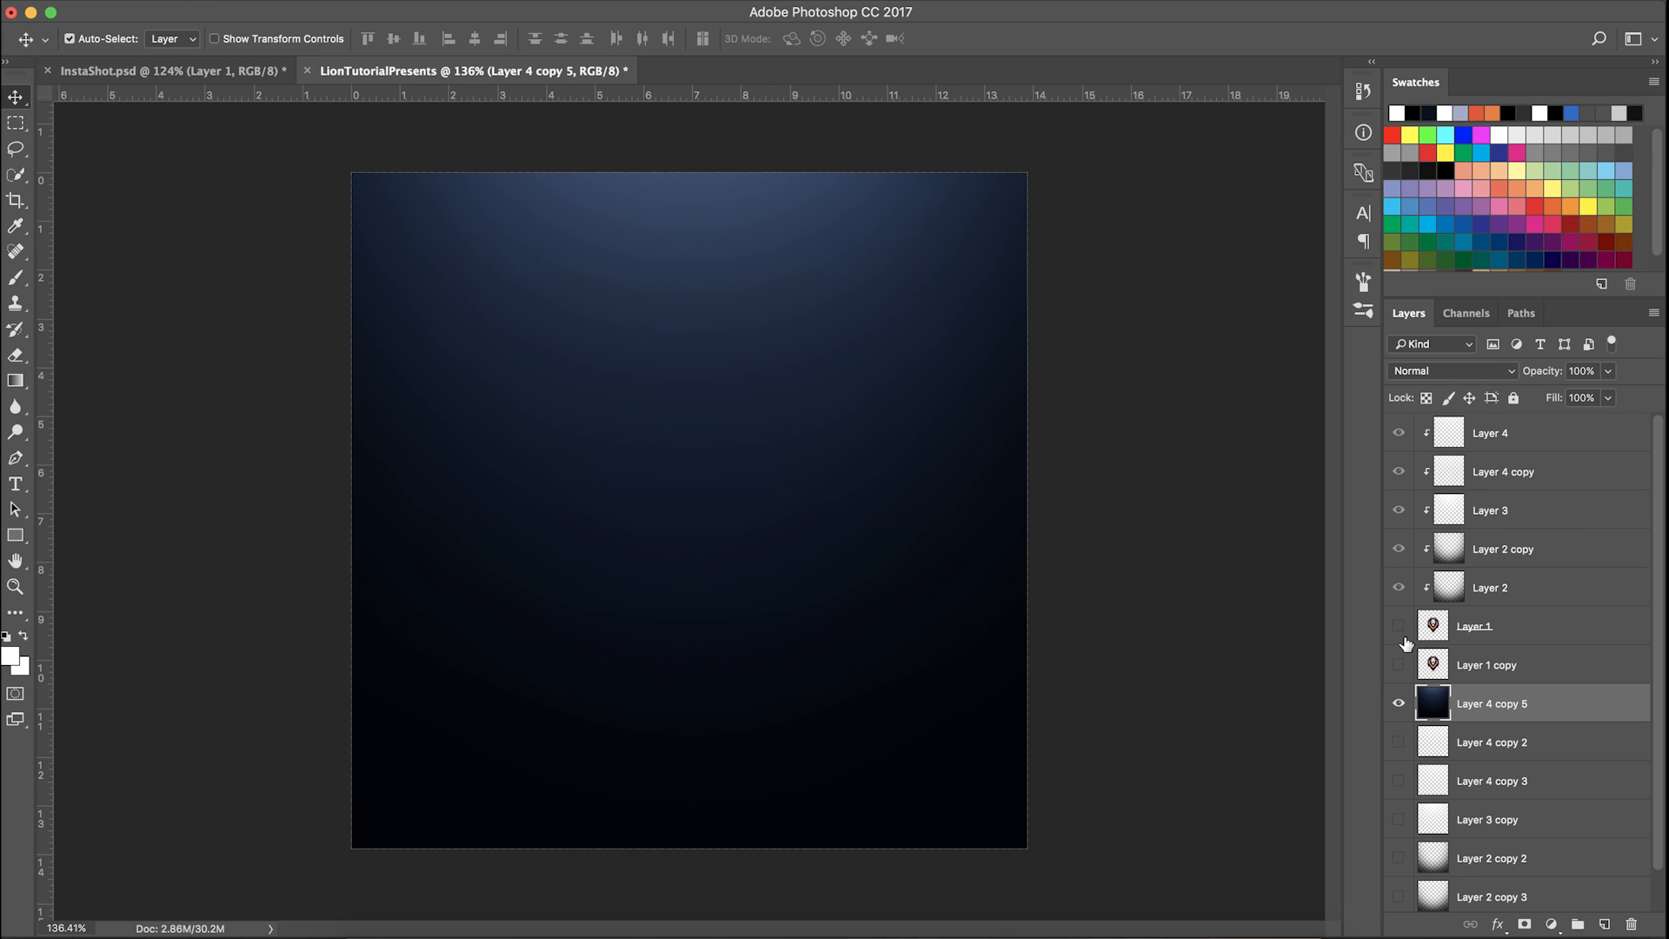